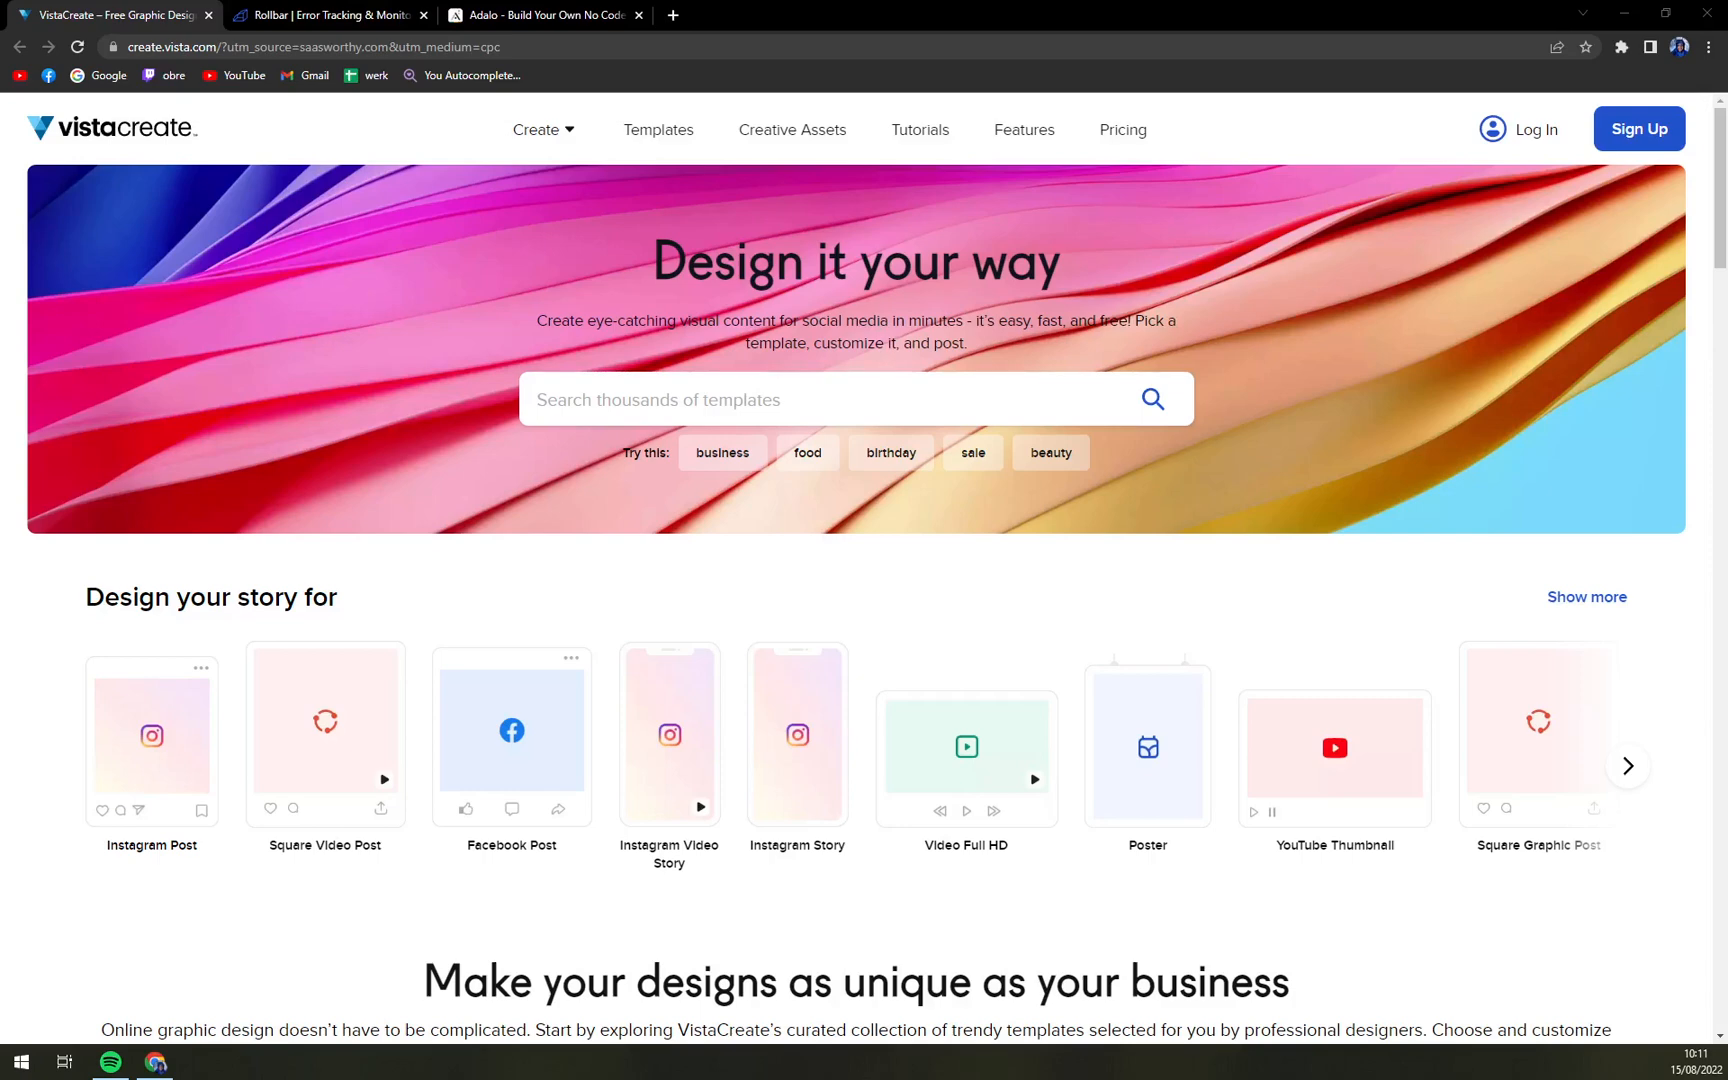
pyautogui.moveTo(155, 495)
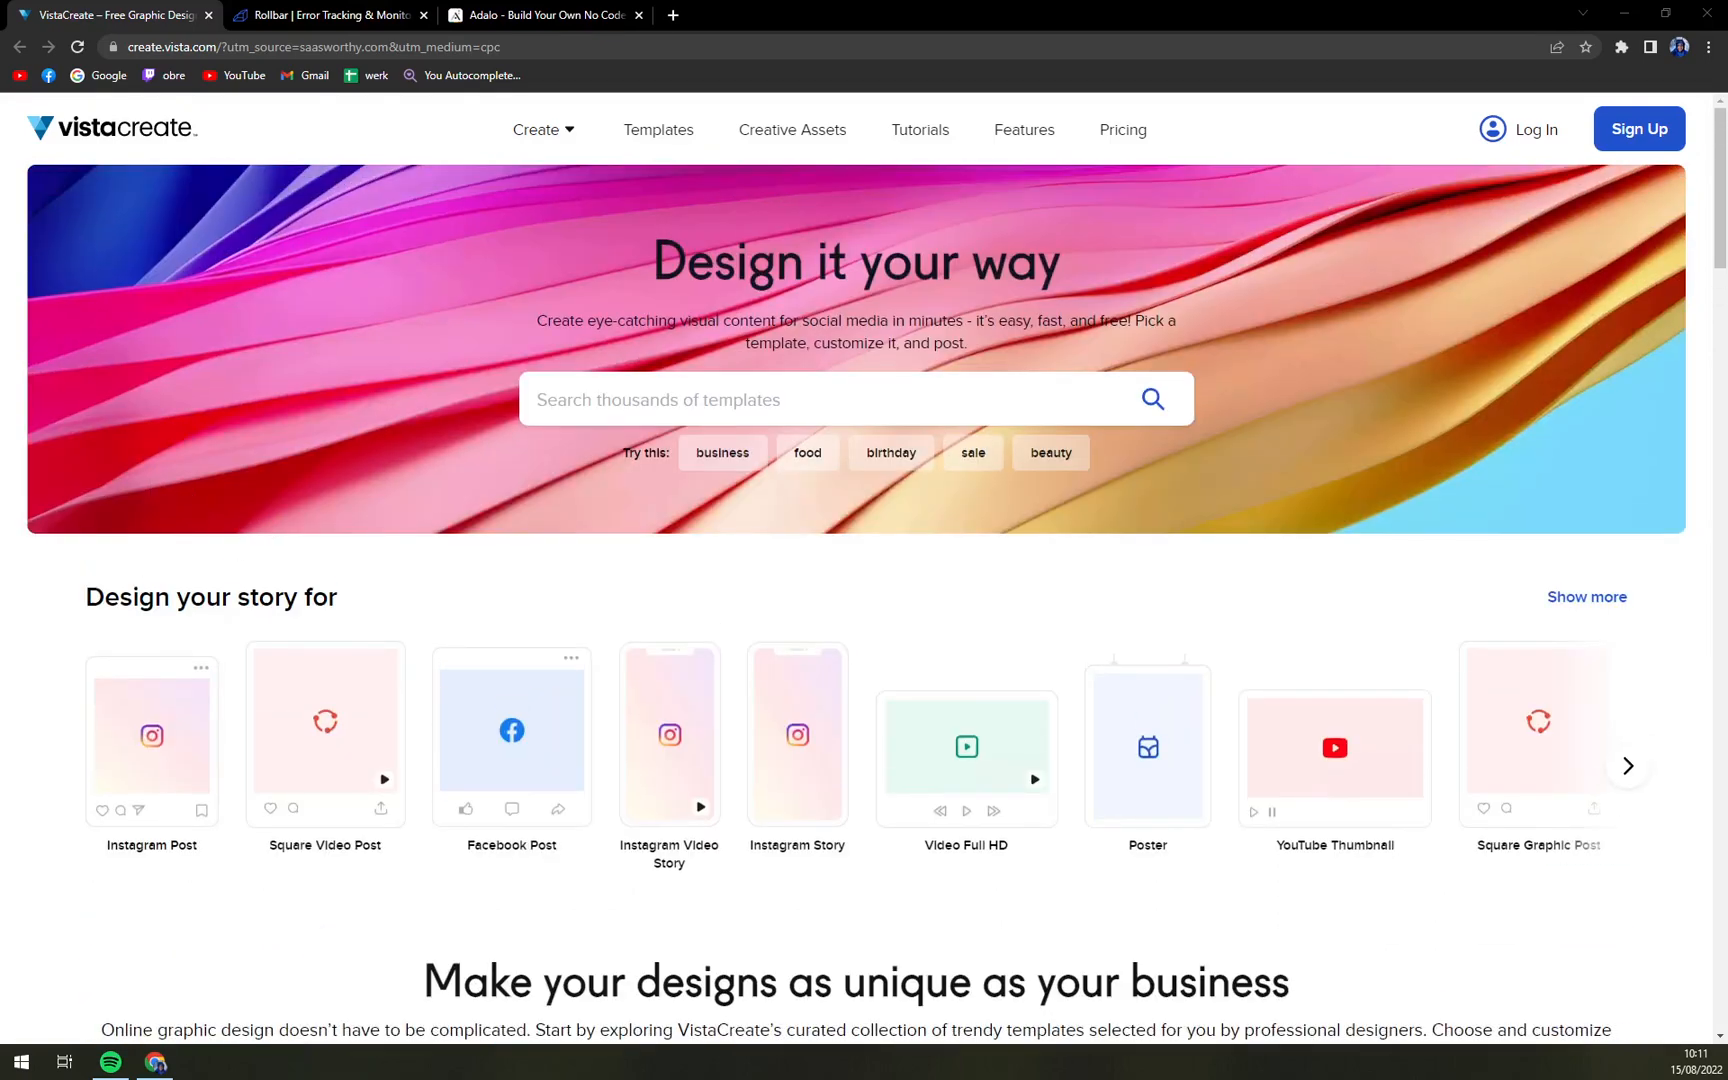
pyautogui.moveTo(137, 733)
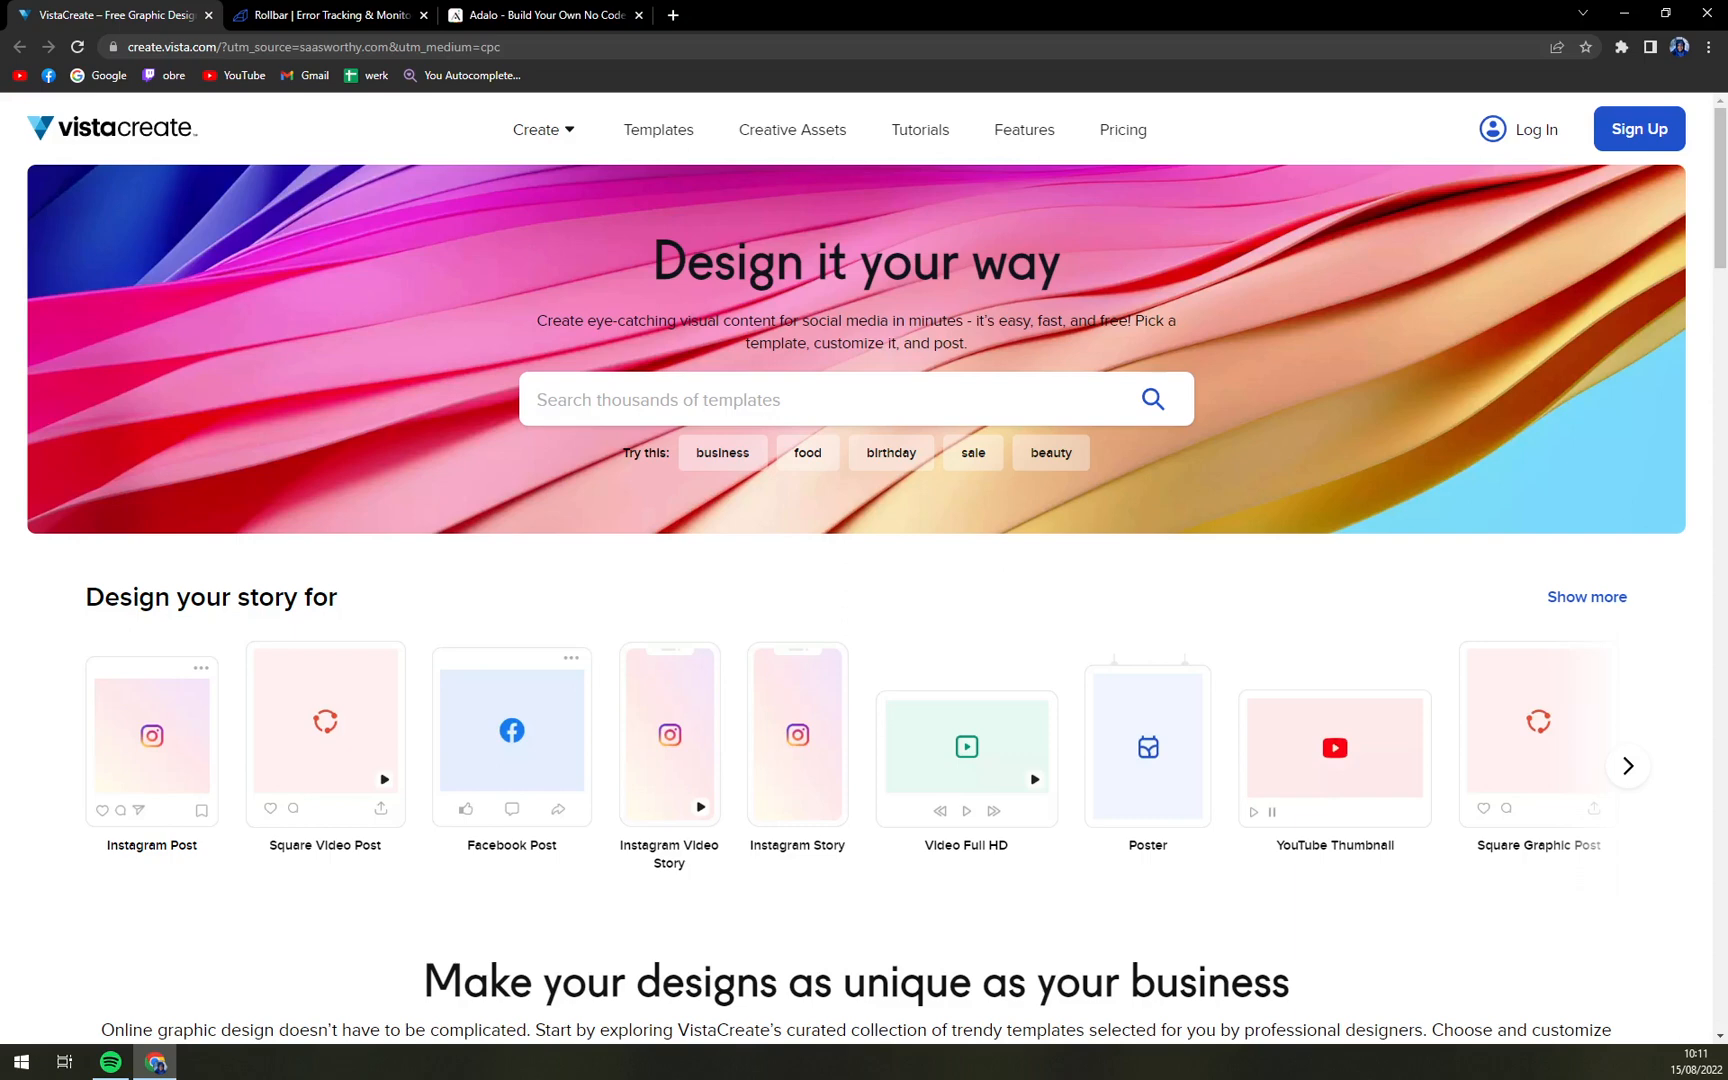
pyautogui.moveTo(980, 158)
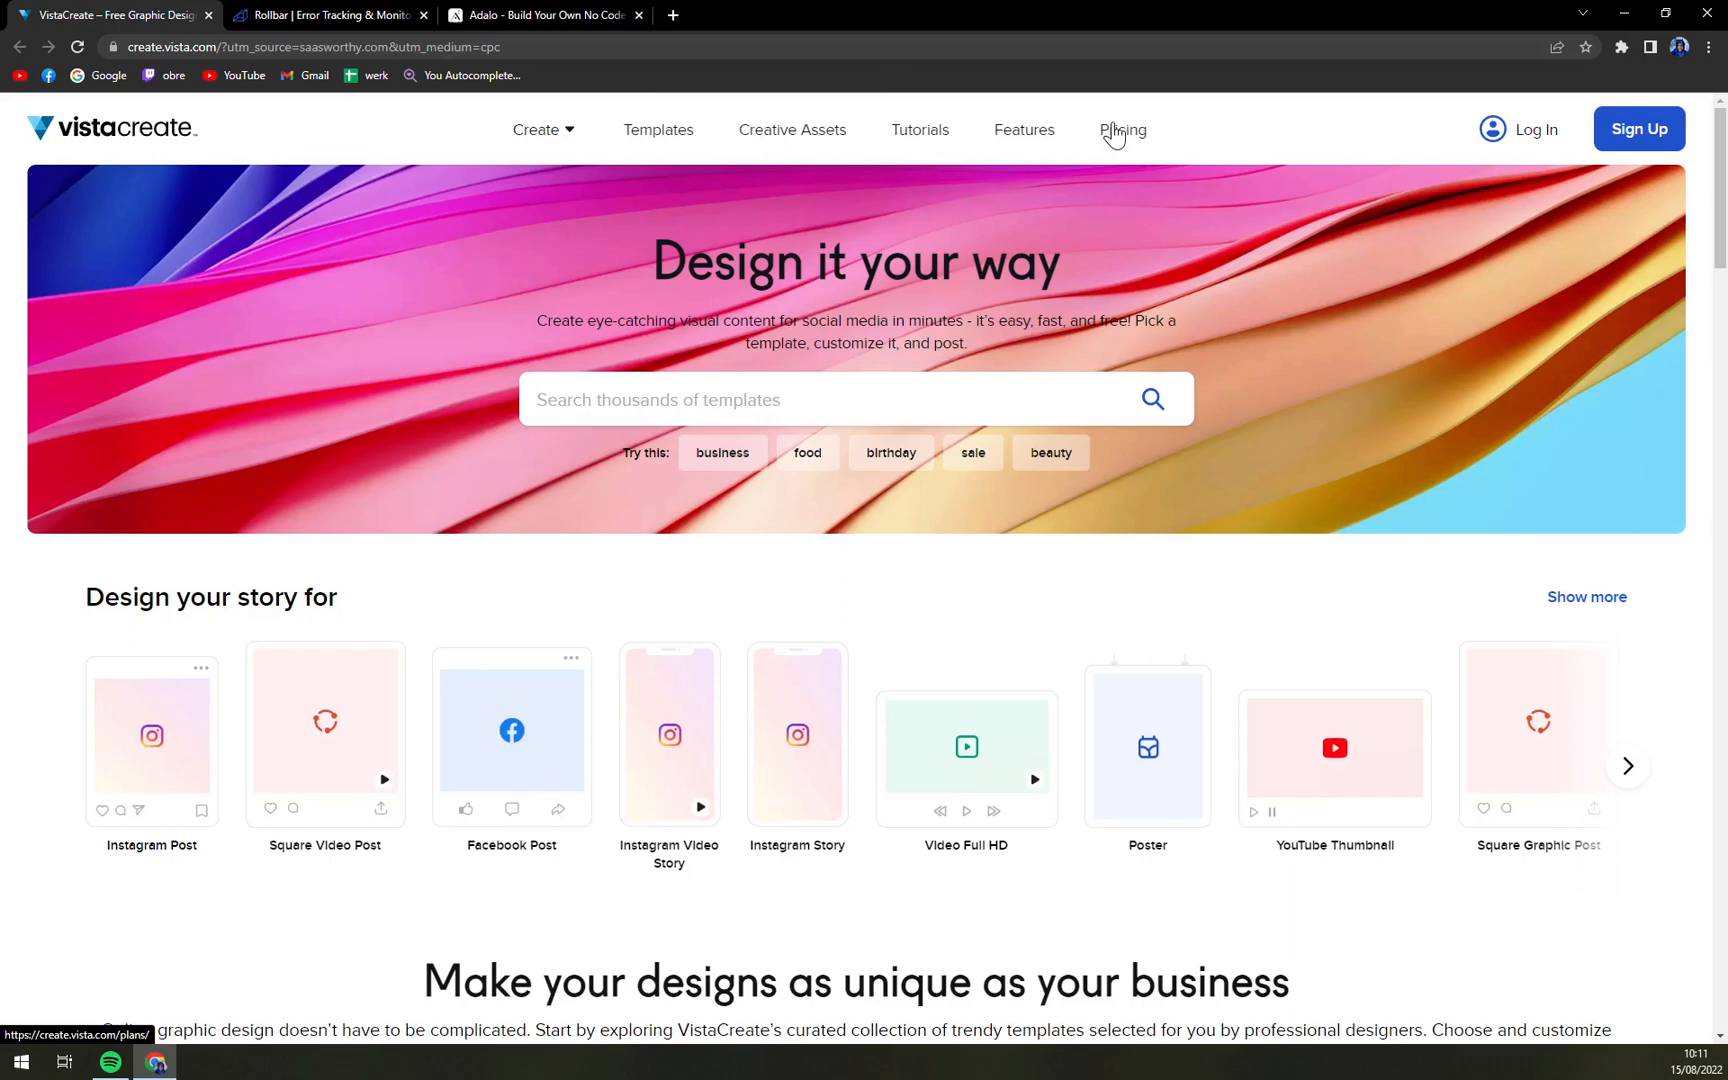
pyautogui.moveTo(1116, 133)
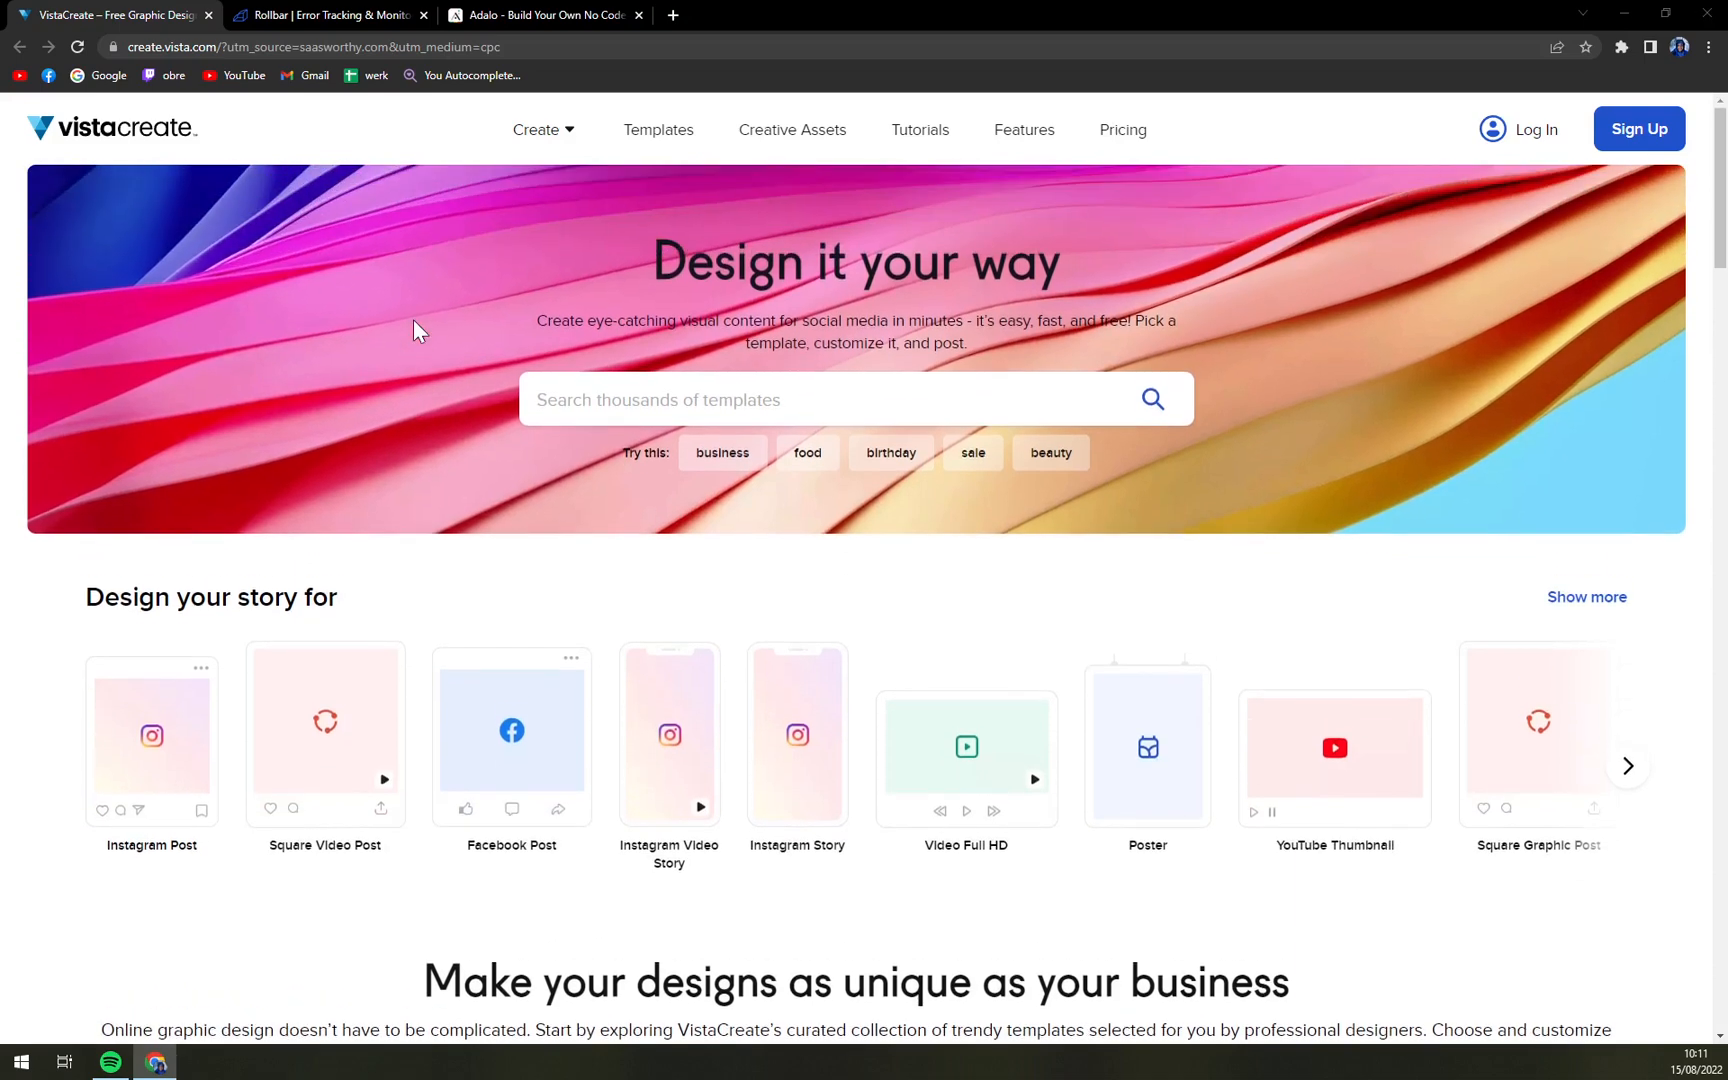
# Step: Scroll the homepage down past Featured templates and Instagram Post to the Poster A2 and Facebook Post rows
pyautogui.scroll(-3)
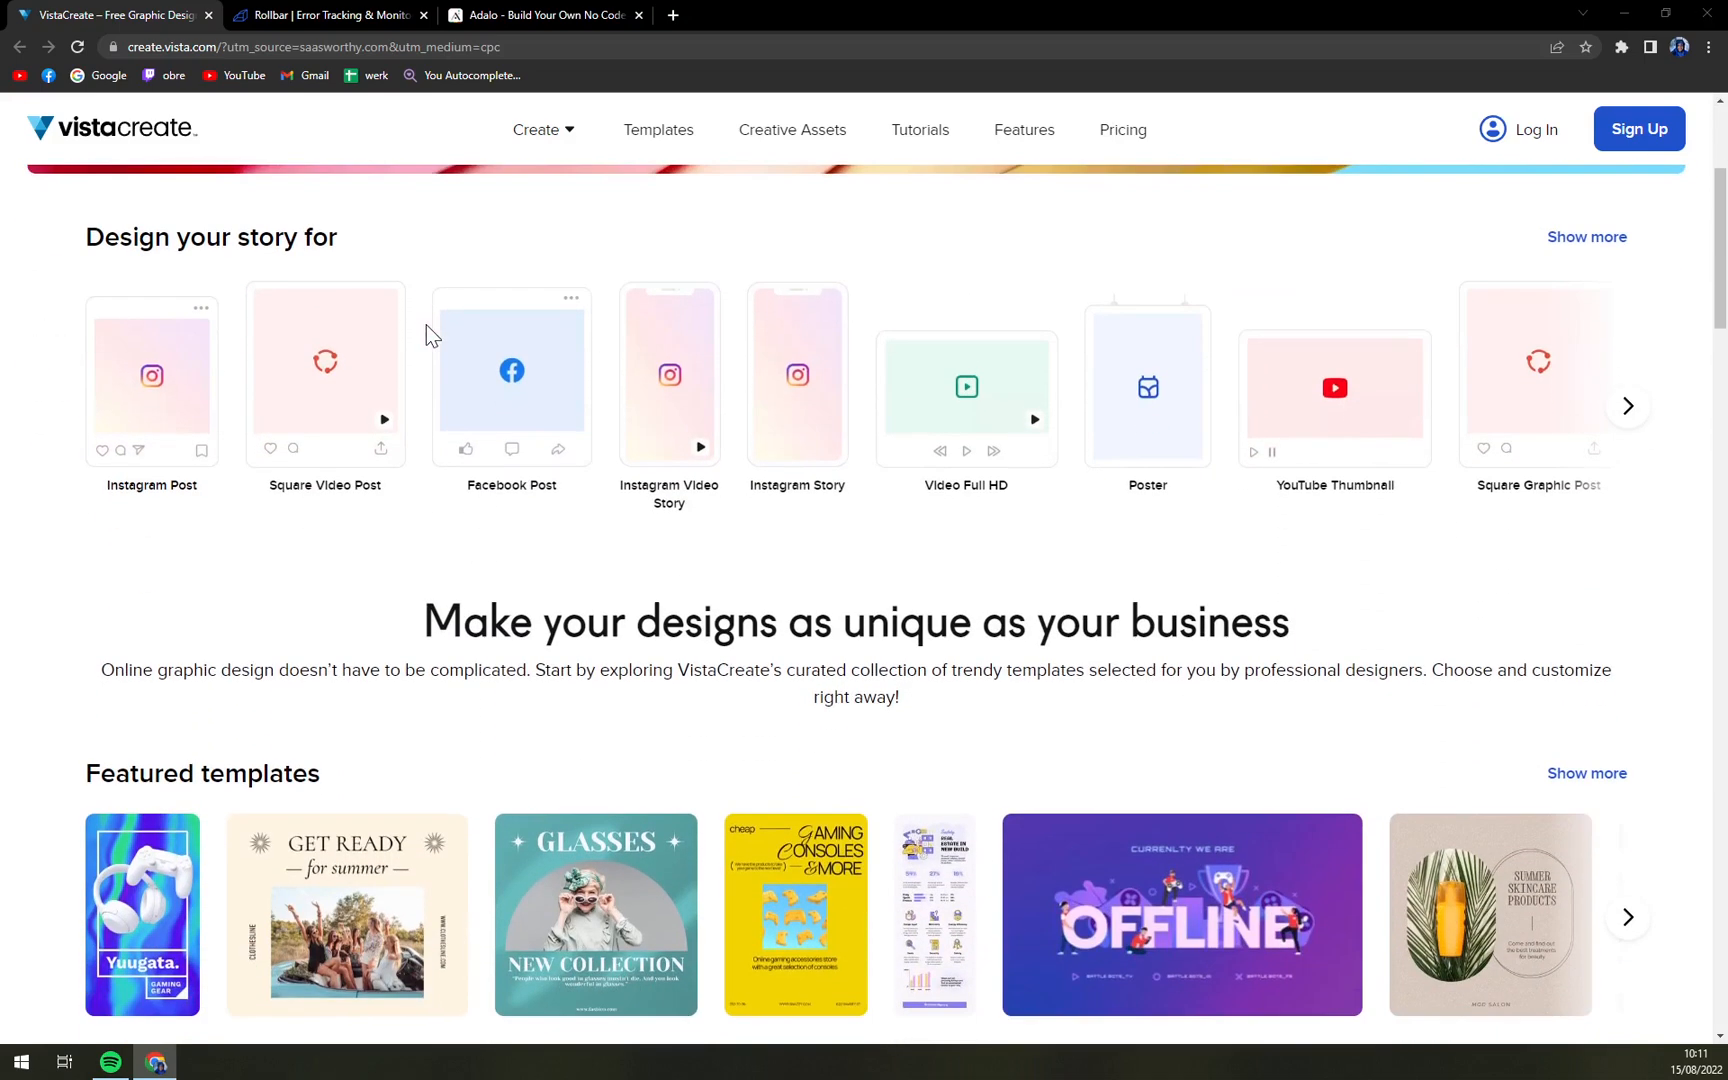
pyautogui.scroll(-3)
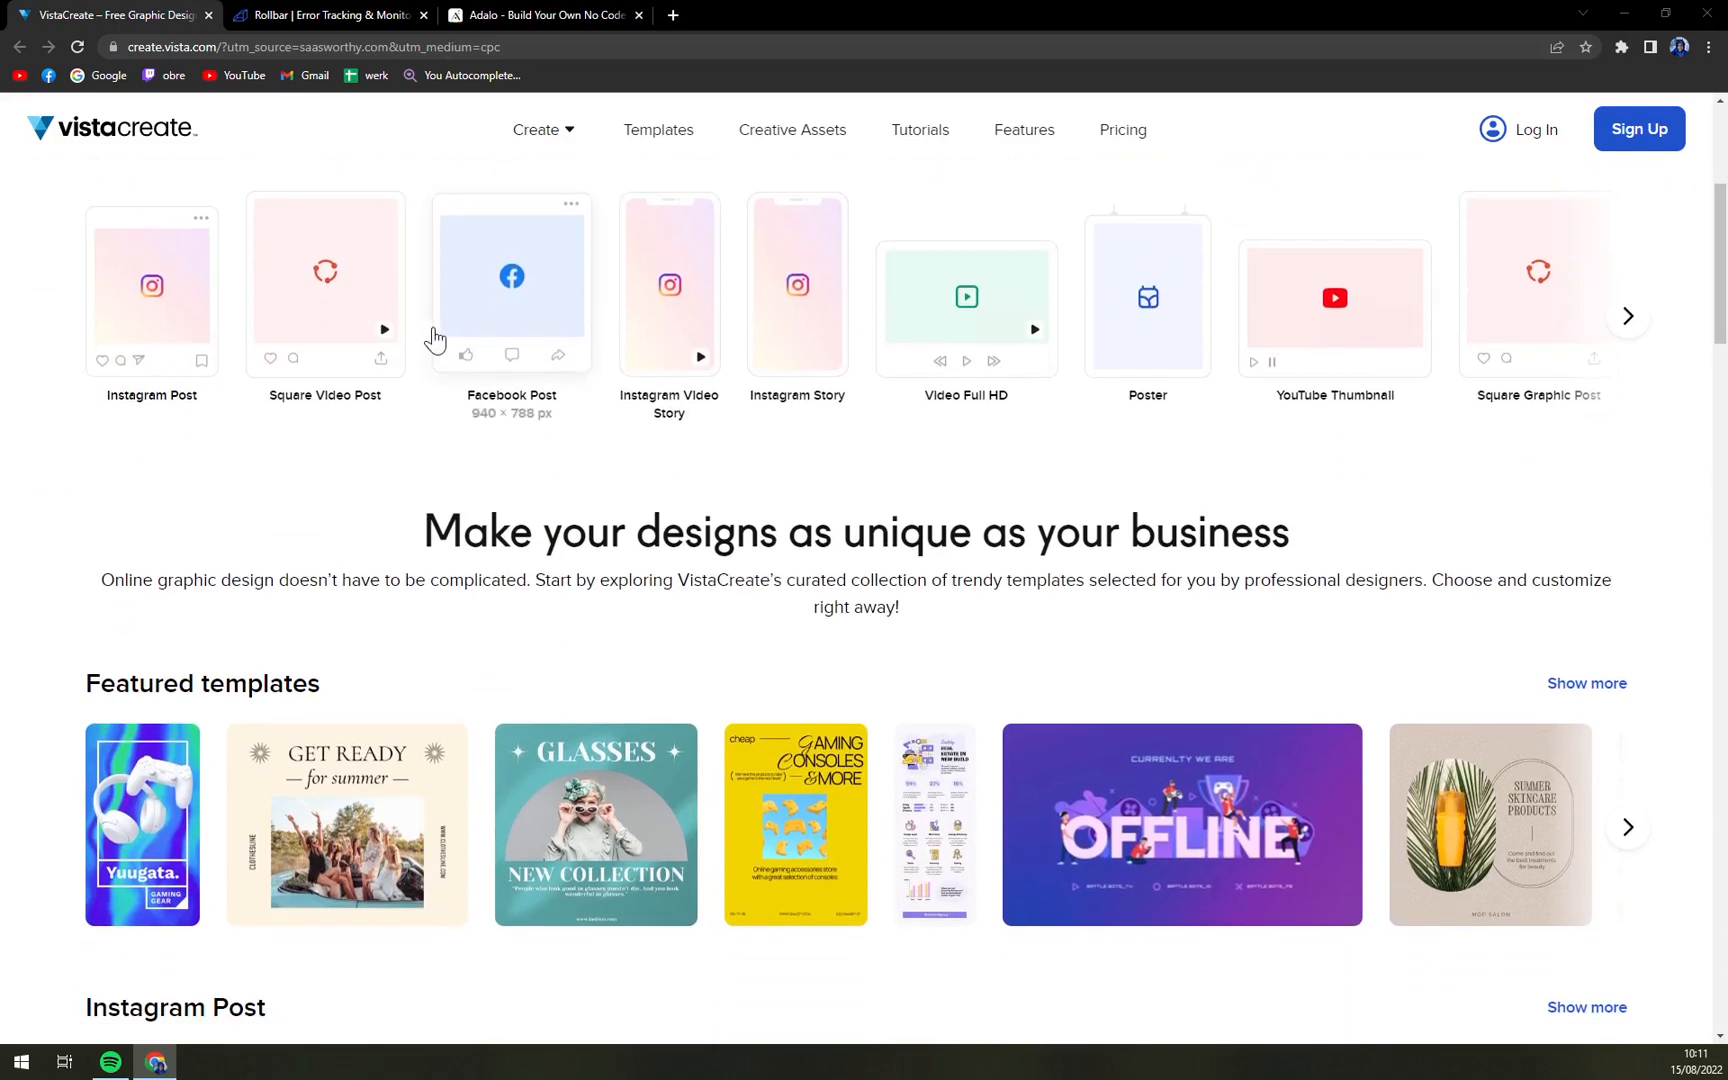
pyautogui.scroll(3)
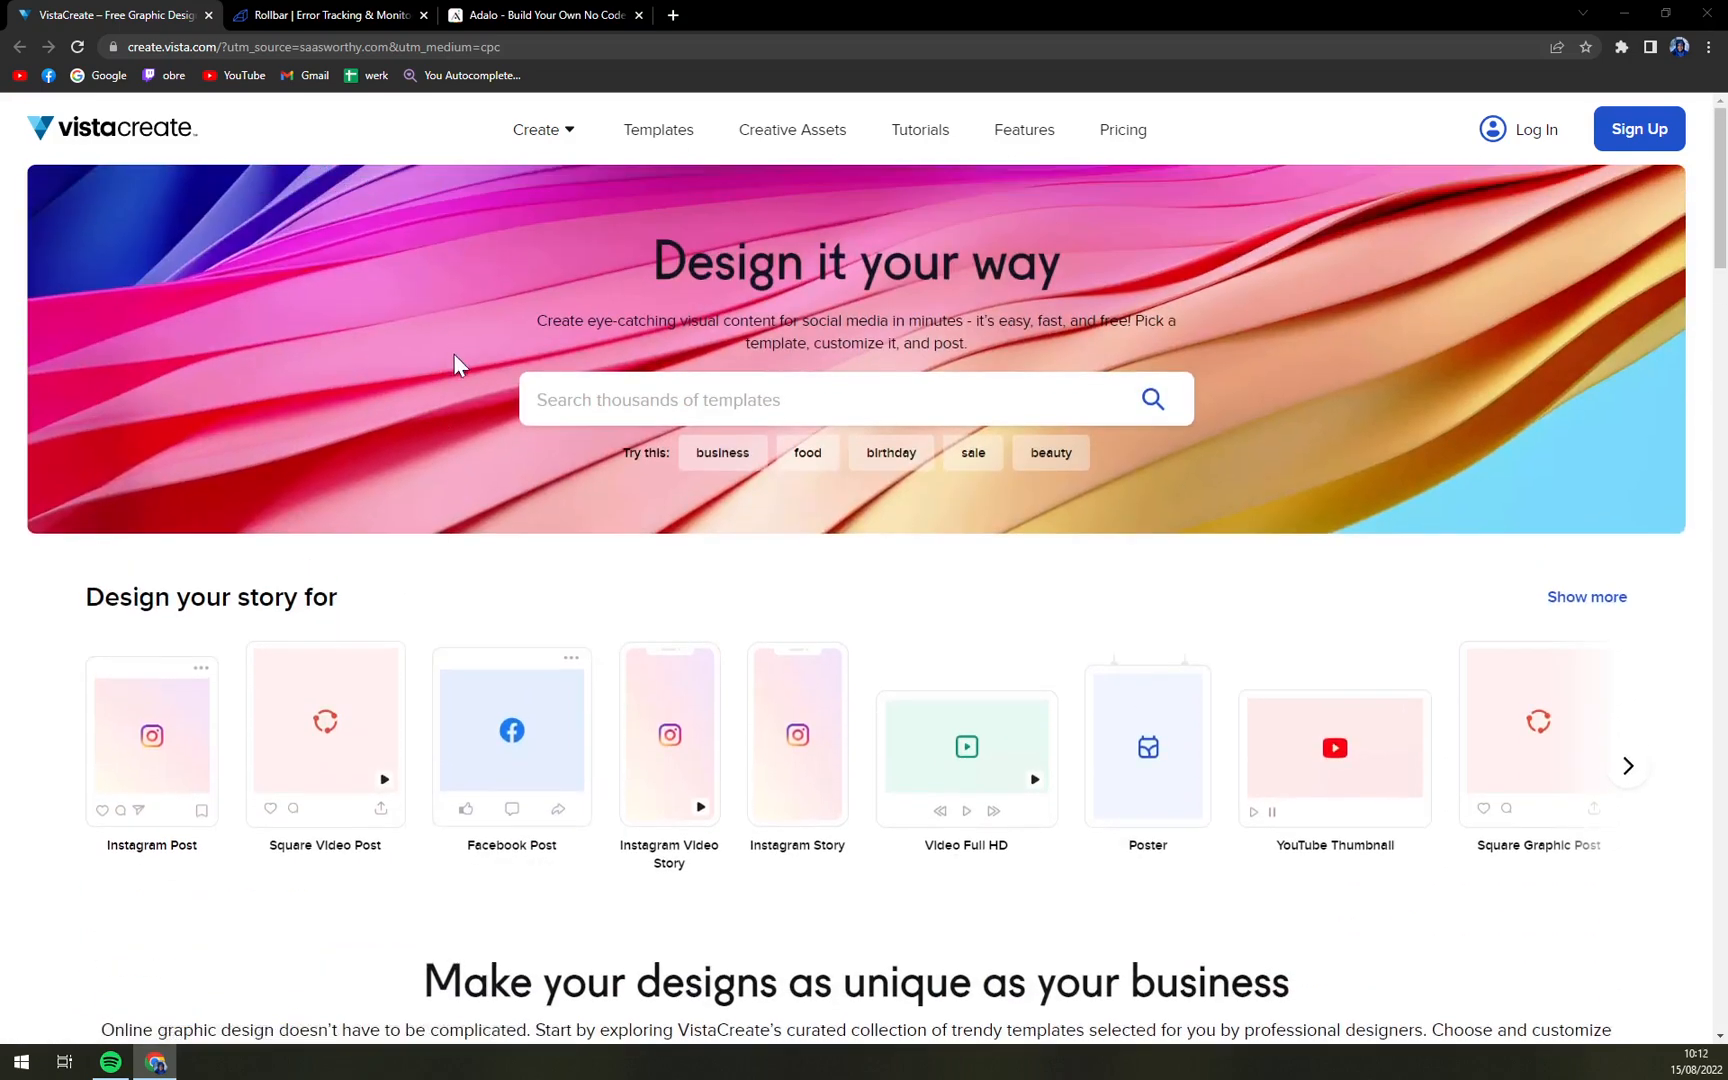
pyautogui.moveTo(451, 382)
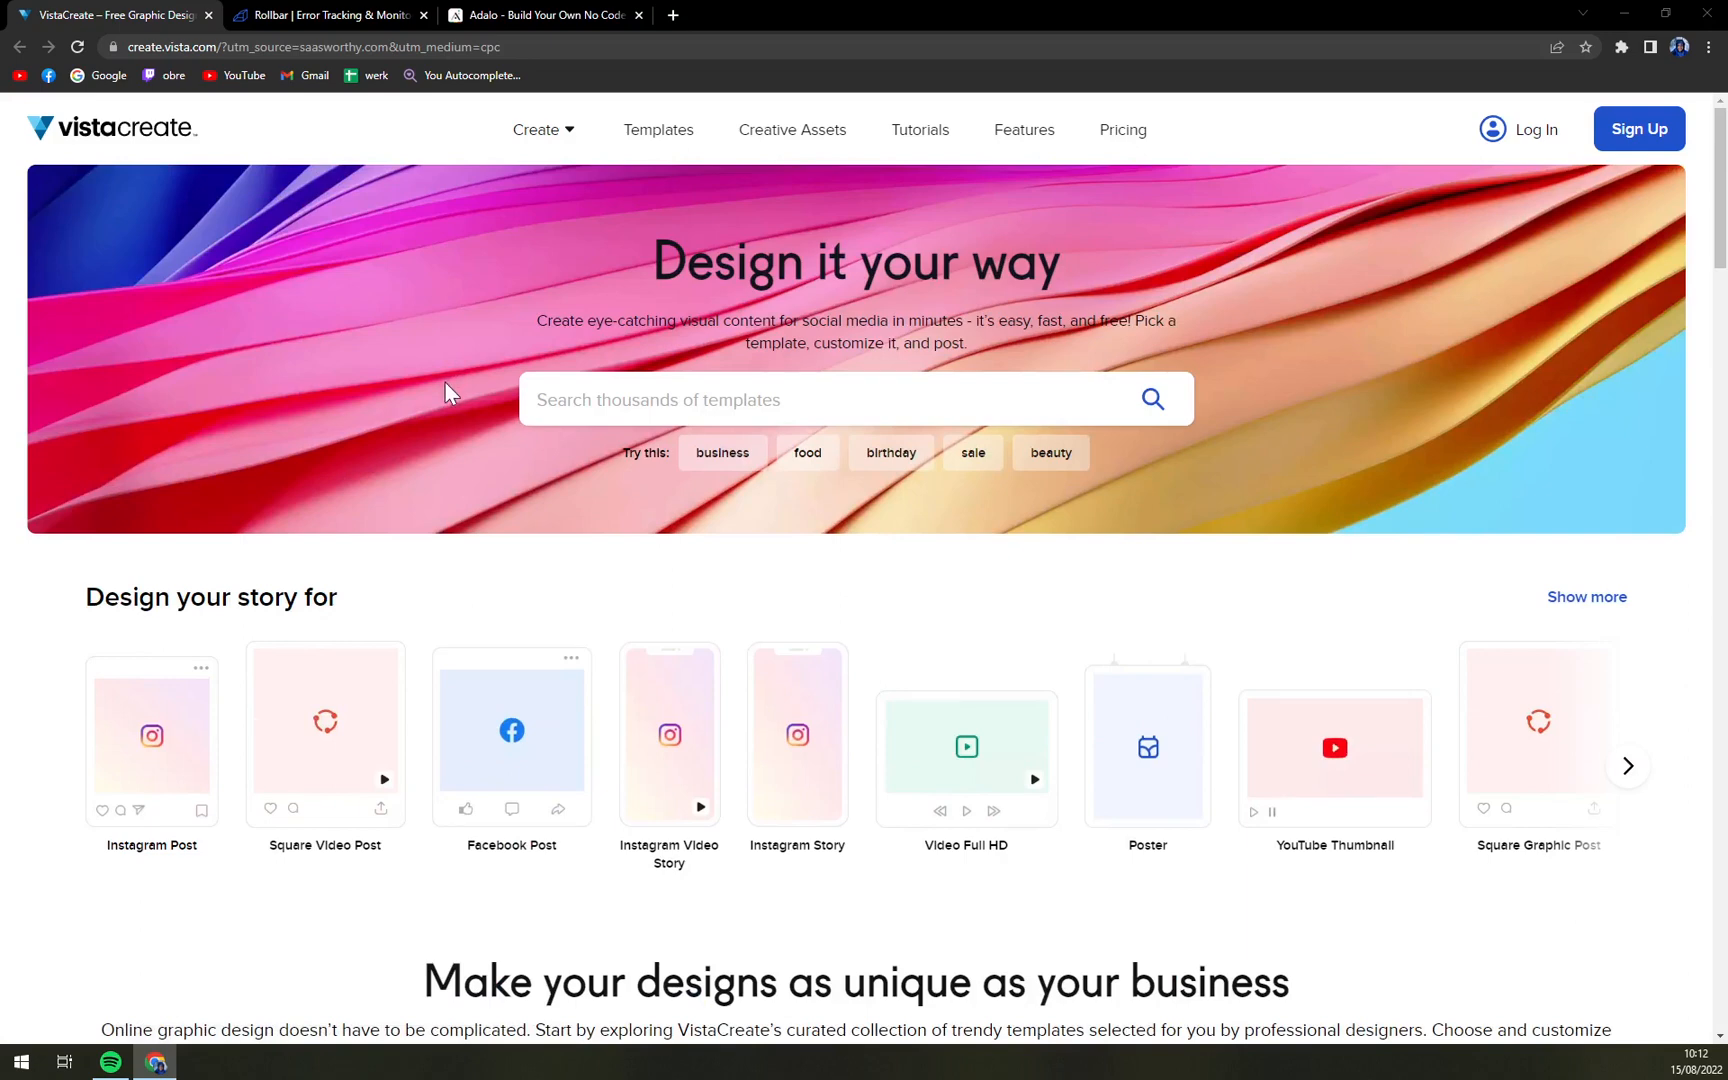
pyautogui.moveTo(489, 429)
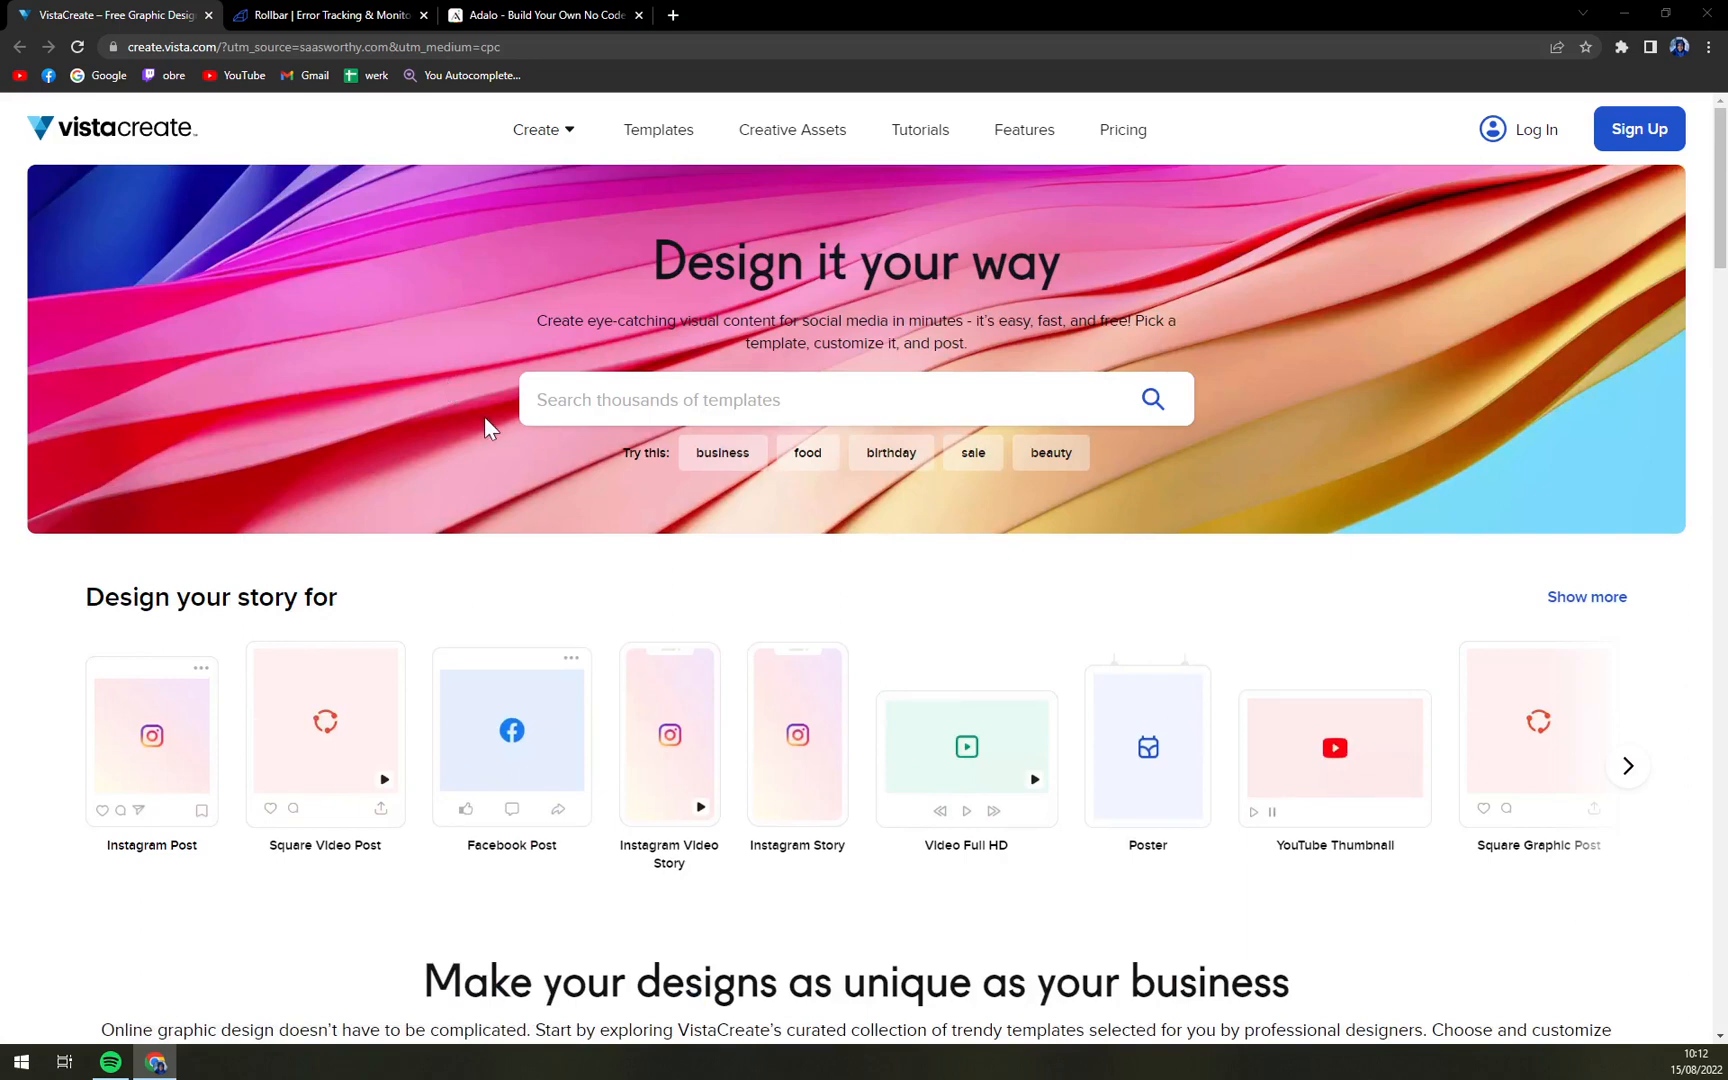
pyautogui.moveTo(487, 450)
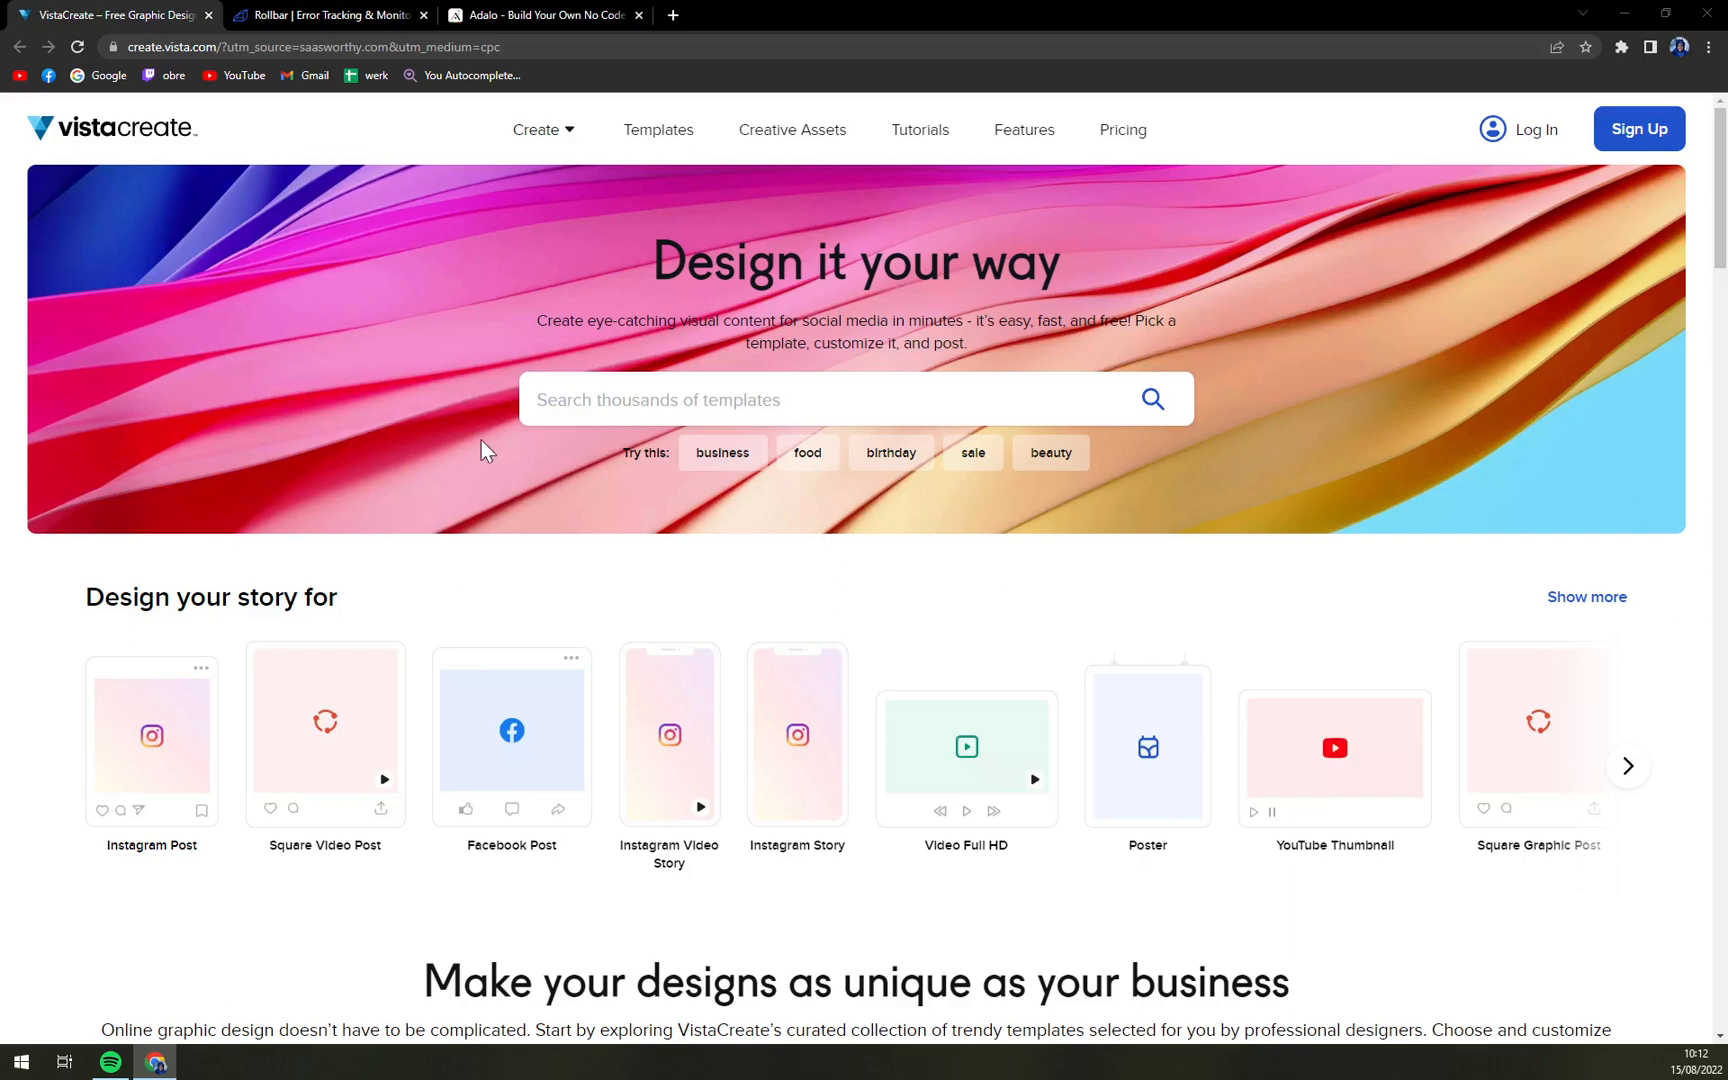
pyautogui.scroll(-3)
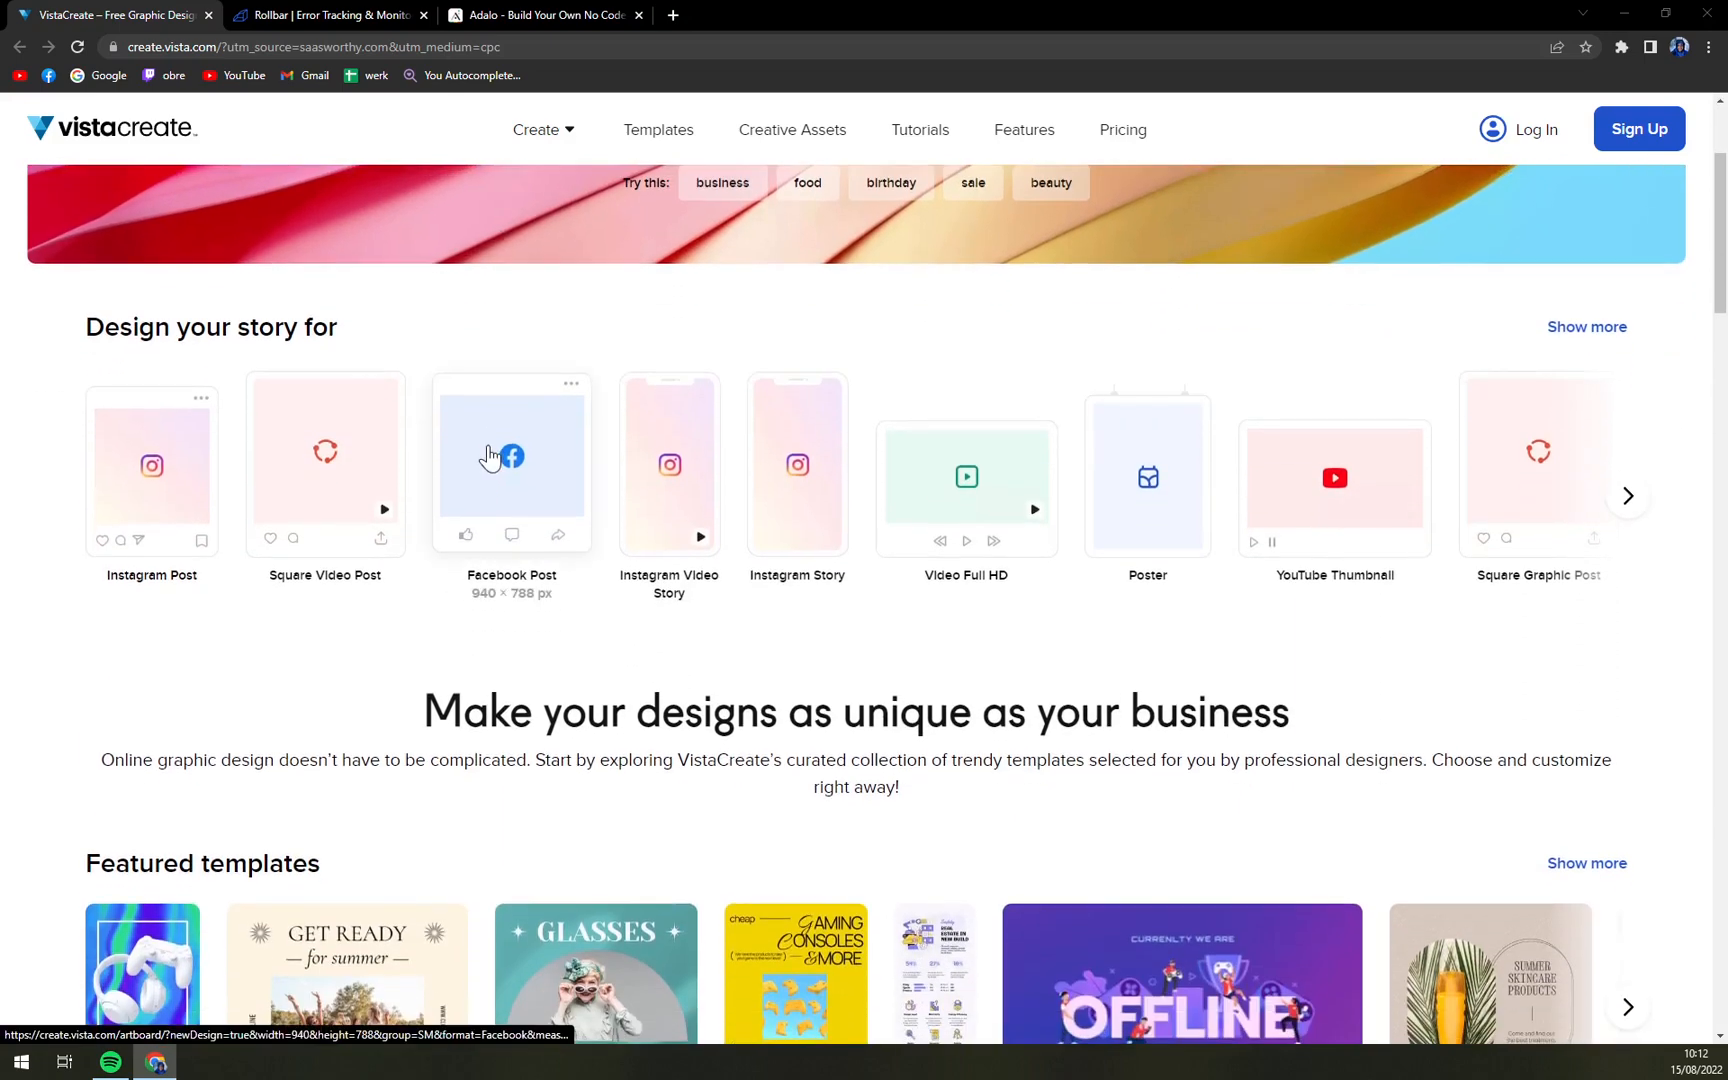
pyautogui.scroll(-3)
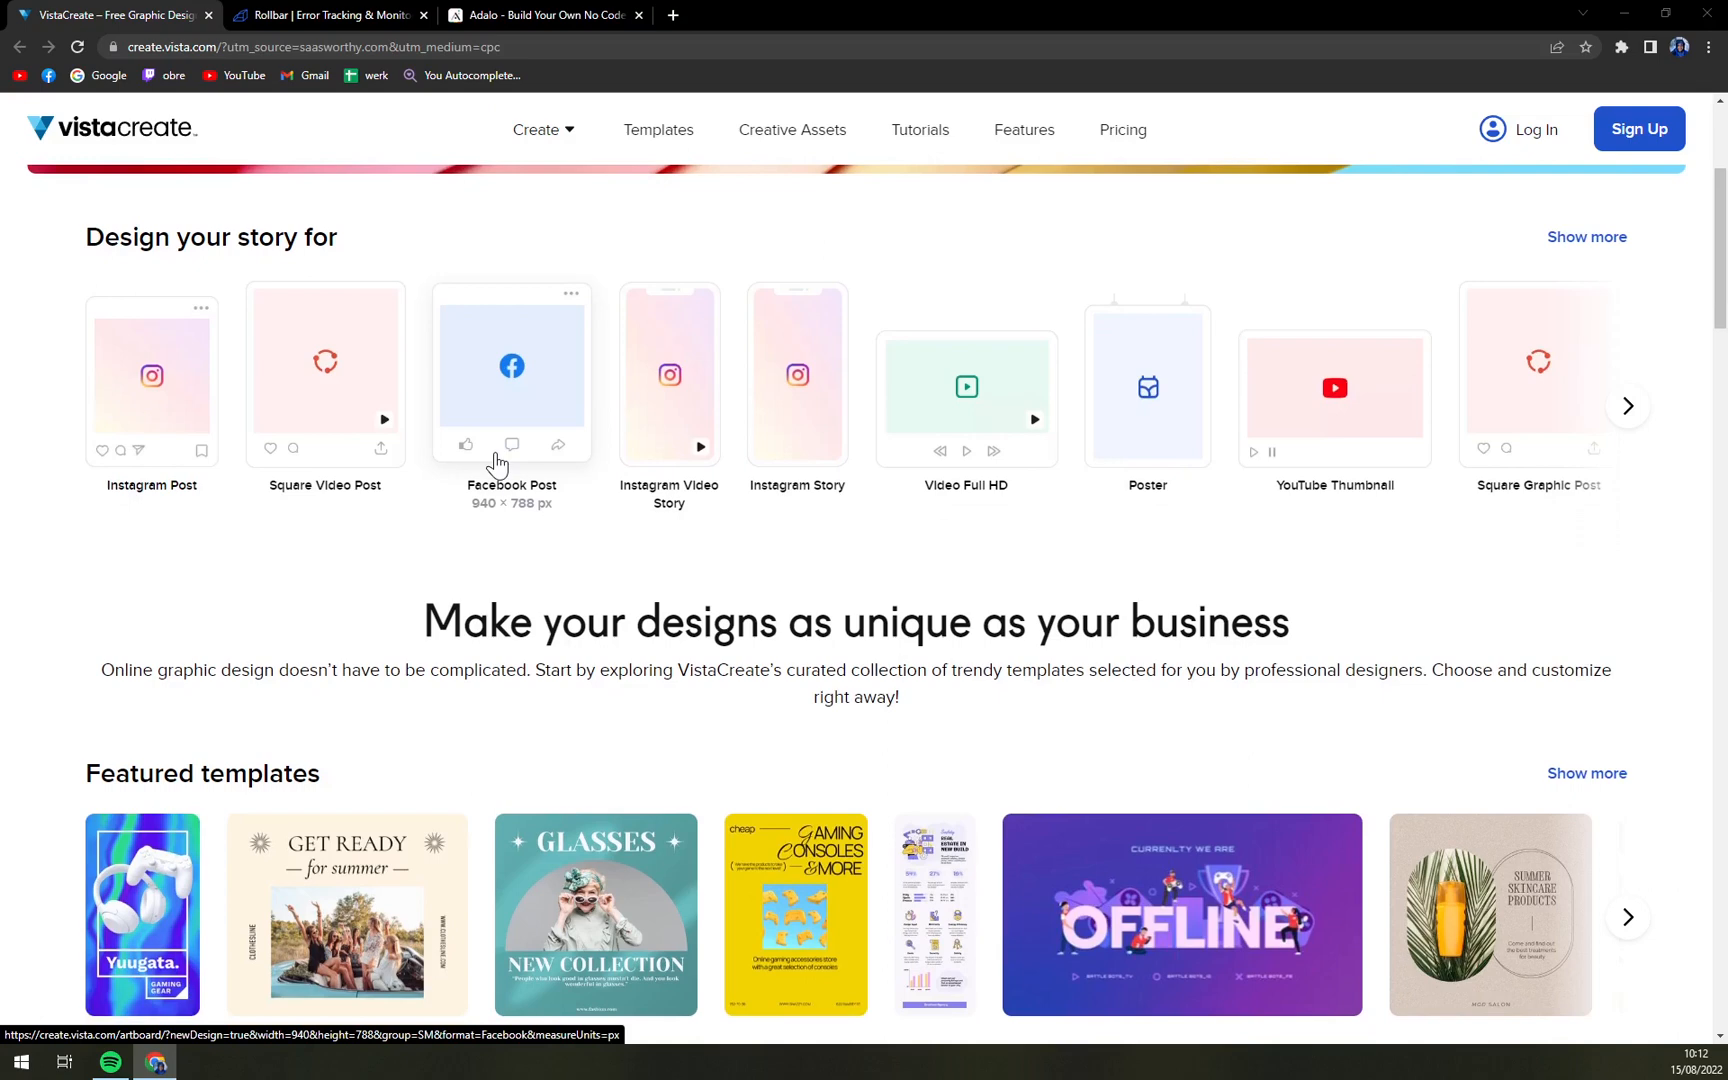
pyautogui.scroll(-3)
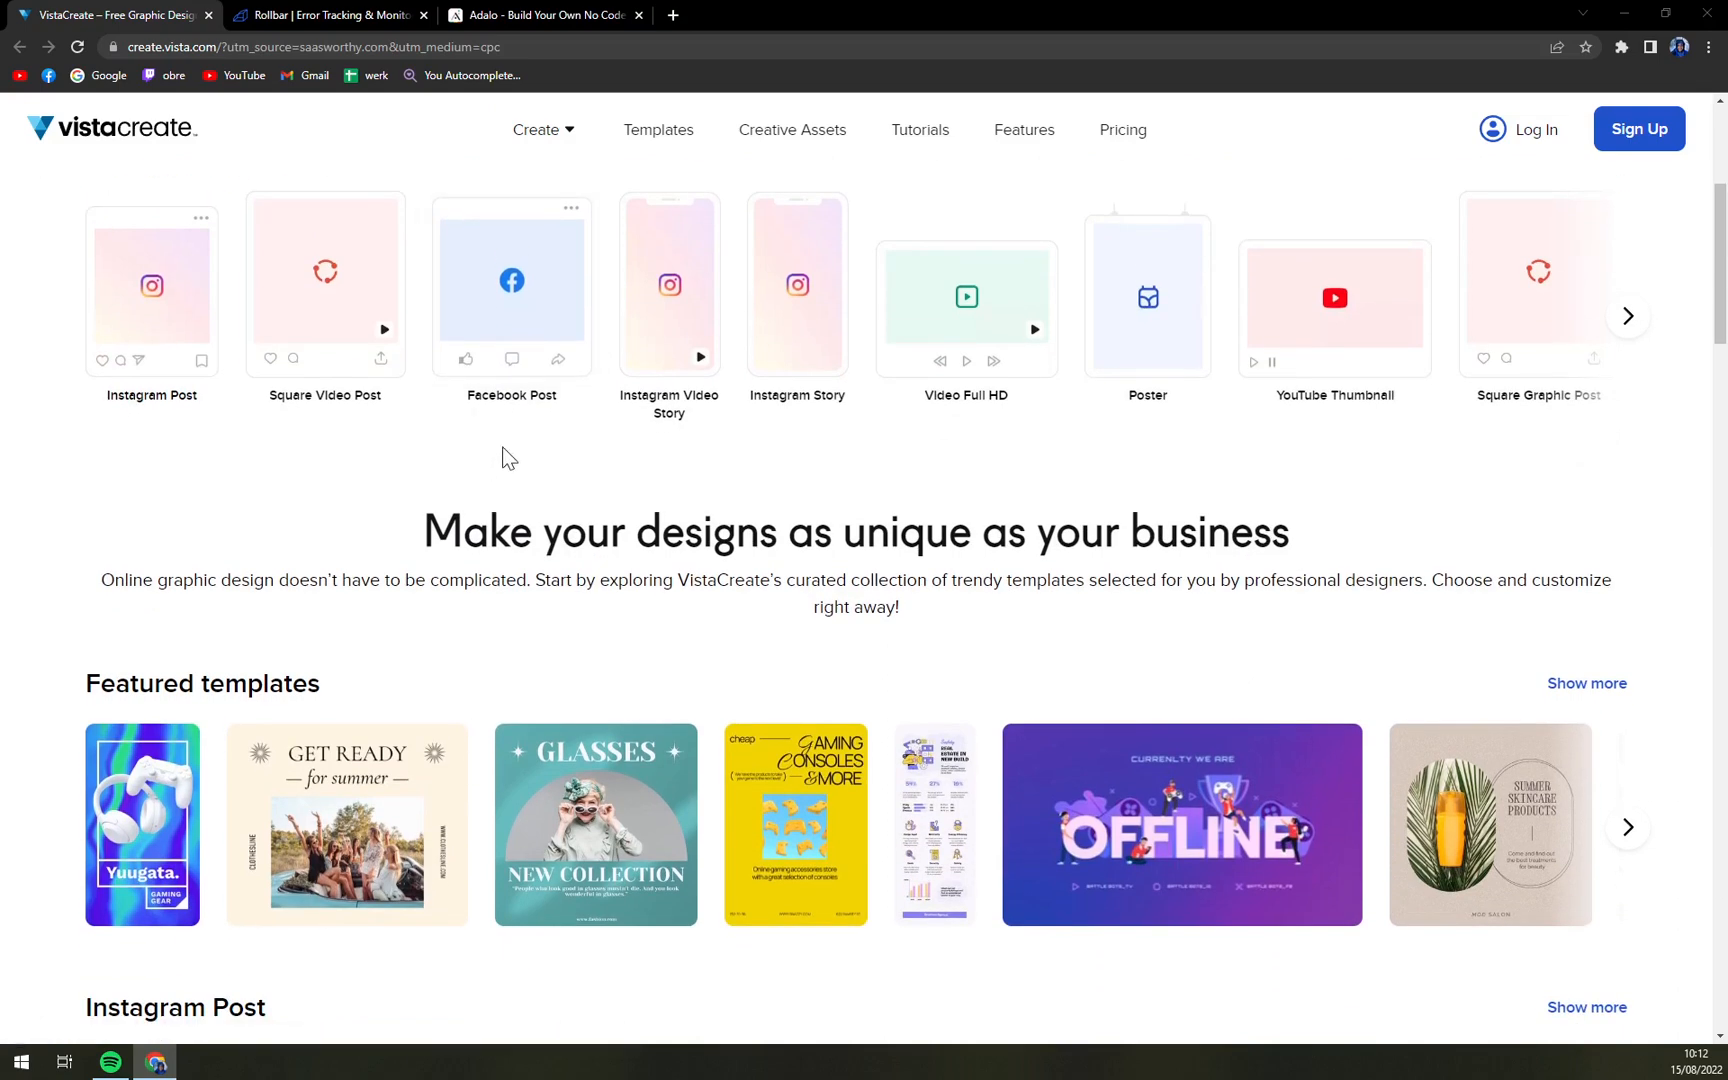
pyautogui.scroll(-3)
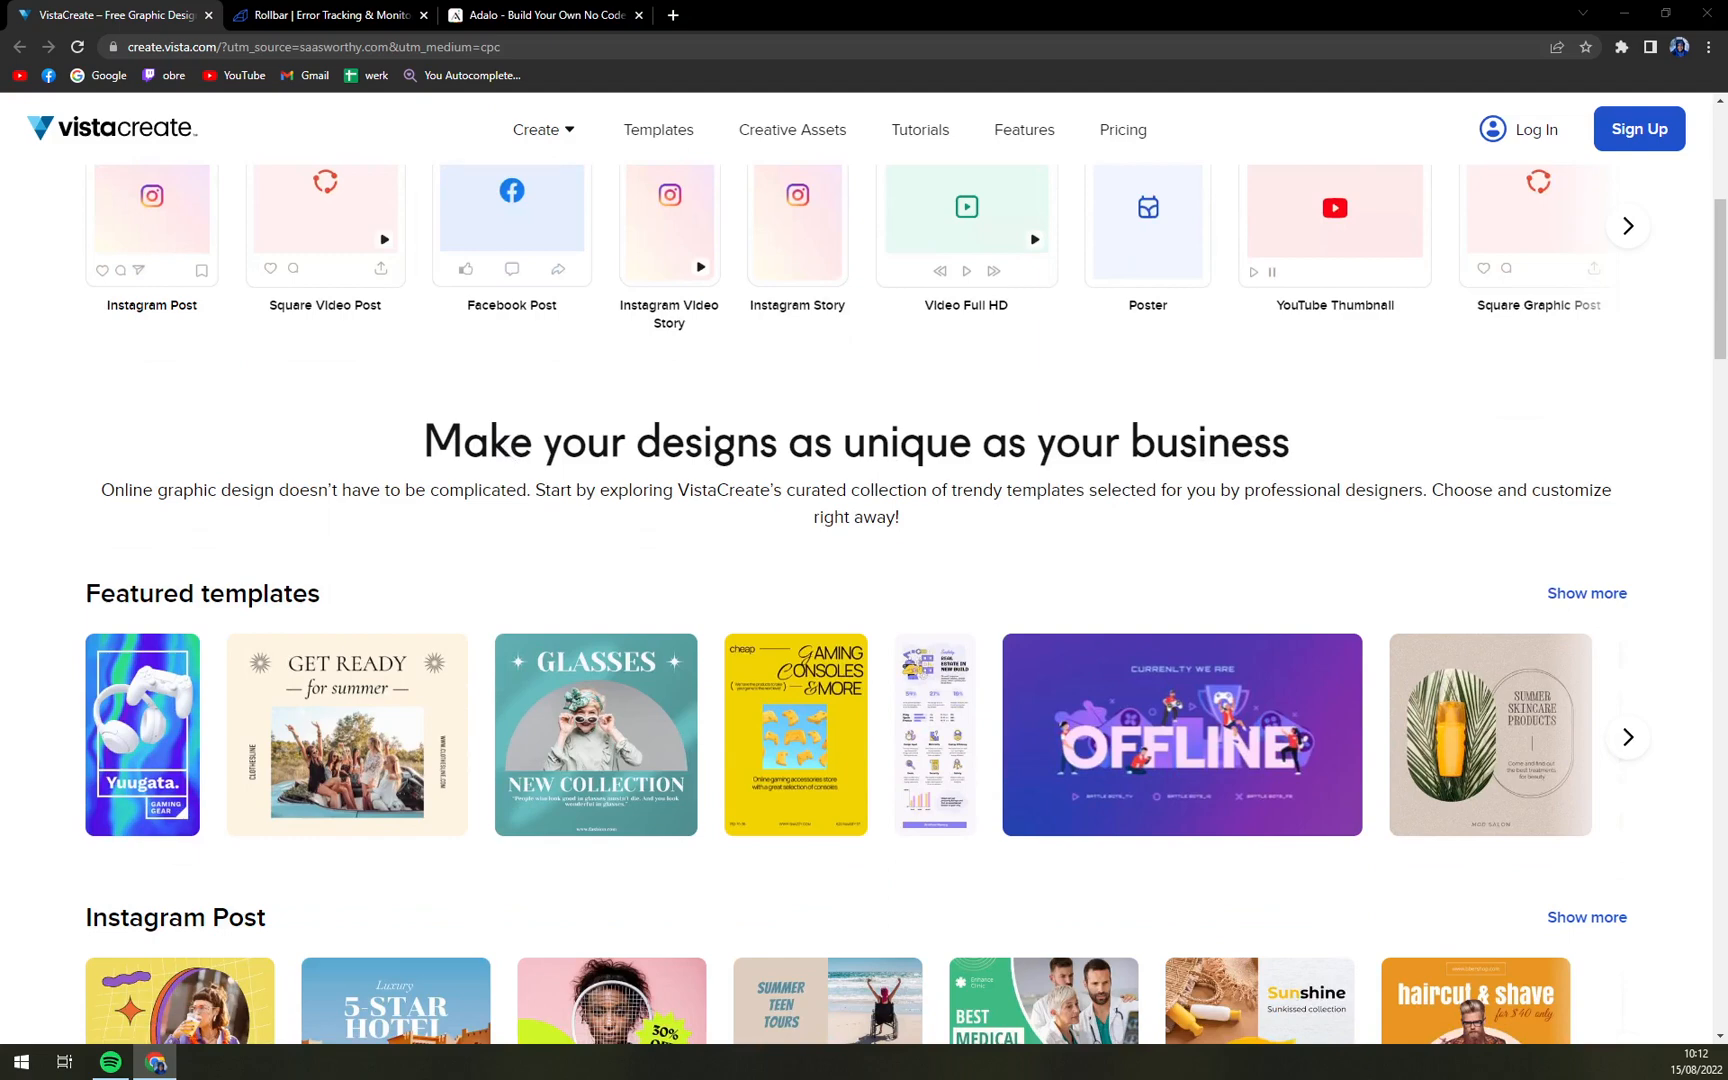
pyautogui.scroll(-3)
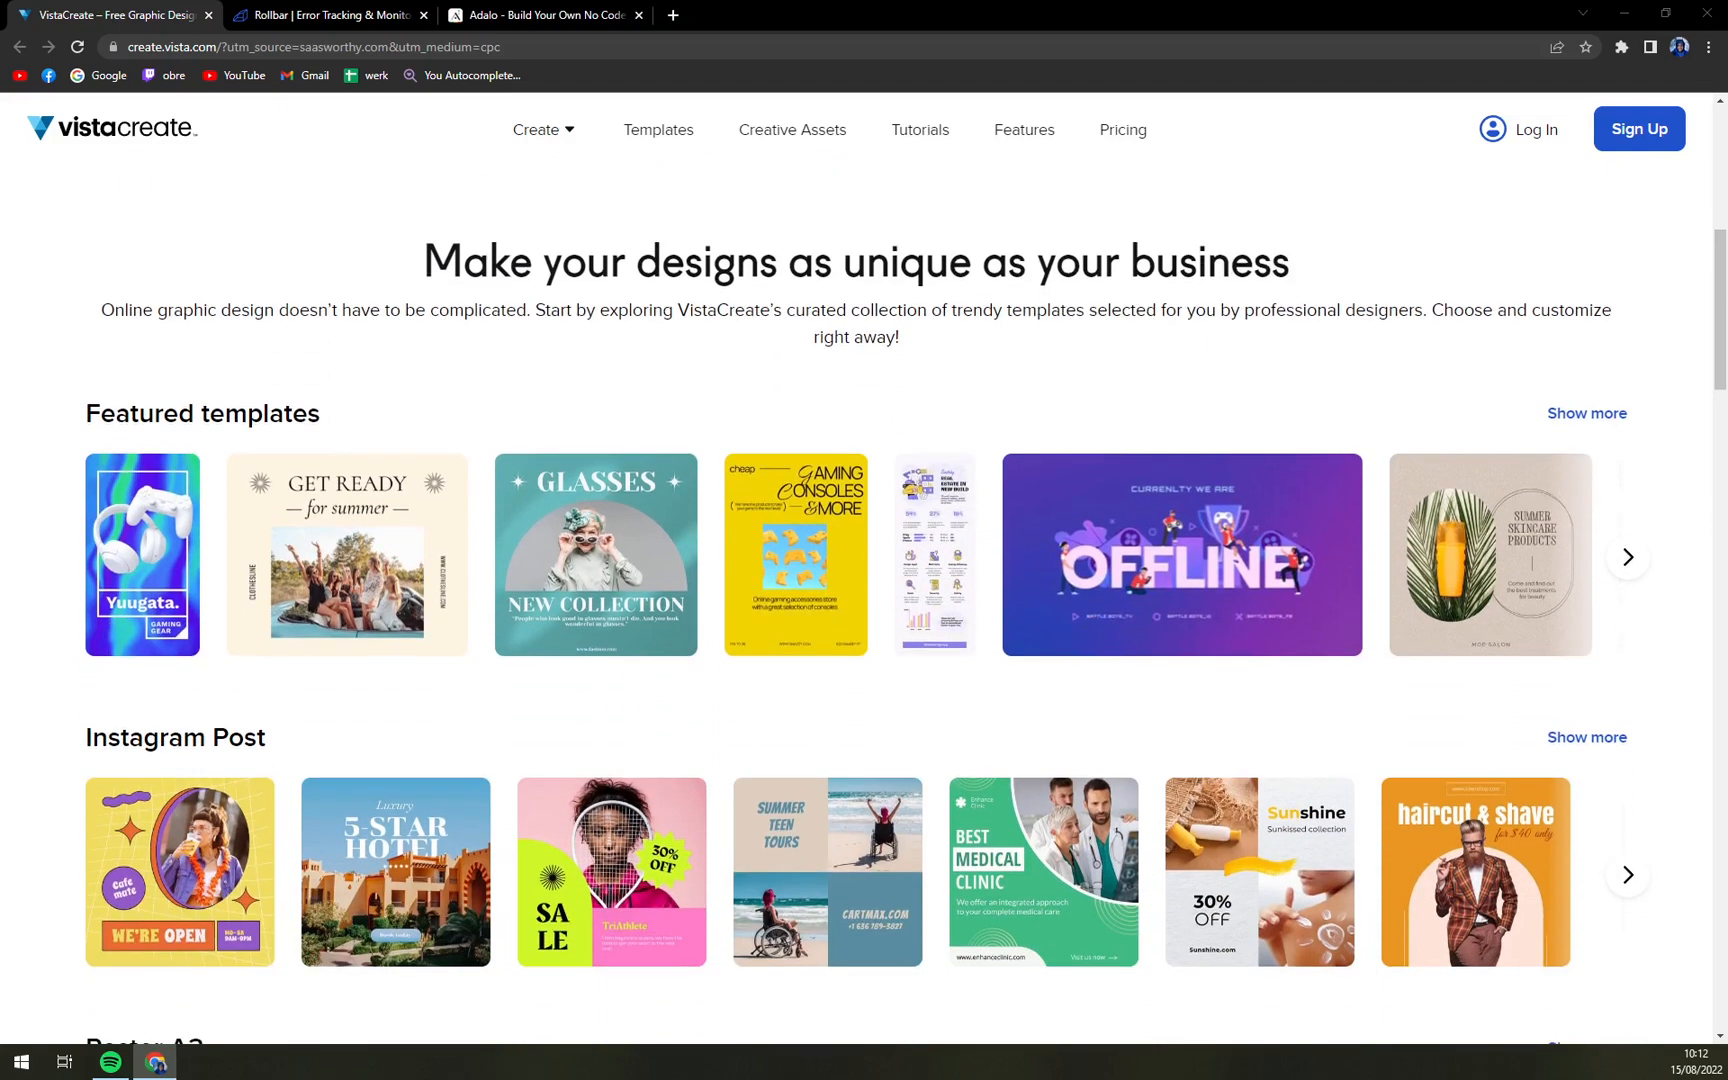
pyautogui.scroll(-3)
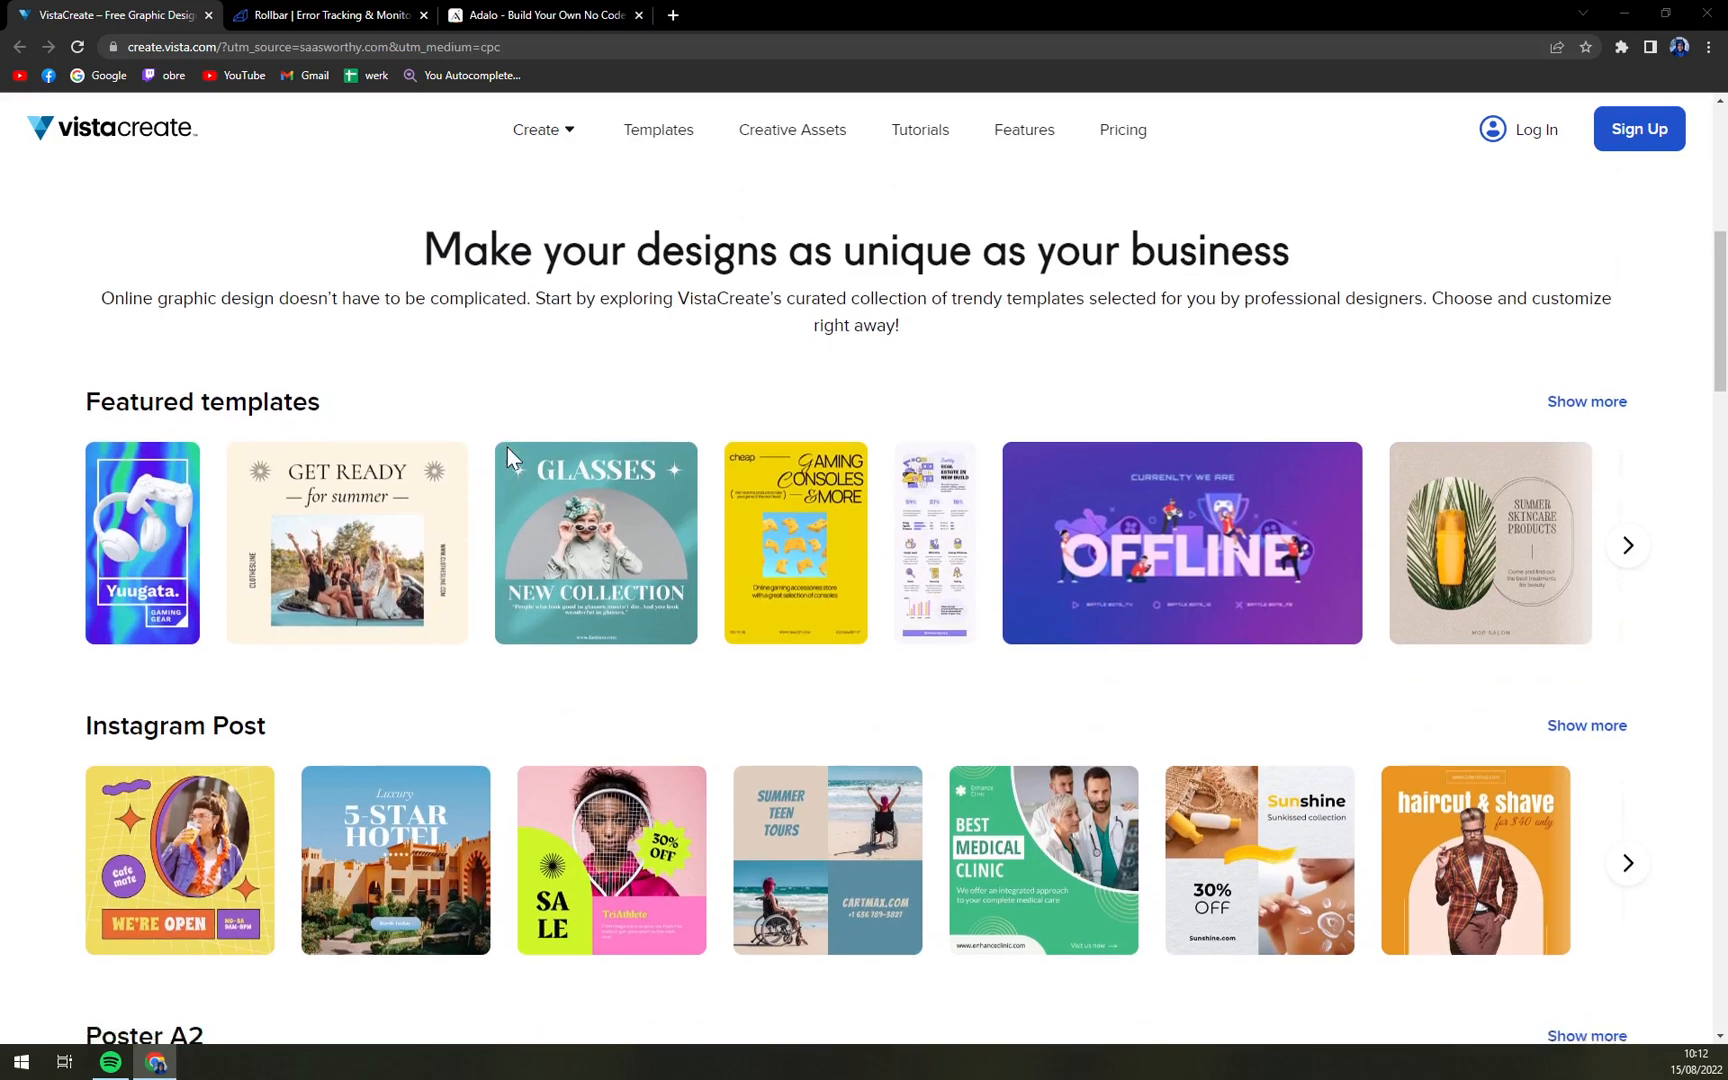
pyautogui.scroll(-3)
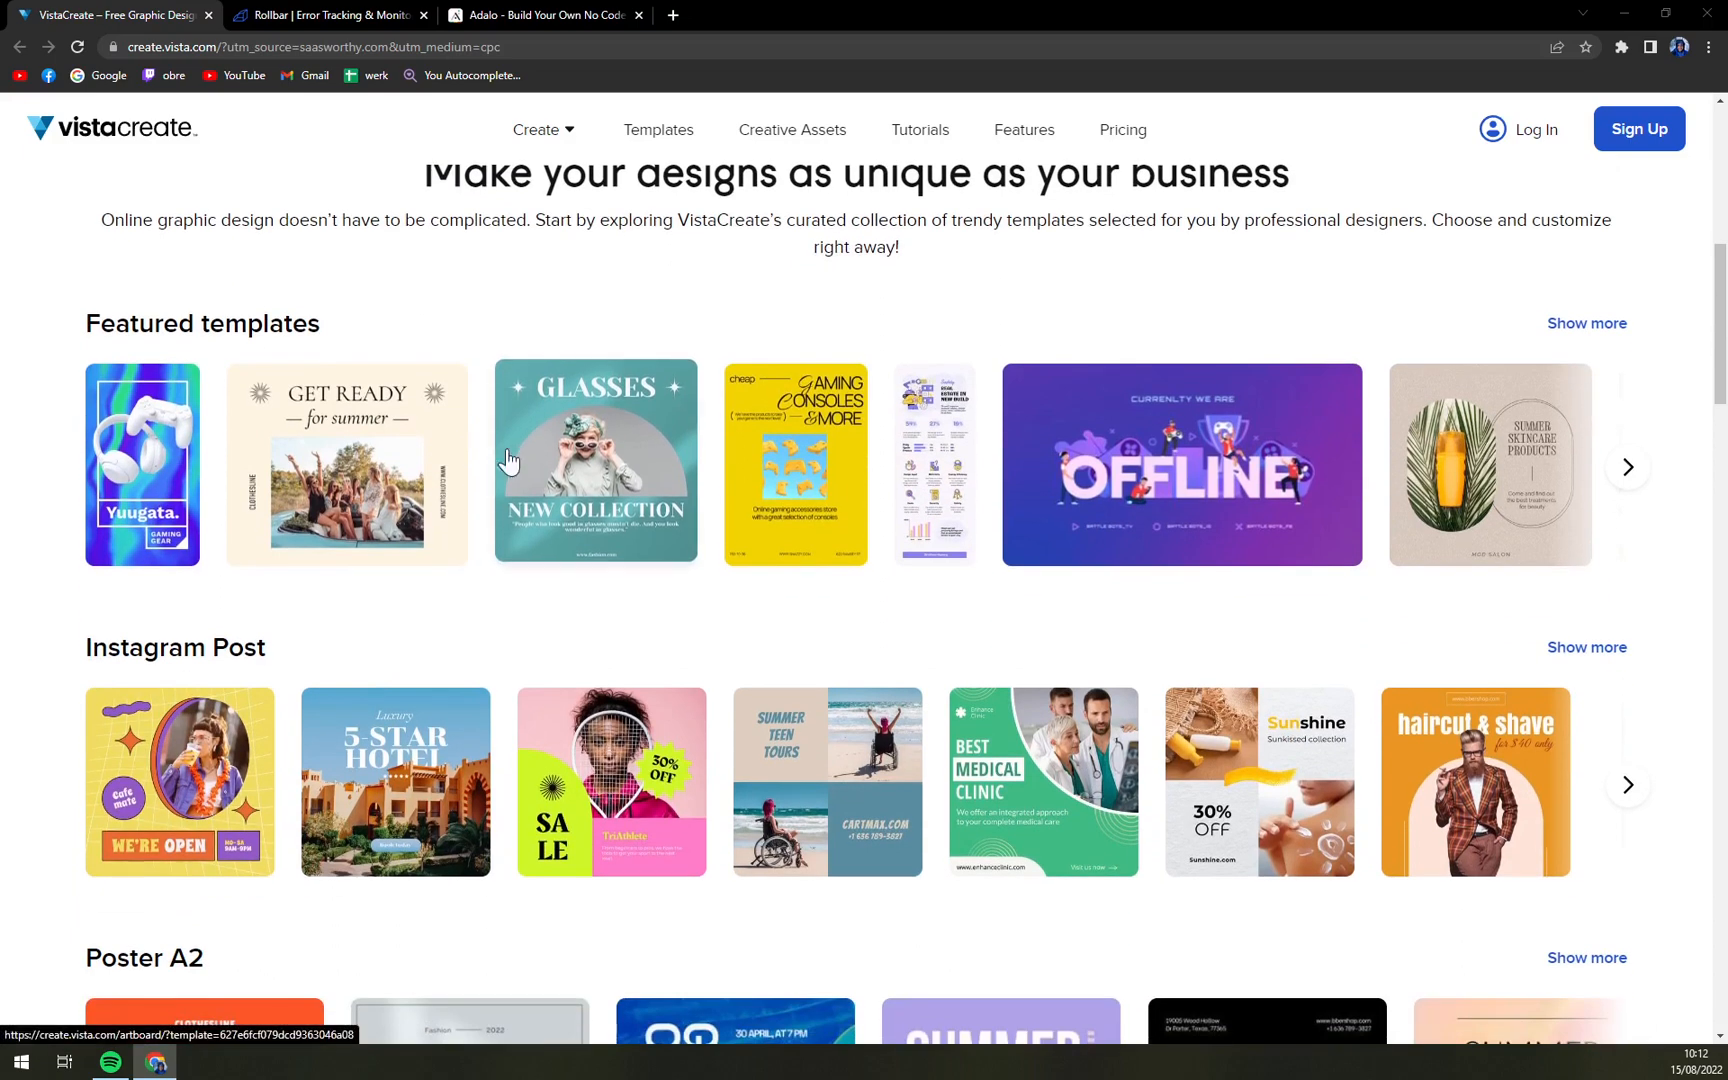
pyautogui.scroll(-3)
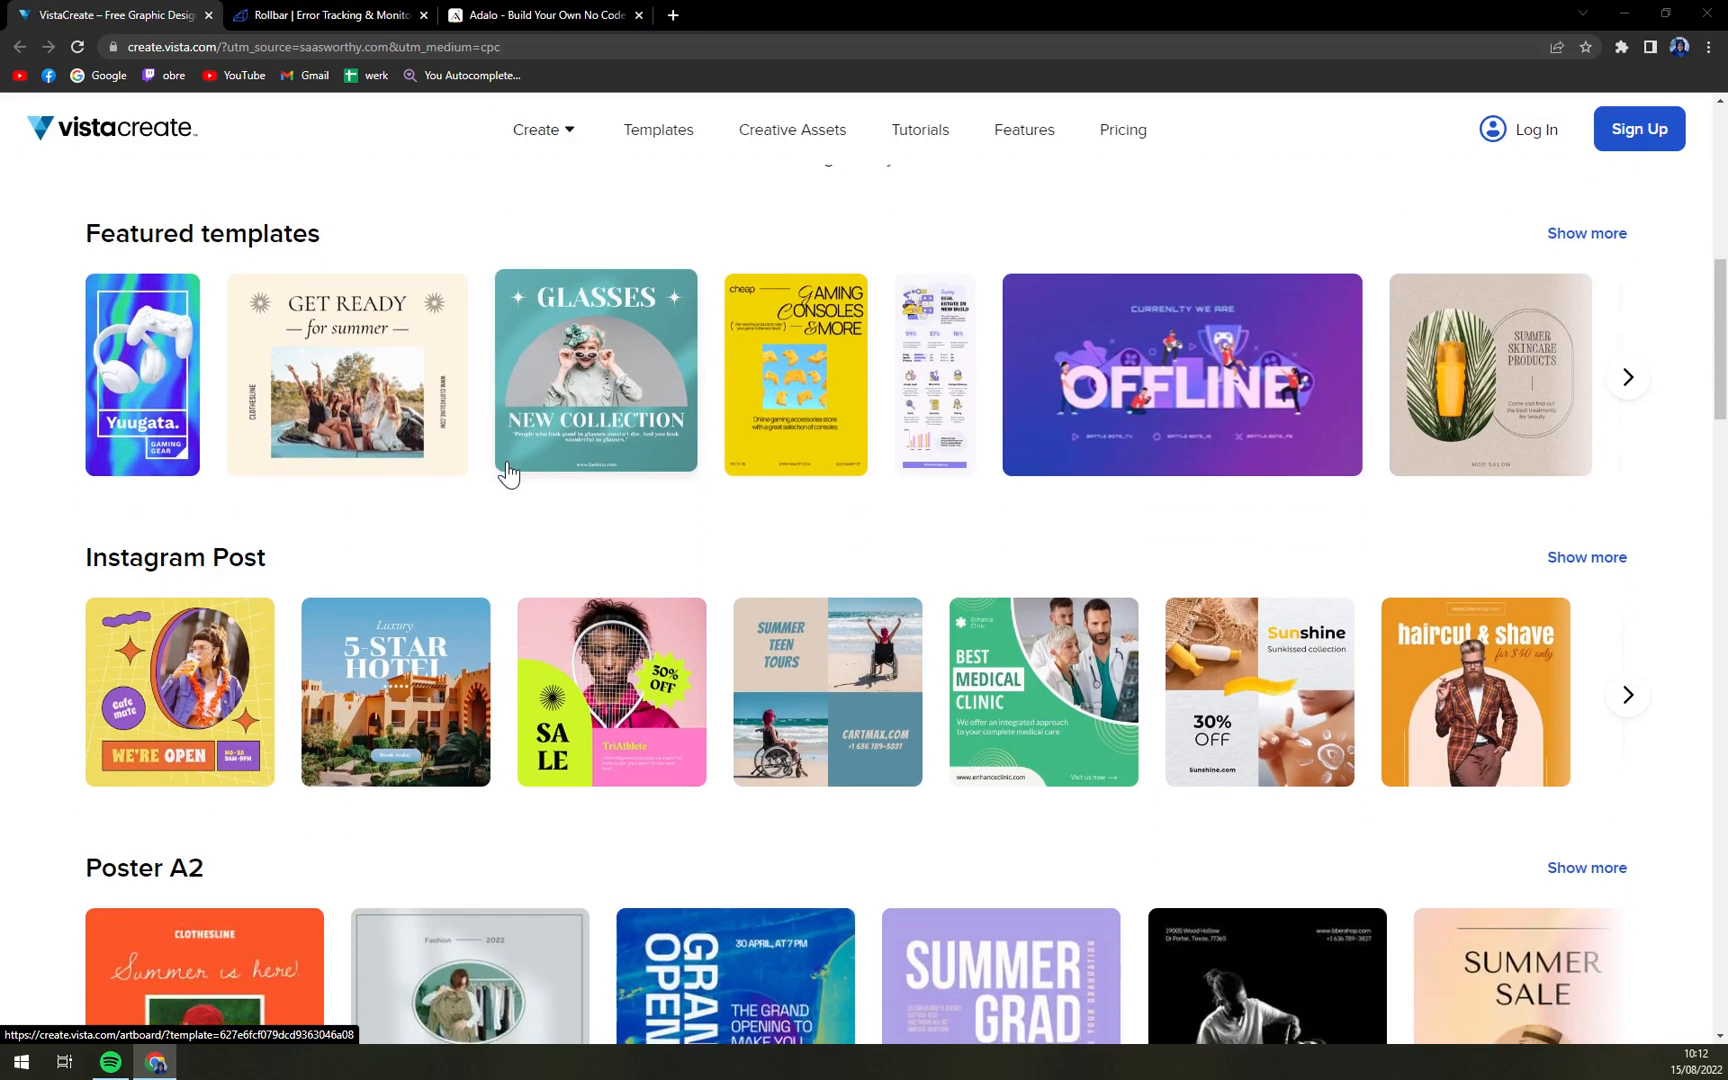
pyautogui.scroll(-3)
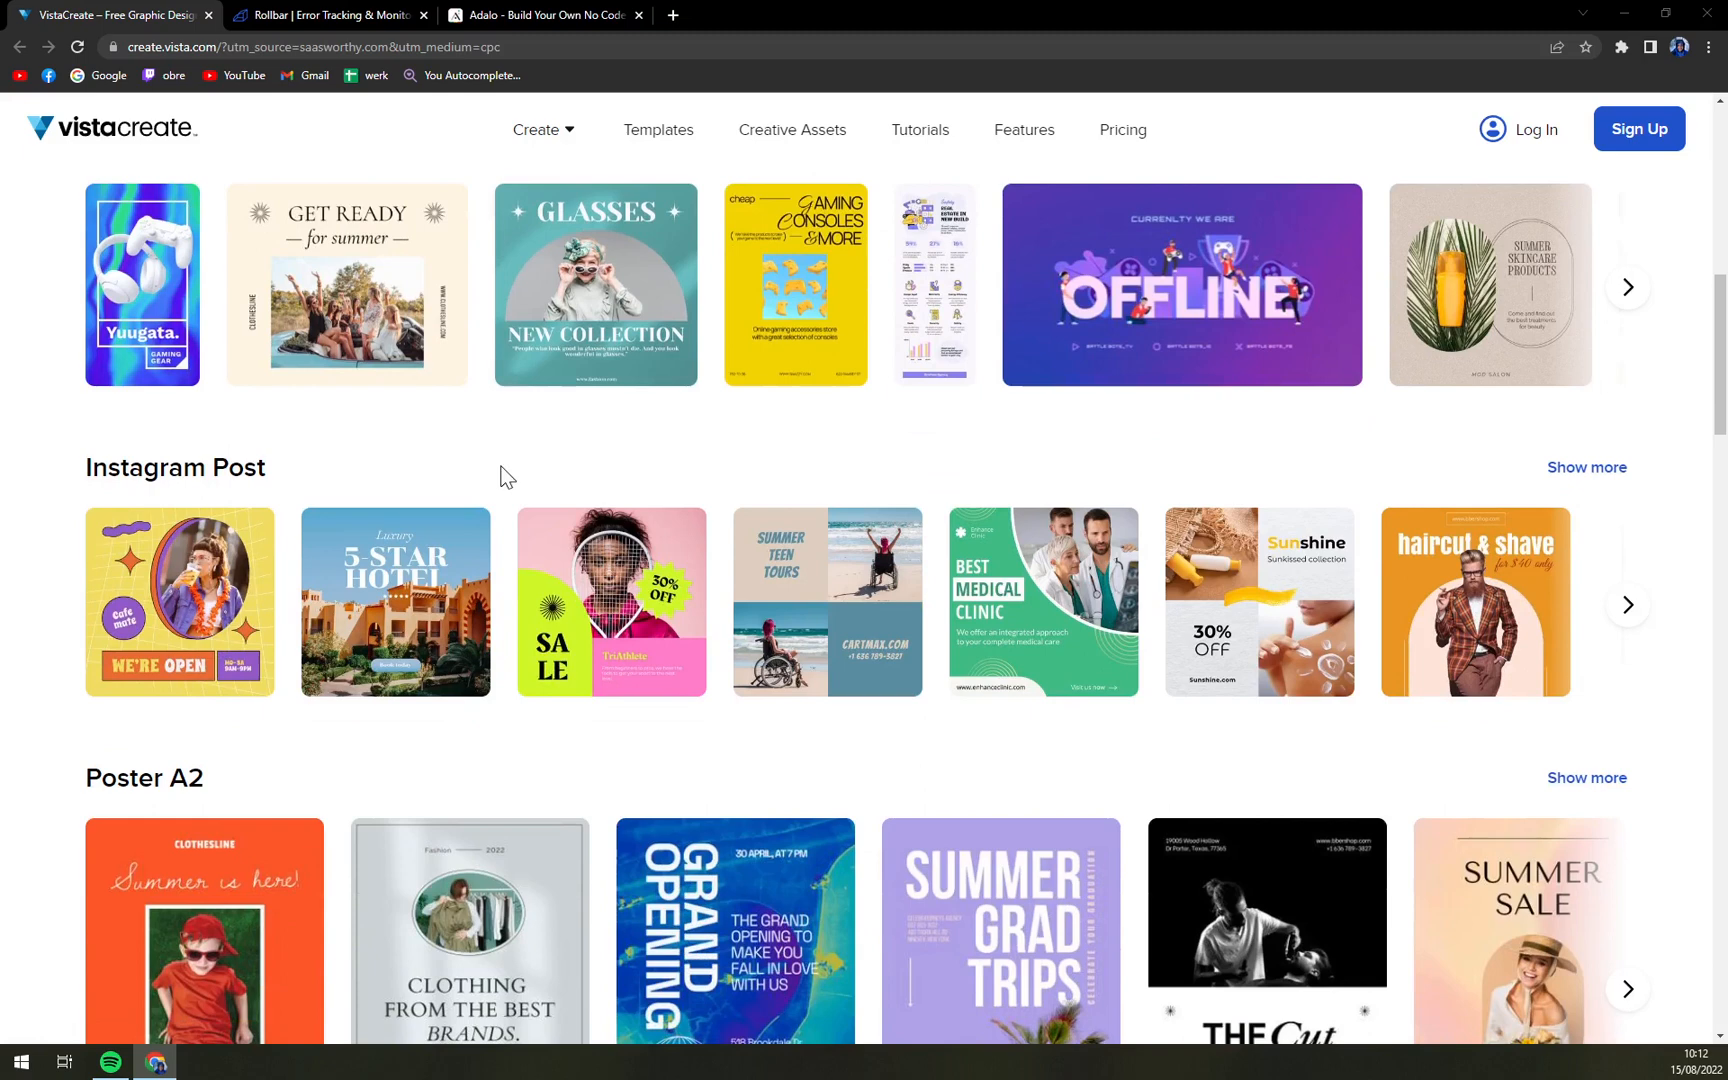
pyautogui.scroll(-3)
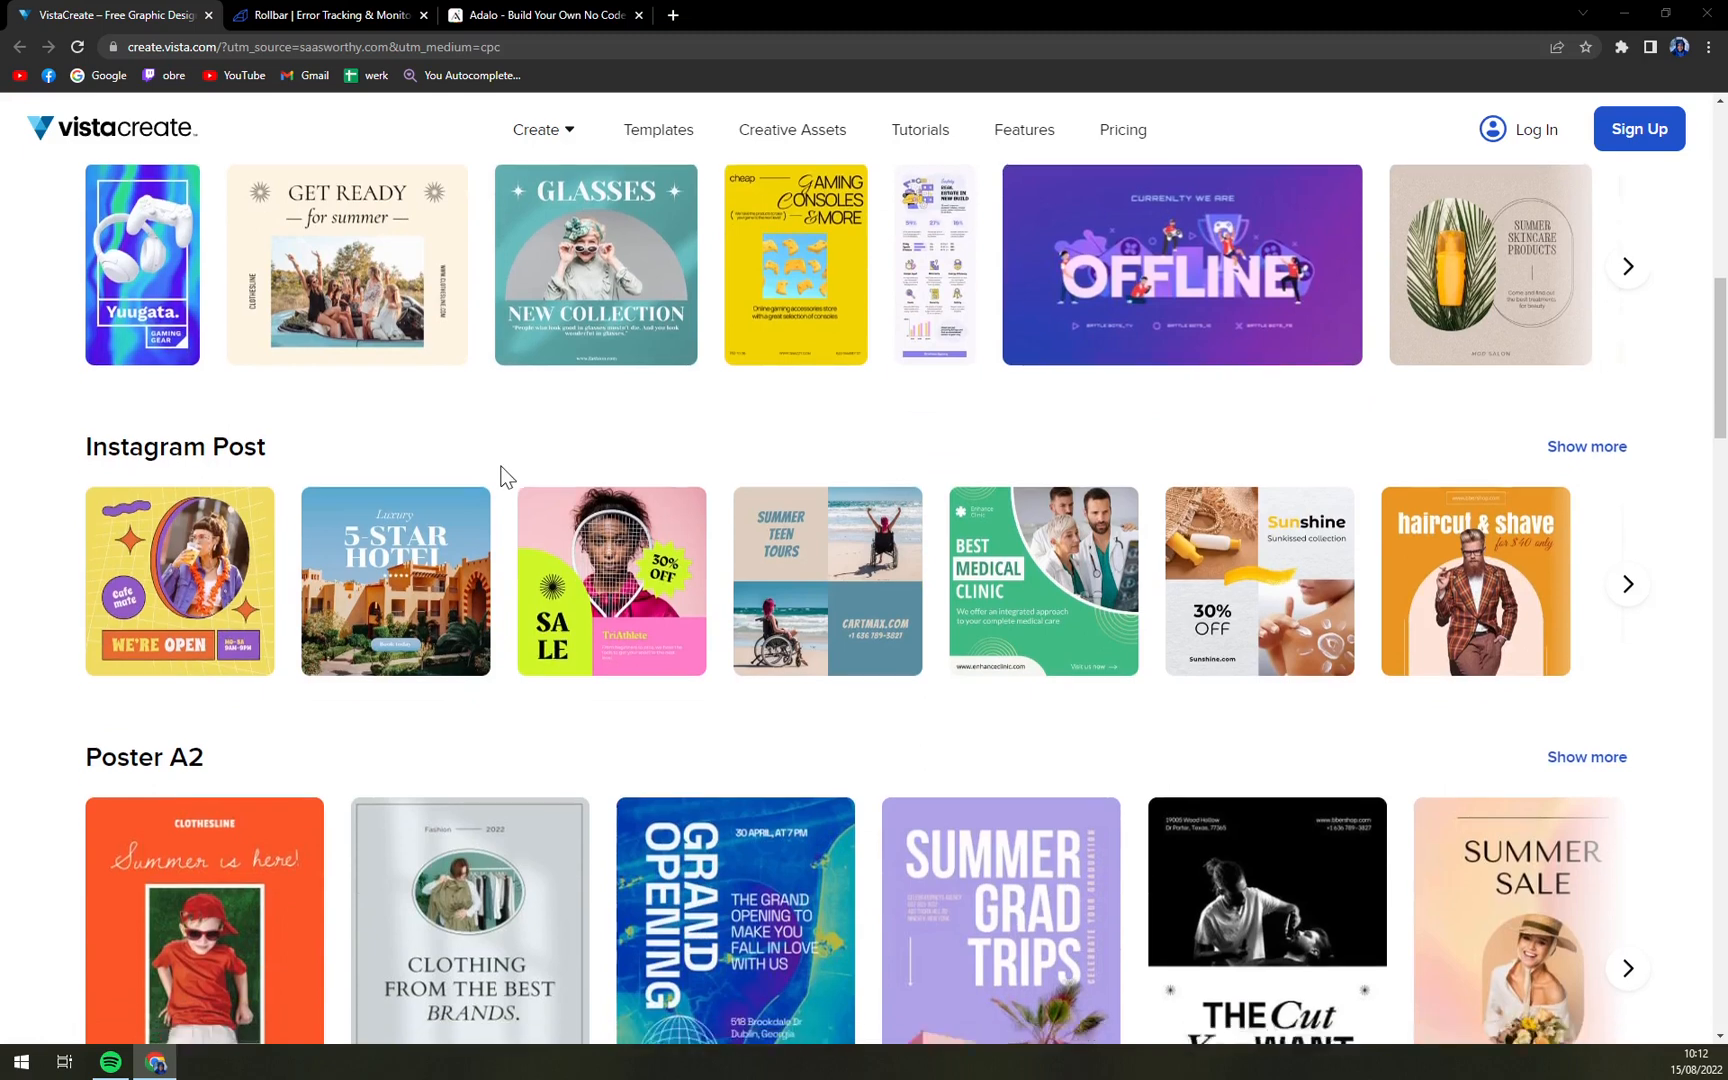
pyautogui.scroll(-3)
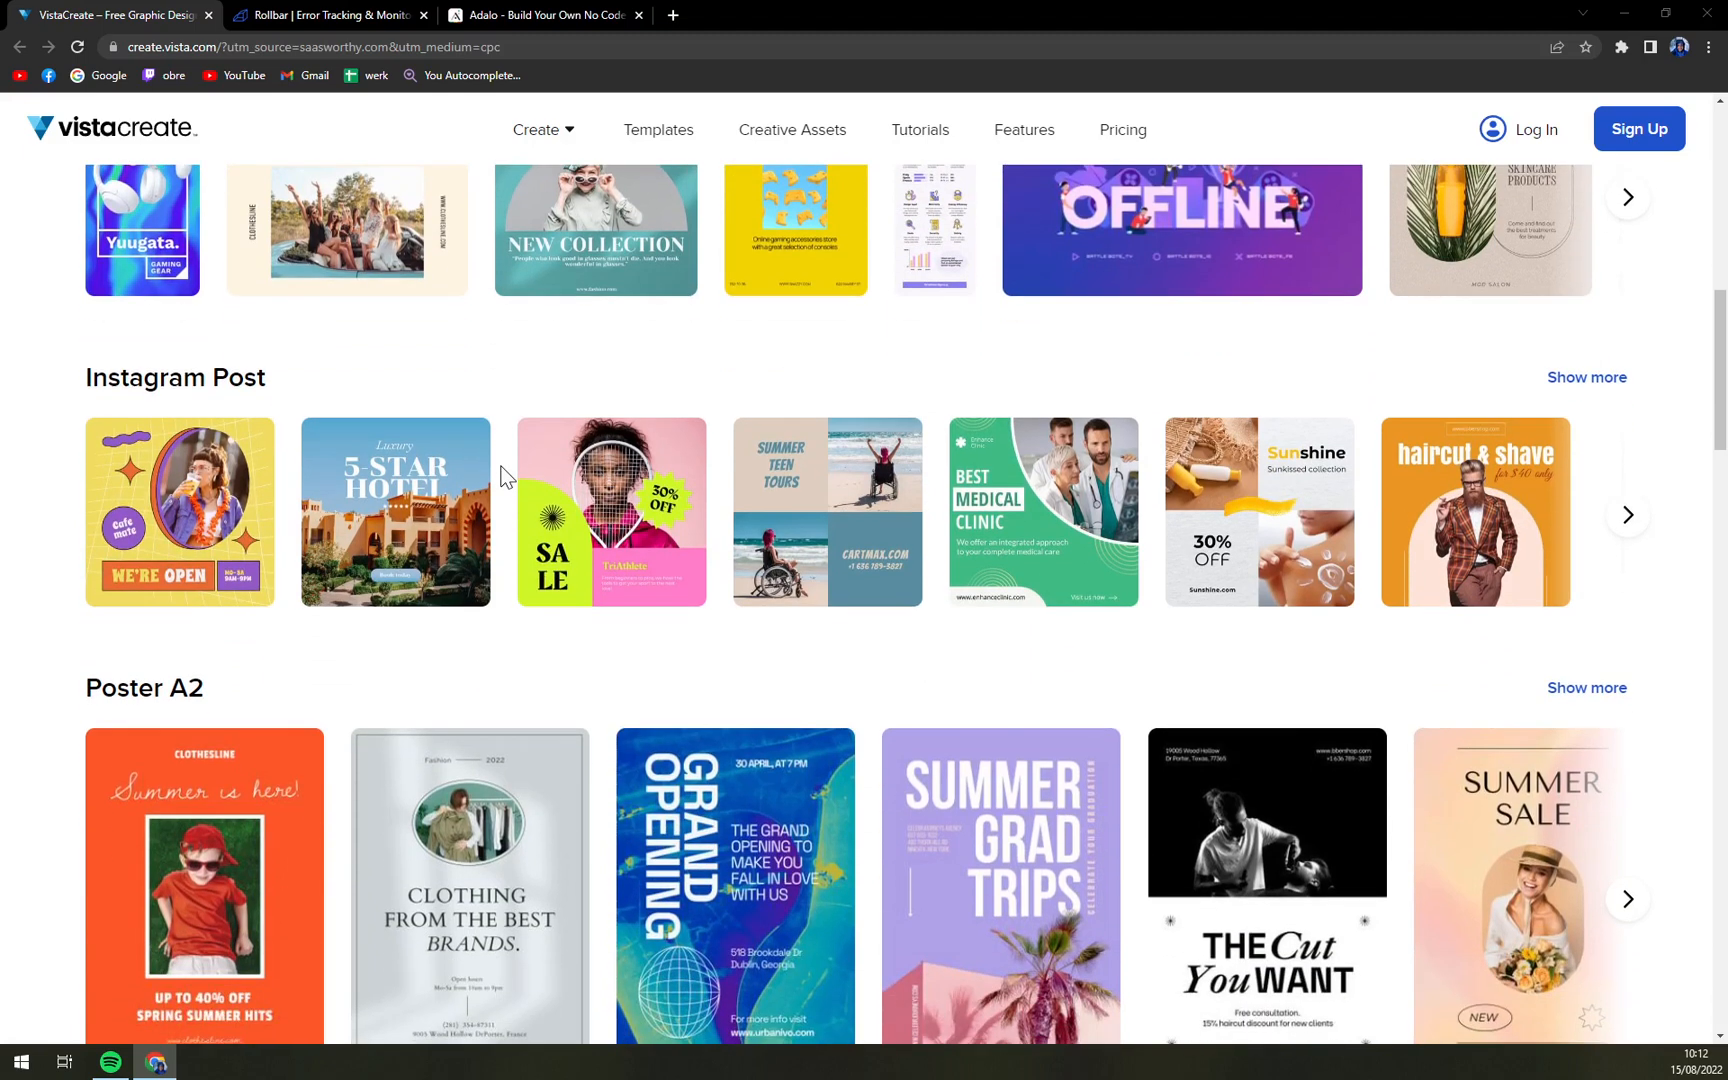
pyautogui.scroll(-3)
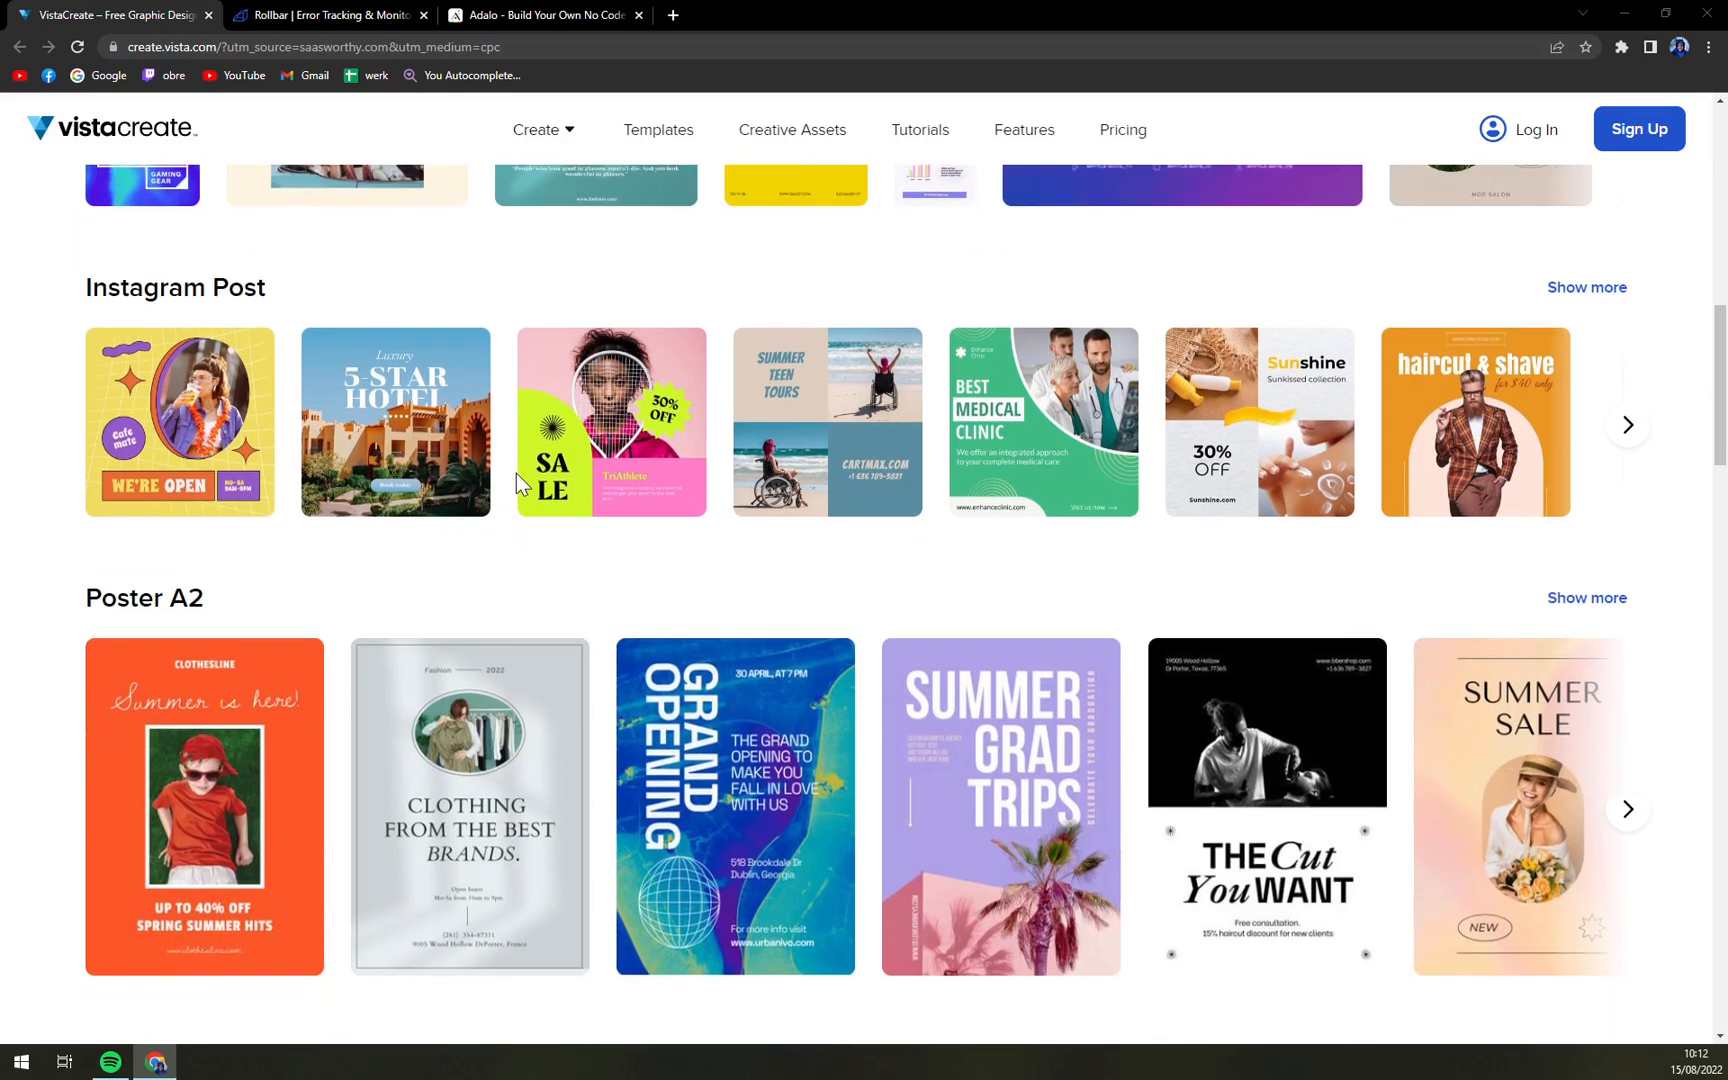
pyautogui.scroll(-3)
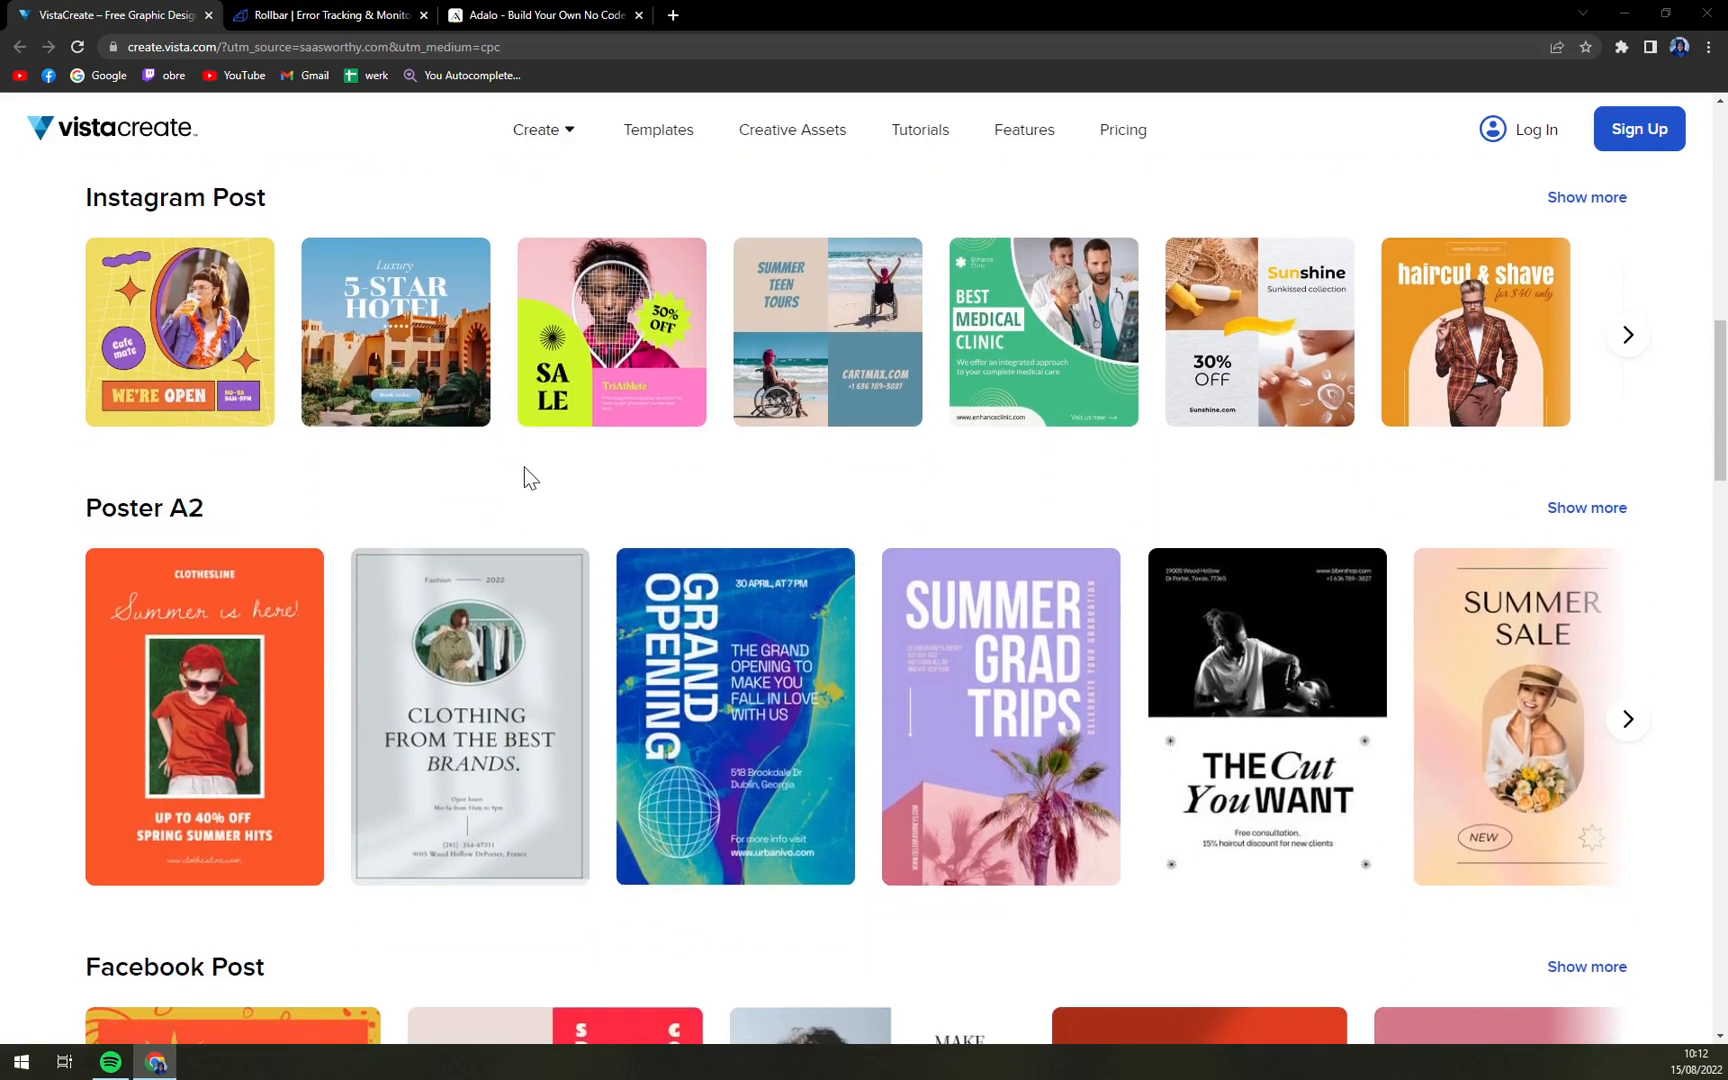
pyautogui.scroll(-3)
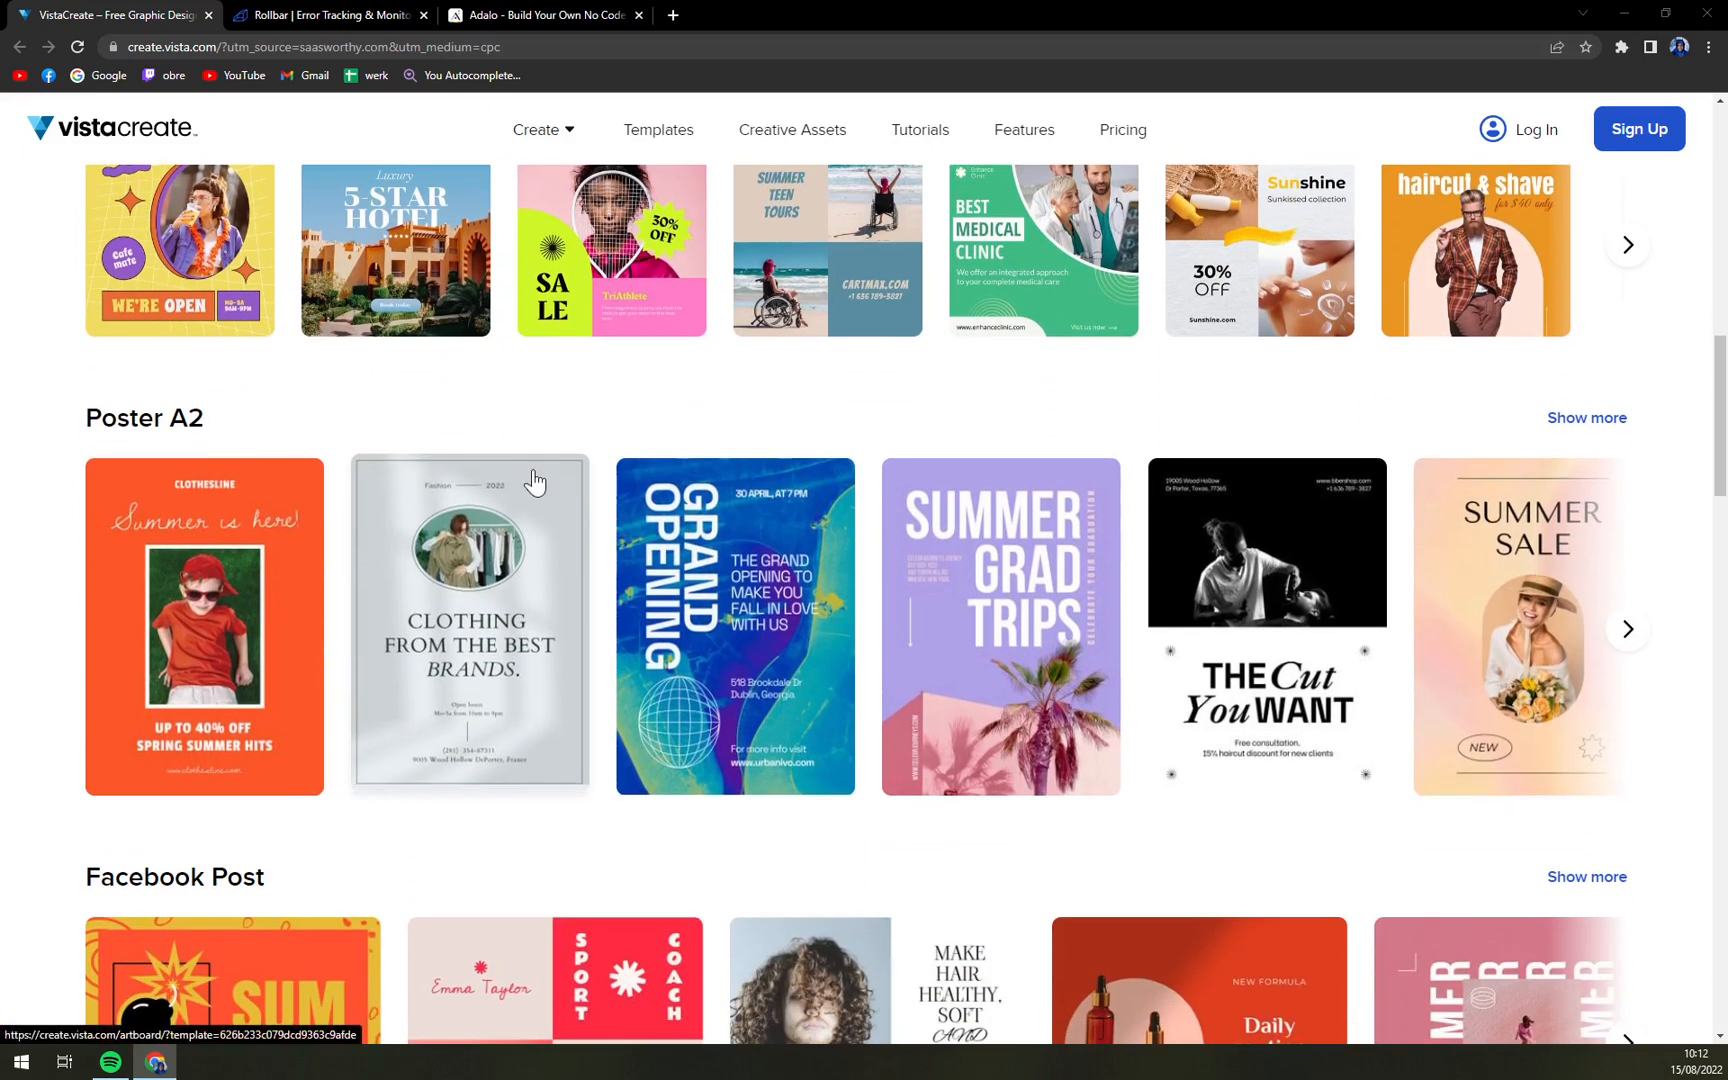
pyautogui.scroll(-3)
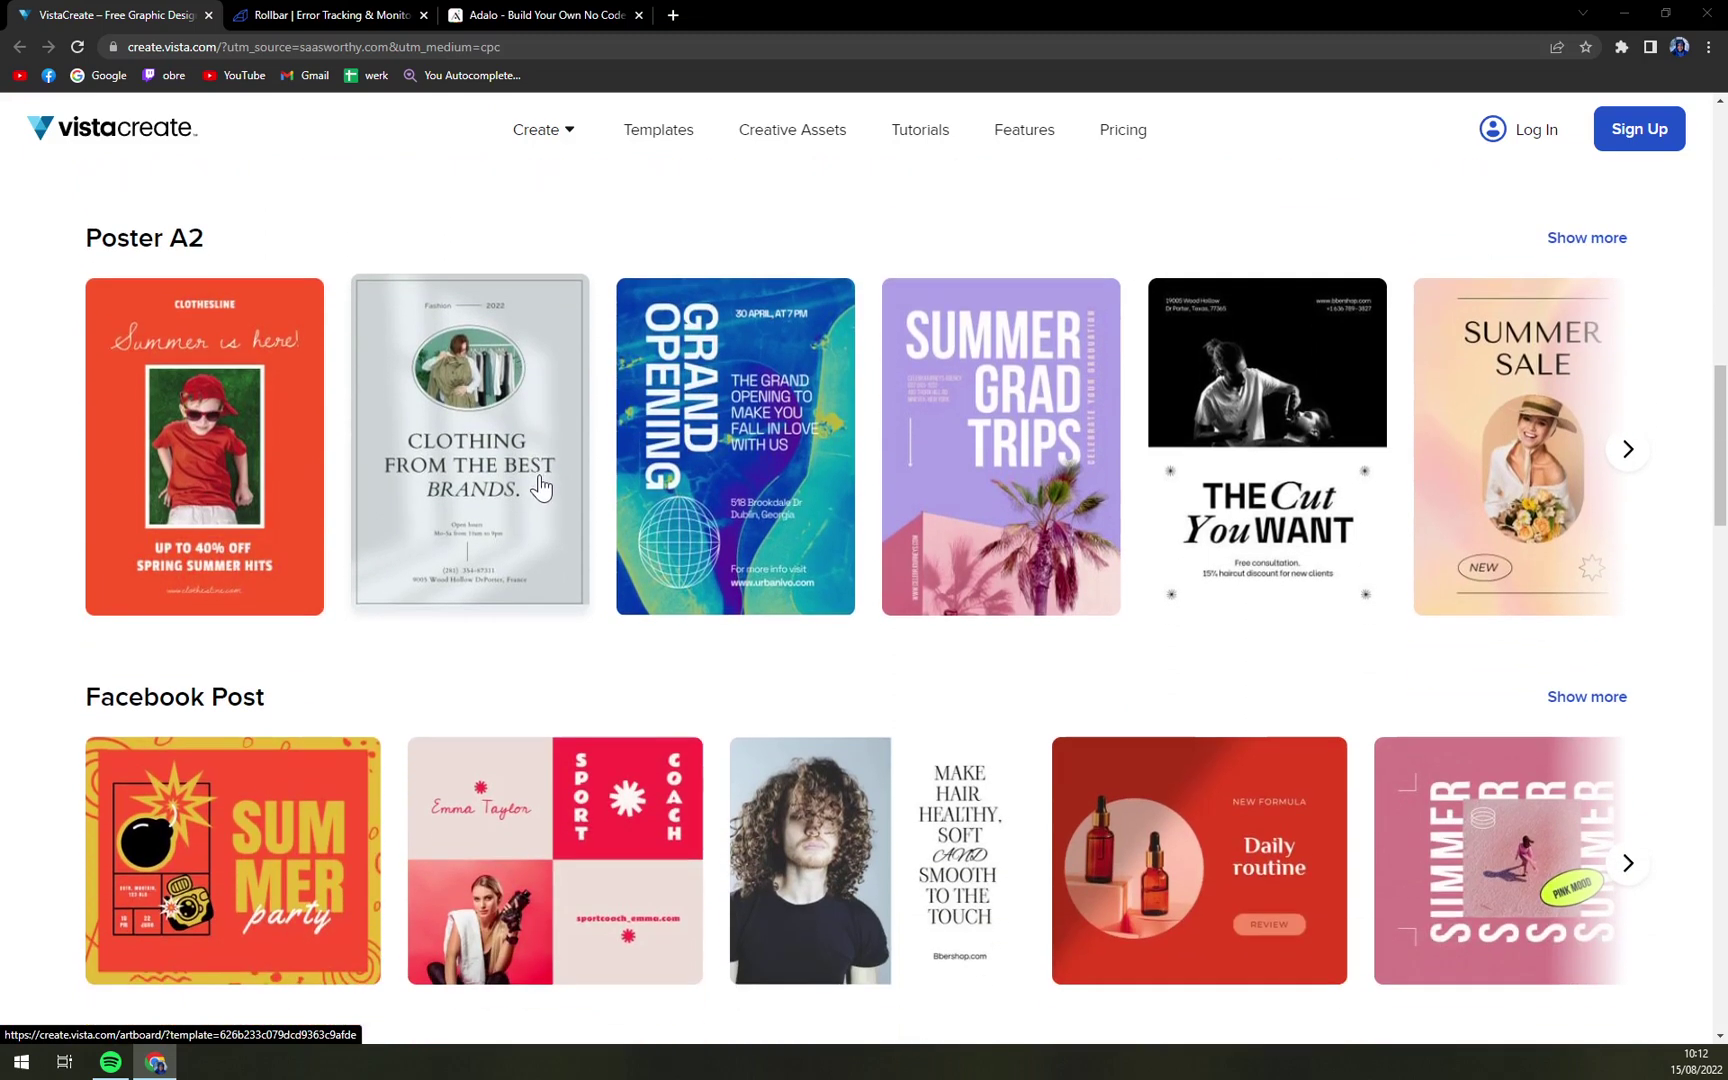
pyautogui.scroll(-3)
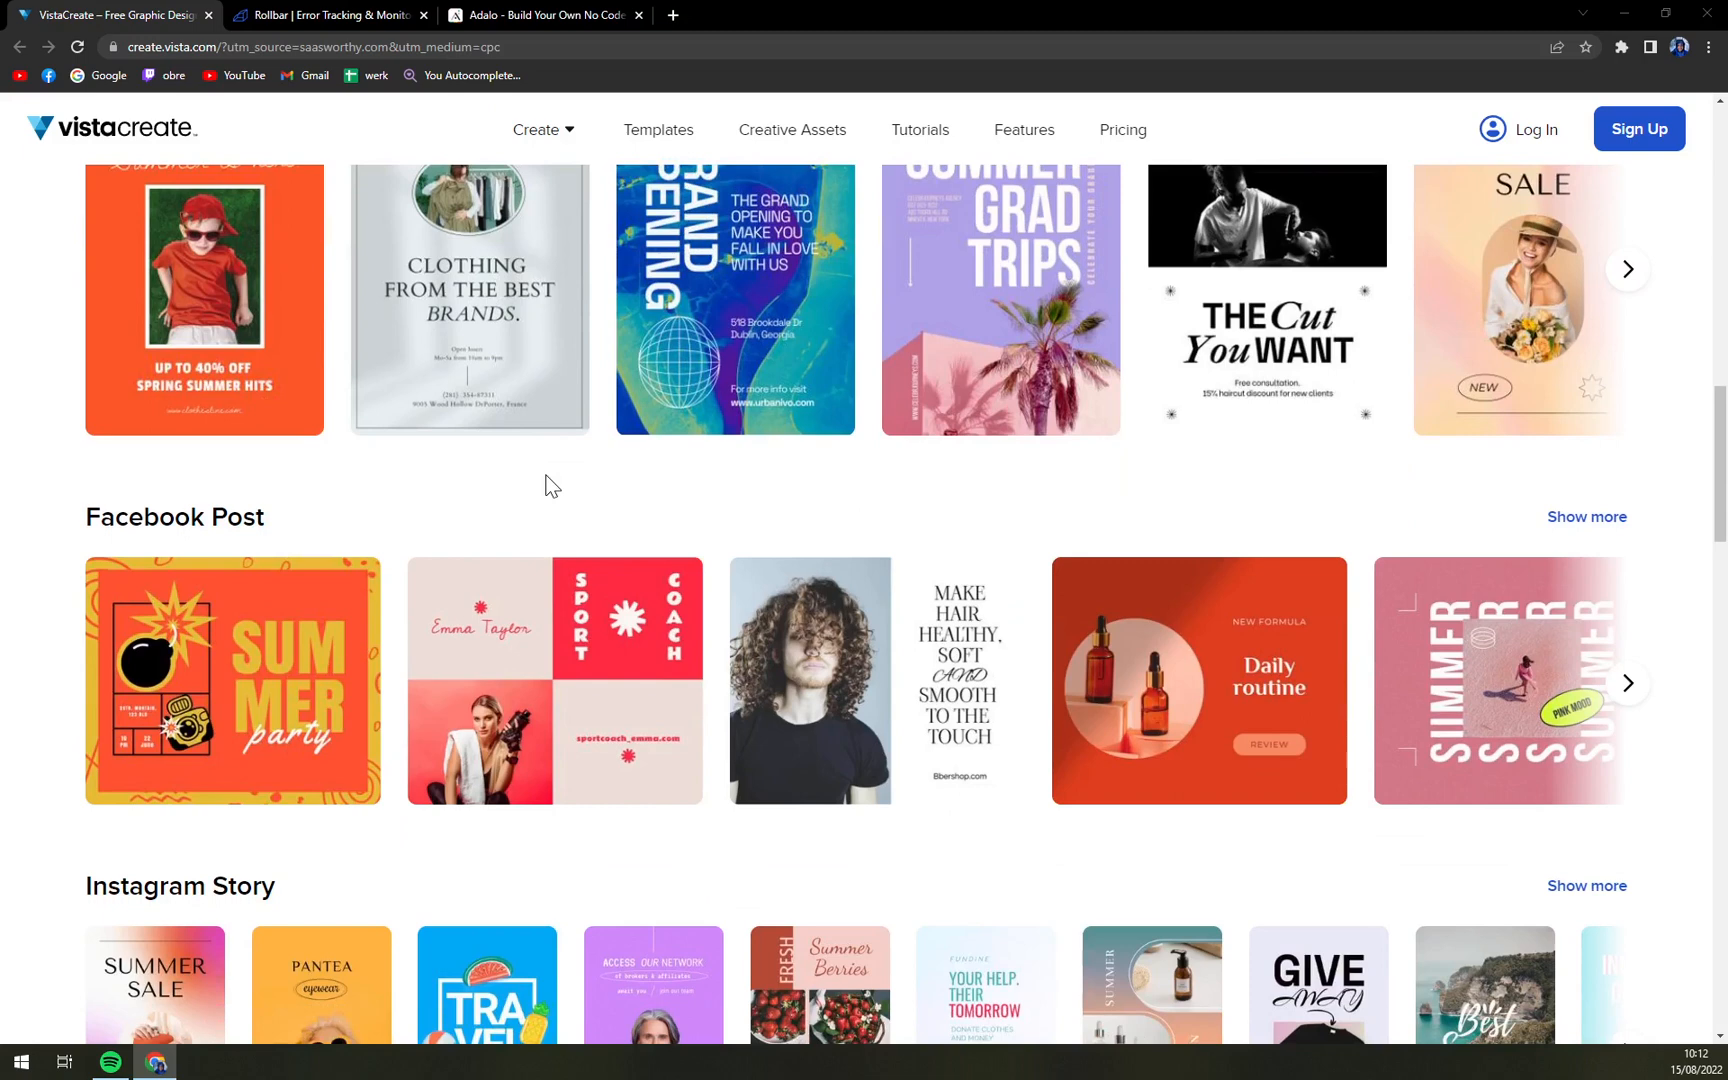
pyautogui.moveTo(556, 478)
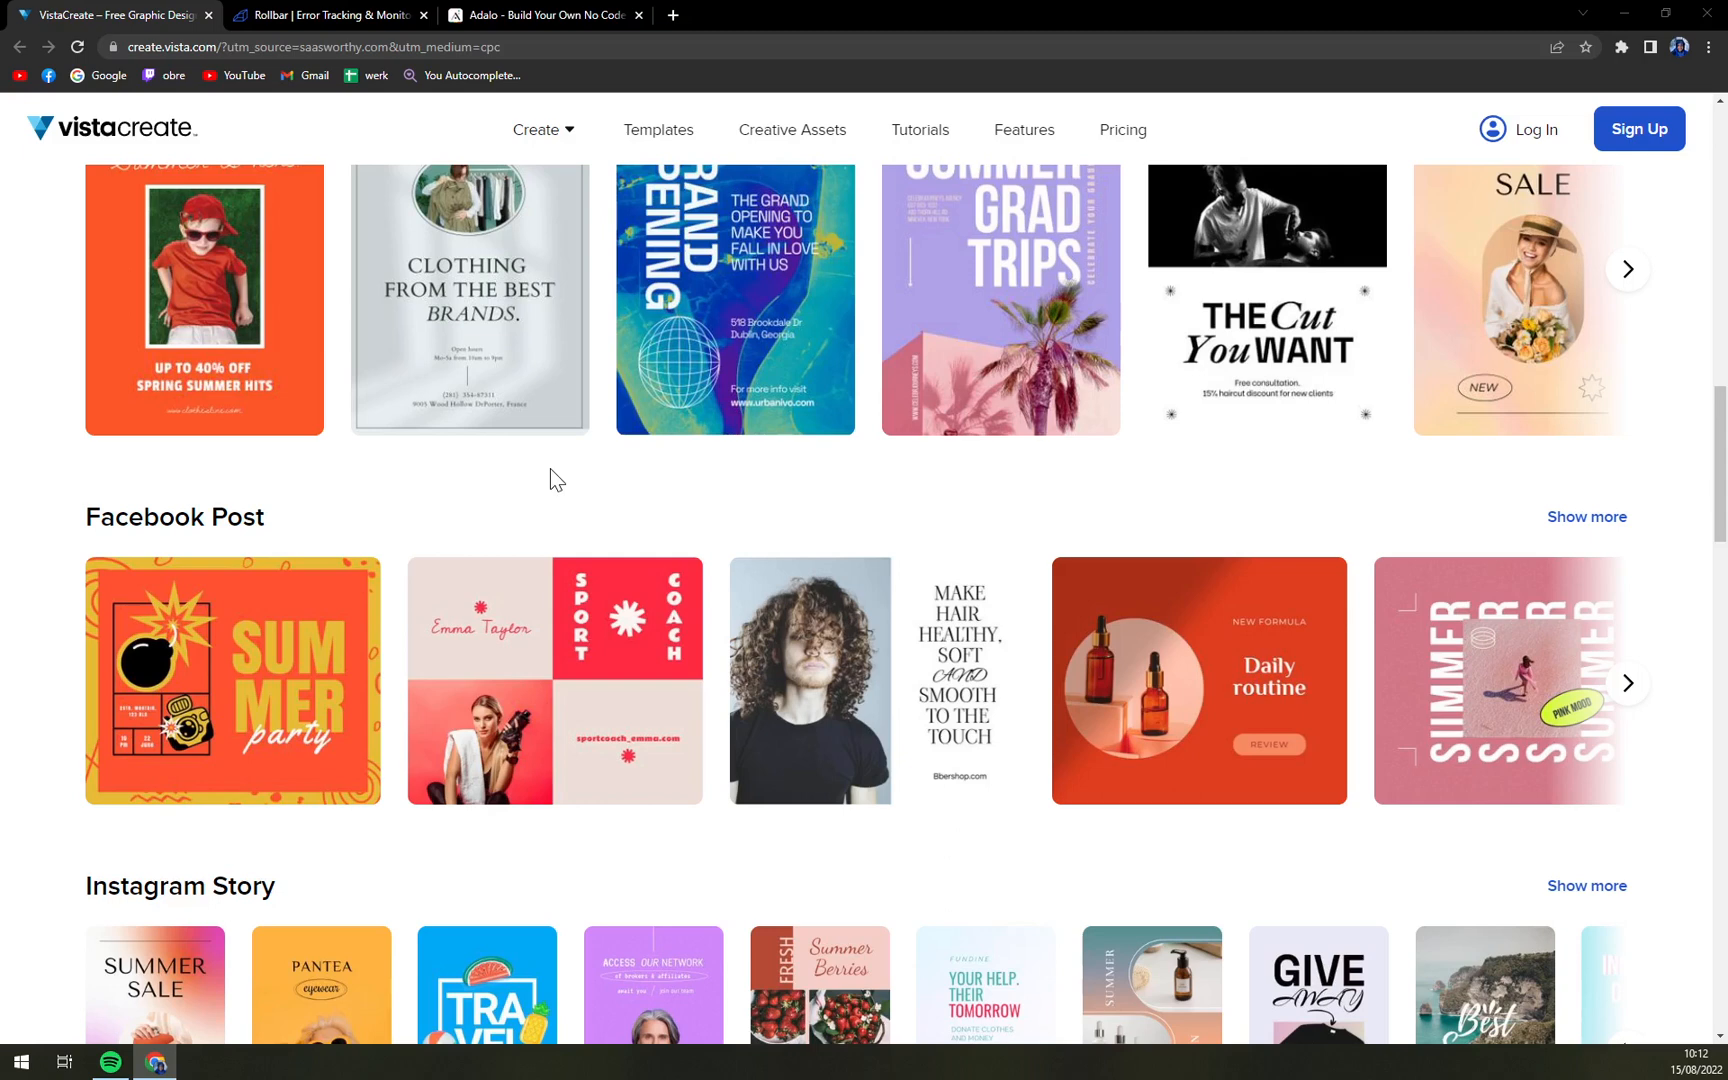
pyautogui.scroll(-3)
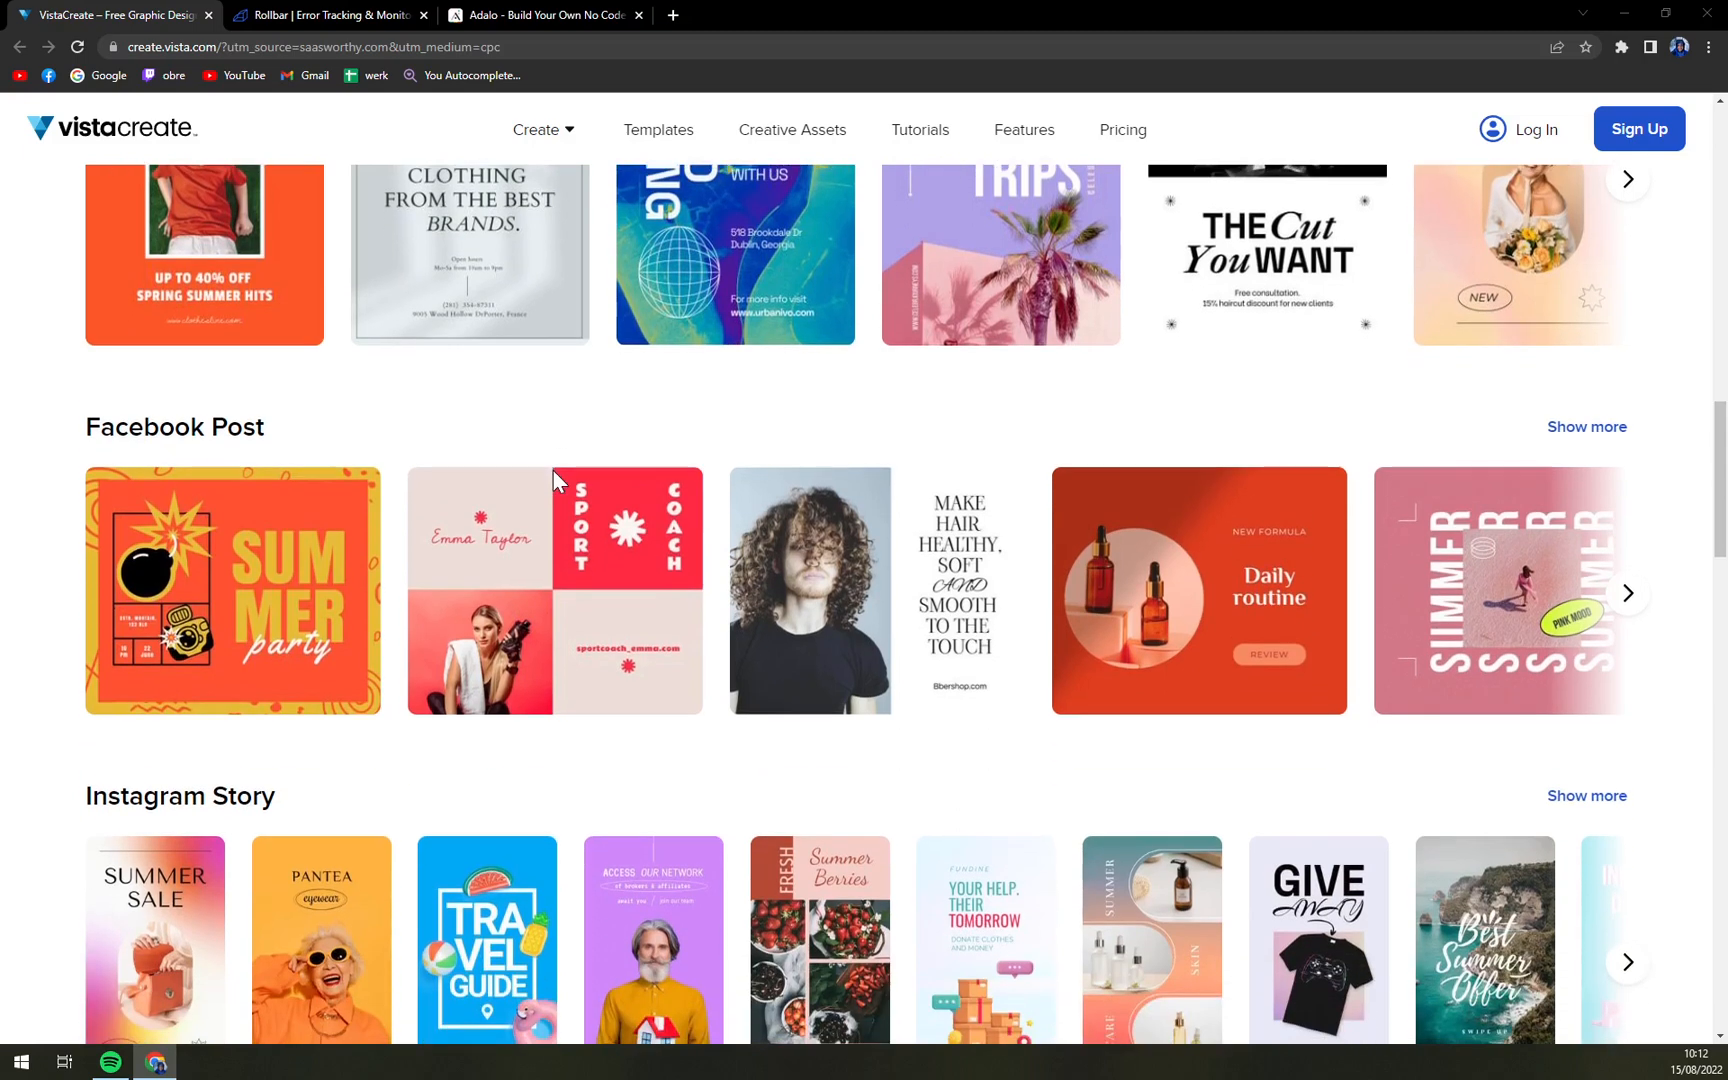
pyautogui.scroll(-3)
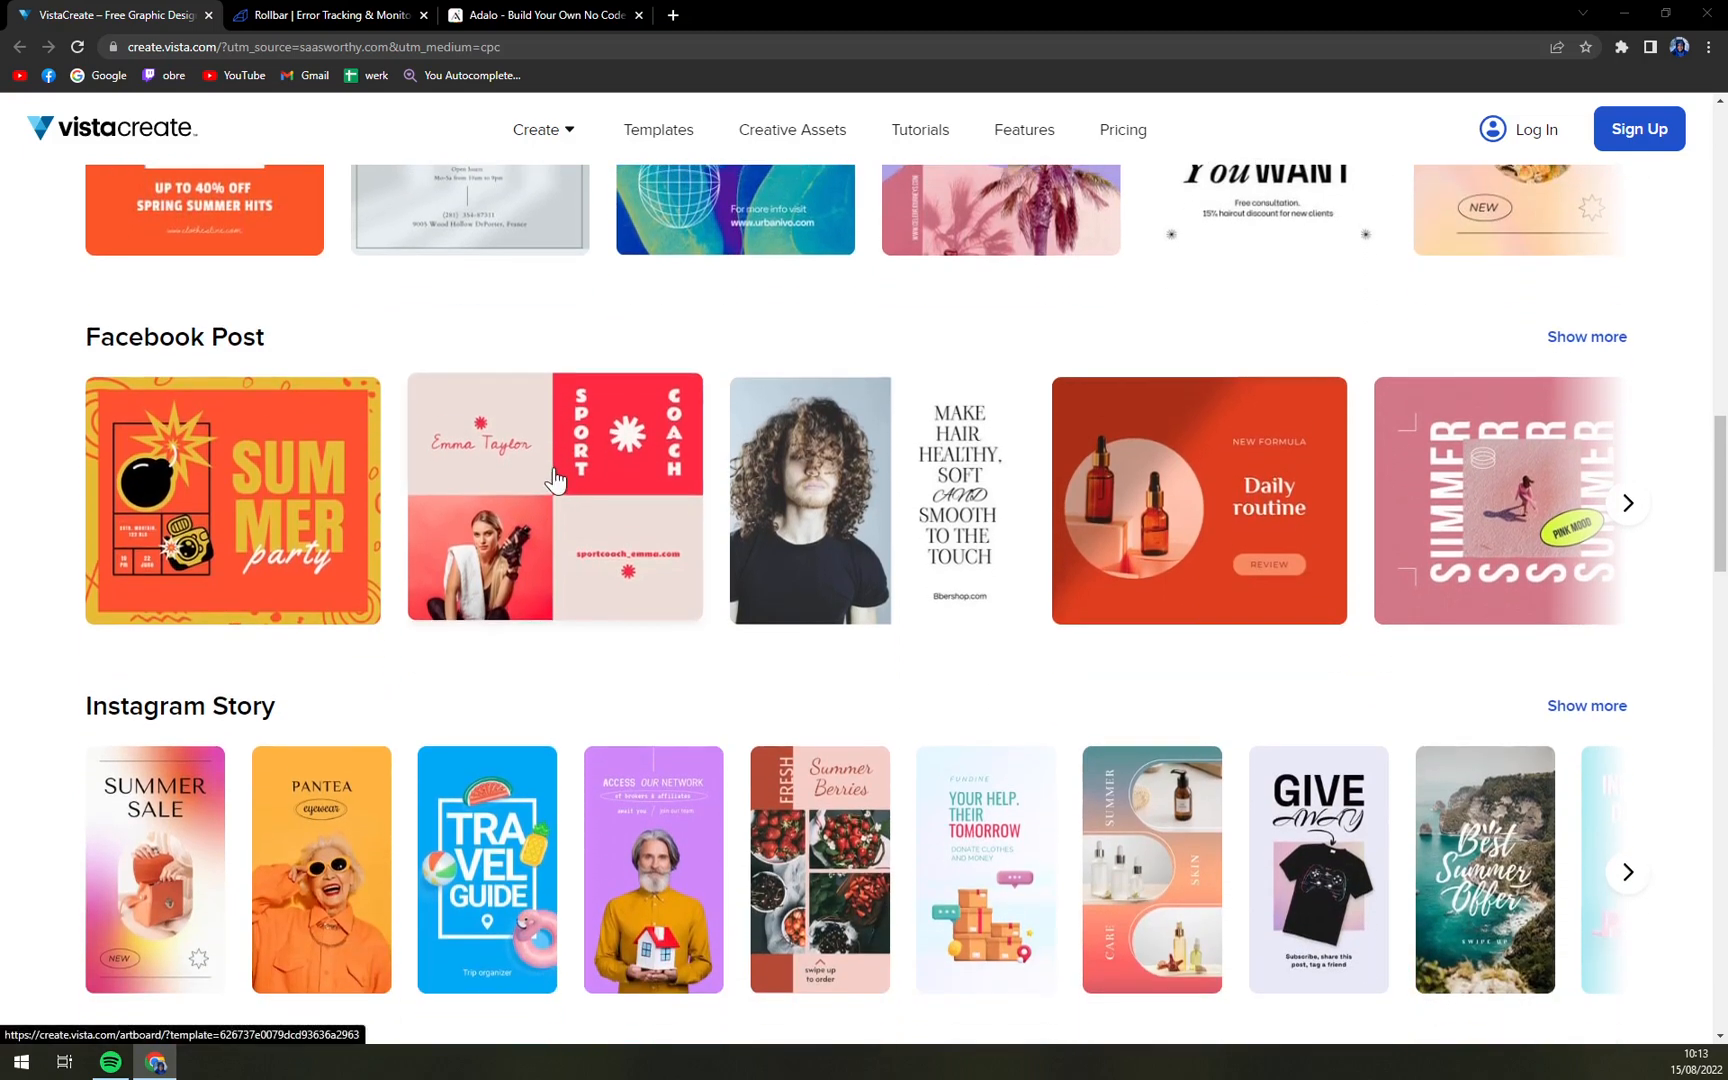
pyautogui.scroll(-3)
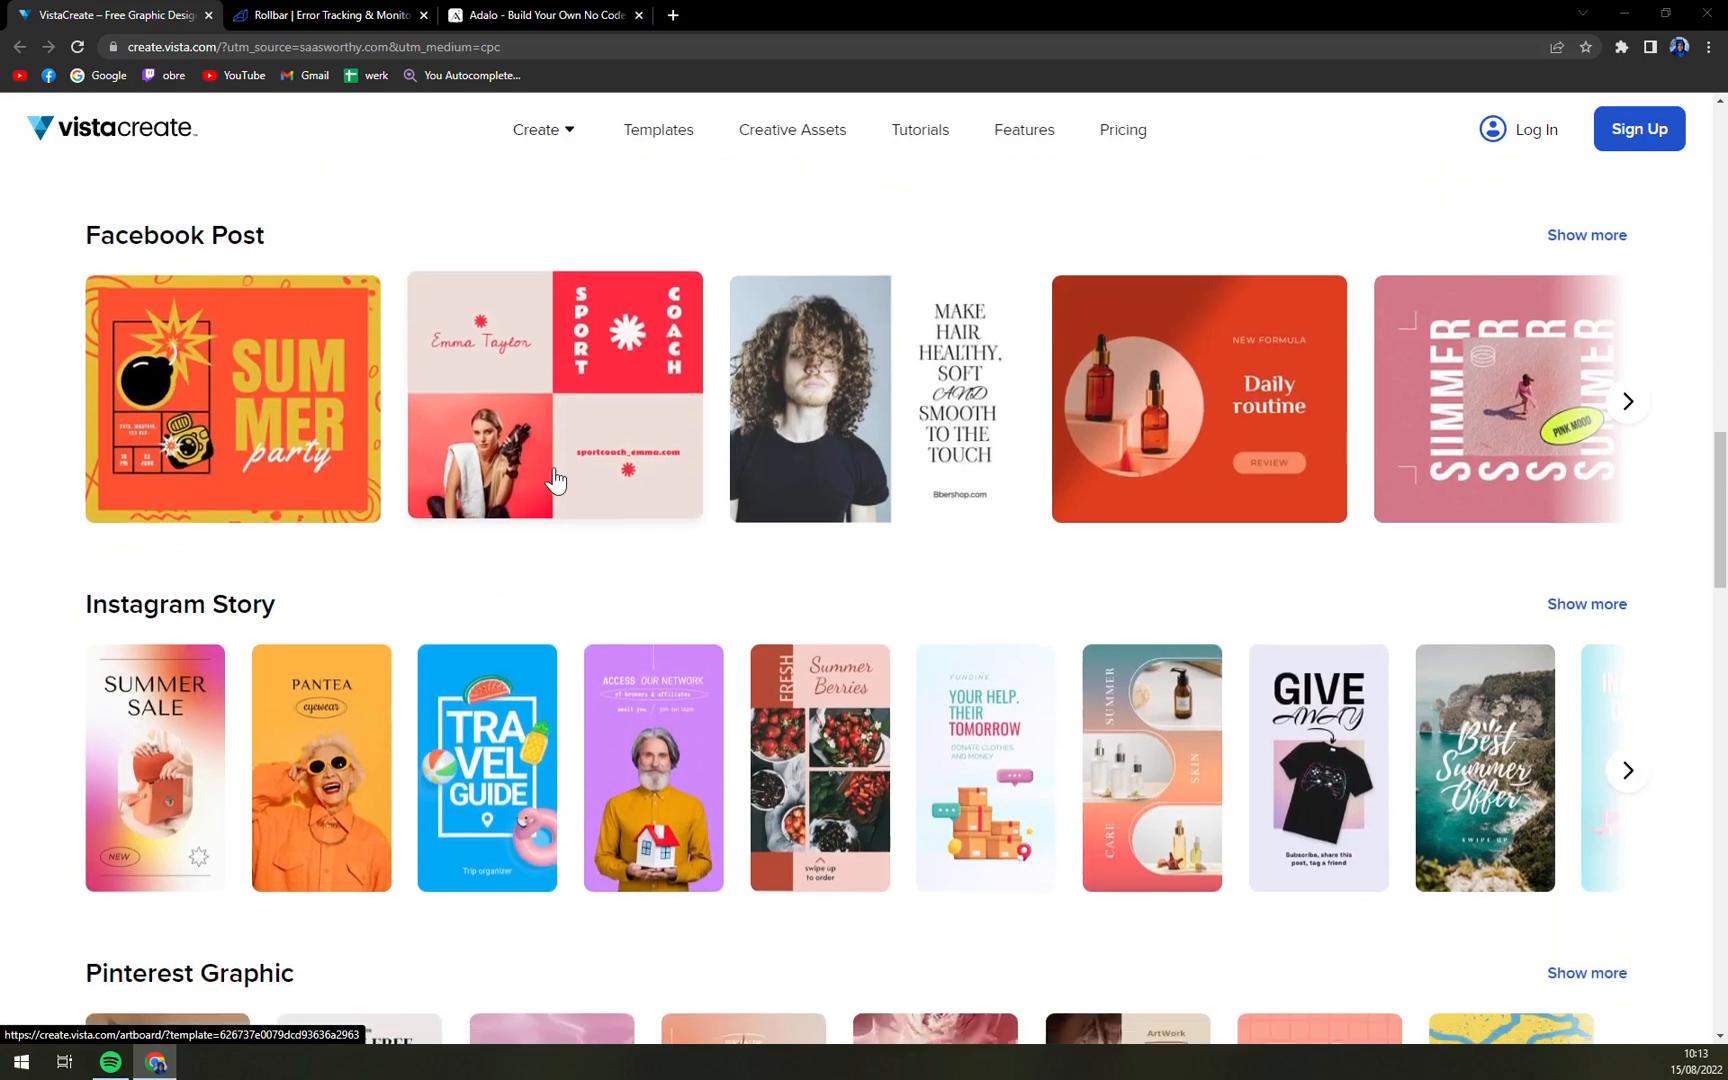
pyautogui.scroll(-3)
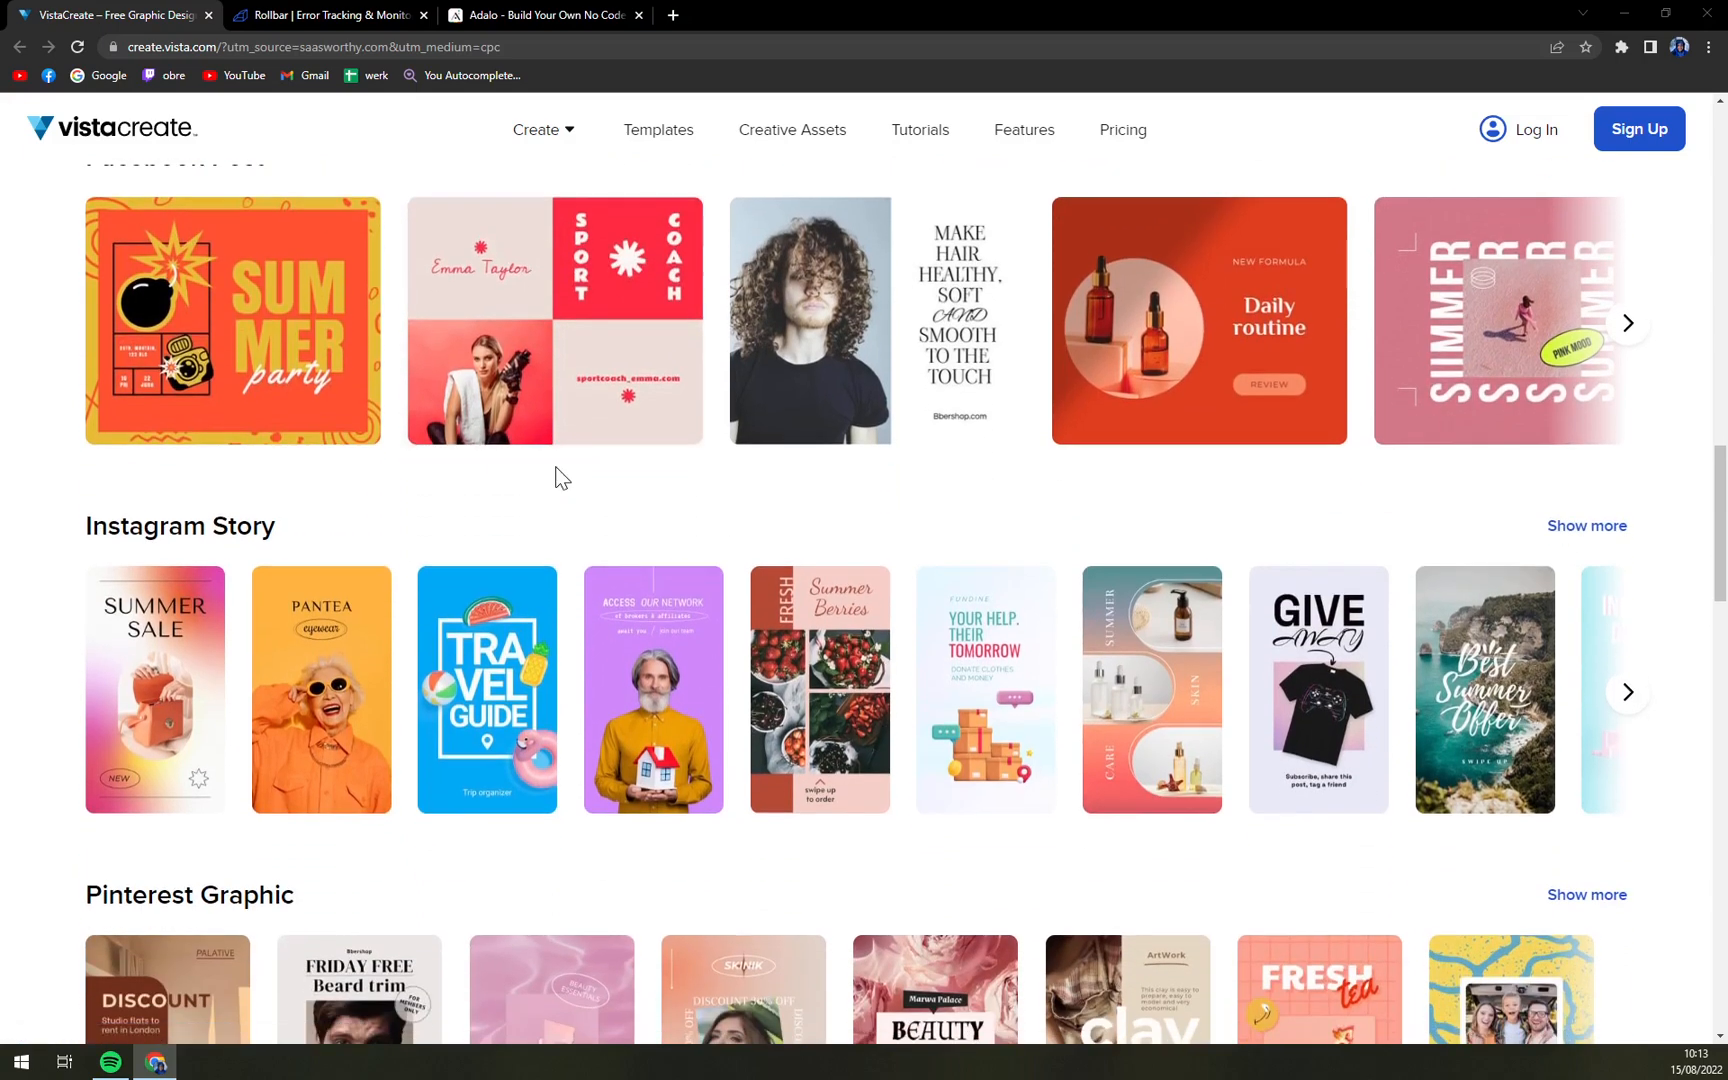
pyautogui.scroll(-3)
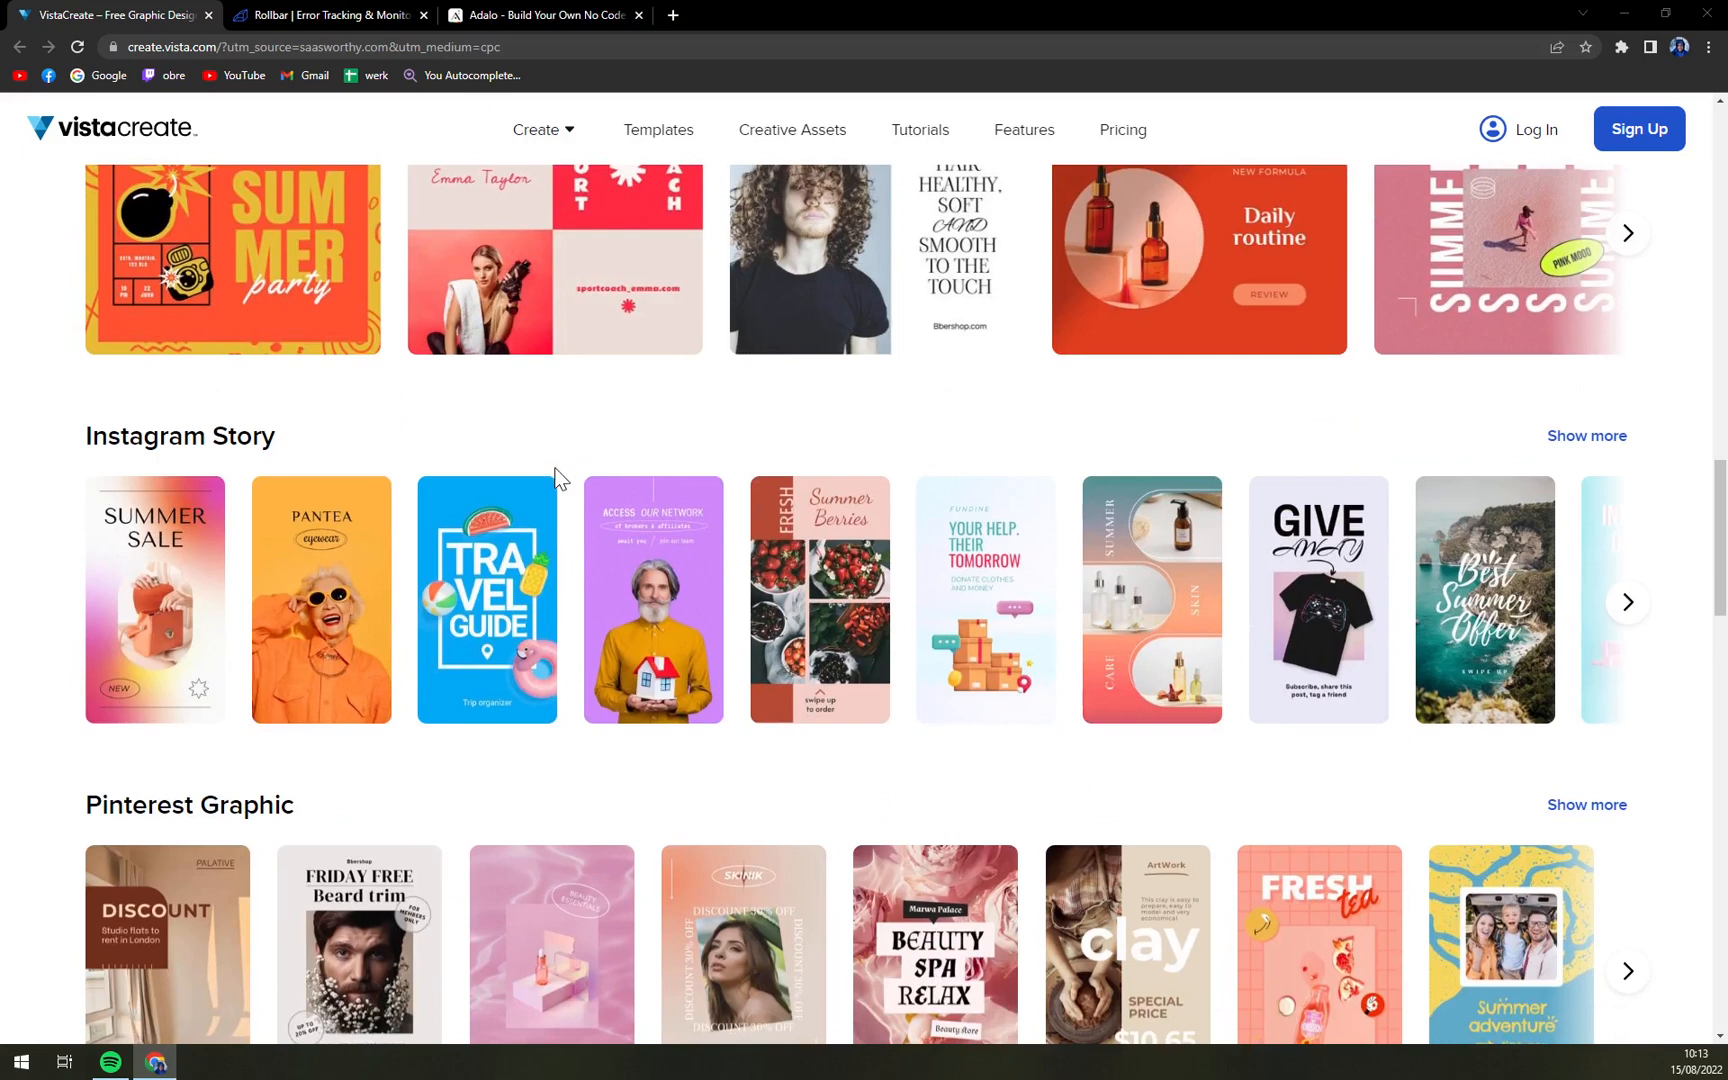
pyautogui.moveTo(564, 481)
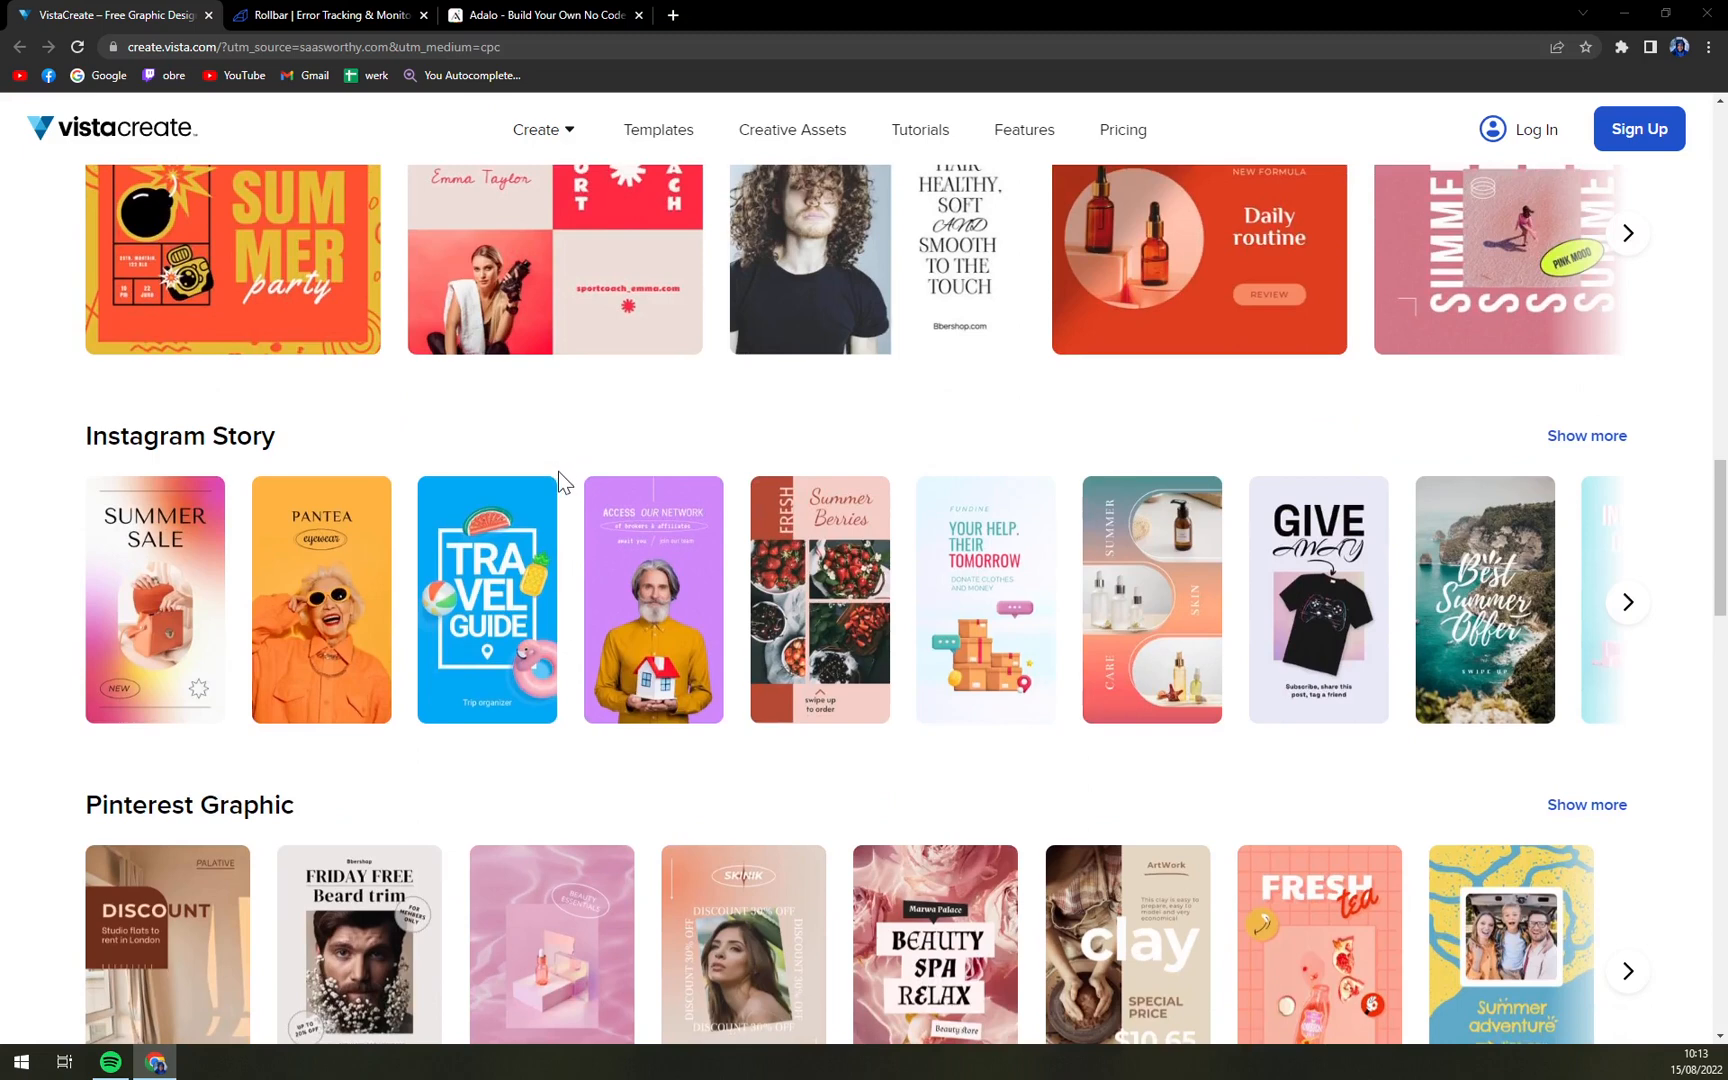
pyautogui.scroll(-3)
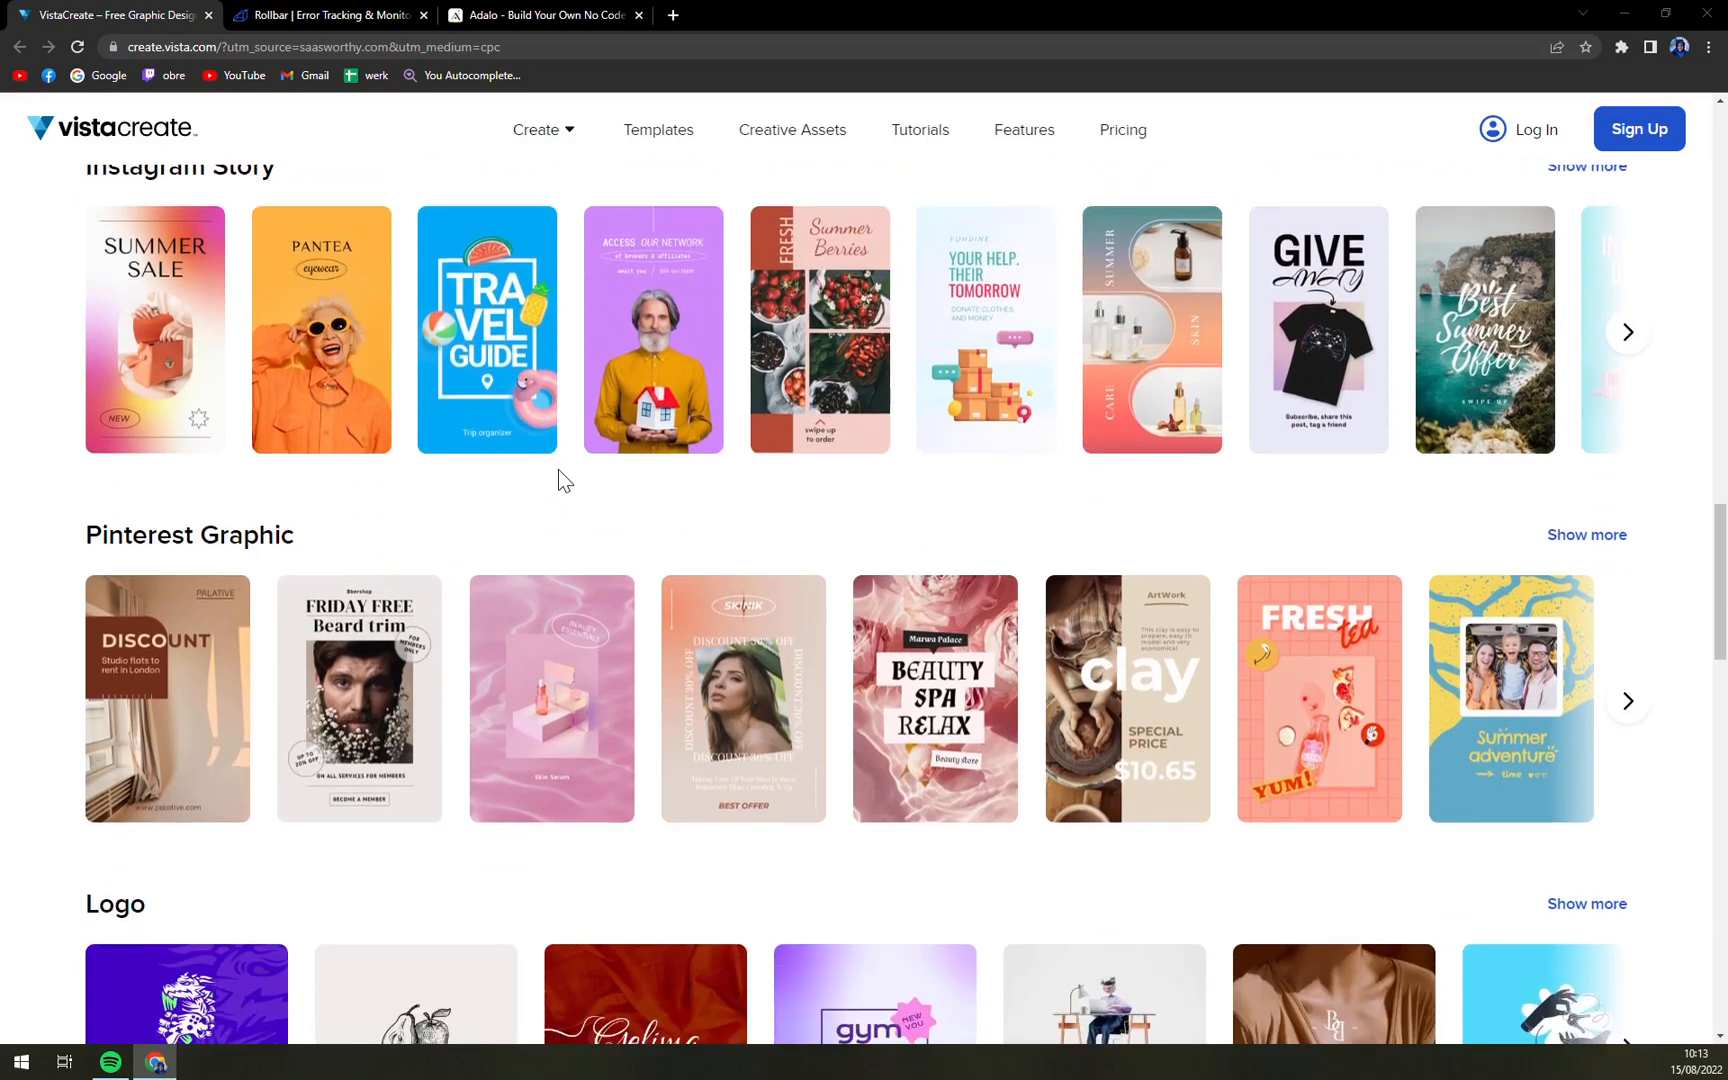
pyautogui.scroll(-3)
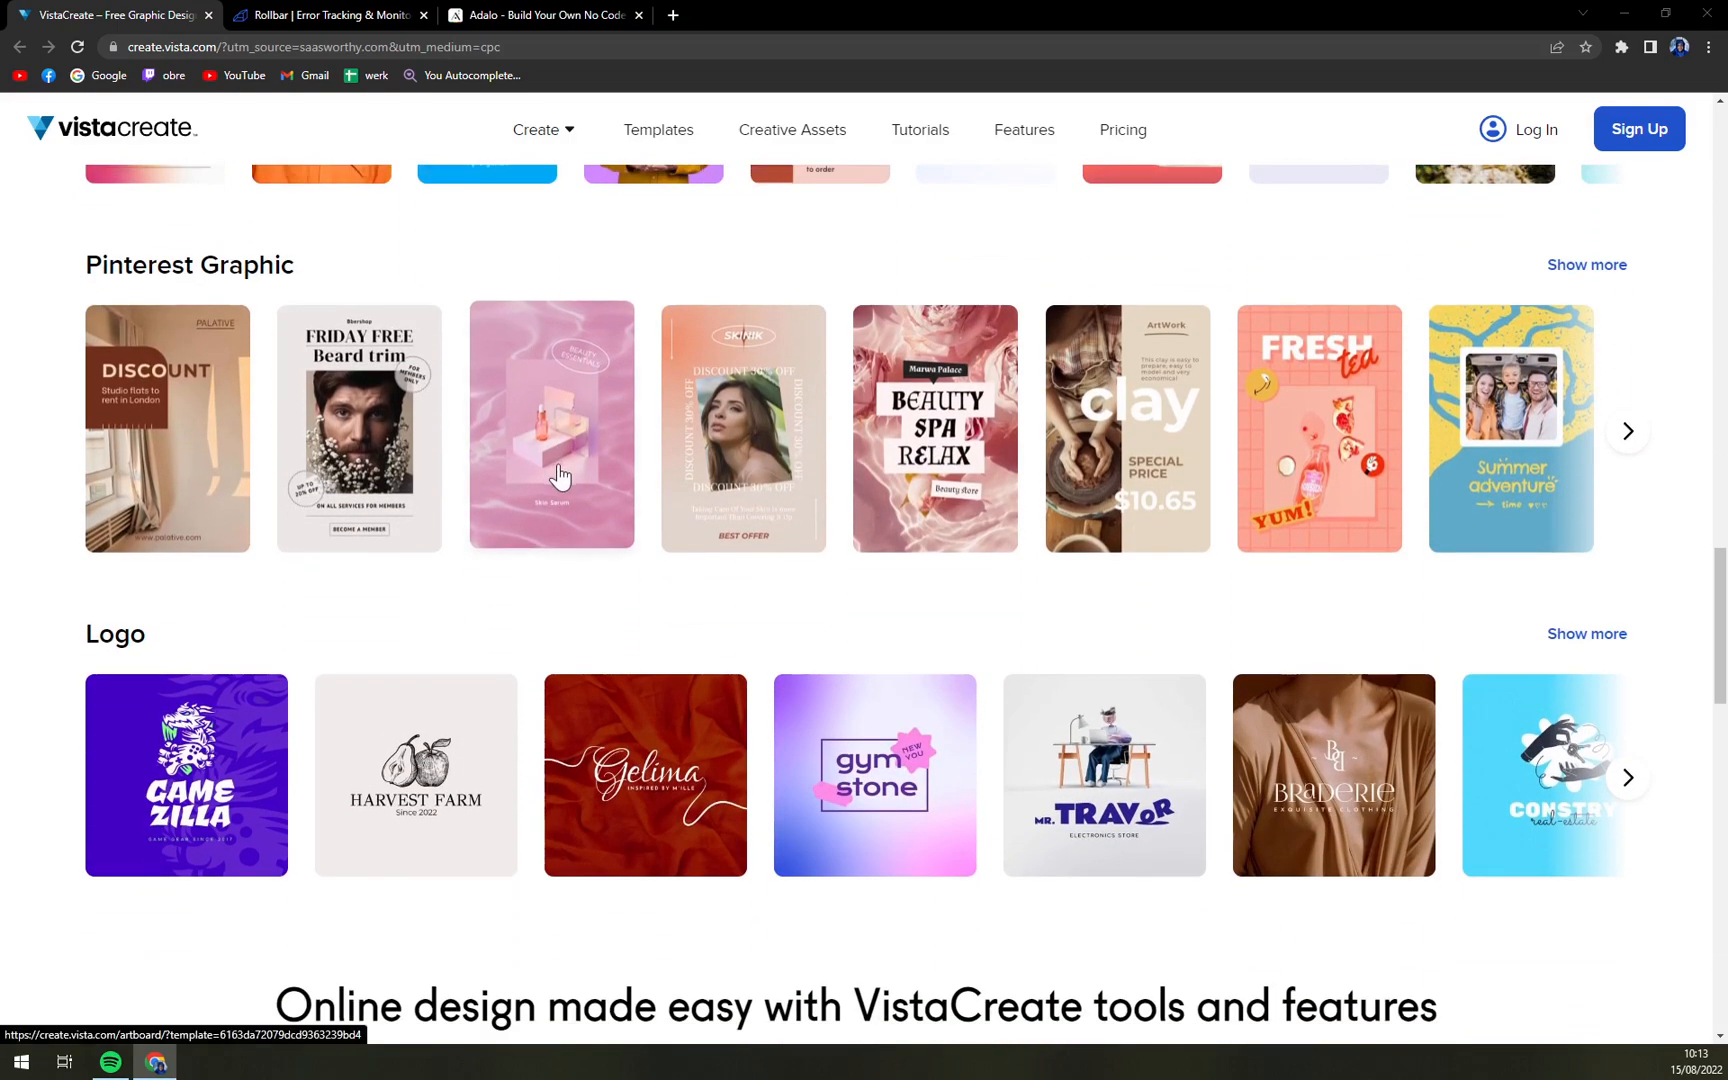
pyautogui.scroll(-3)
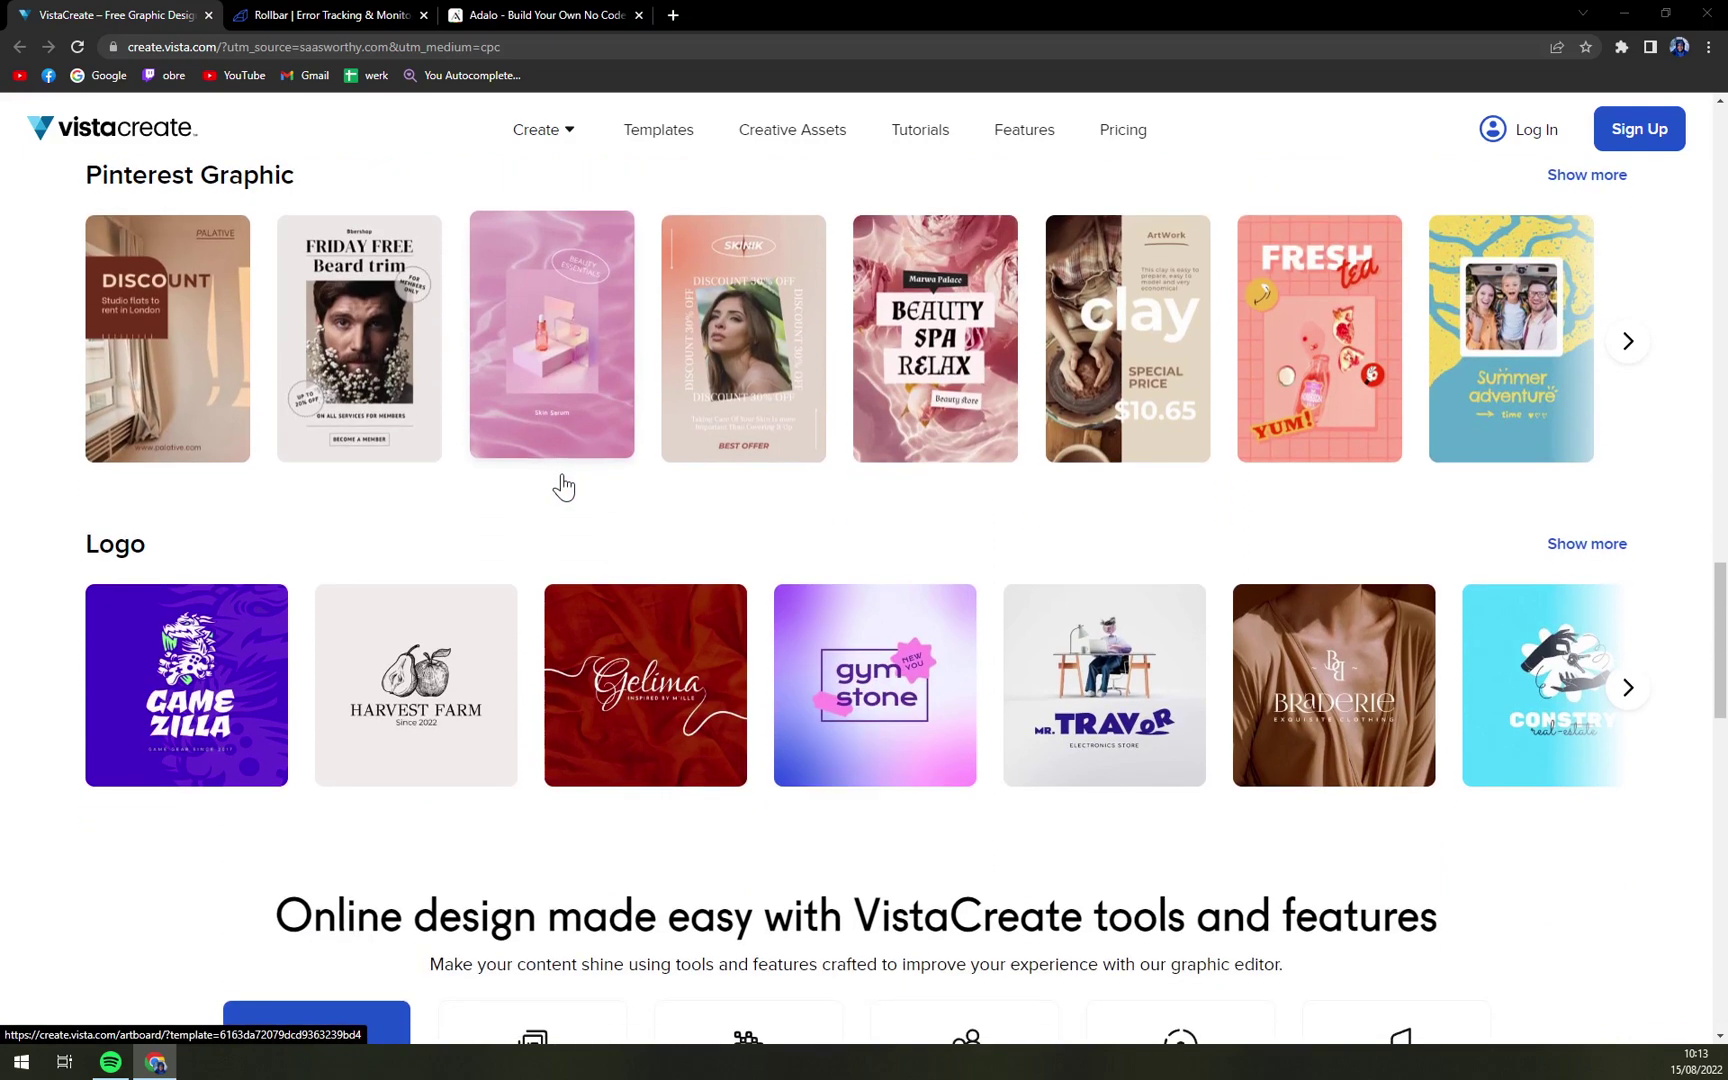
pyautogui.scroll(-3)
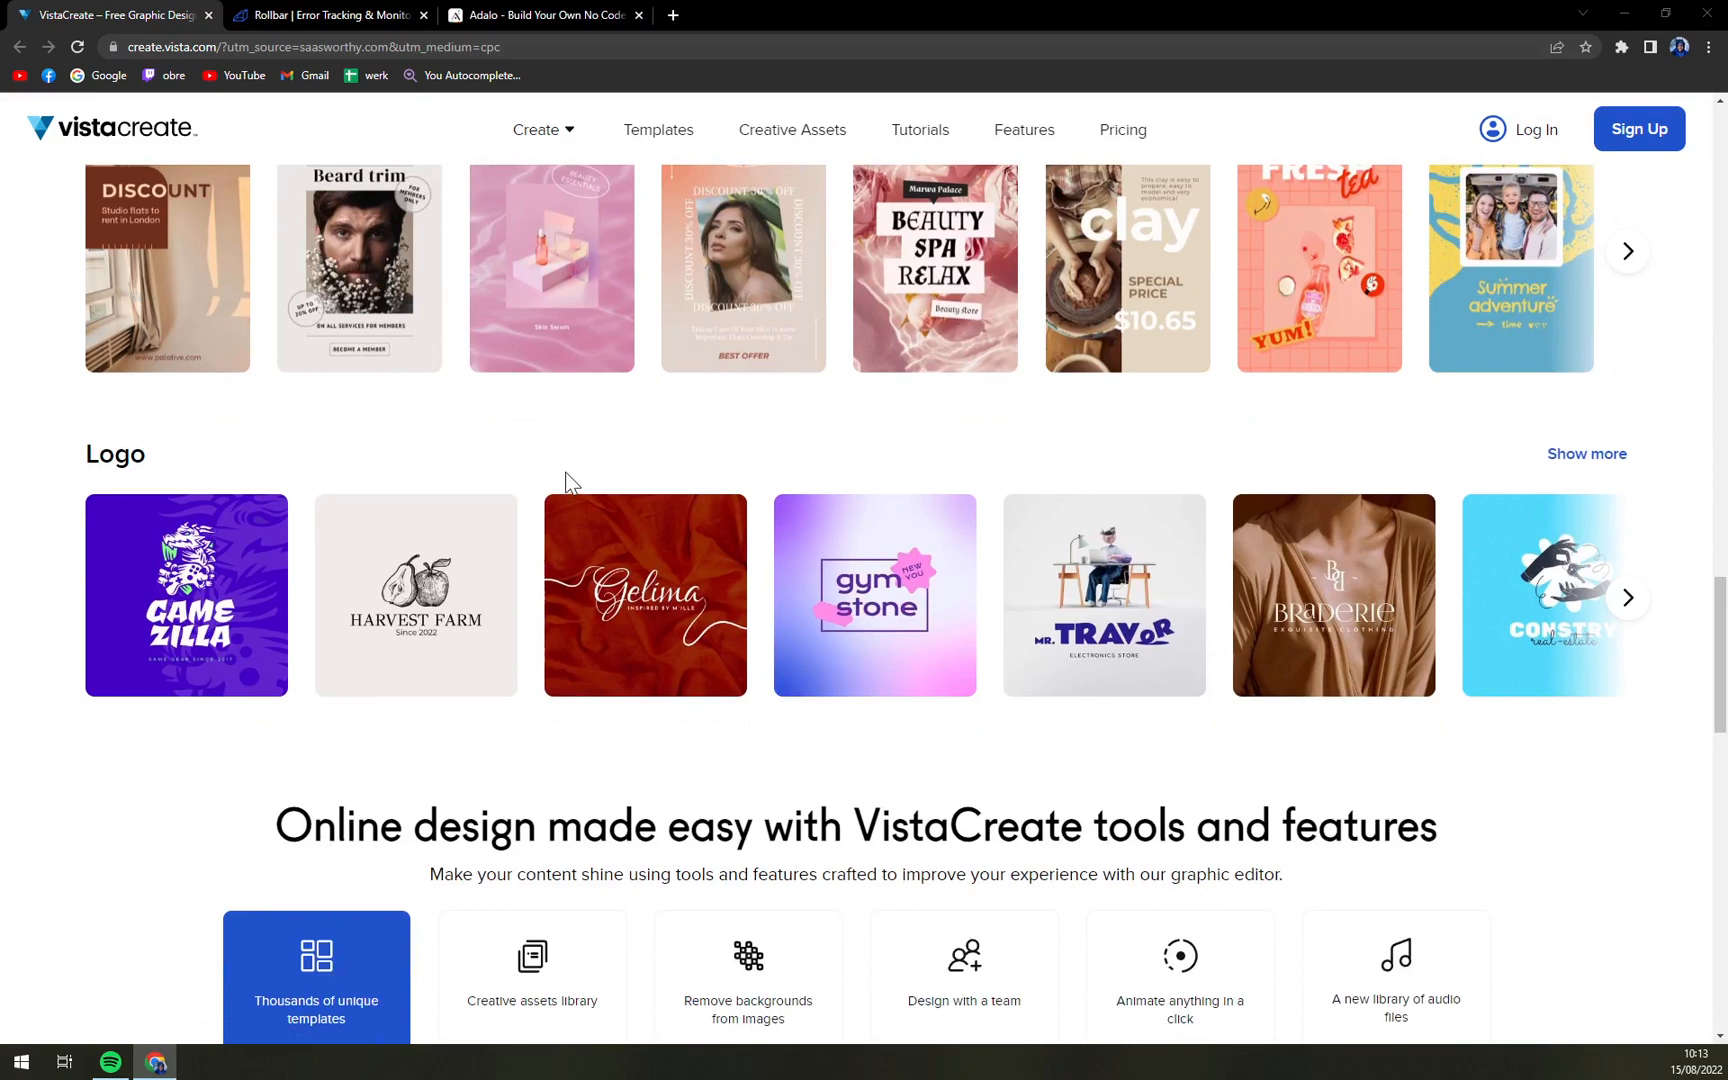
pyautogui.scroll(-3)
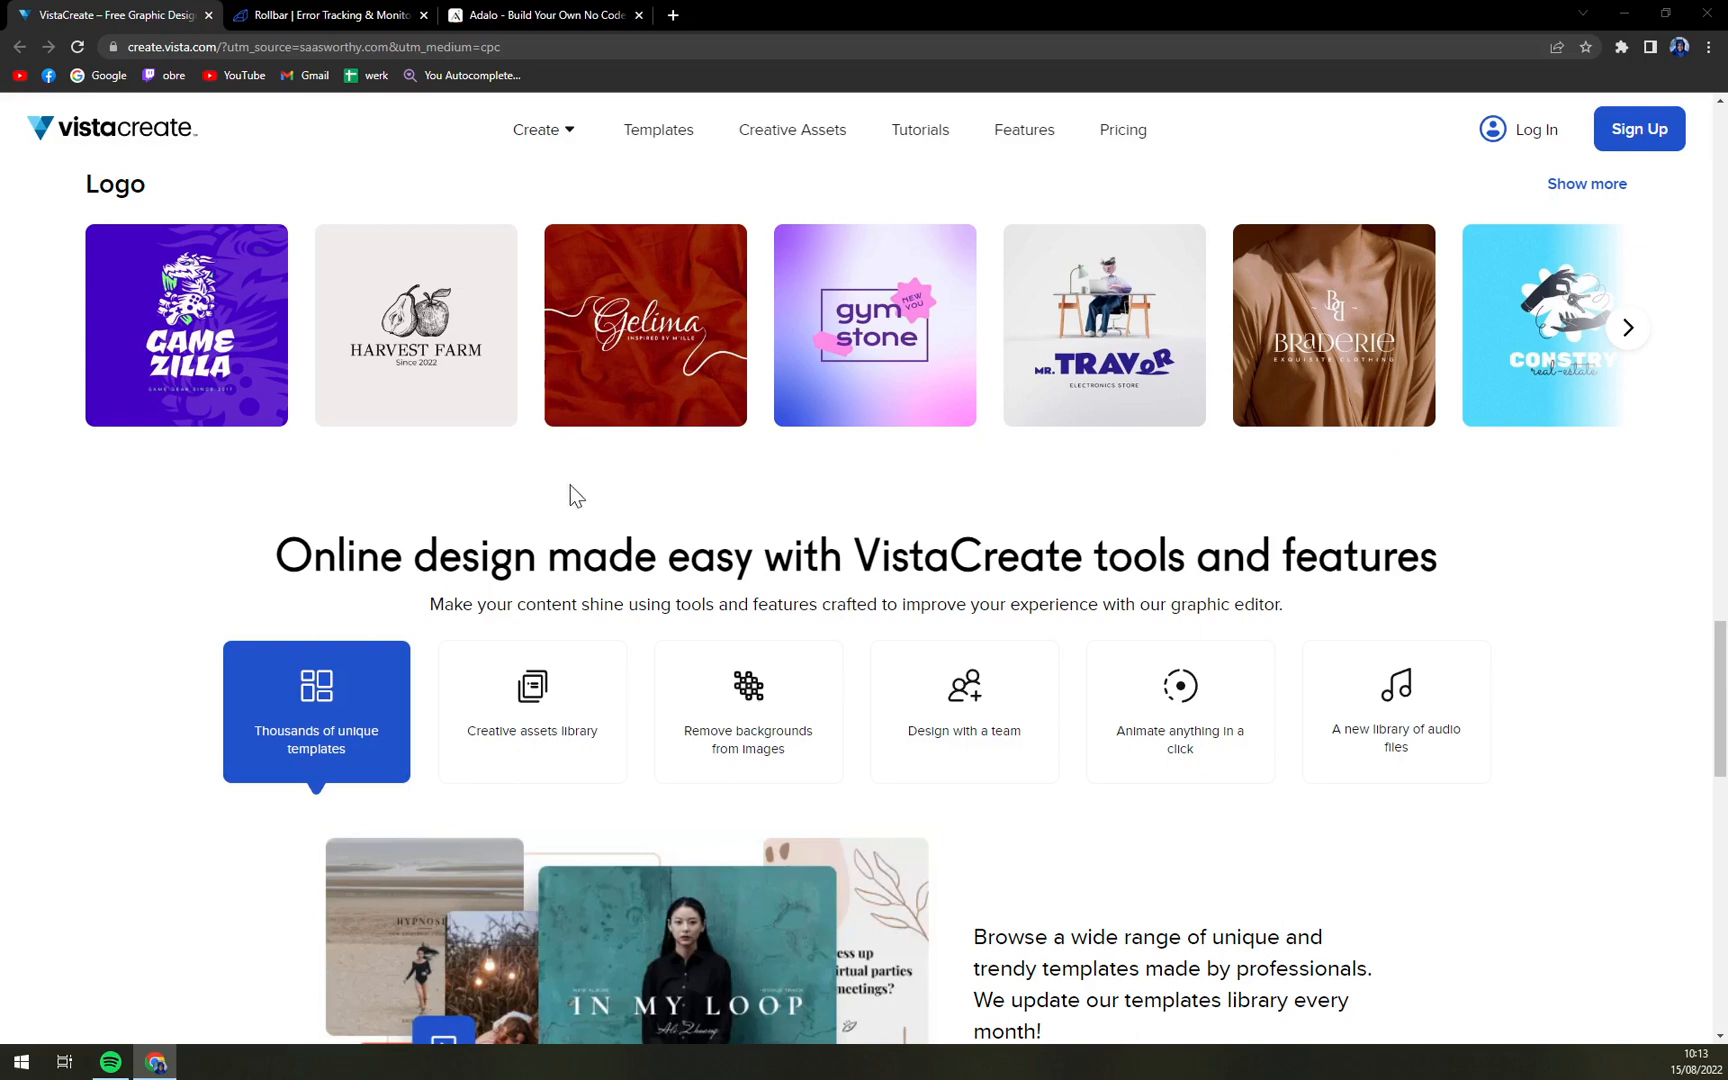
pyautogui.moveTo(582, 488)
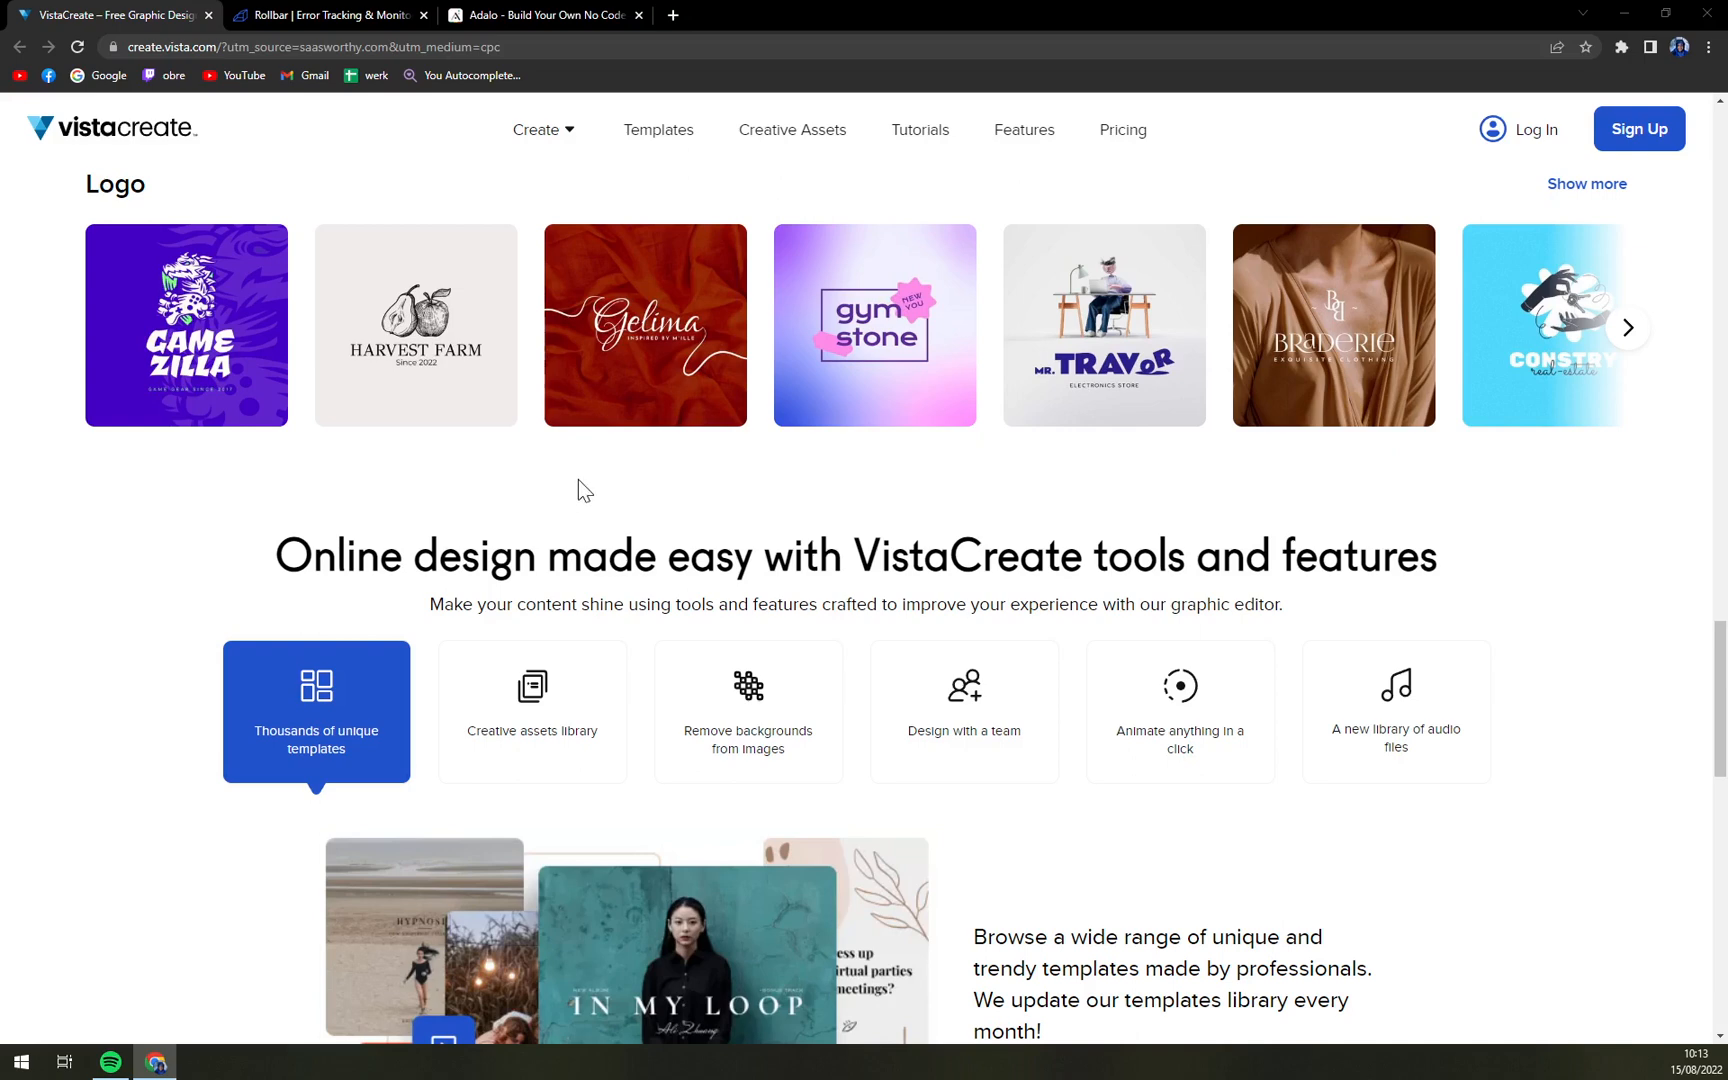
pyautogui.moveTo(589, 485)
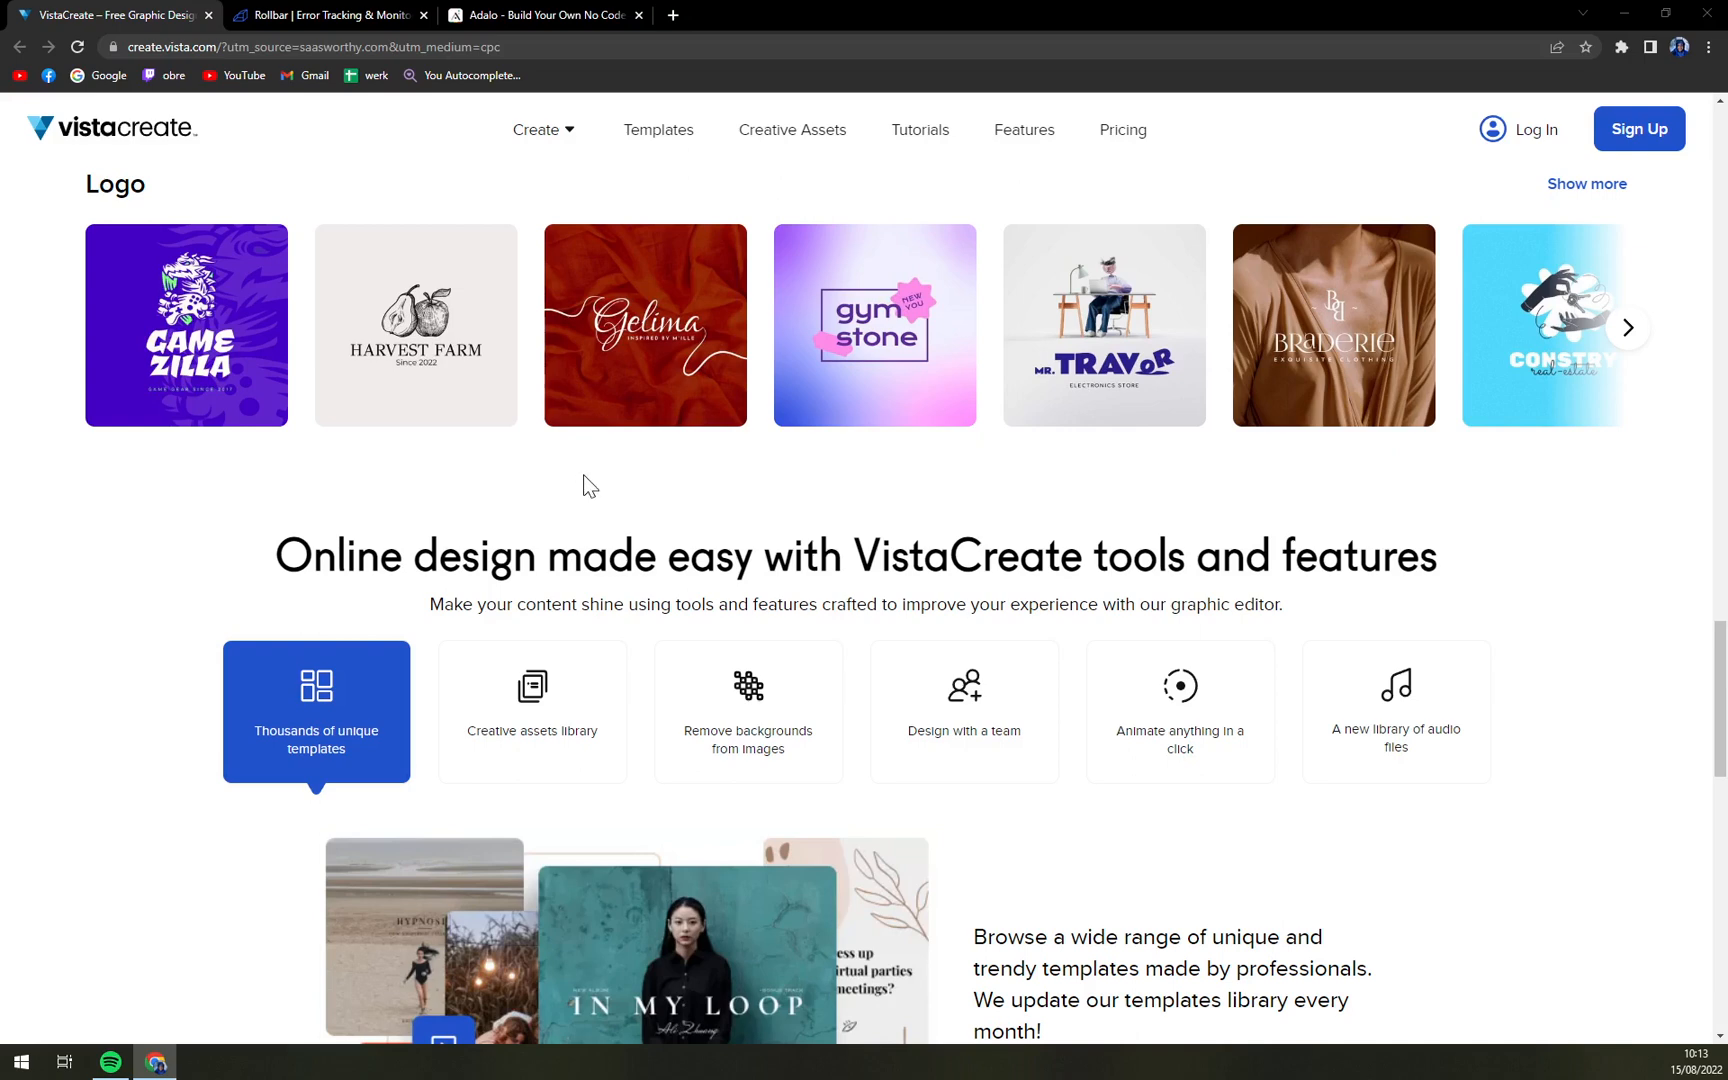
pyautogui.scroll(-3)
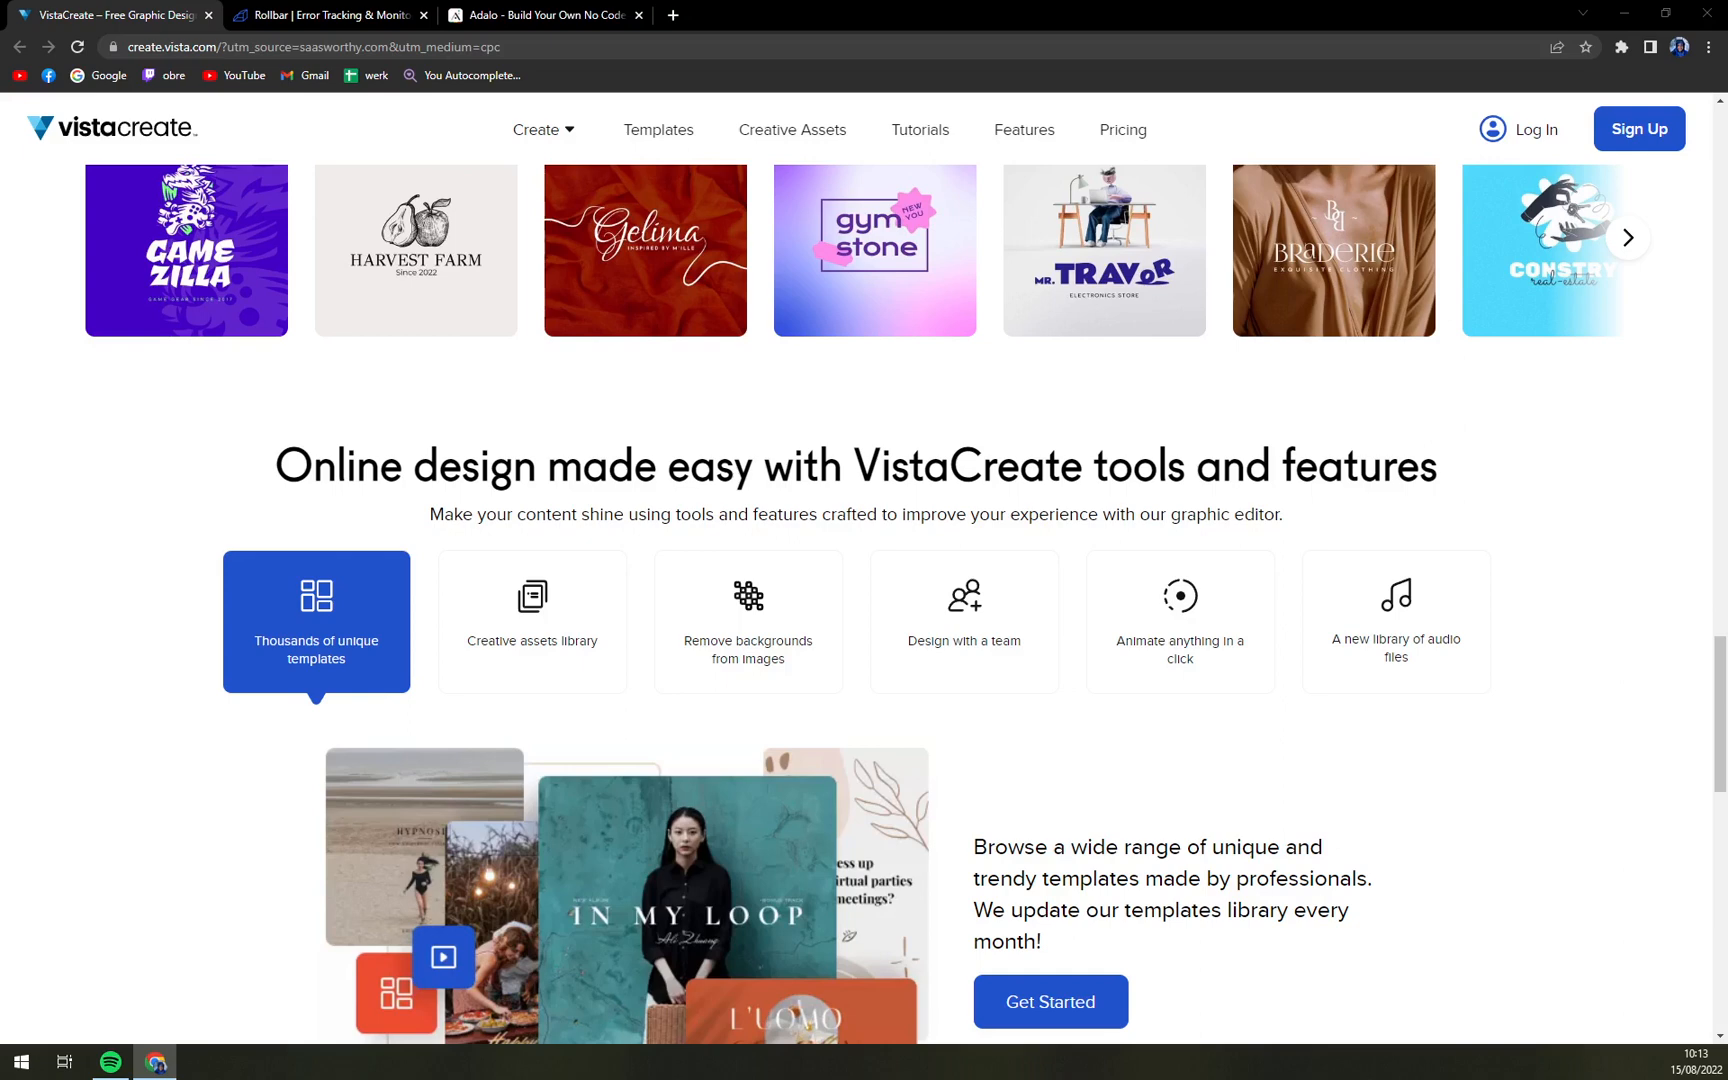
pyautogui.scroll(-3)
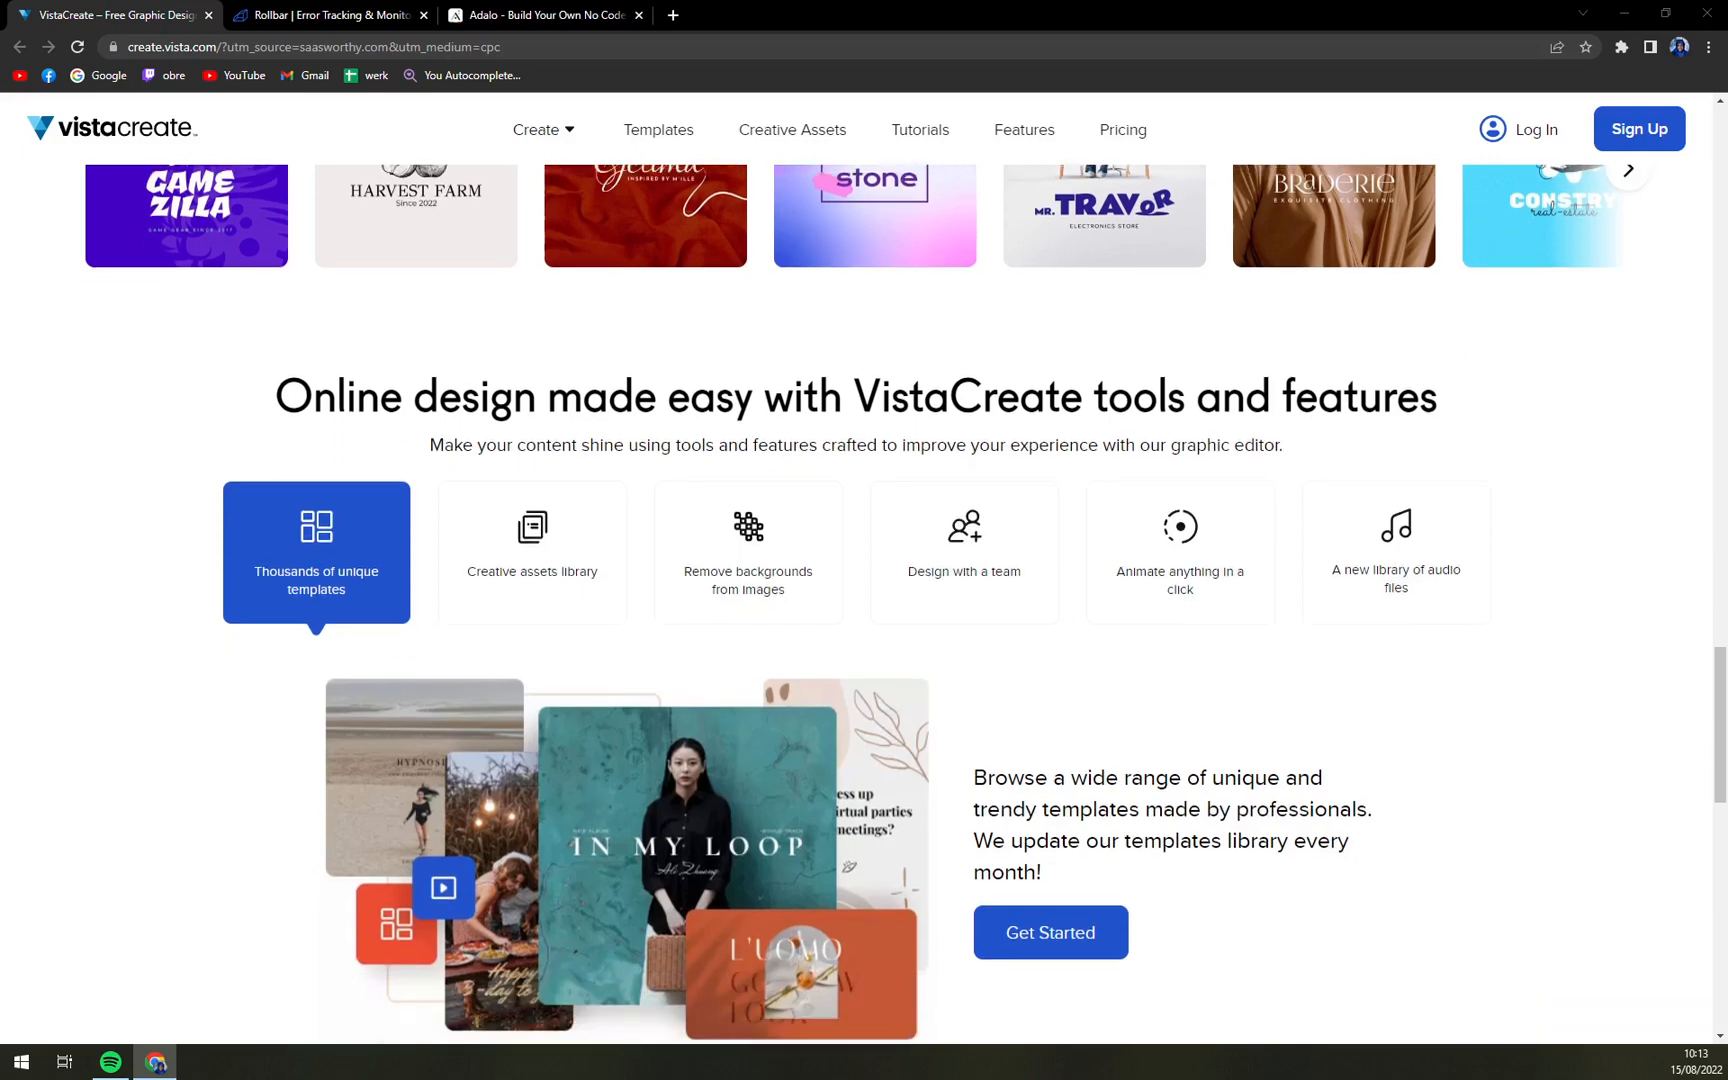
pyautogui.scroll(-3)
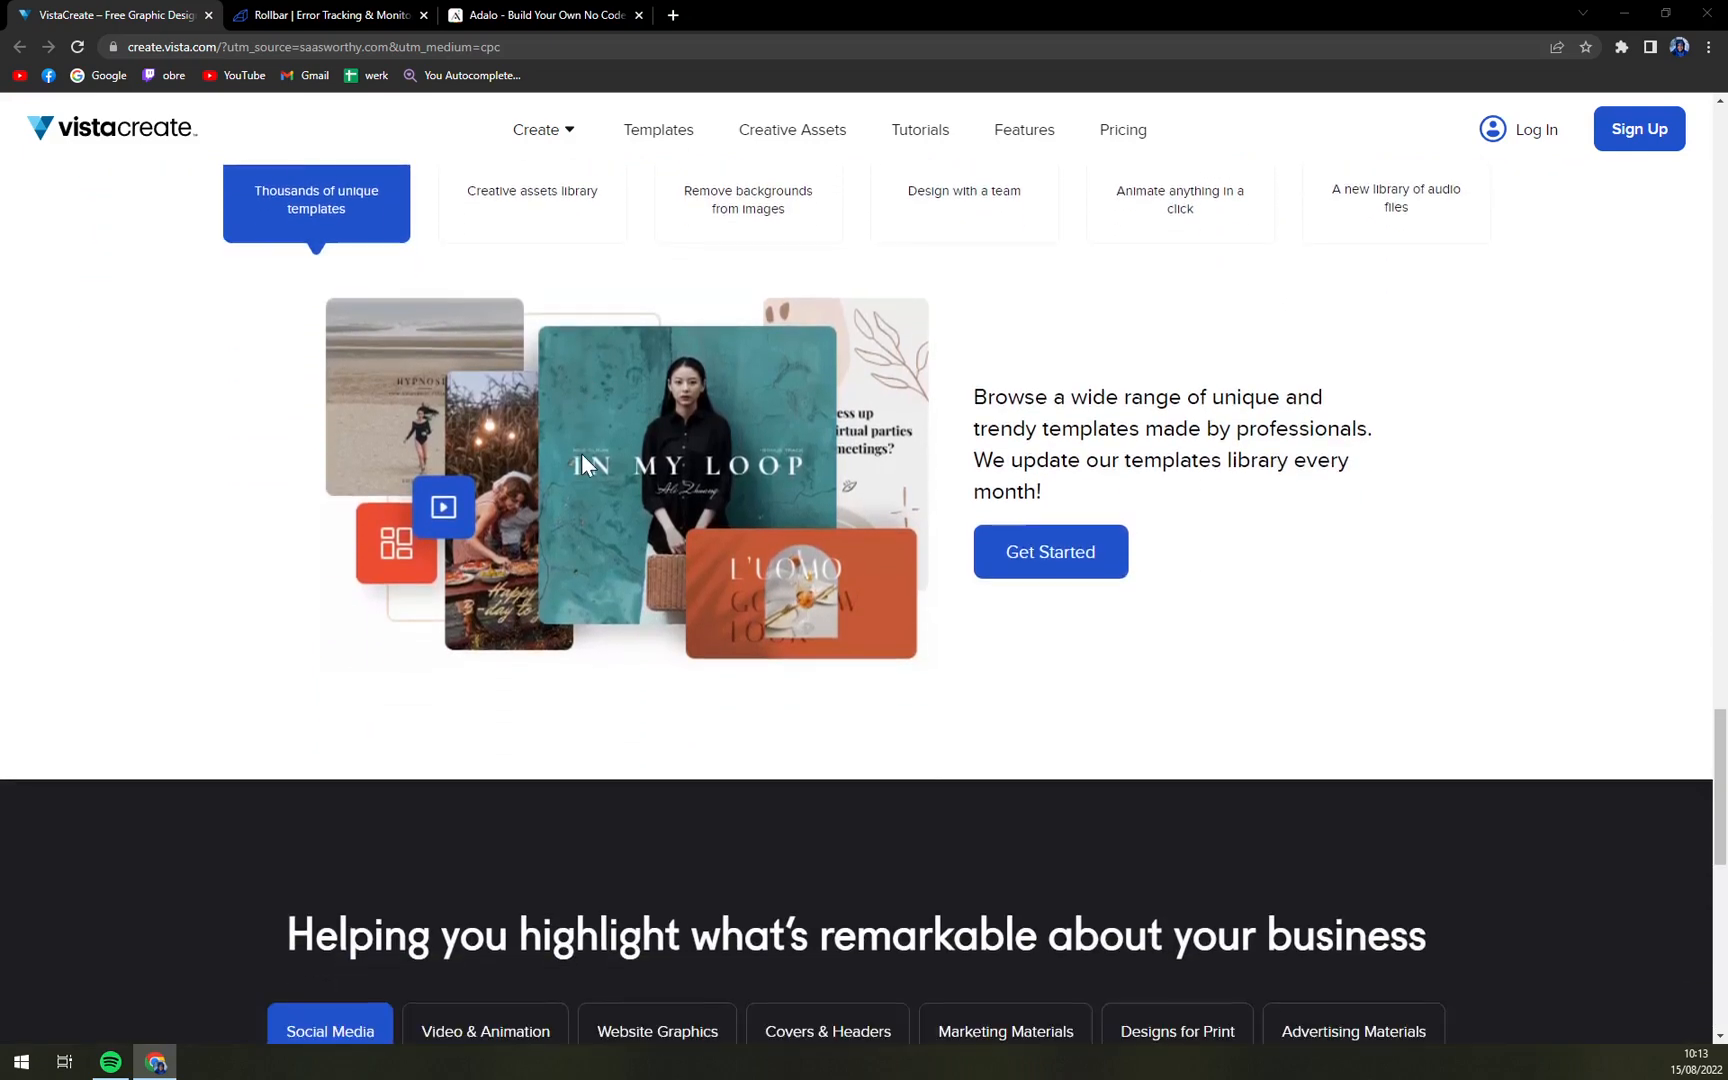
pyautogui.scroll(-3)
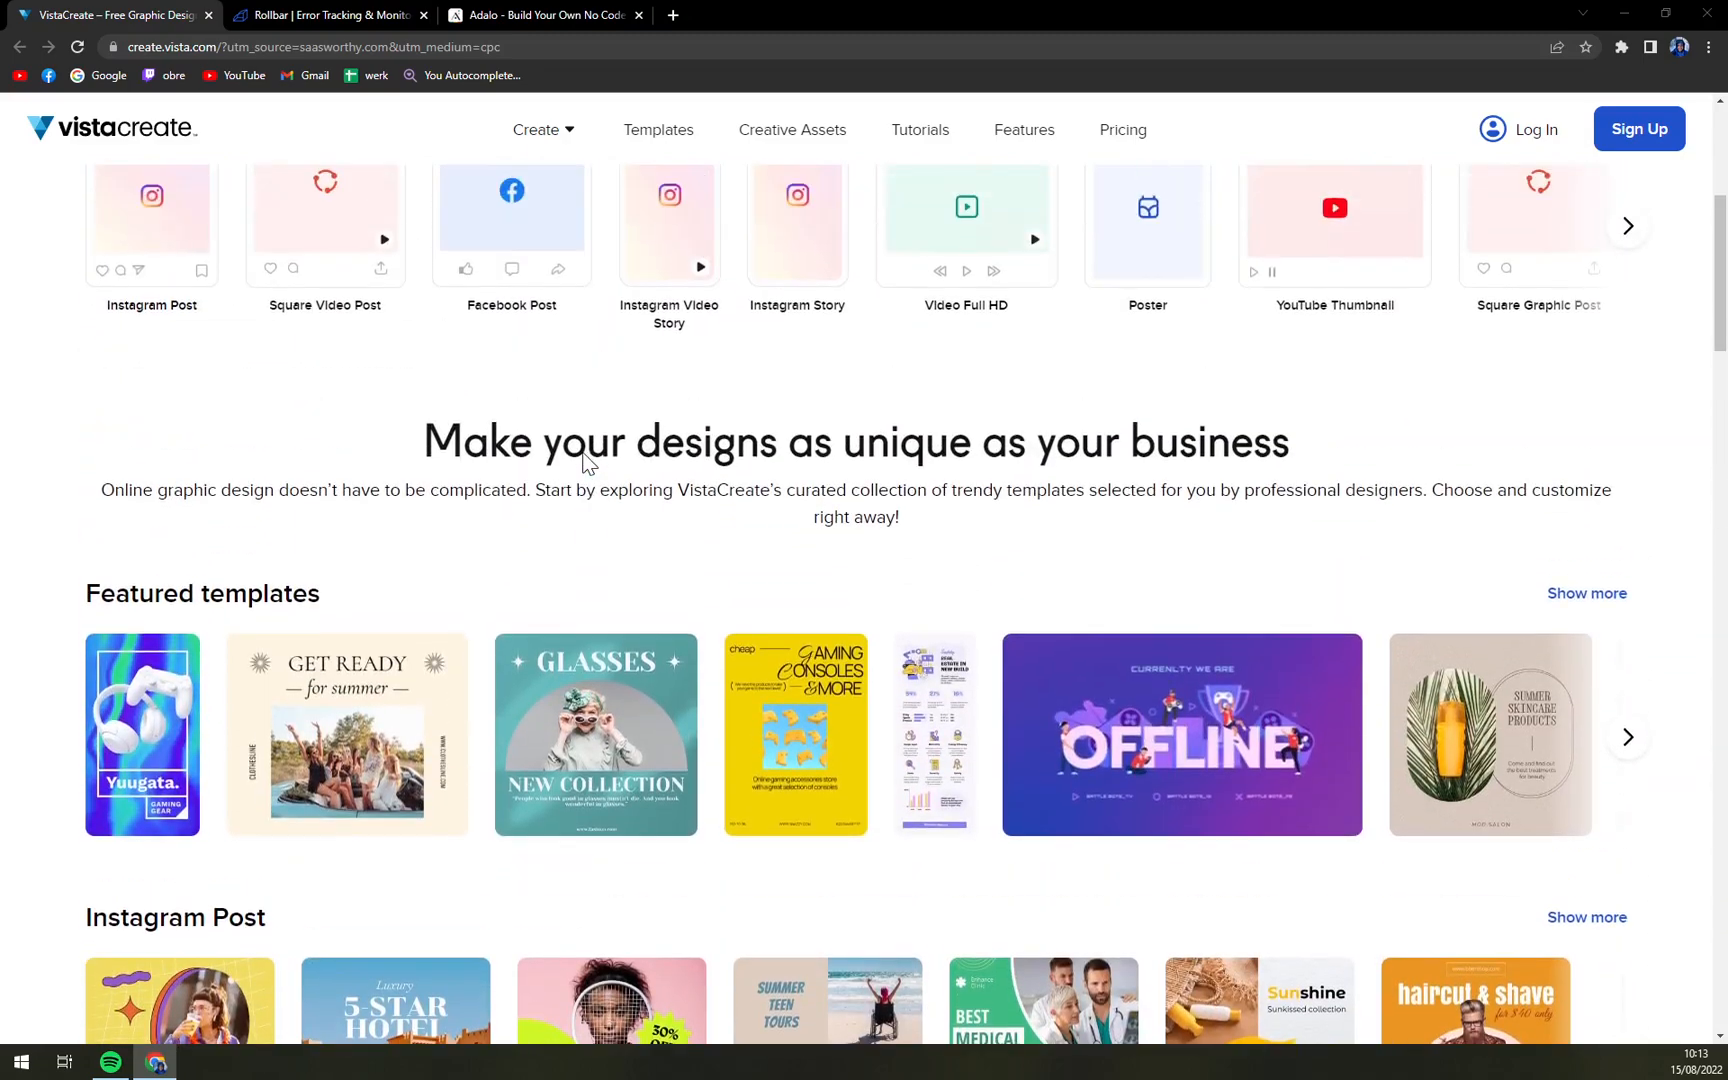
pyautogui.scroll(3)
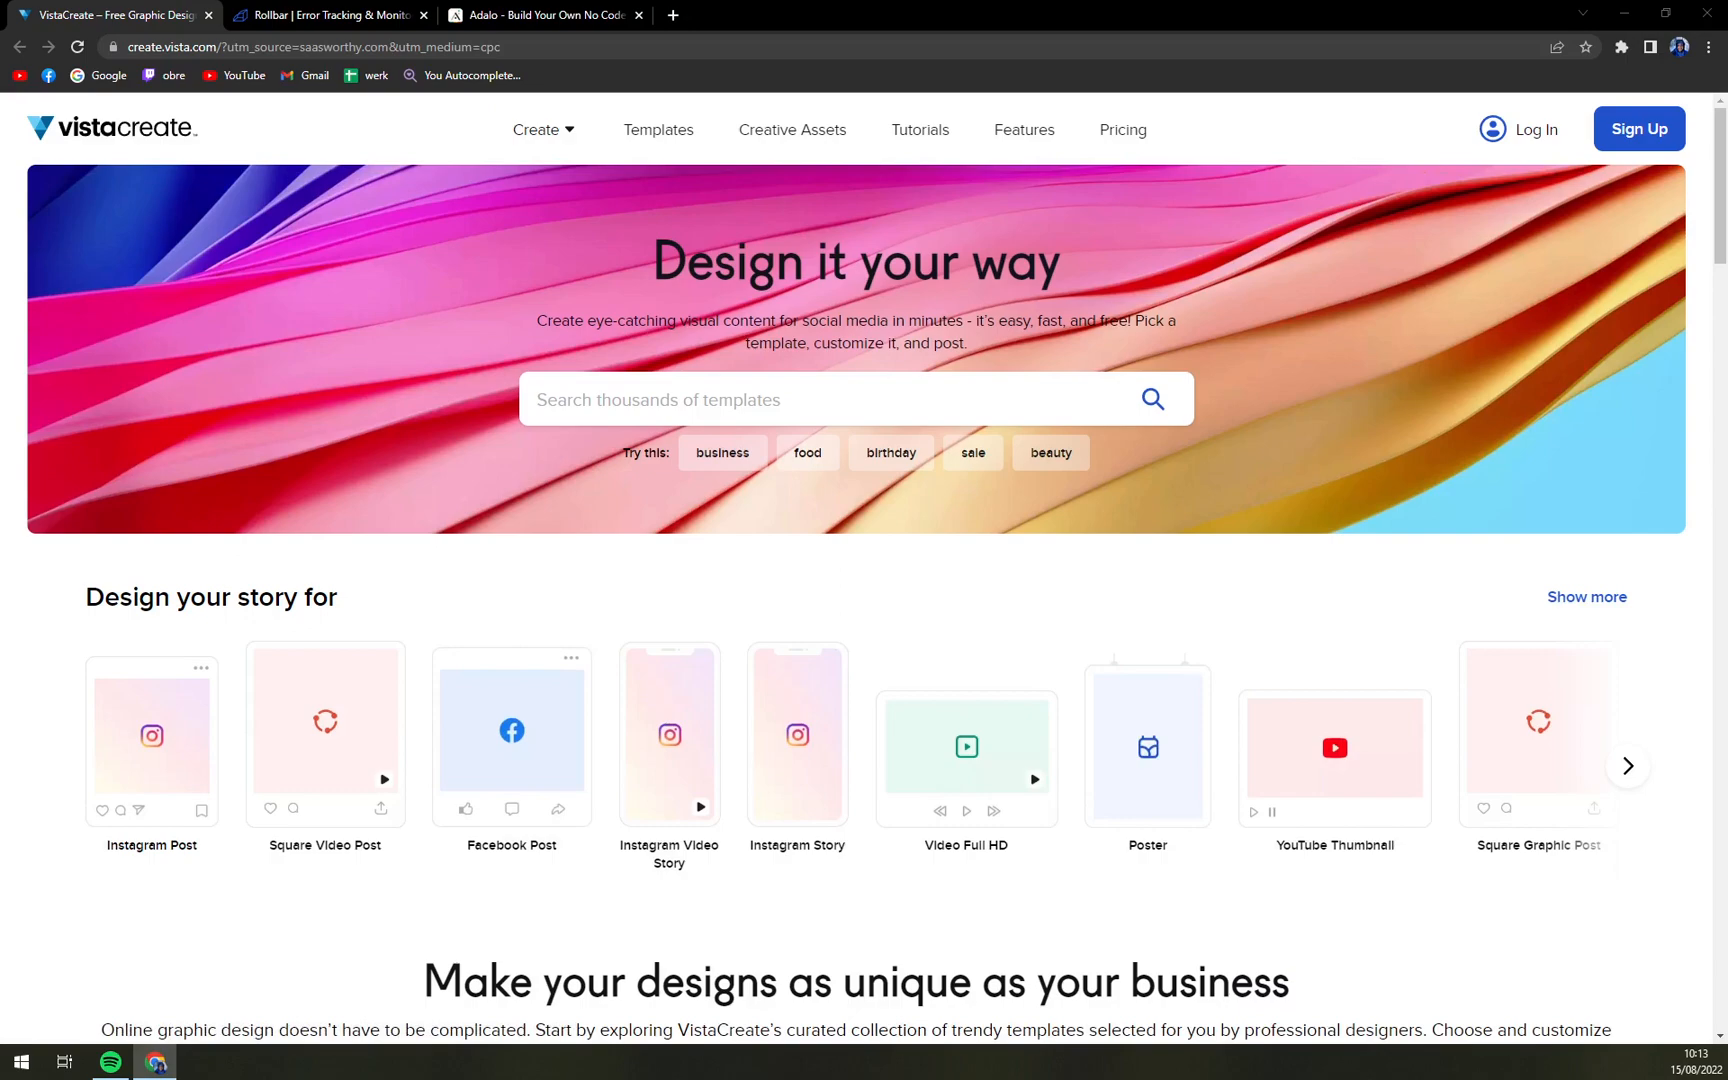
pyautogui.scroll(-3)
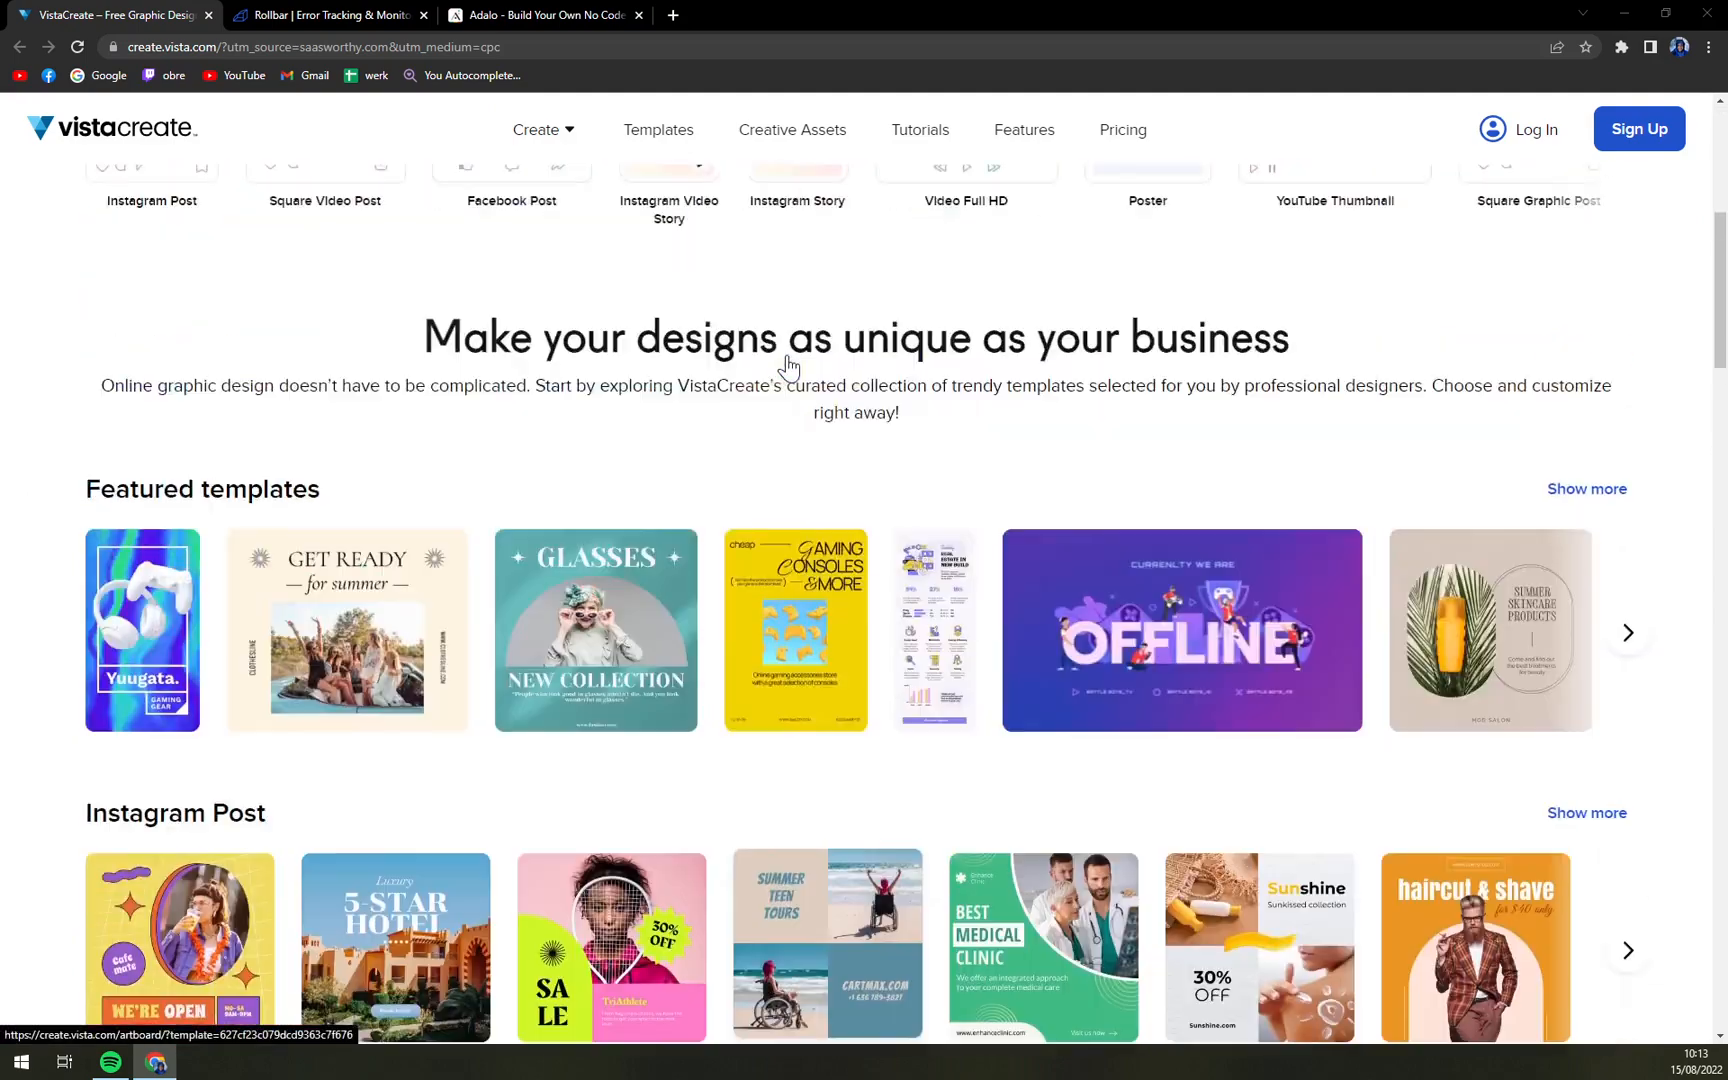
pyautogui.scroll(3)
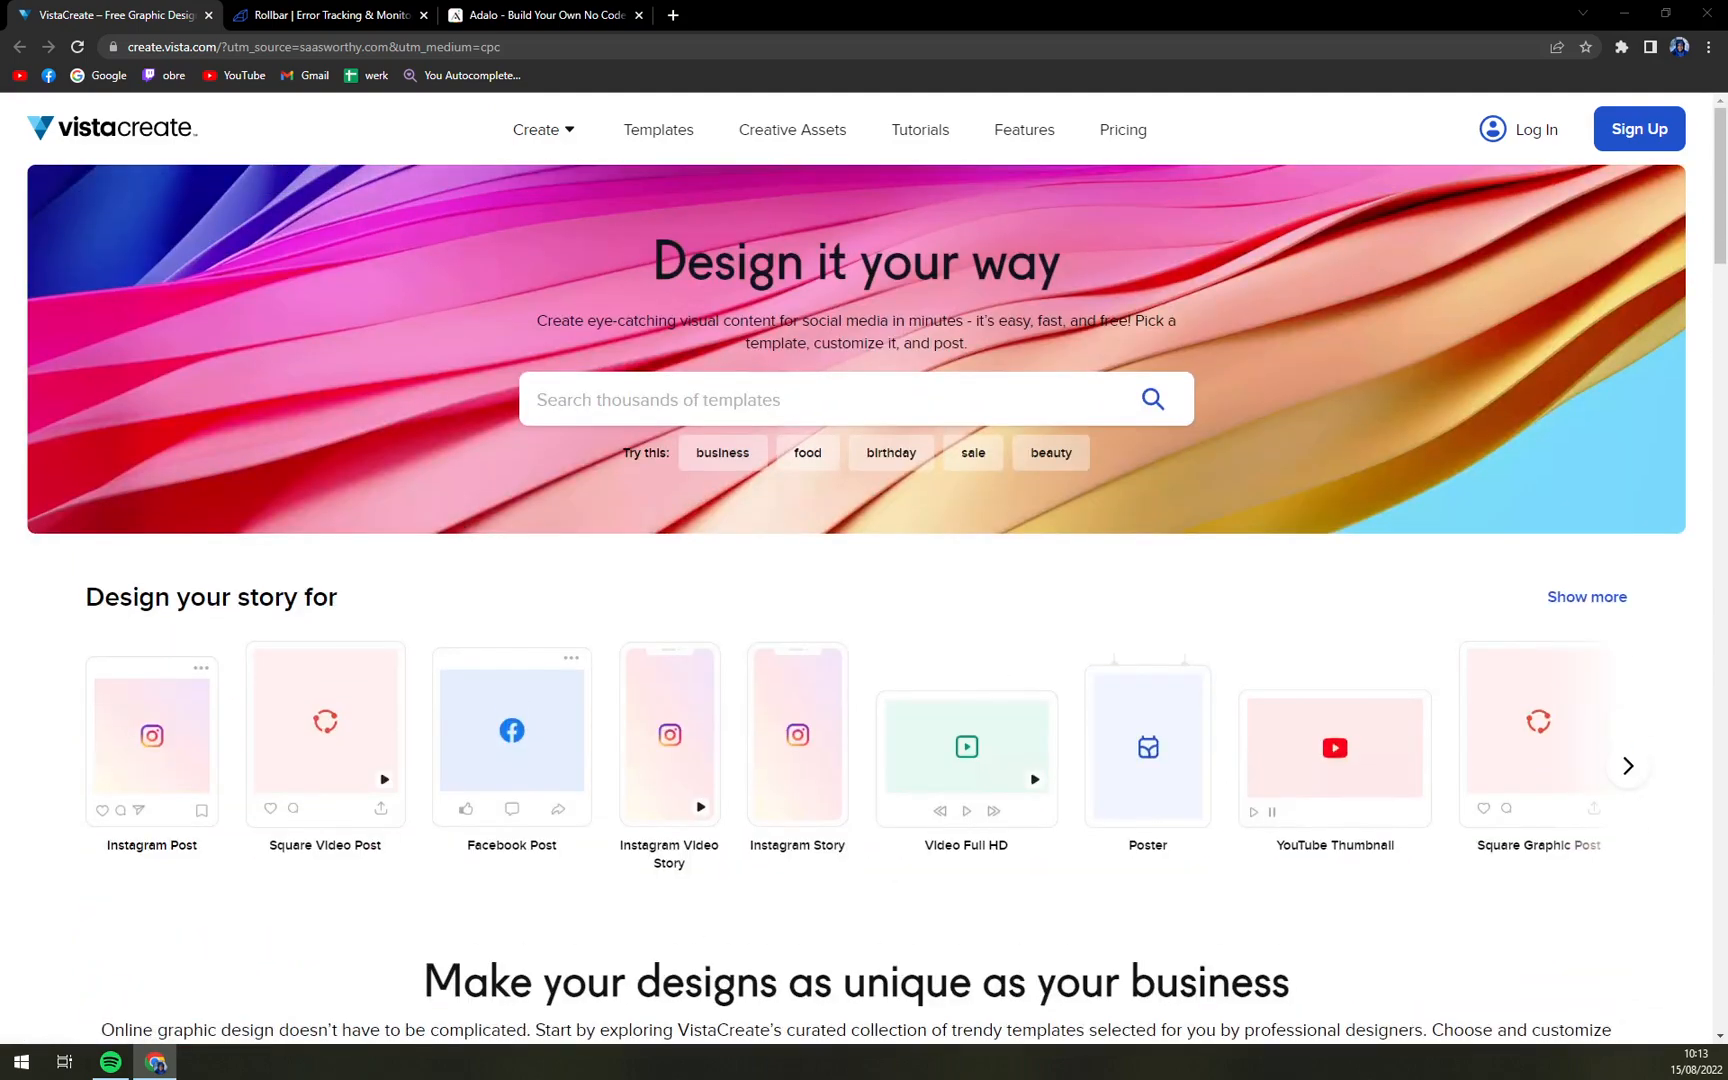
pyautogui.scroll(-3)
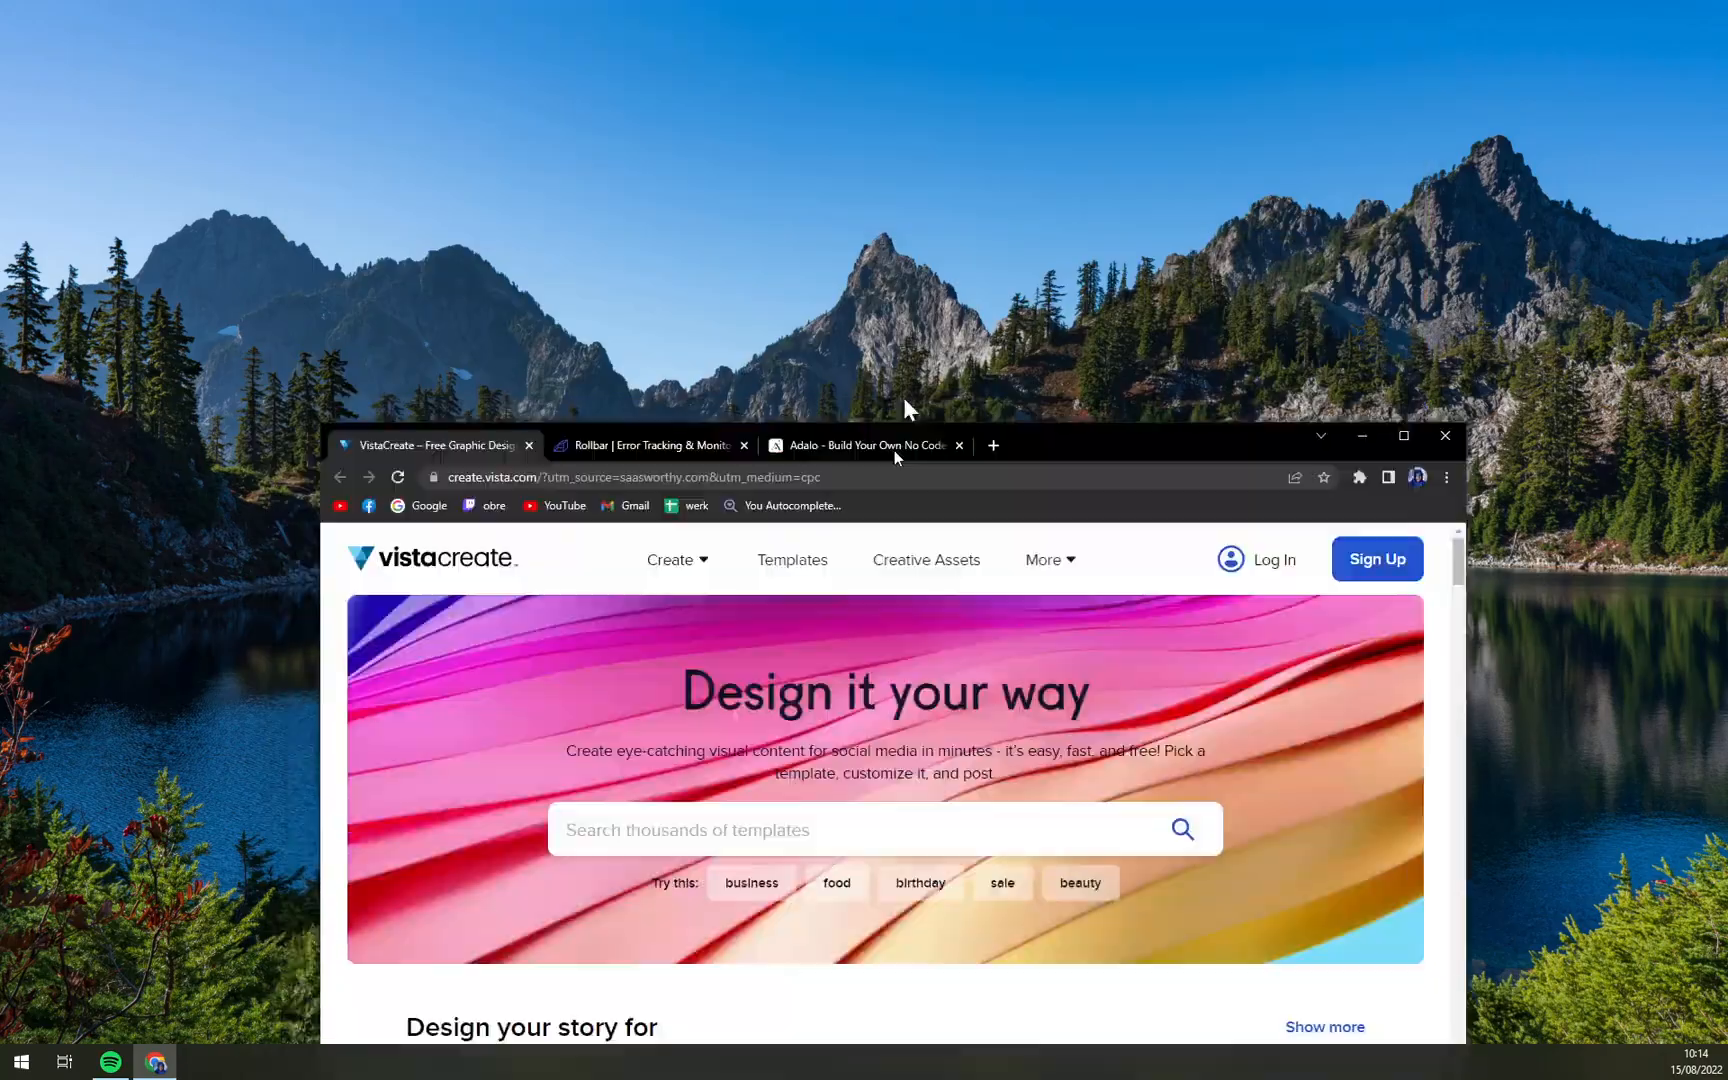
pyautogui.click(1403, 436)
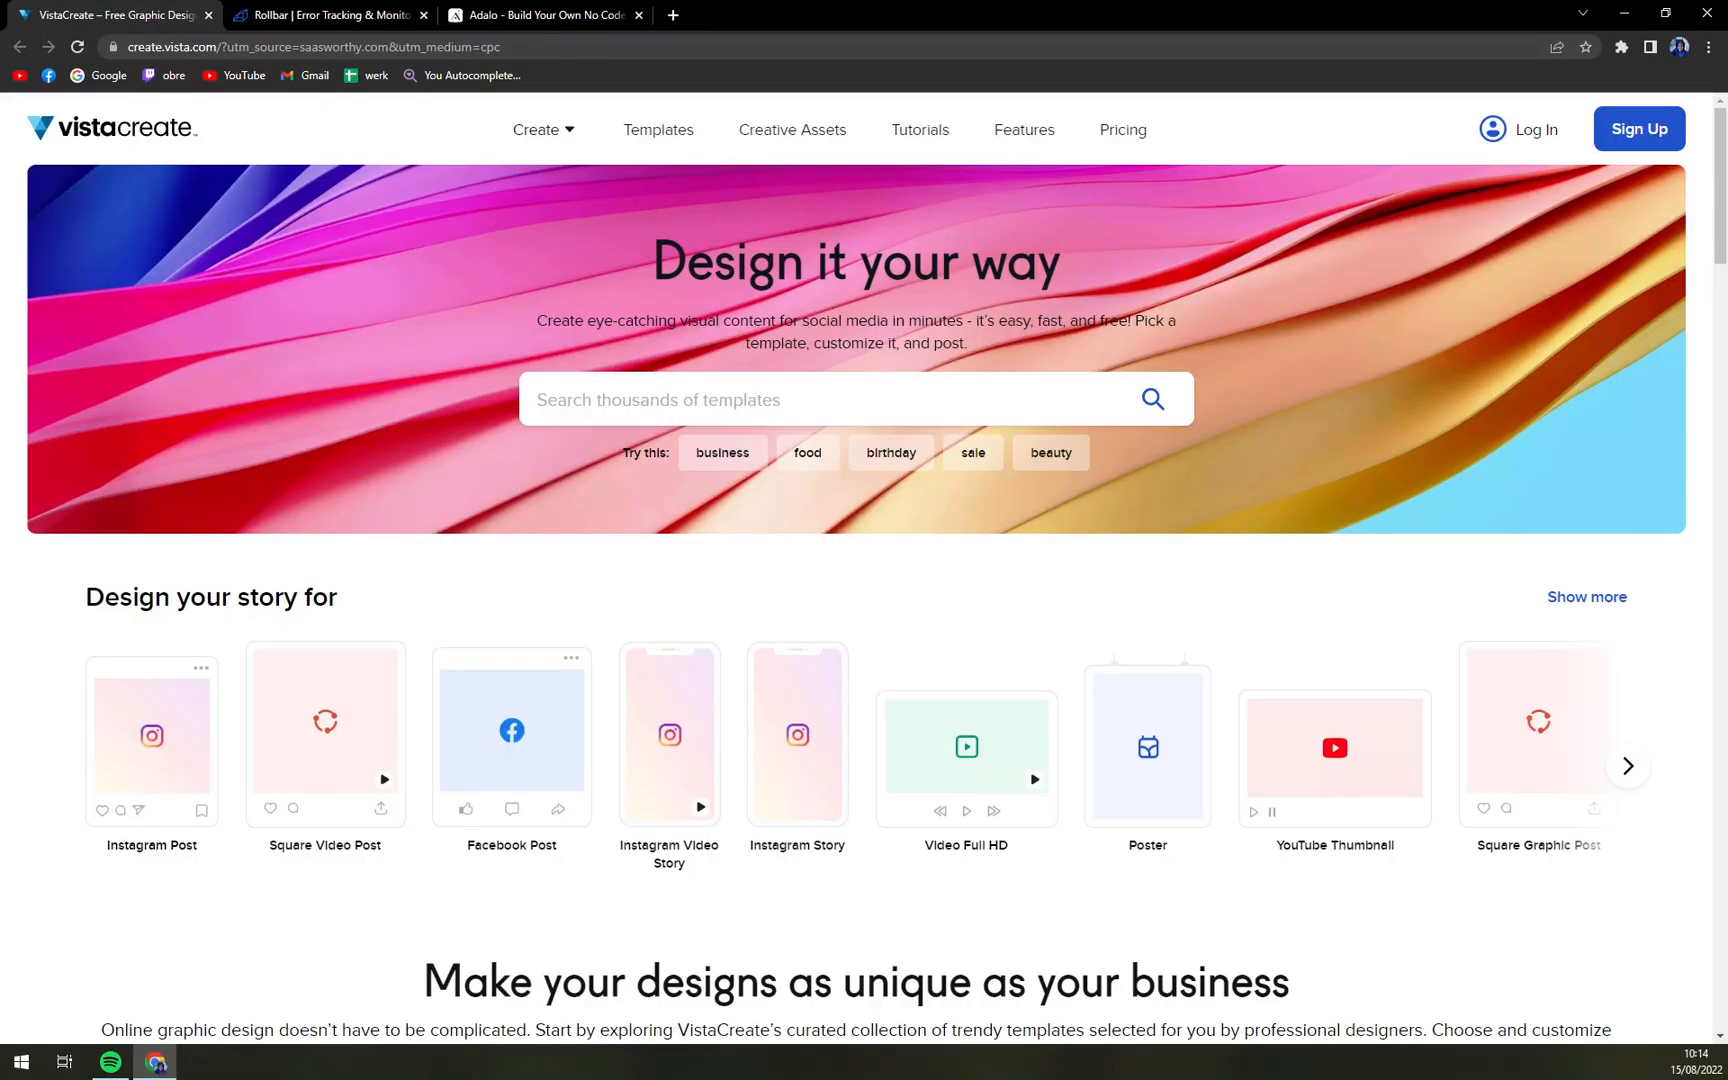
pyautogui.moveTo(882, 307)
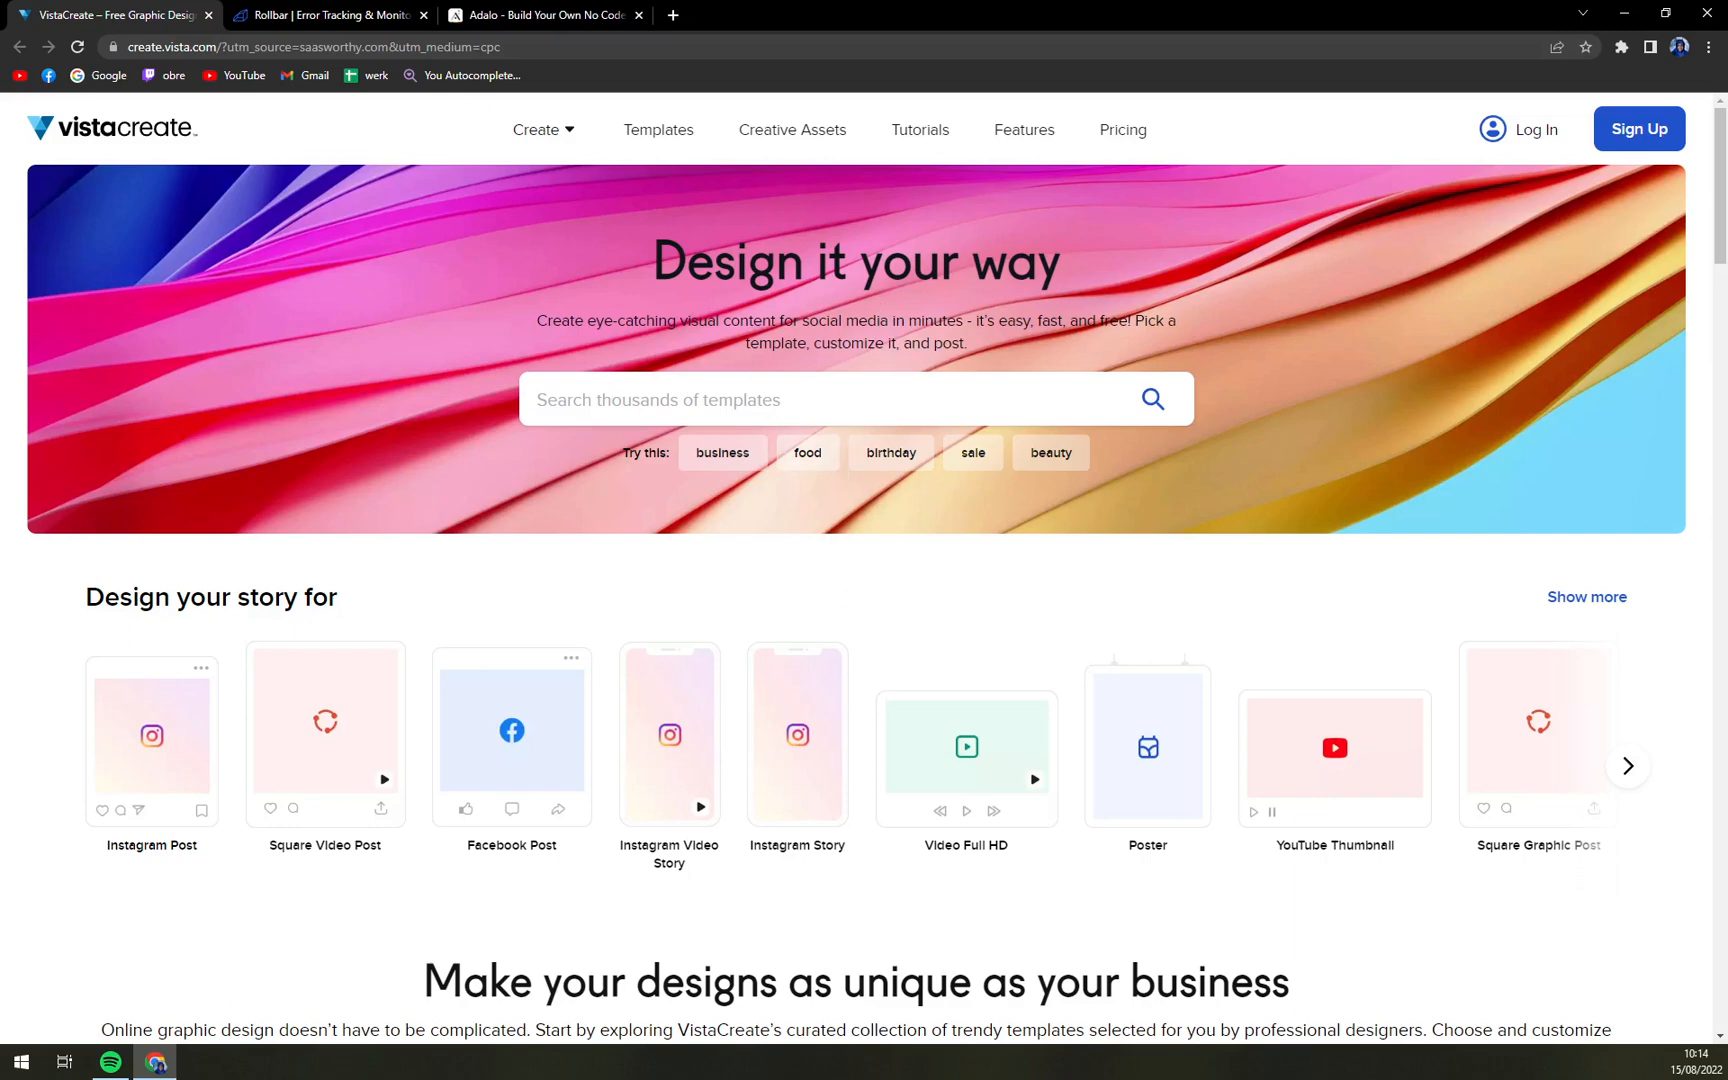
pyautogui.moveTo(554, 268)
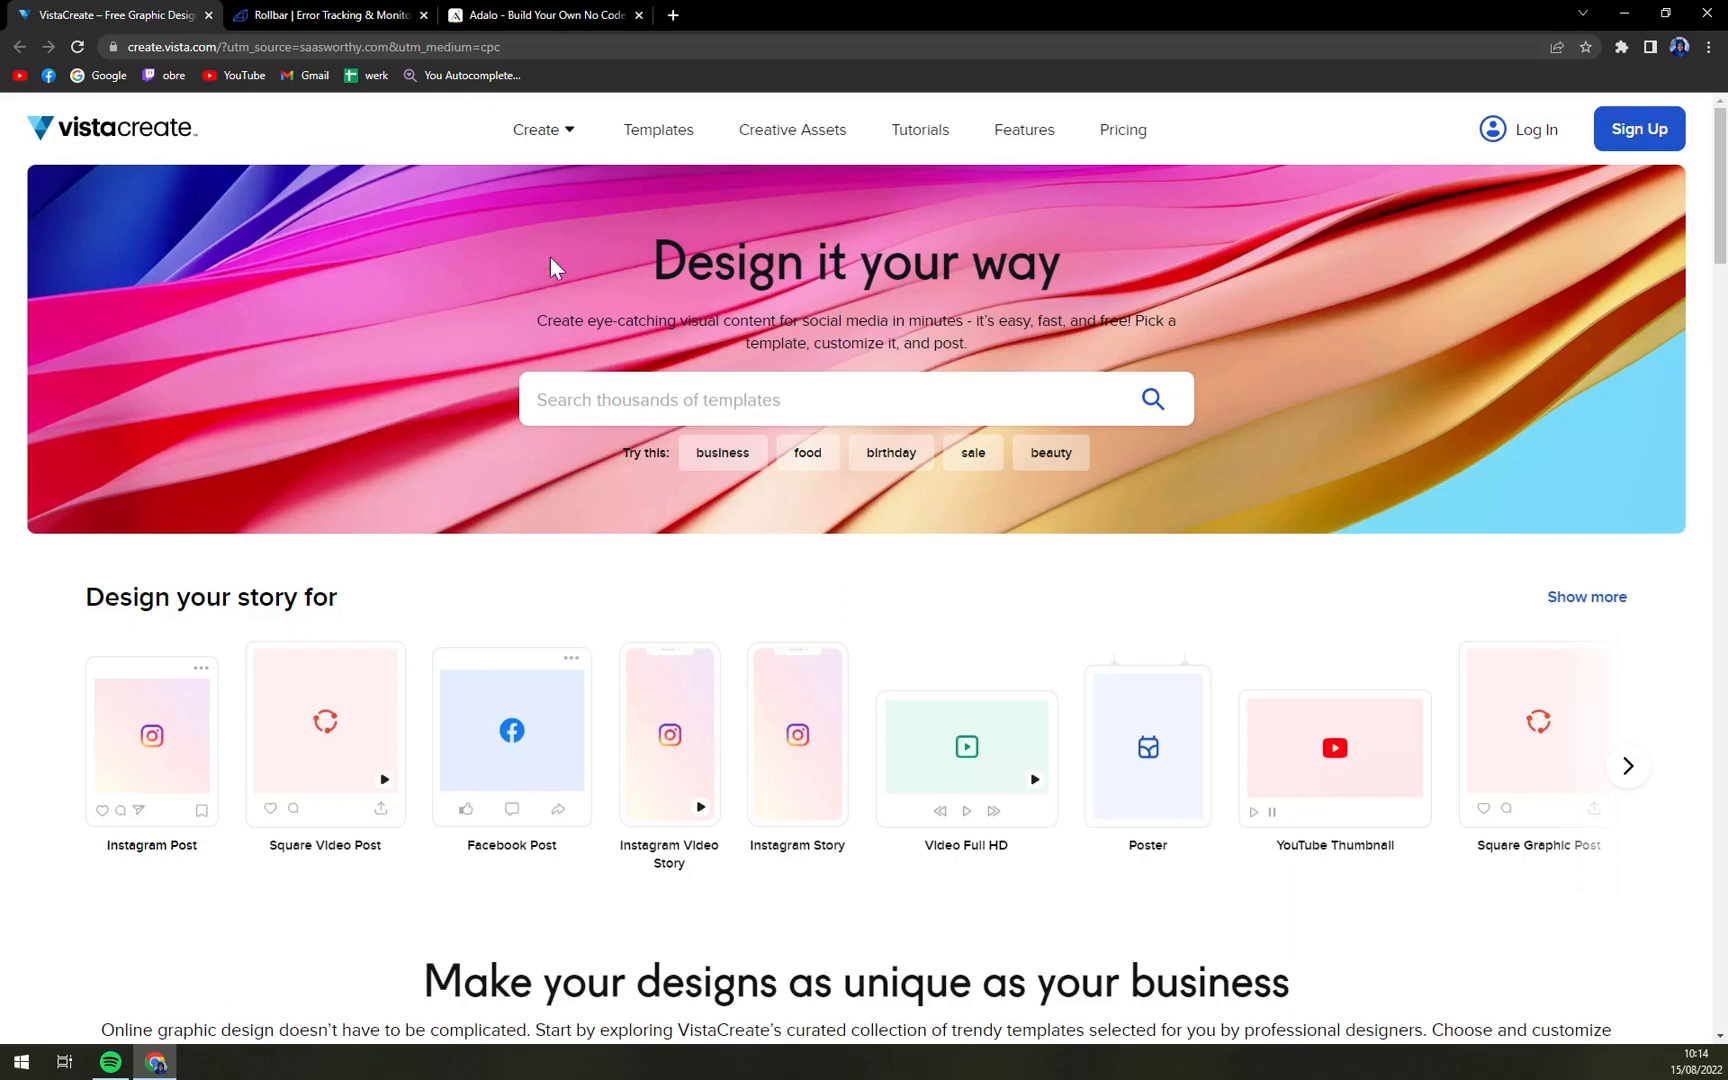
# Step: Open the Pricing page and read through the free Starter and $10 Pro plan features
pyautogui.click(1123, 130)
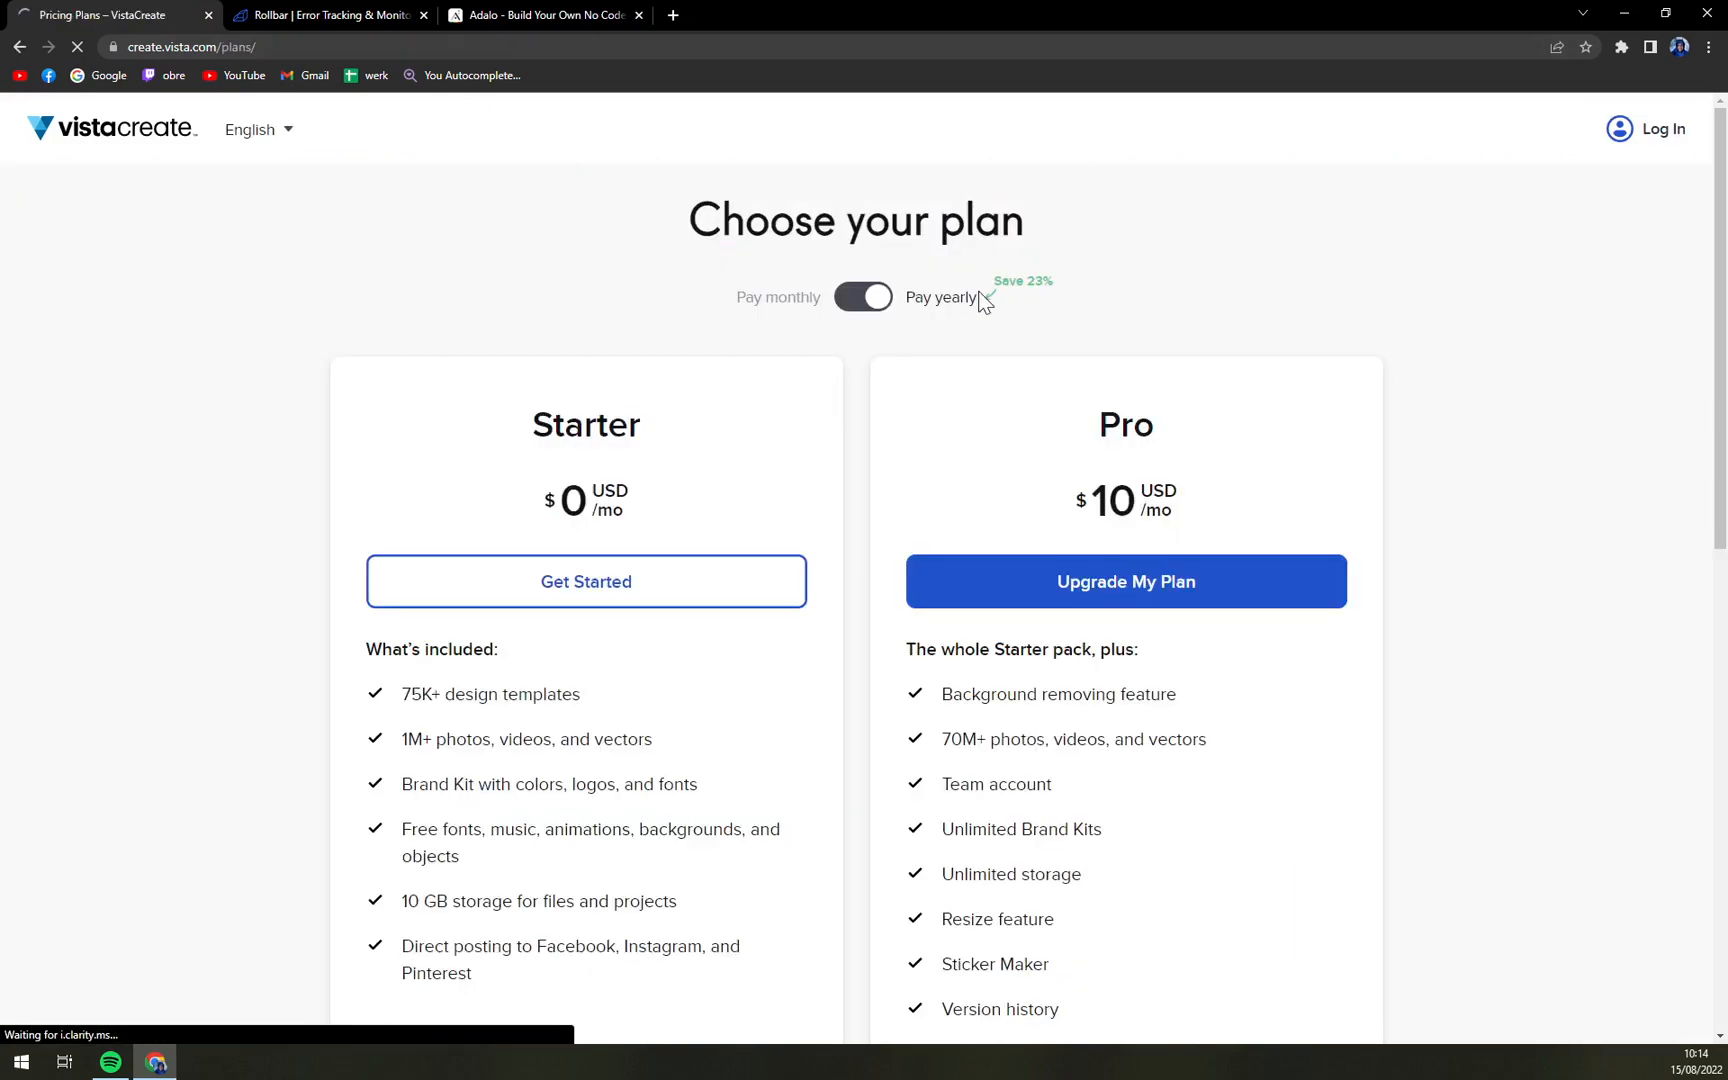
pyautogui.scroll(-3)
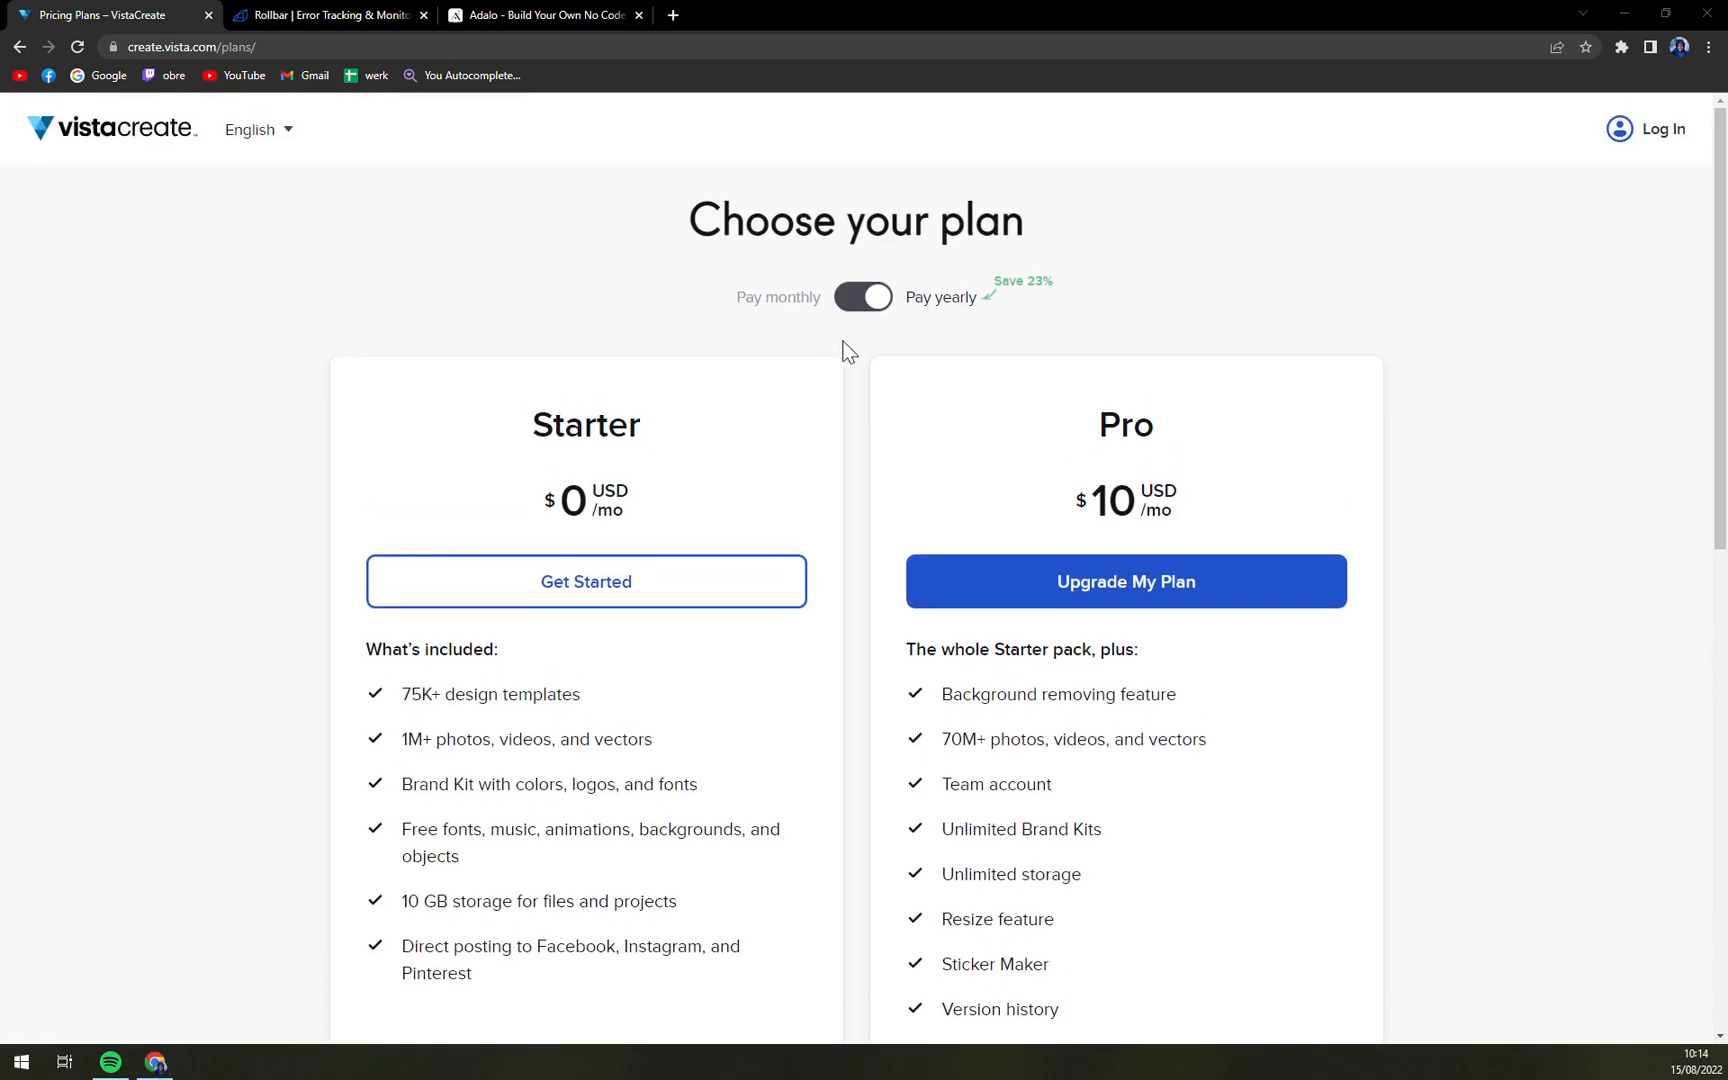
pyautogui.moveTo(878, 340)
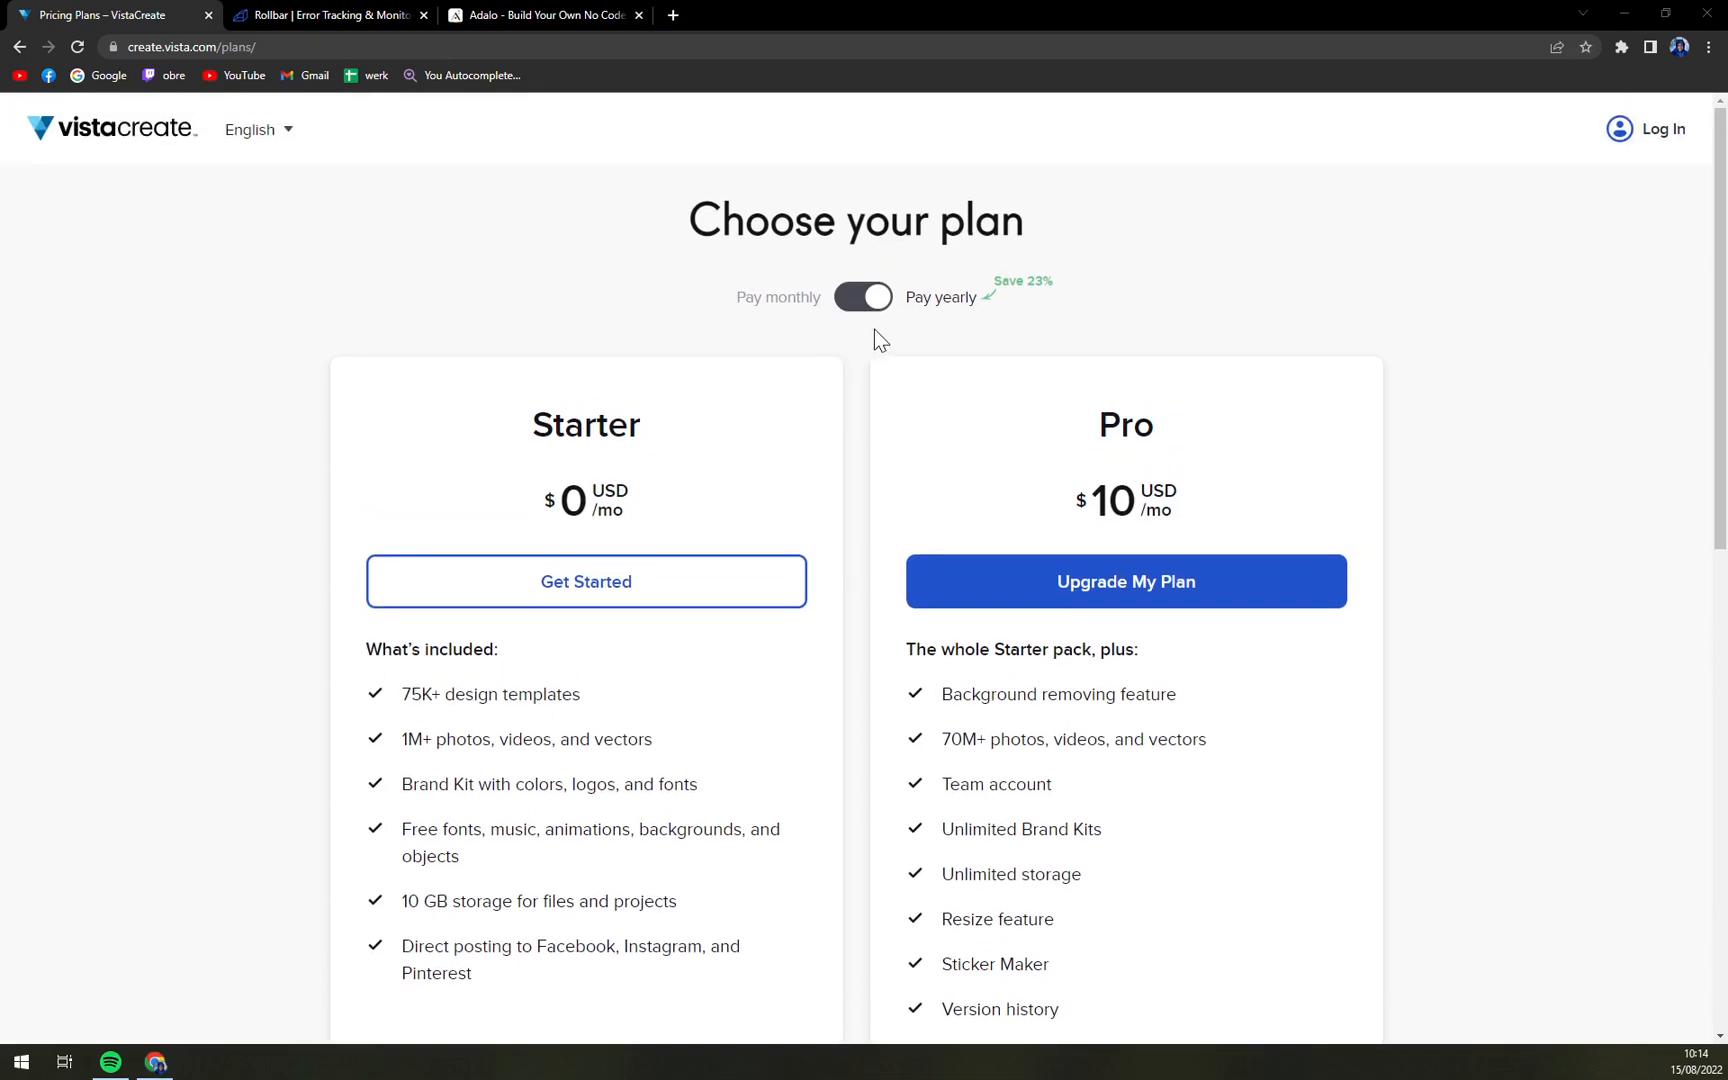
pyautogui.scroll(-3)
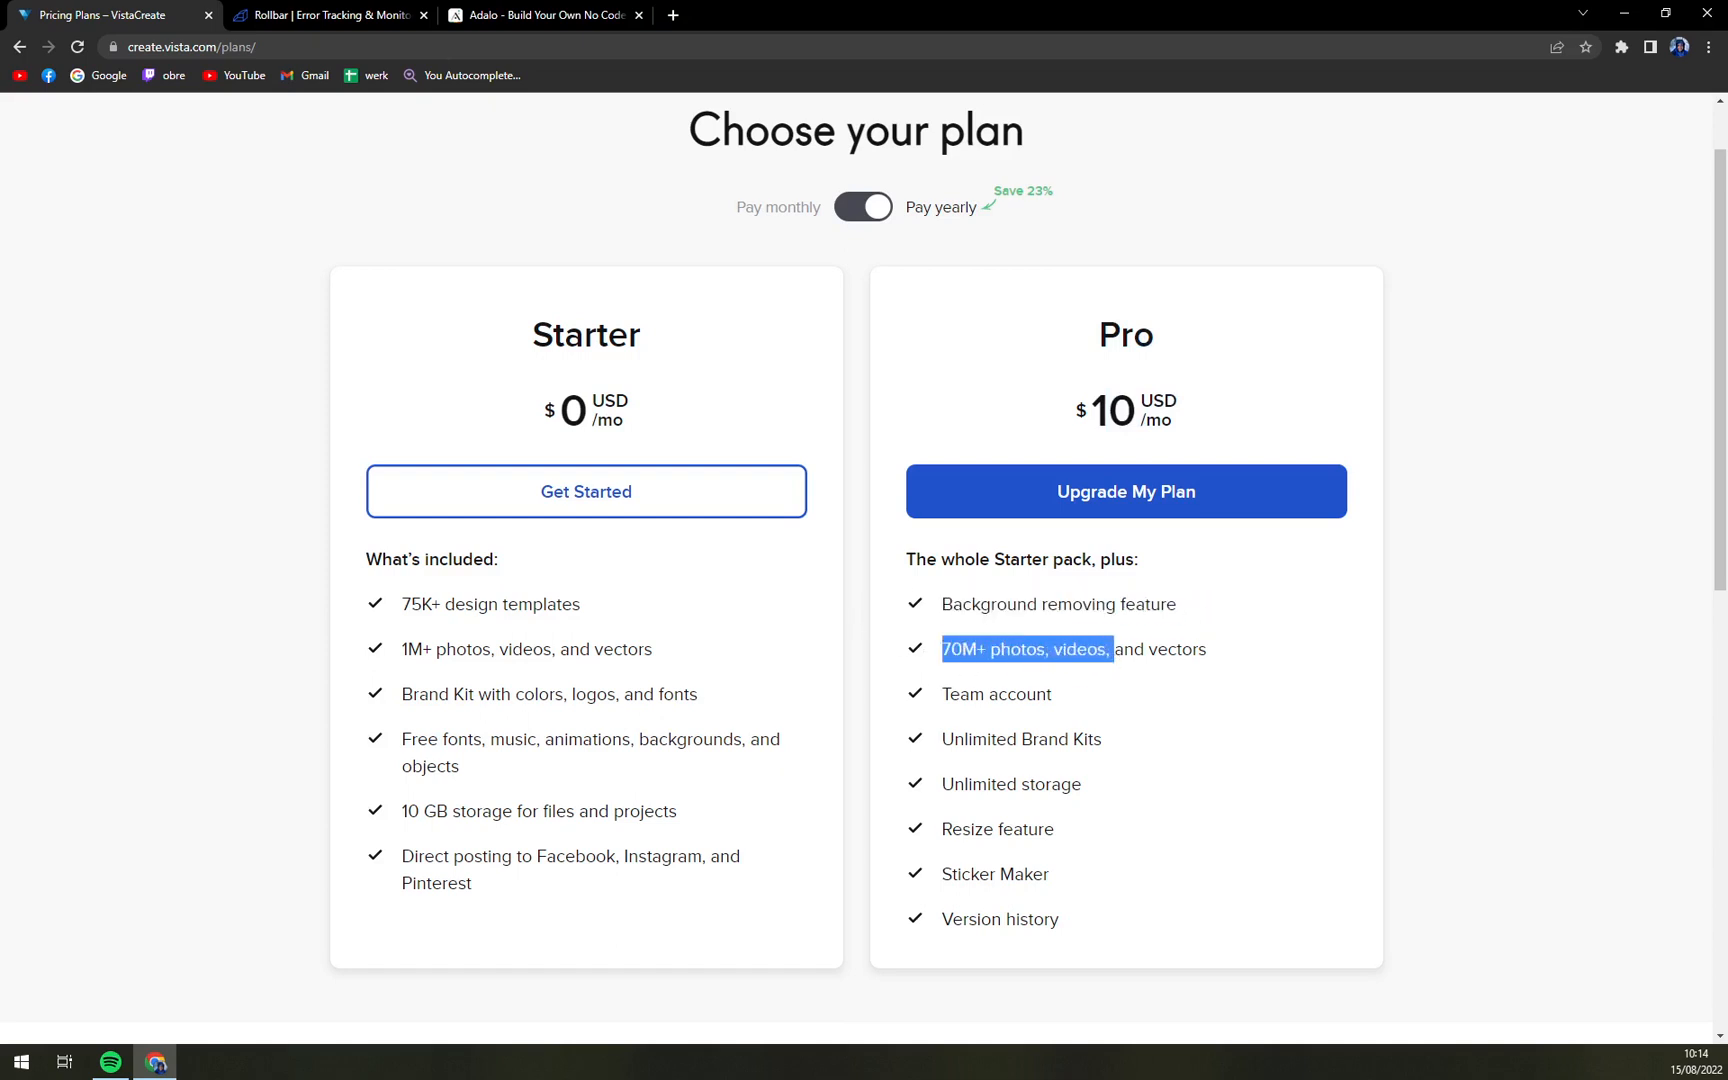
pyautogui.click(1241, 674)
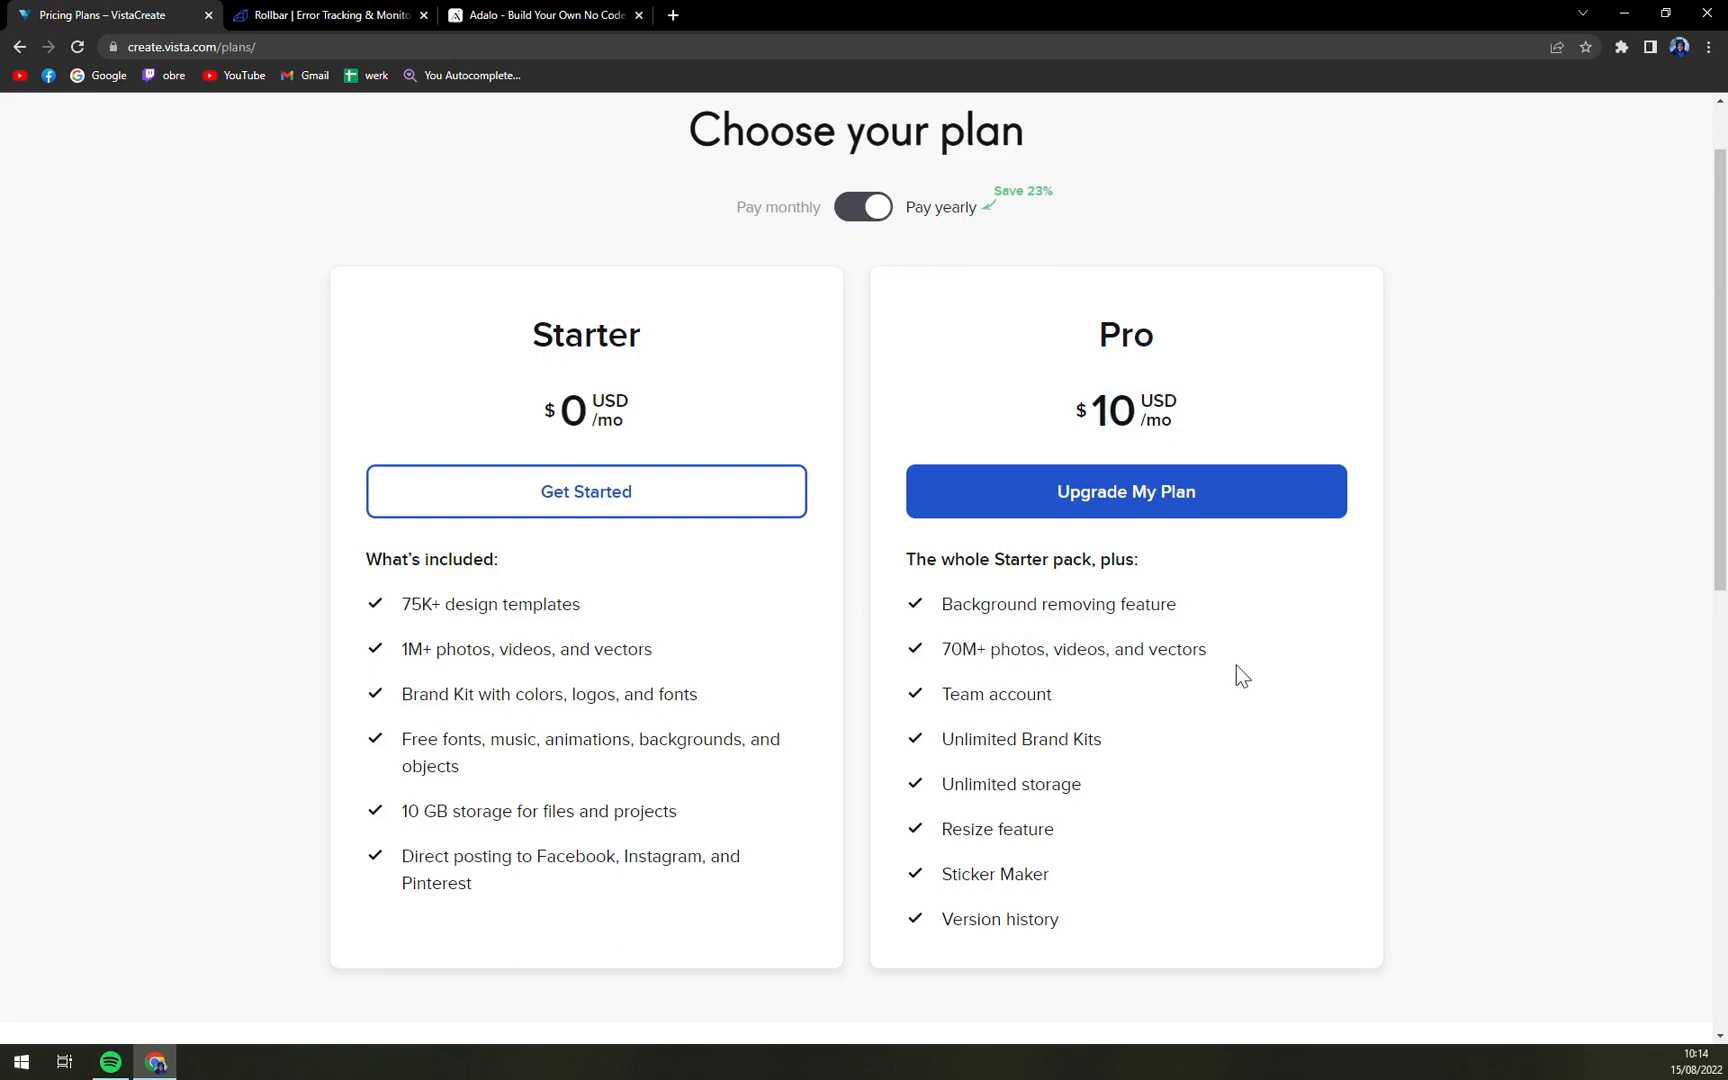
pyautogui.moveTo(1067, 790)
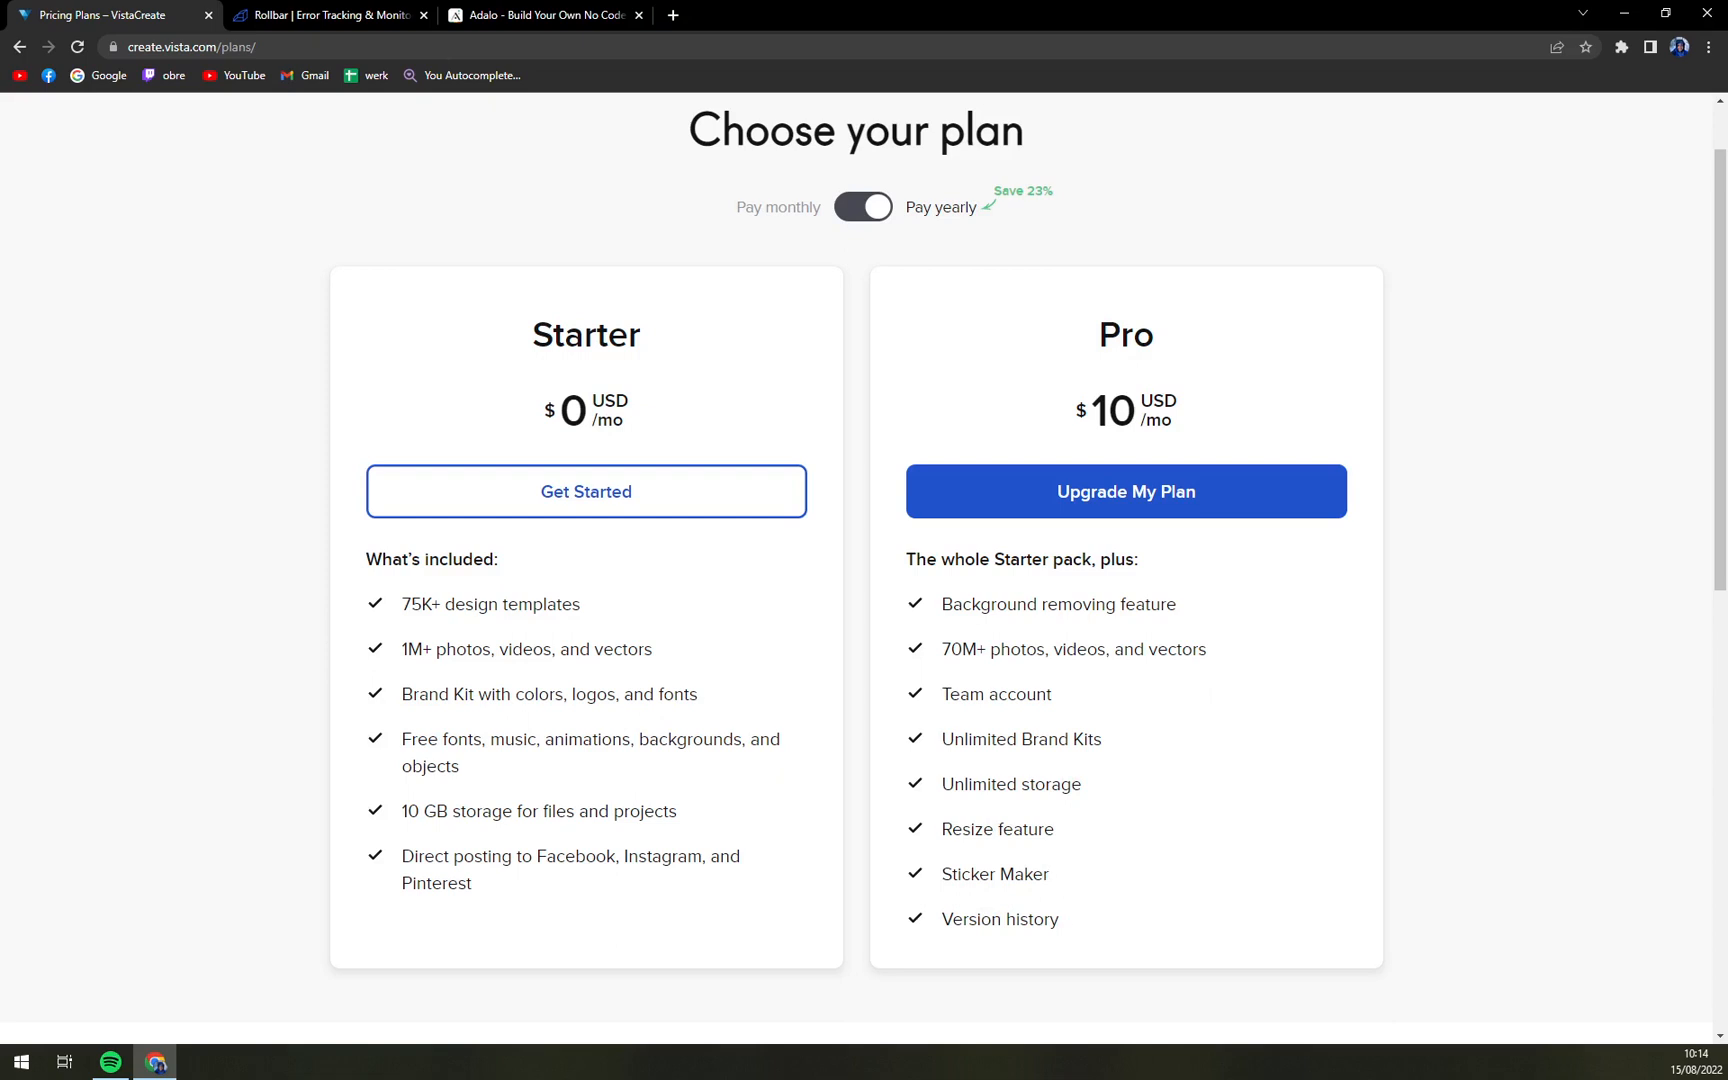
pyautogui.moveTo(997, 950)
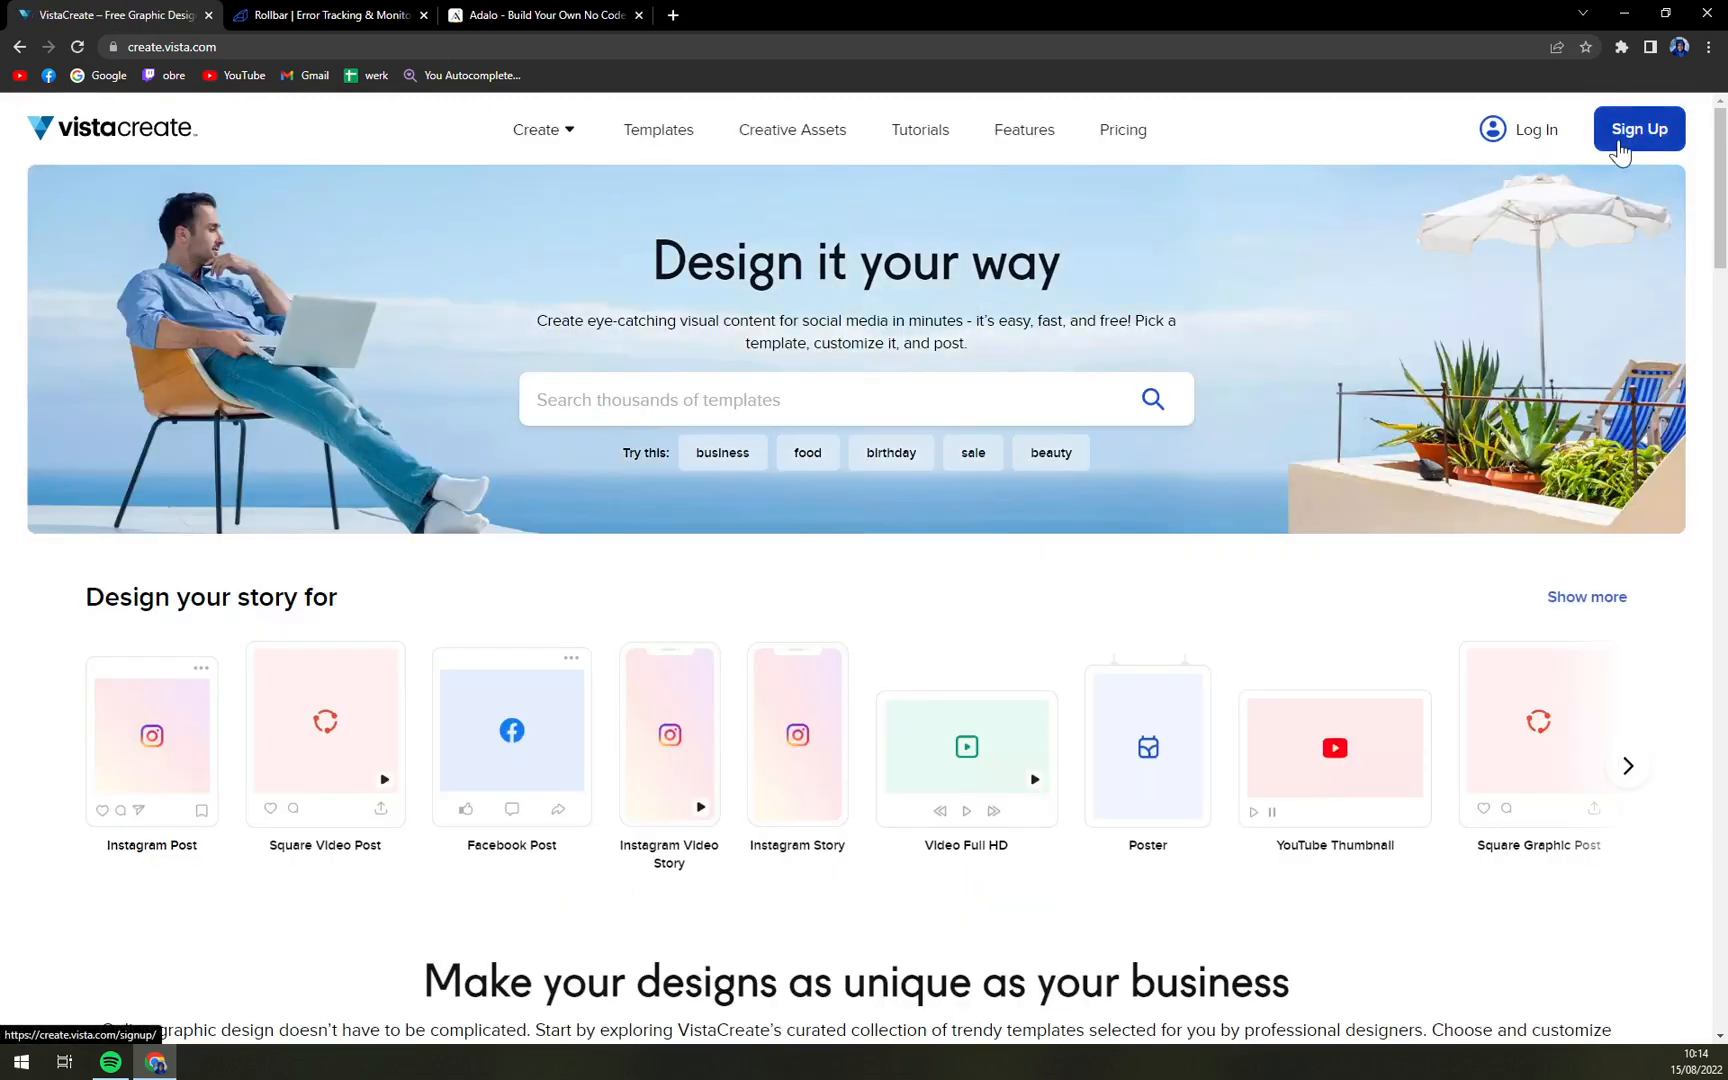
# Step: Start creating a new account and dismiss the browser's 'Show notifications' permission popup
pyautogui.click(1639, 128)
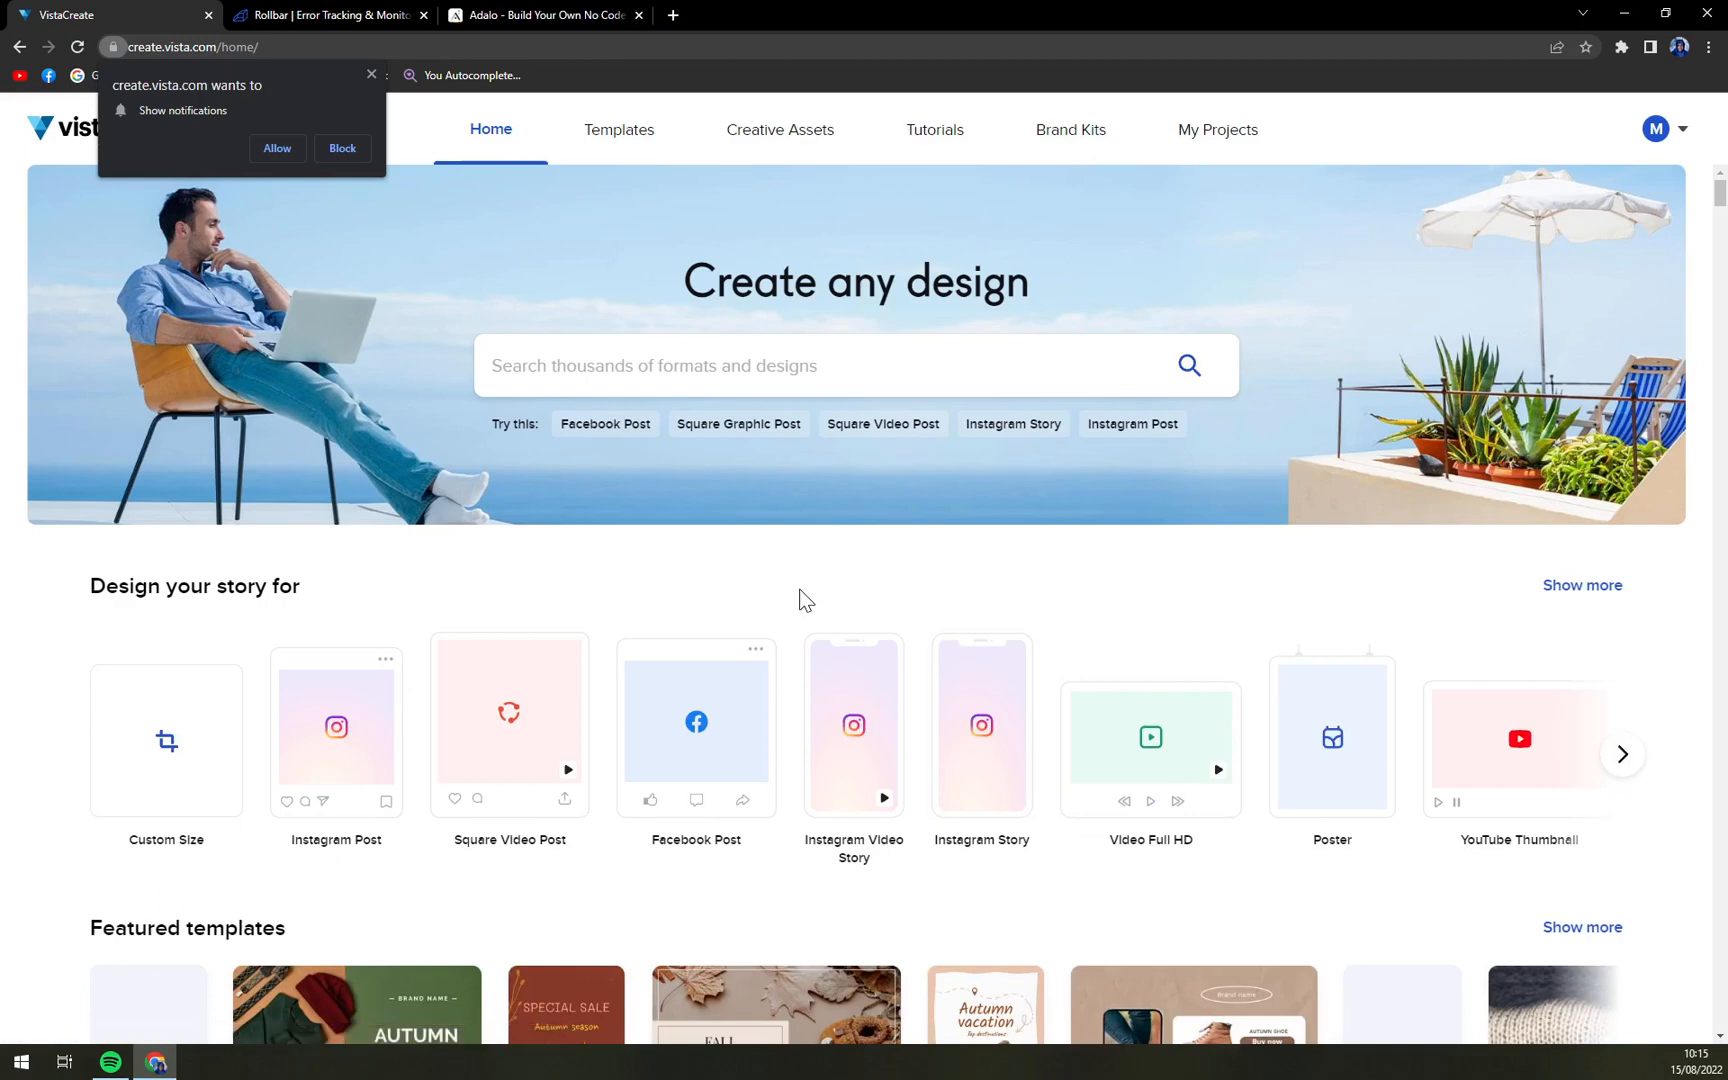
pyautogui.moveTo(330, 88)
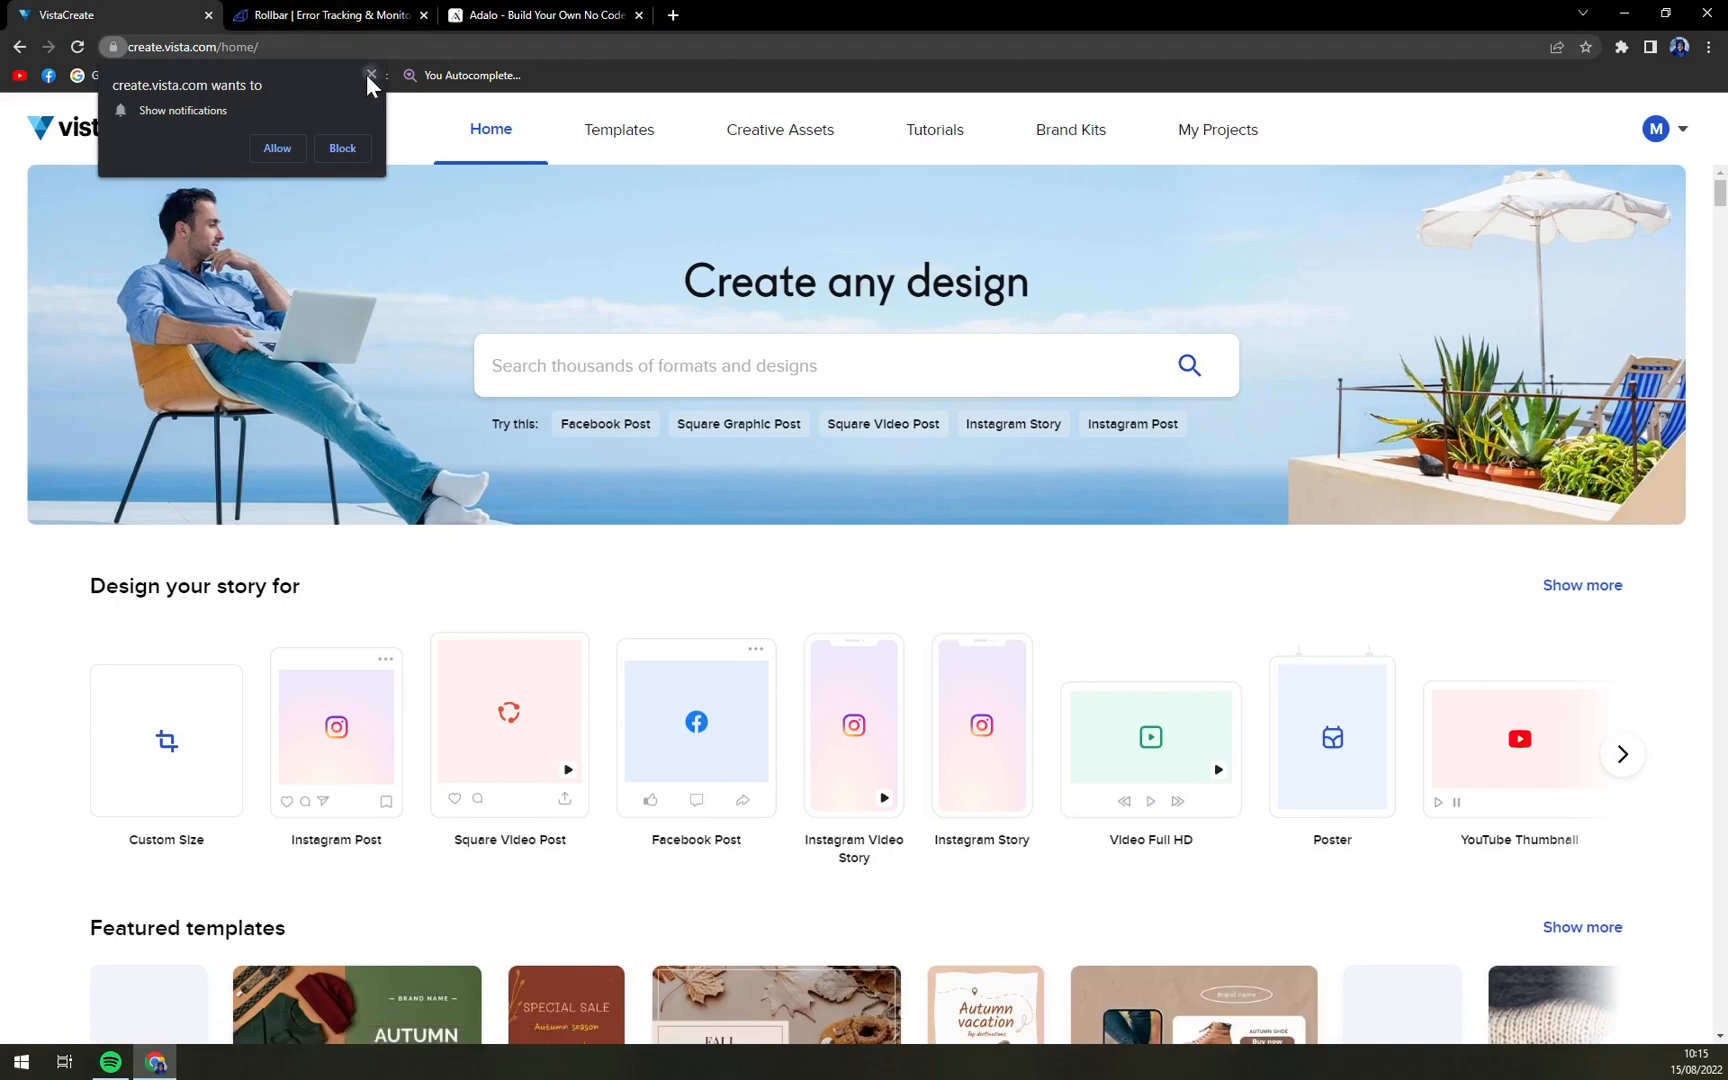
pyautogui.click(371, 75)
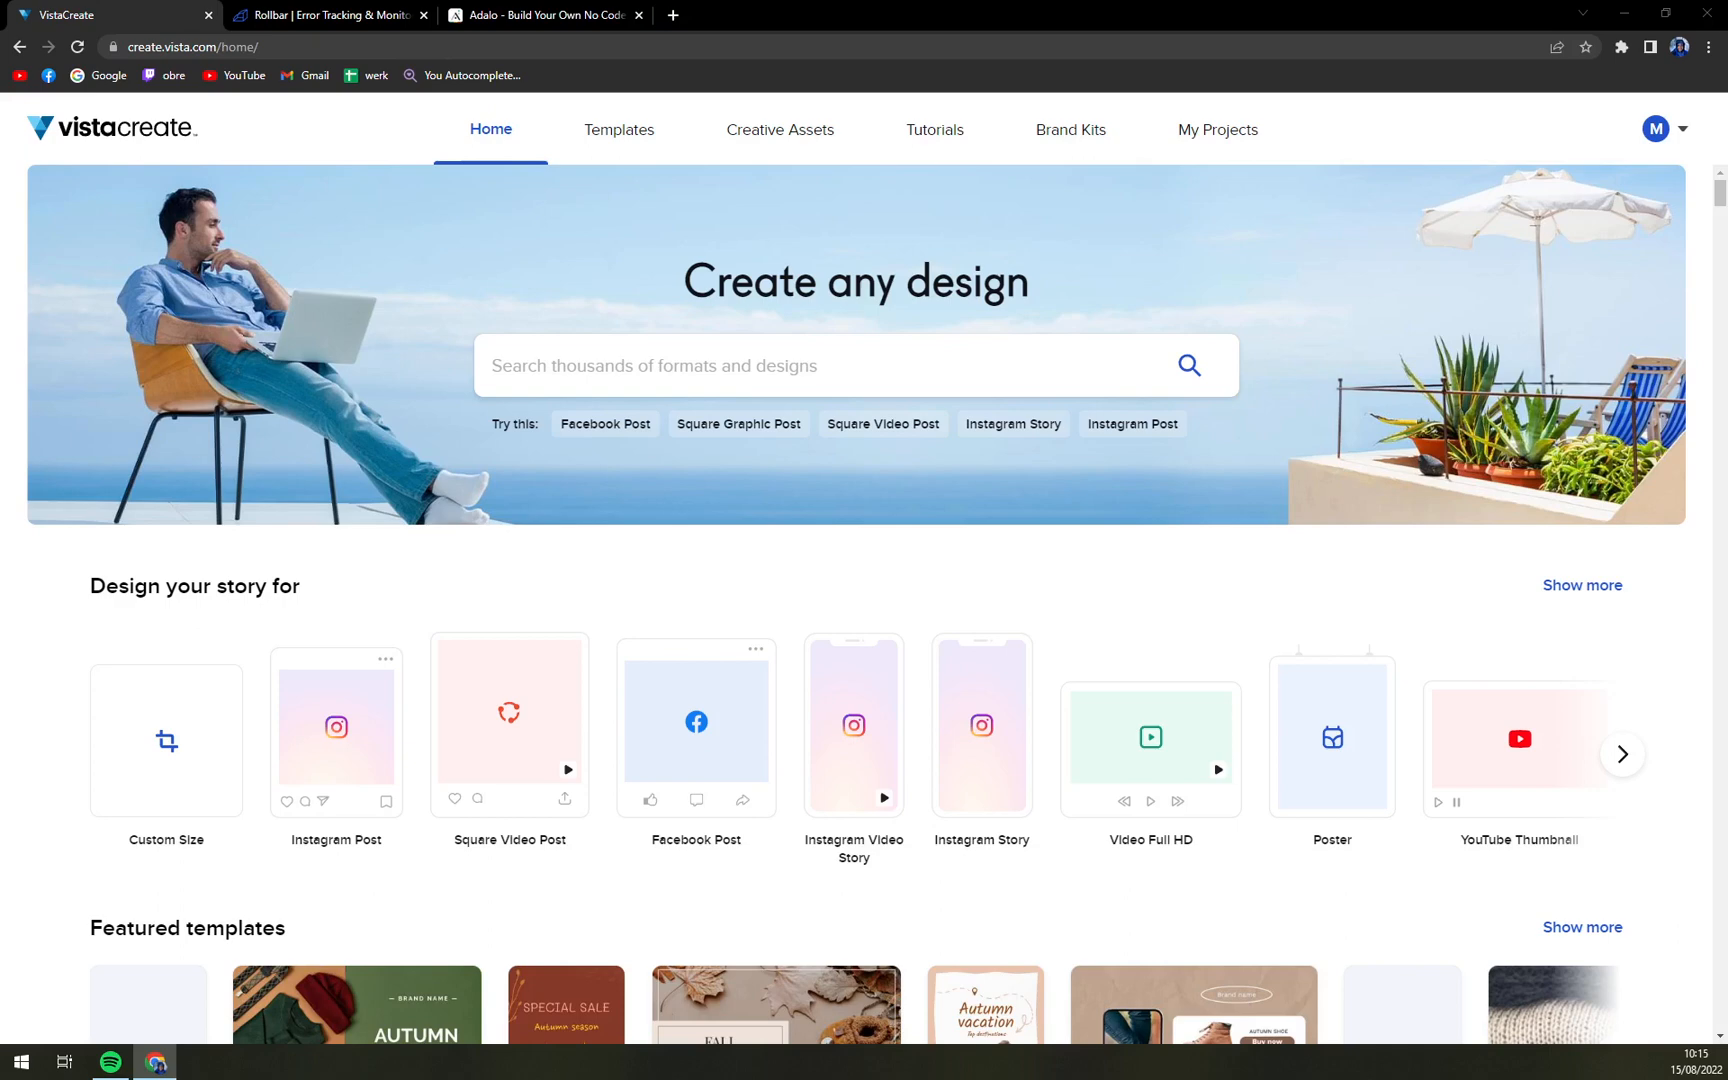
# Step: Confirm the account email from the VistaCreate registration message in Gmail and dismiss the confirmed notice
pyautogui.click(320, 15)
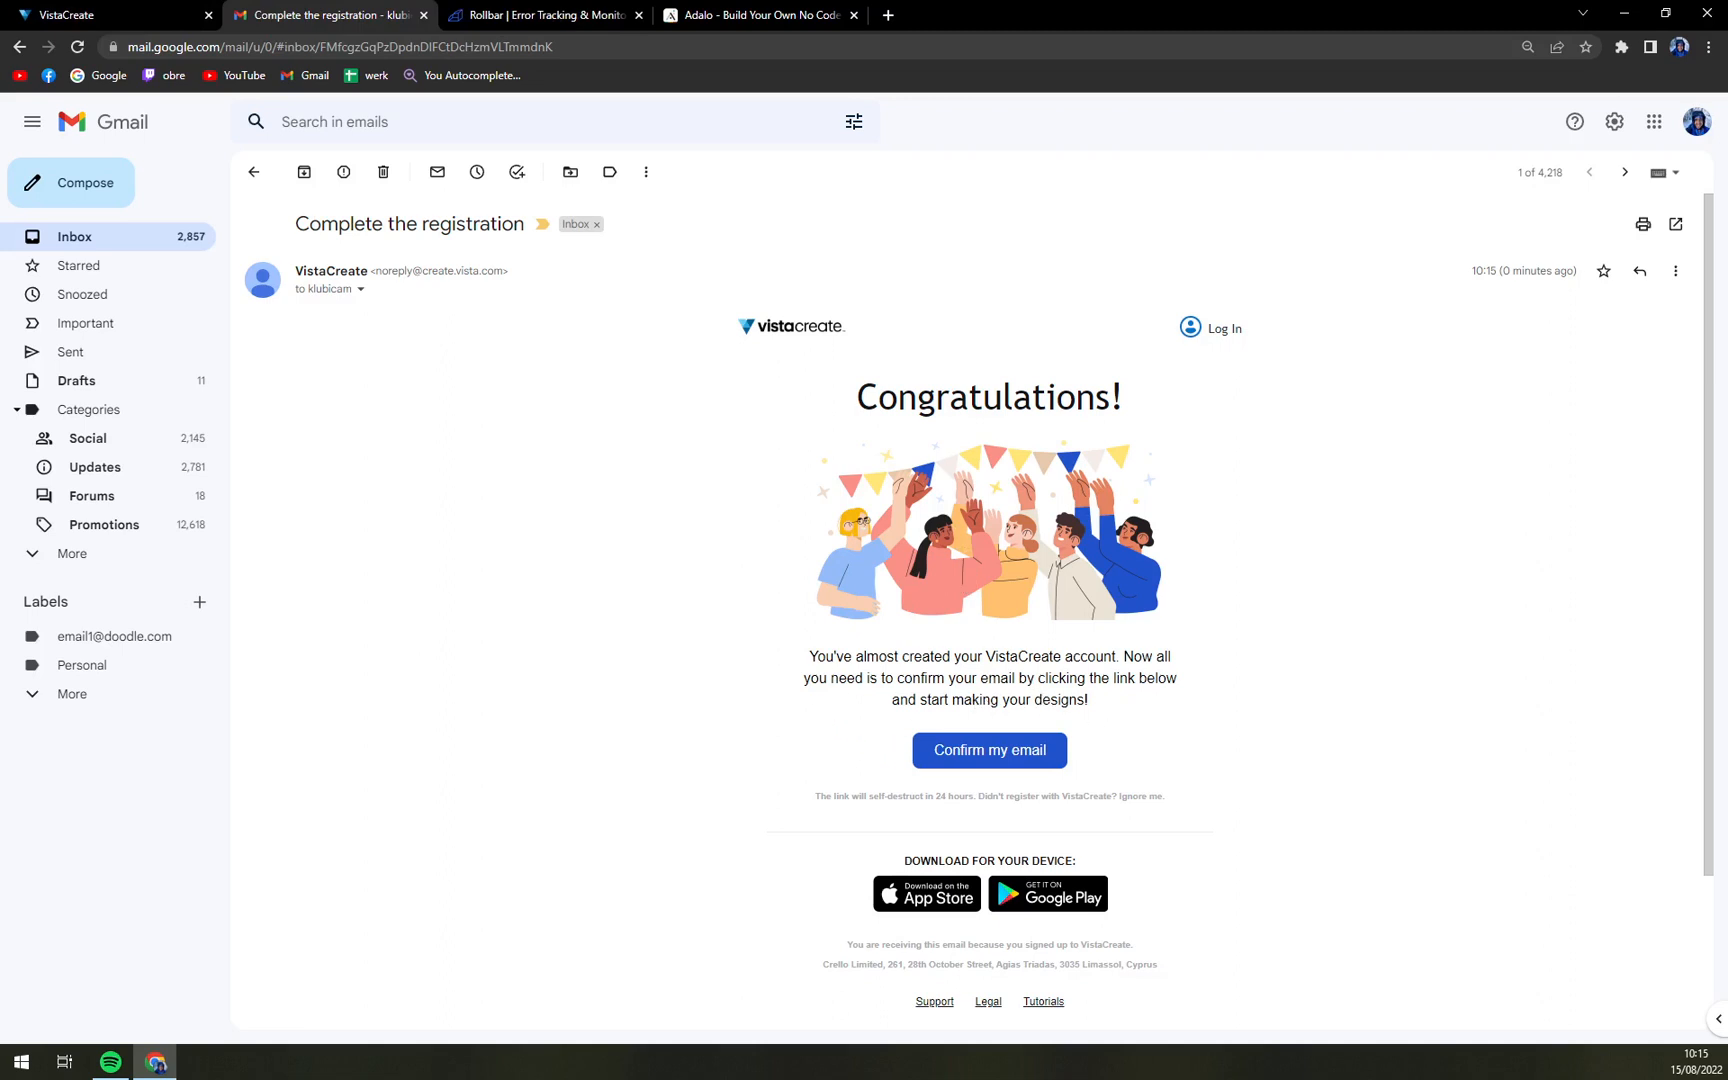
pyautogui.click(989, 750)
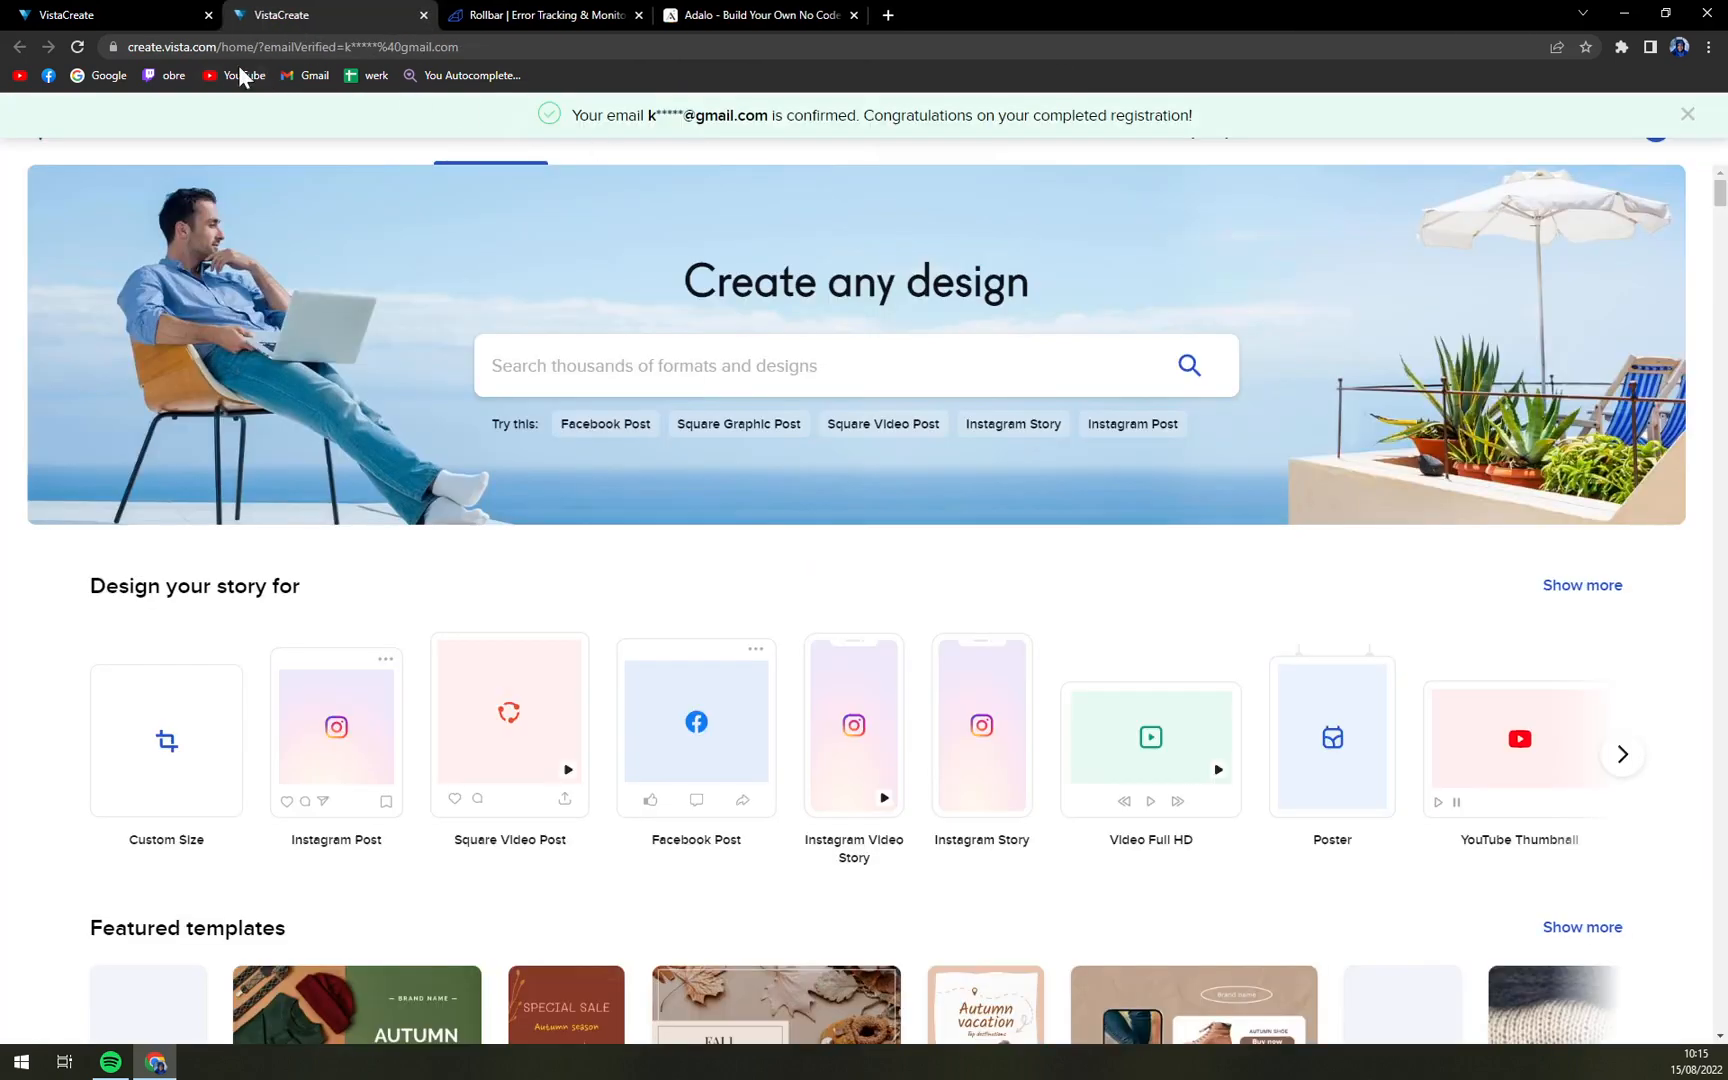
pyautogui.click(418, 15)
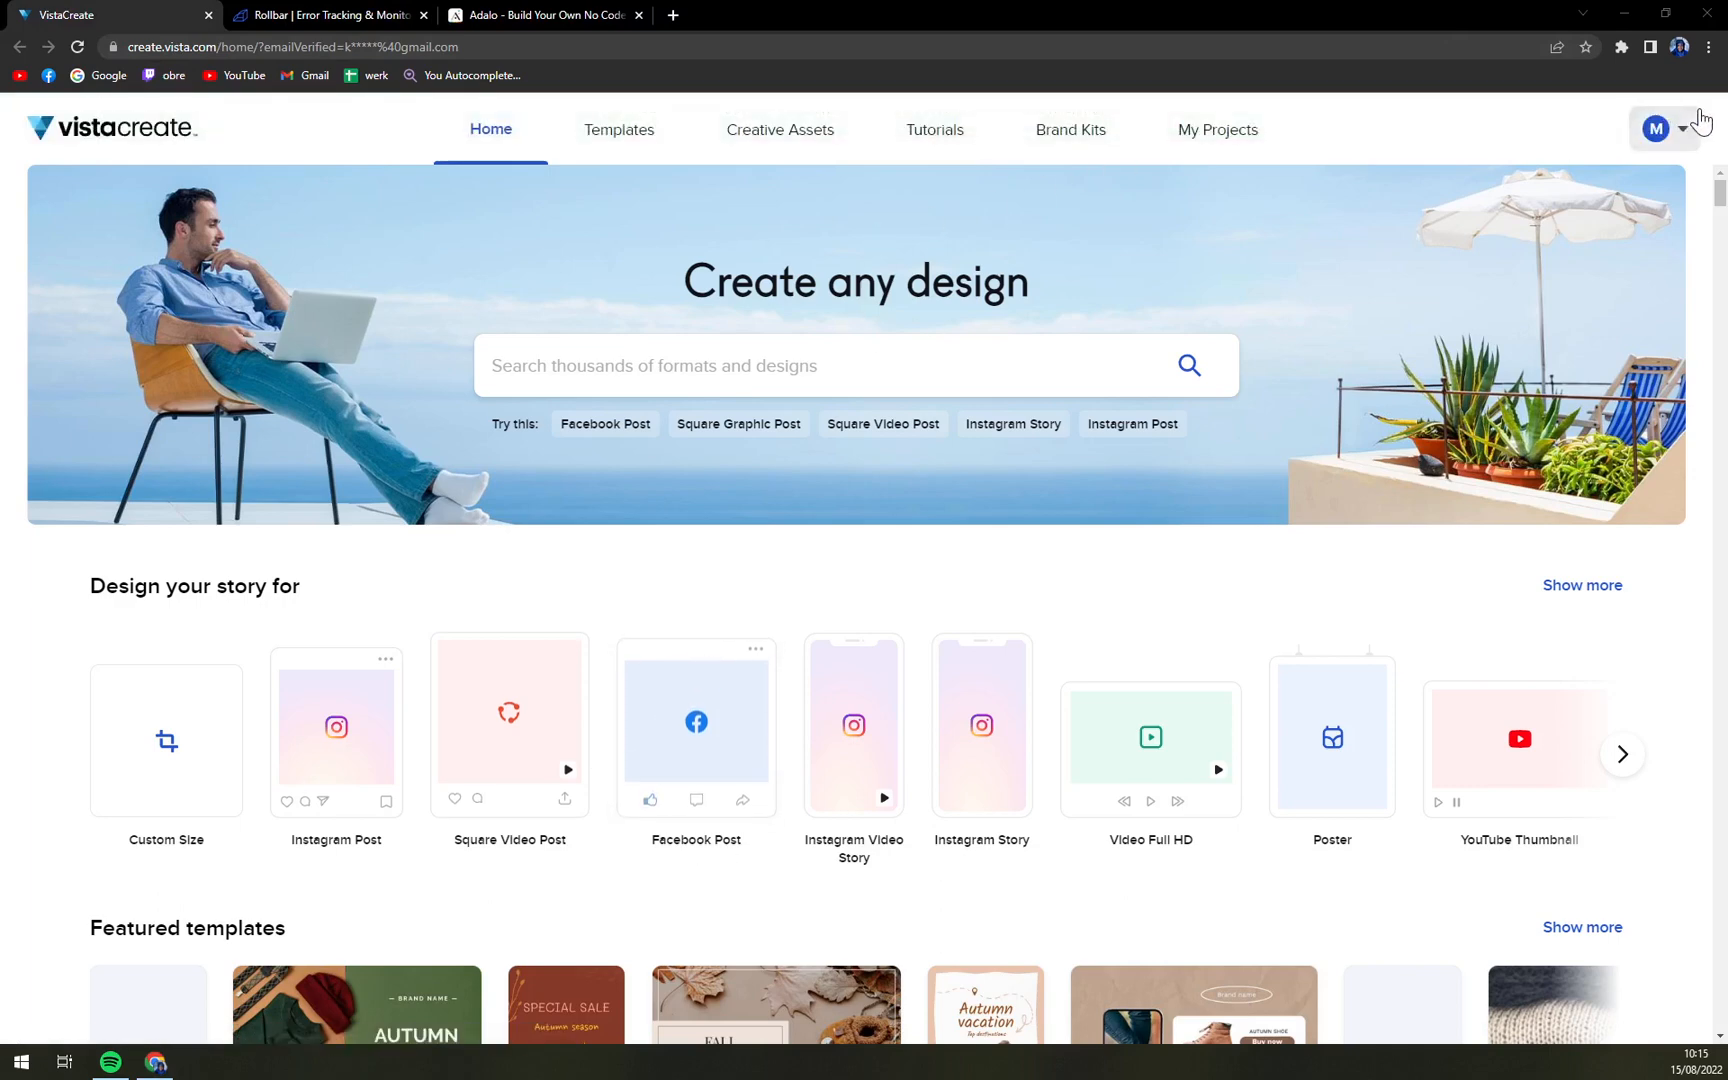
pyautogui.moveTo(1278, 371)
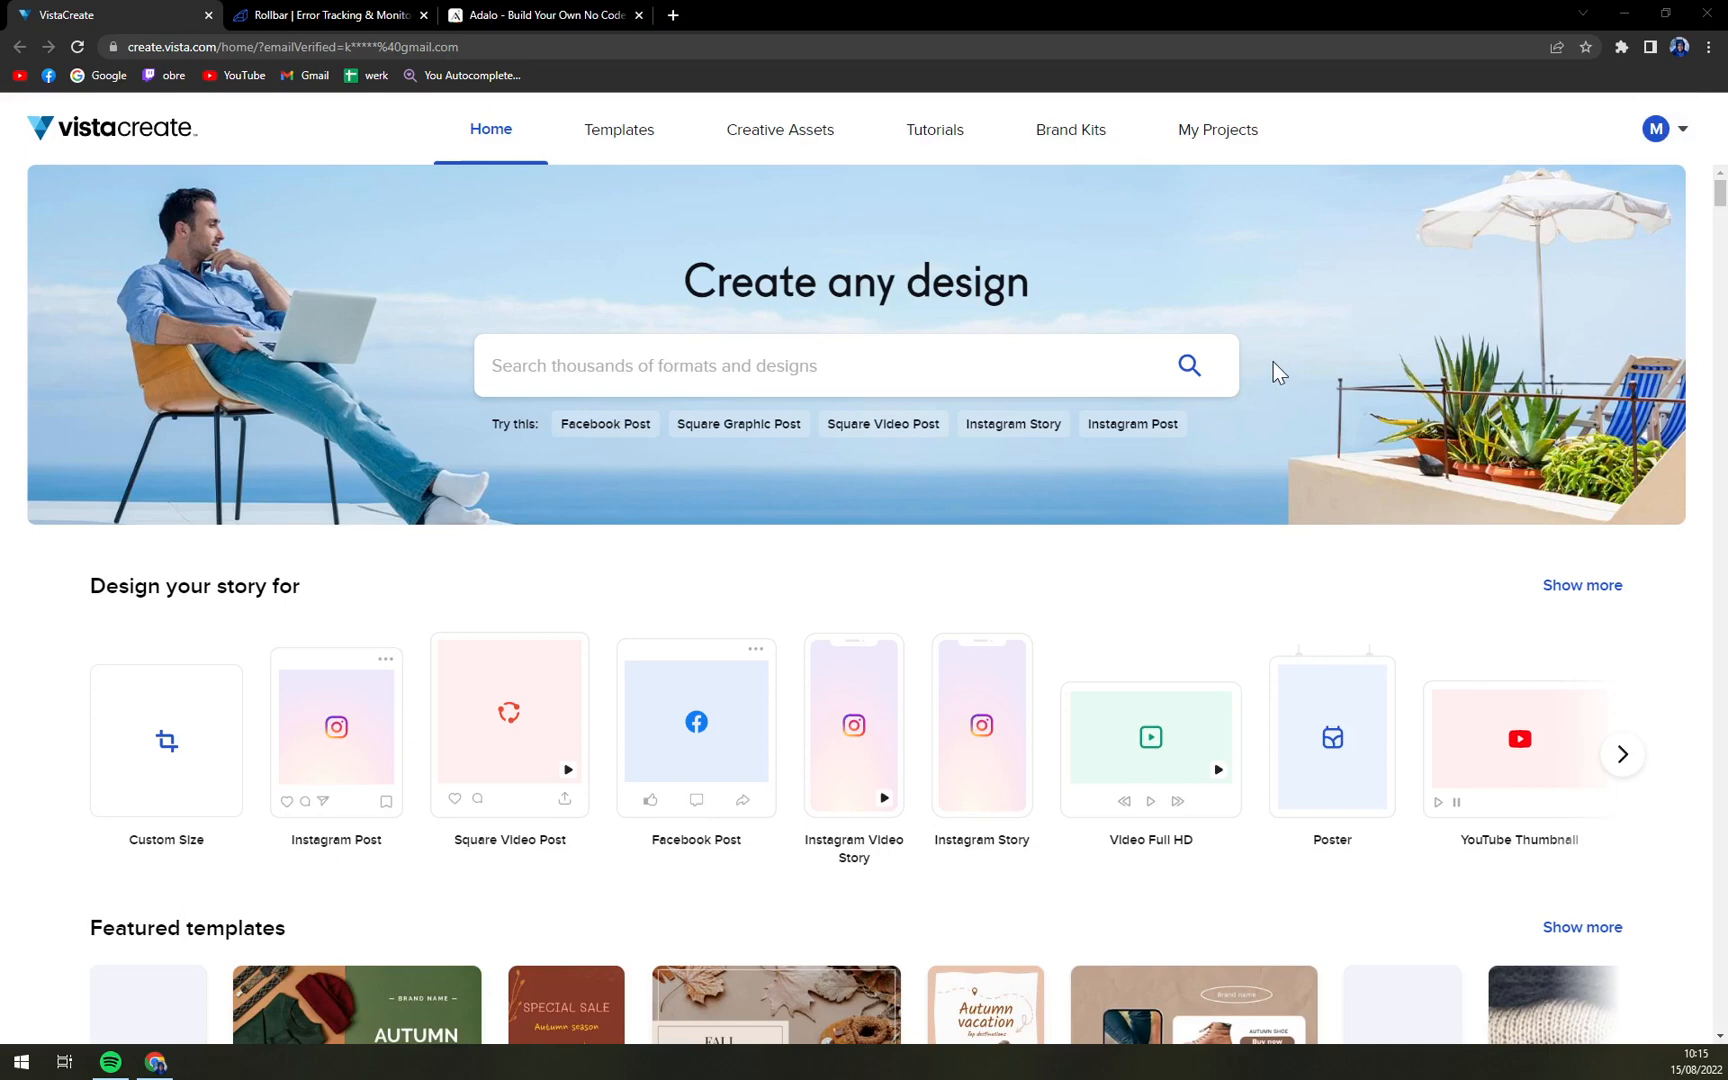
pyautogui.moveTo(933, 528)
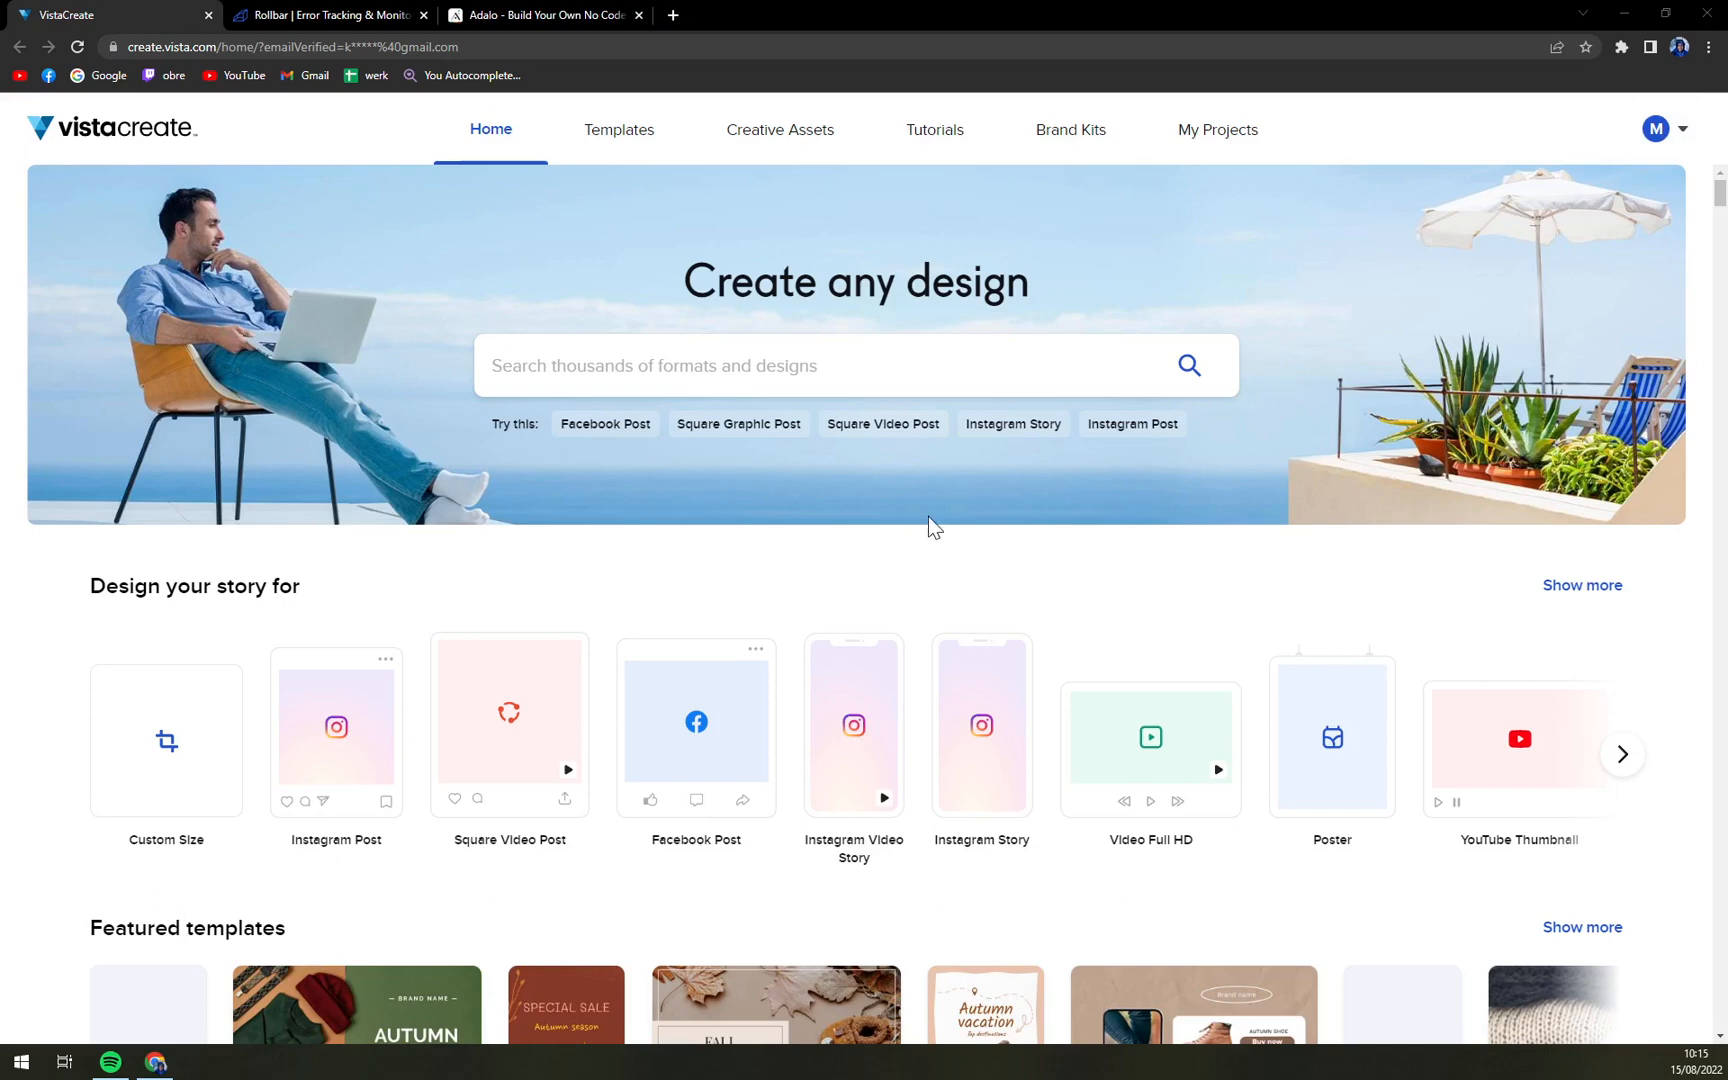
pyautogui.moveTo(1712, 138)
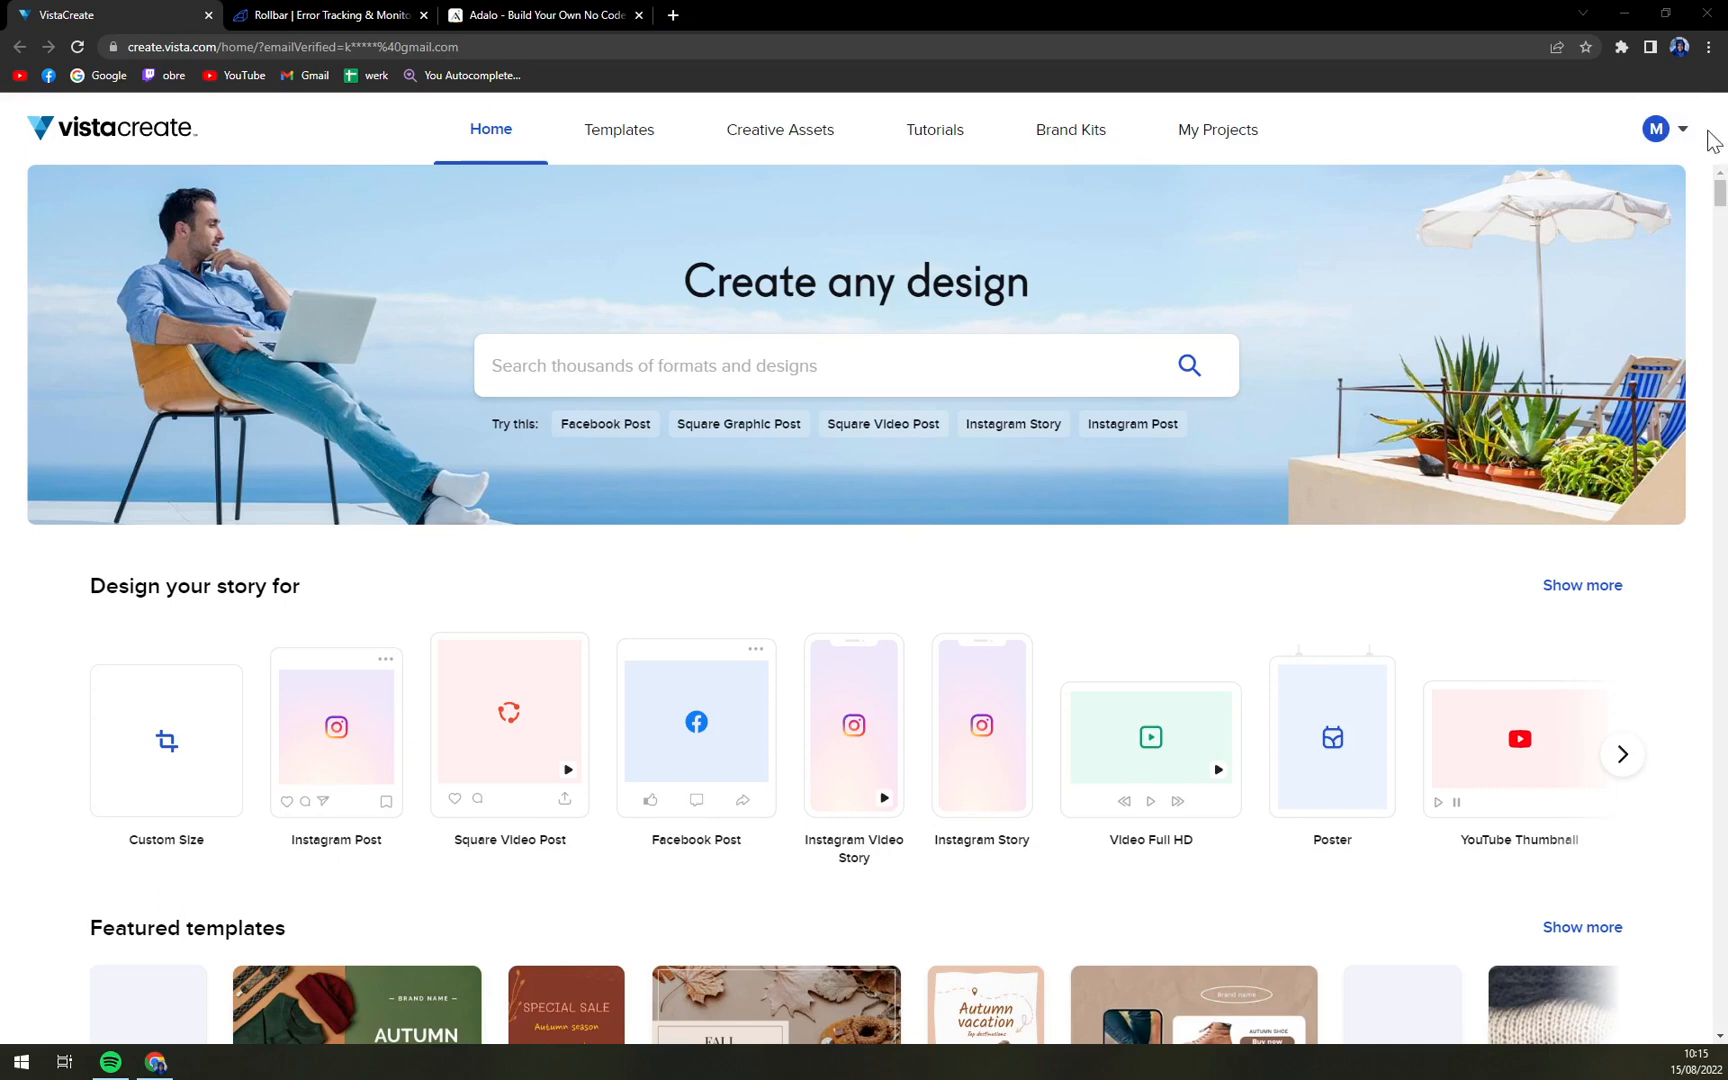
# Step: Try Create Team from the account menu, close the Upgrade to Pro offer, and reopen the account menu
pyautogui.click(1655, 128)
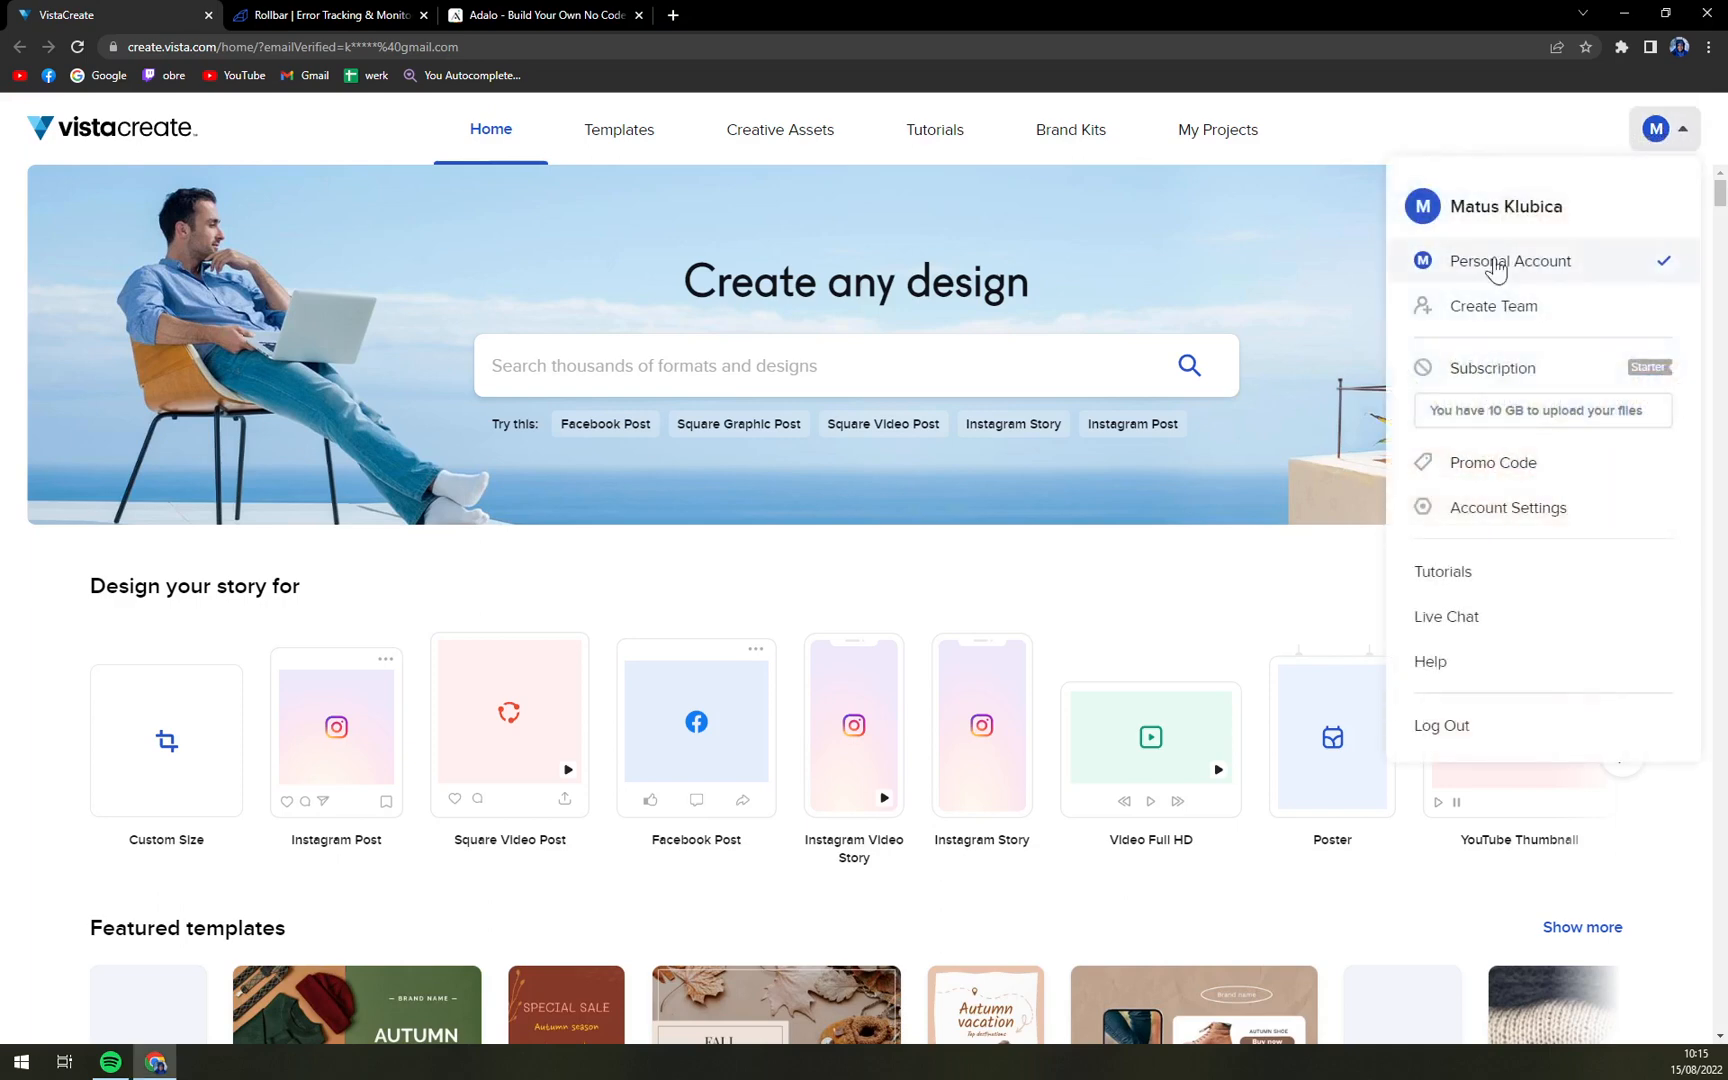
pyautogui.moveTo(1509, 244)
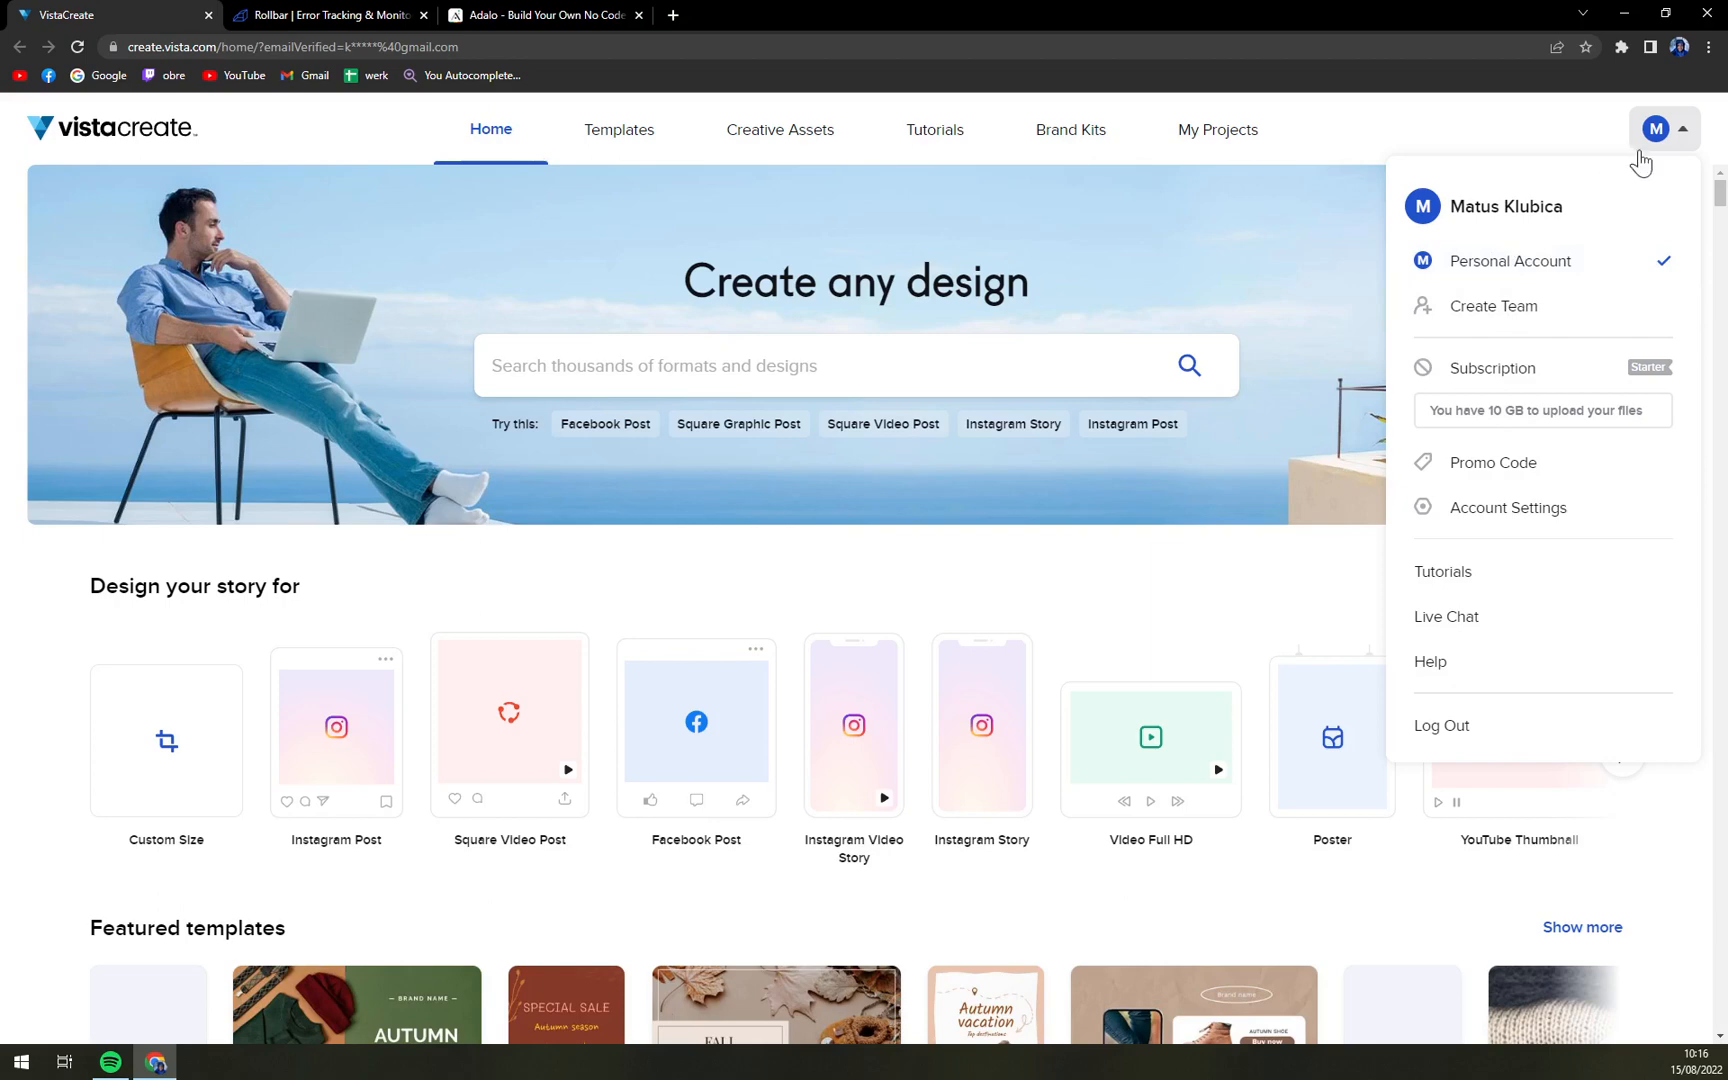
pyautogui.moveTo(1537, 324)
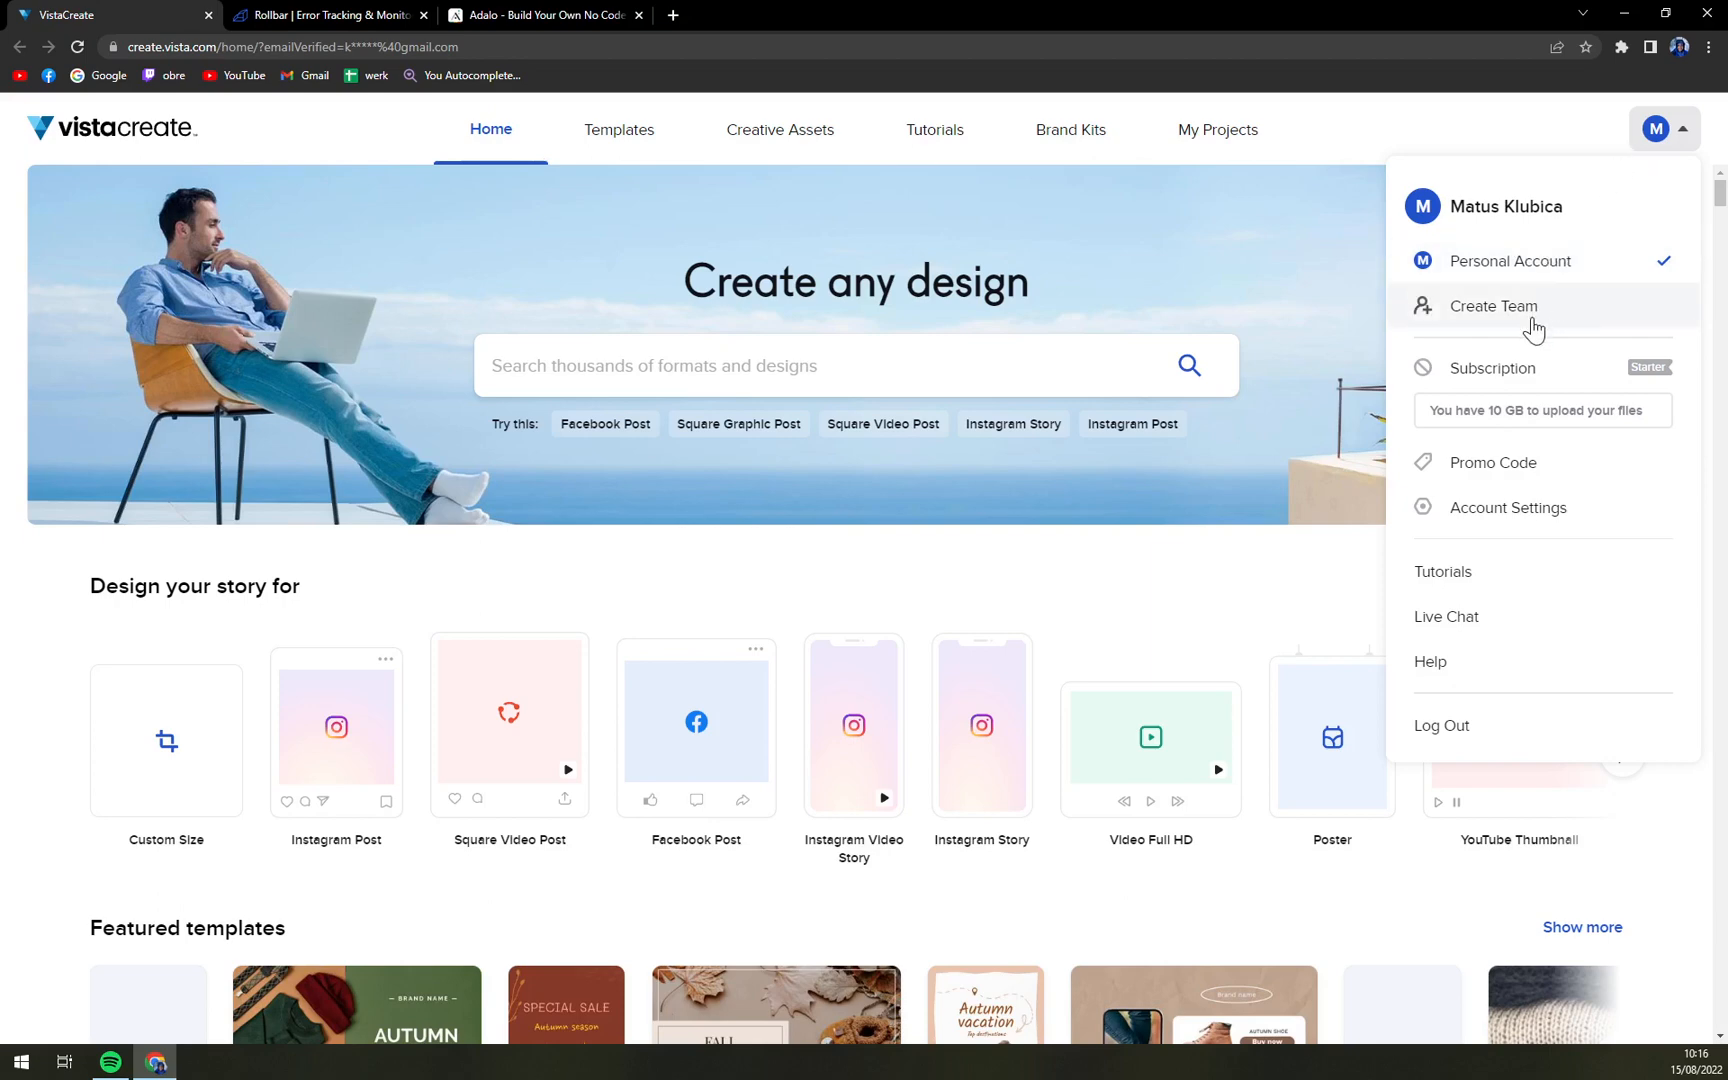
pyautogui.click(1493, 306)
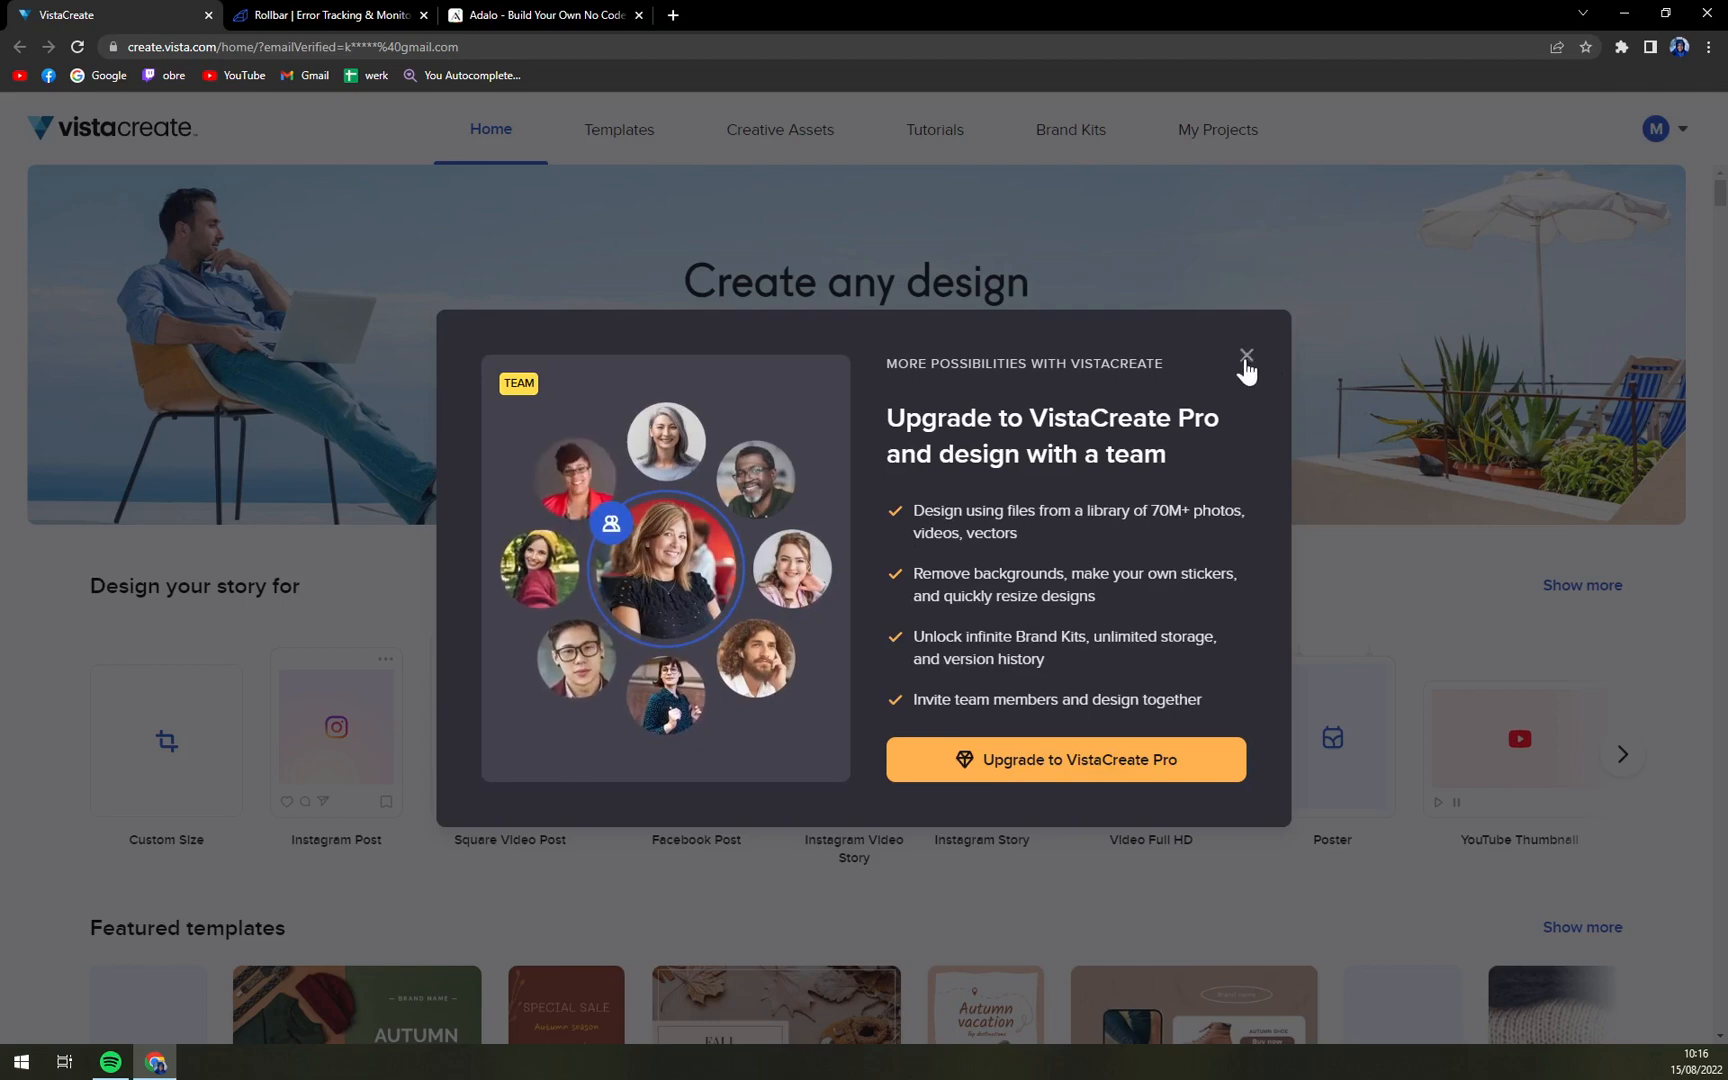
pyautogui.click(1246, 355)
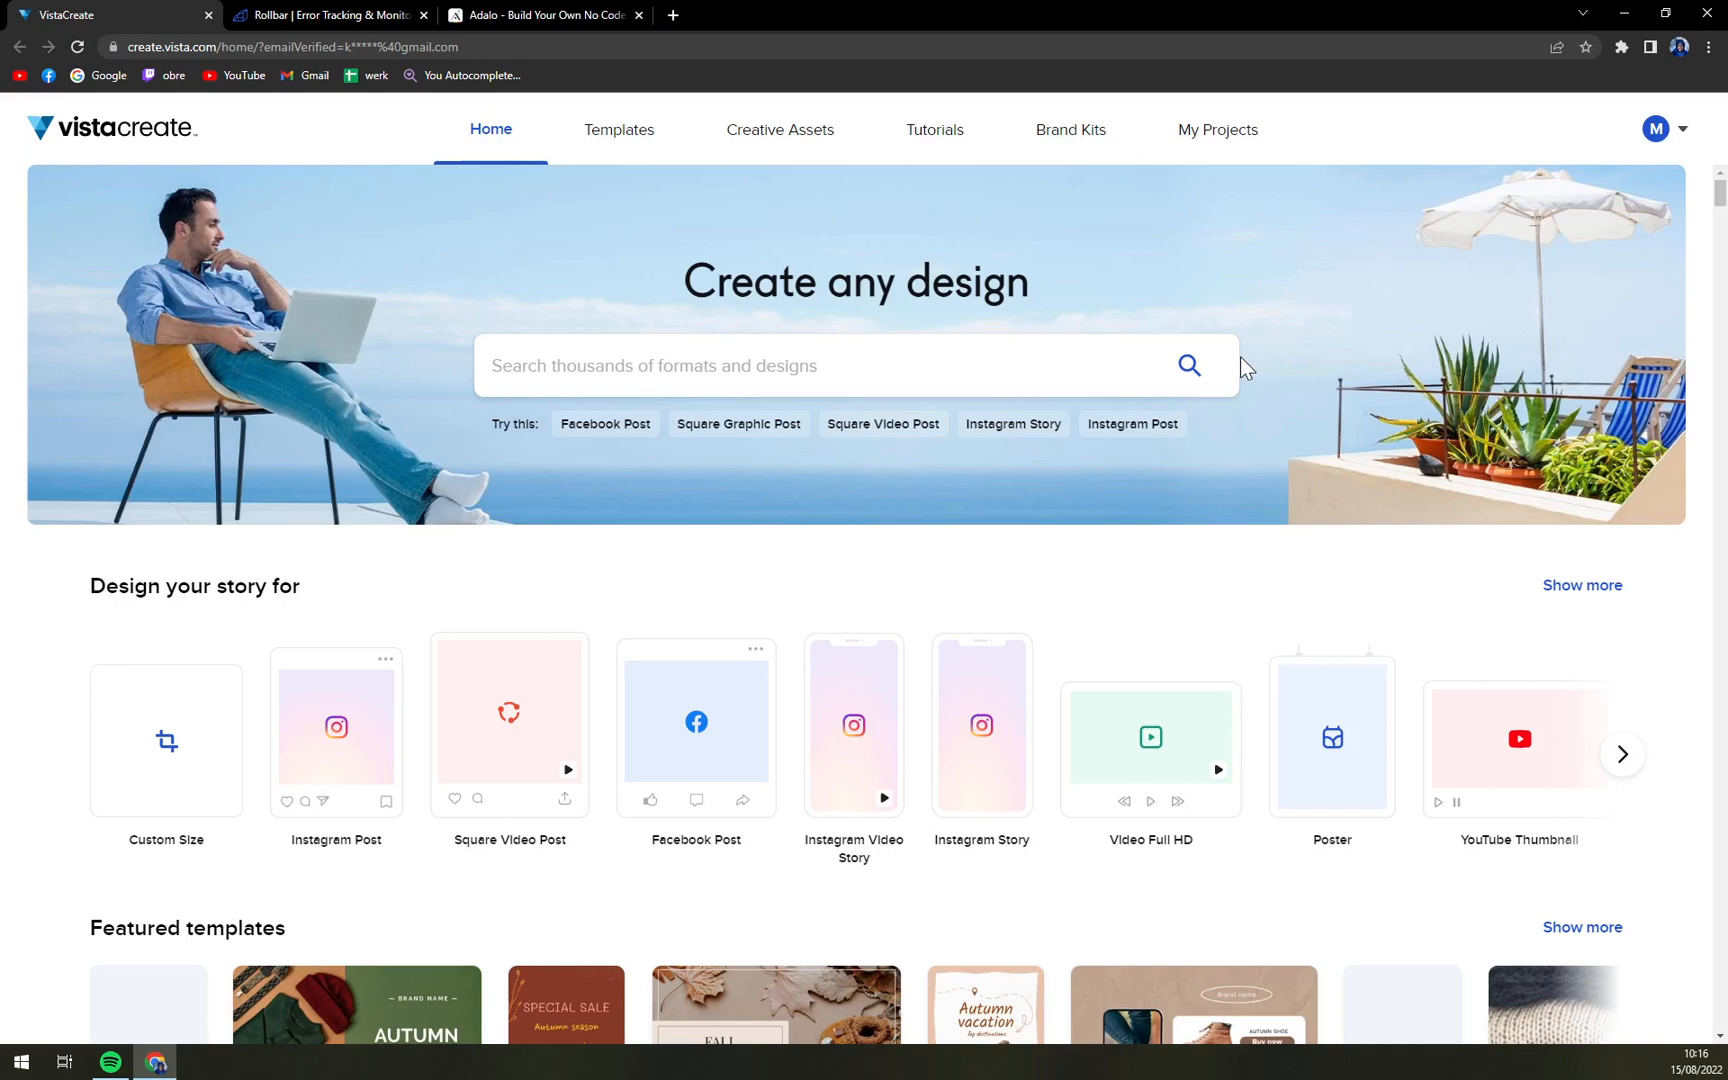
pyautogui.moveTo(1201, 445)
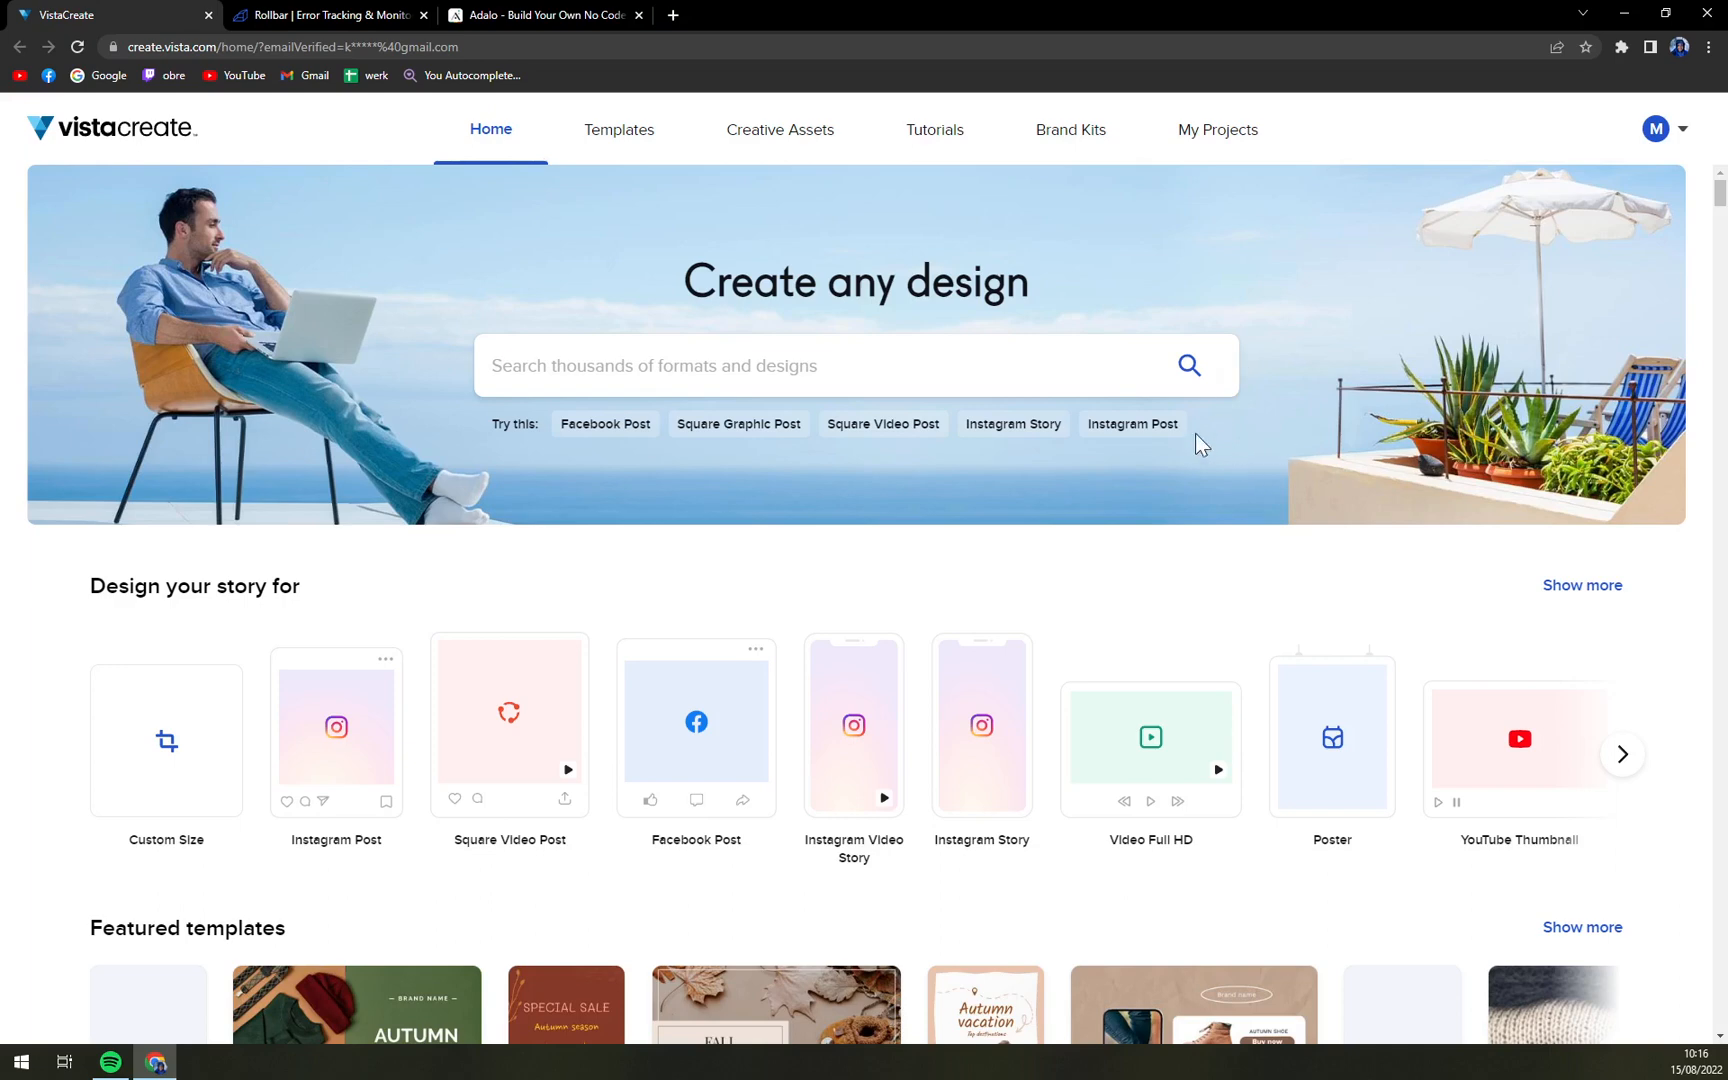
pyautogui.moveTo(1341, 331)
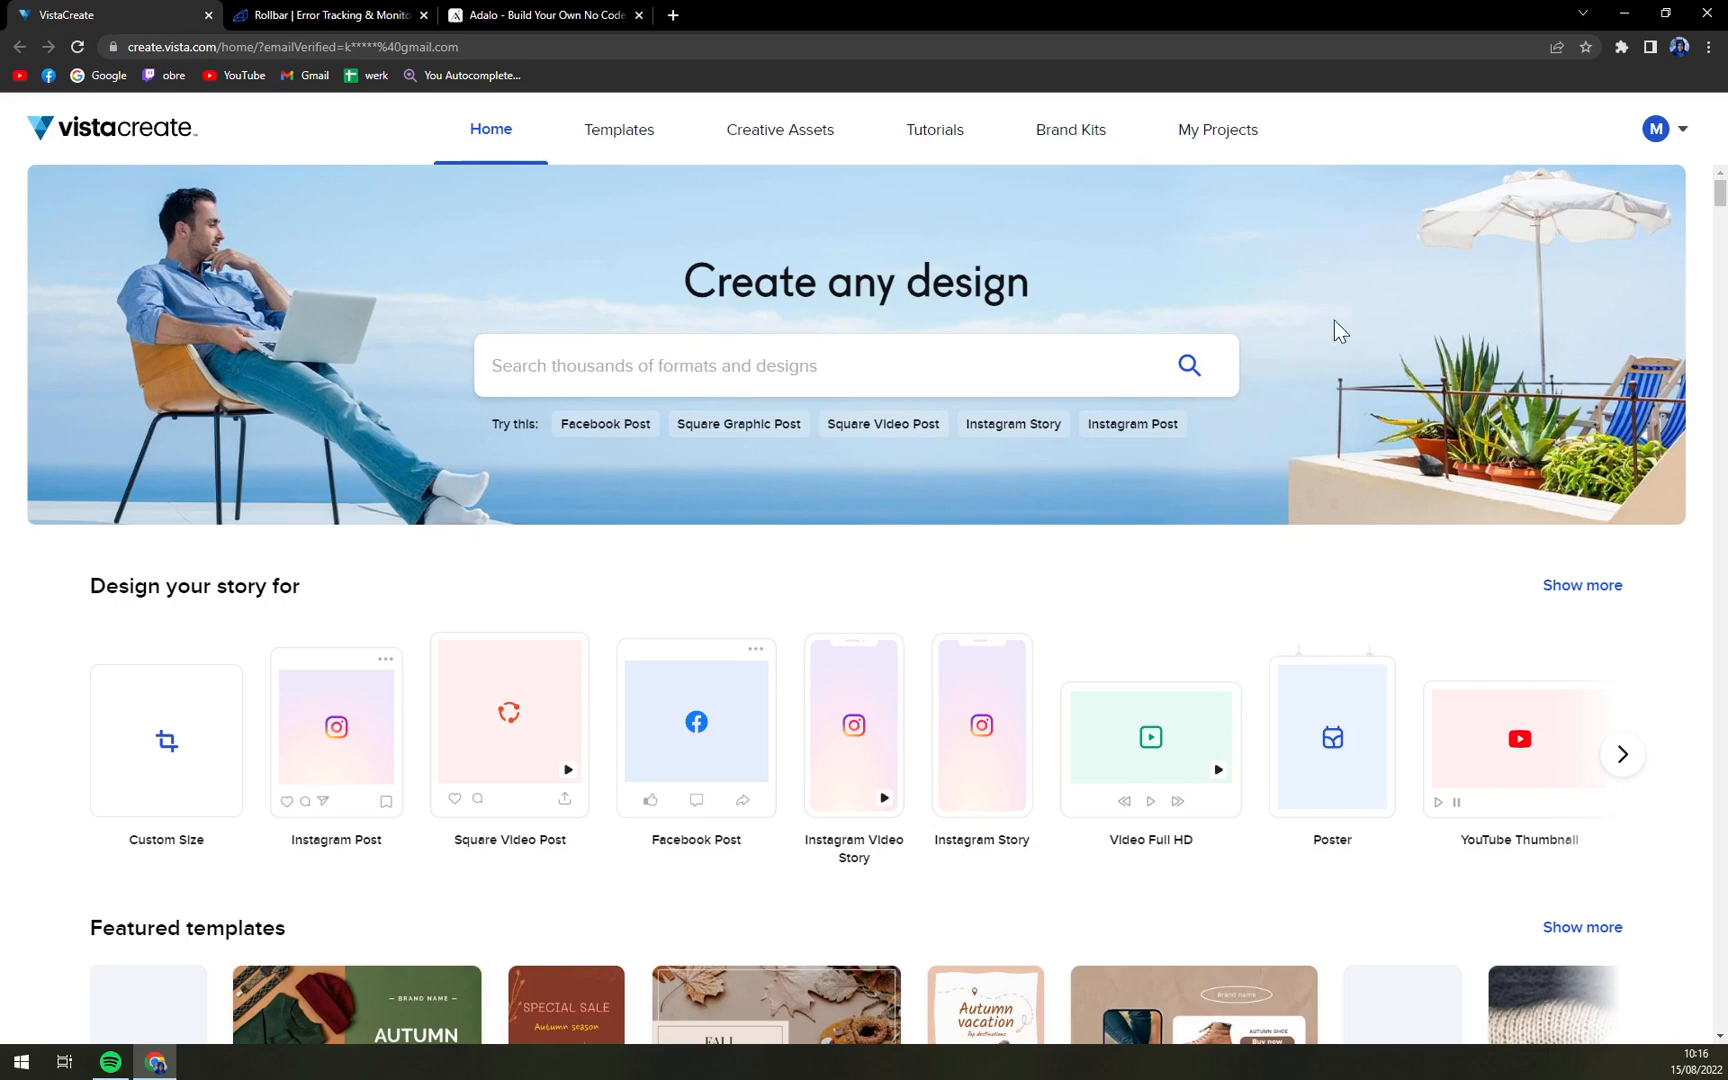
pyautogui.click(1655, 128)
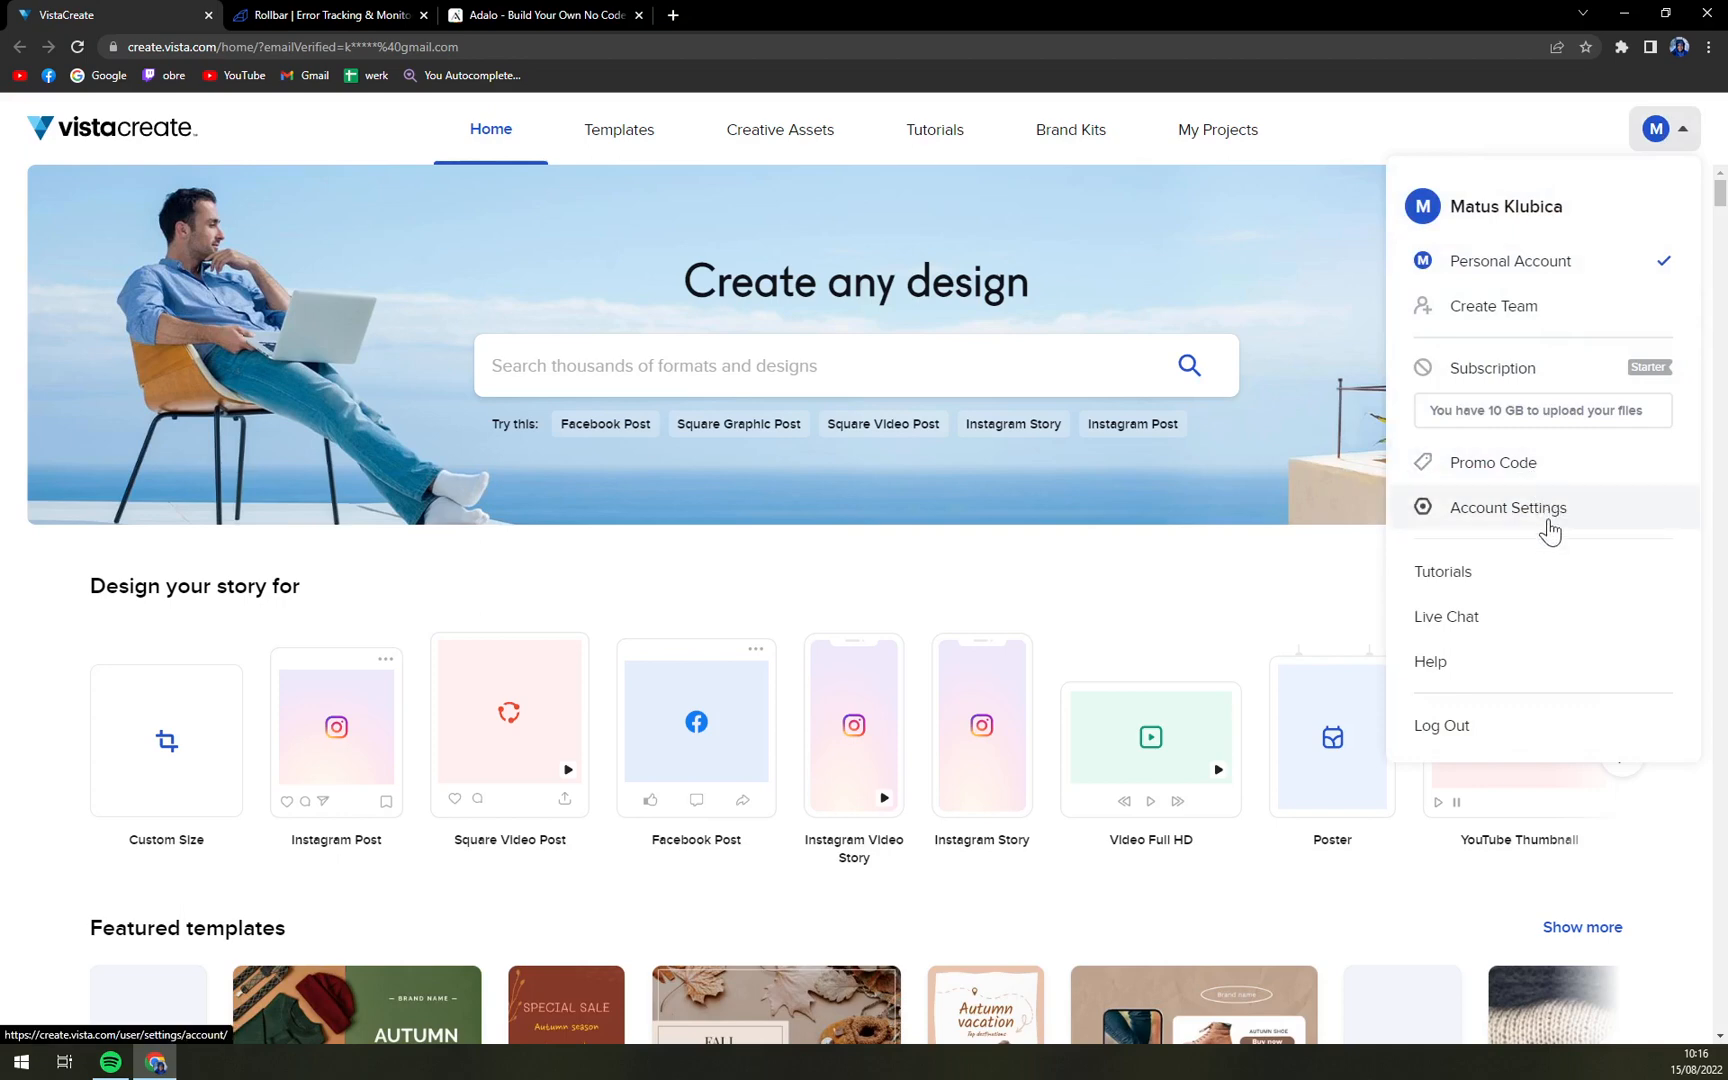
pyautogui.moveTo(1486, 636)
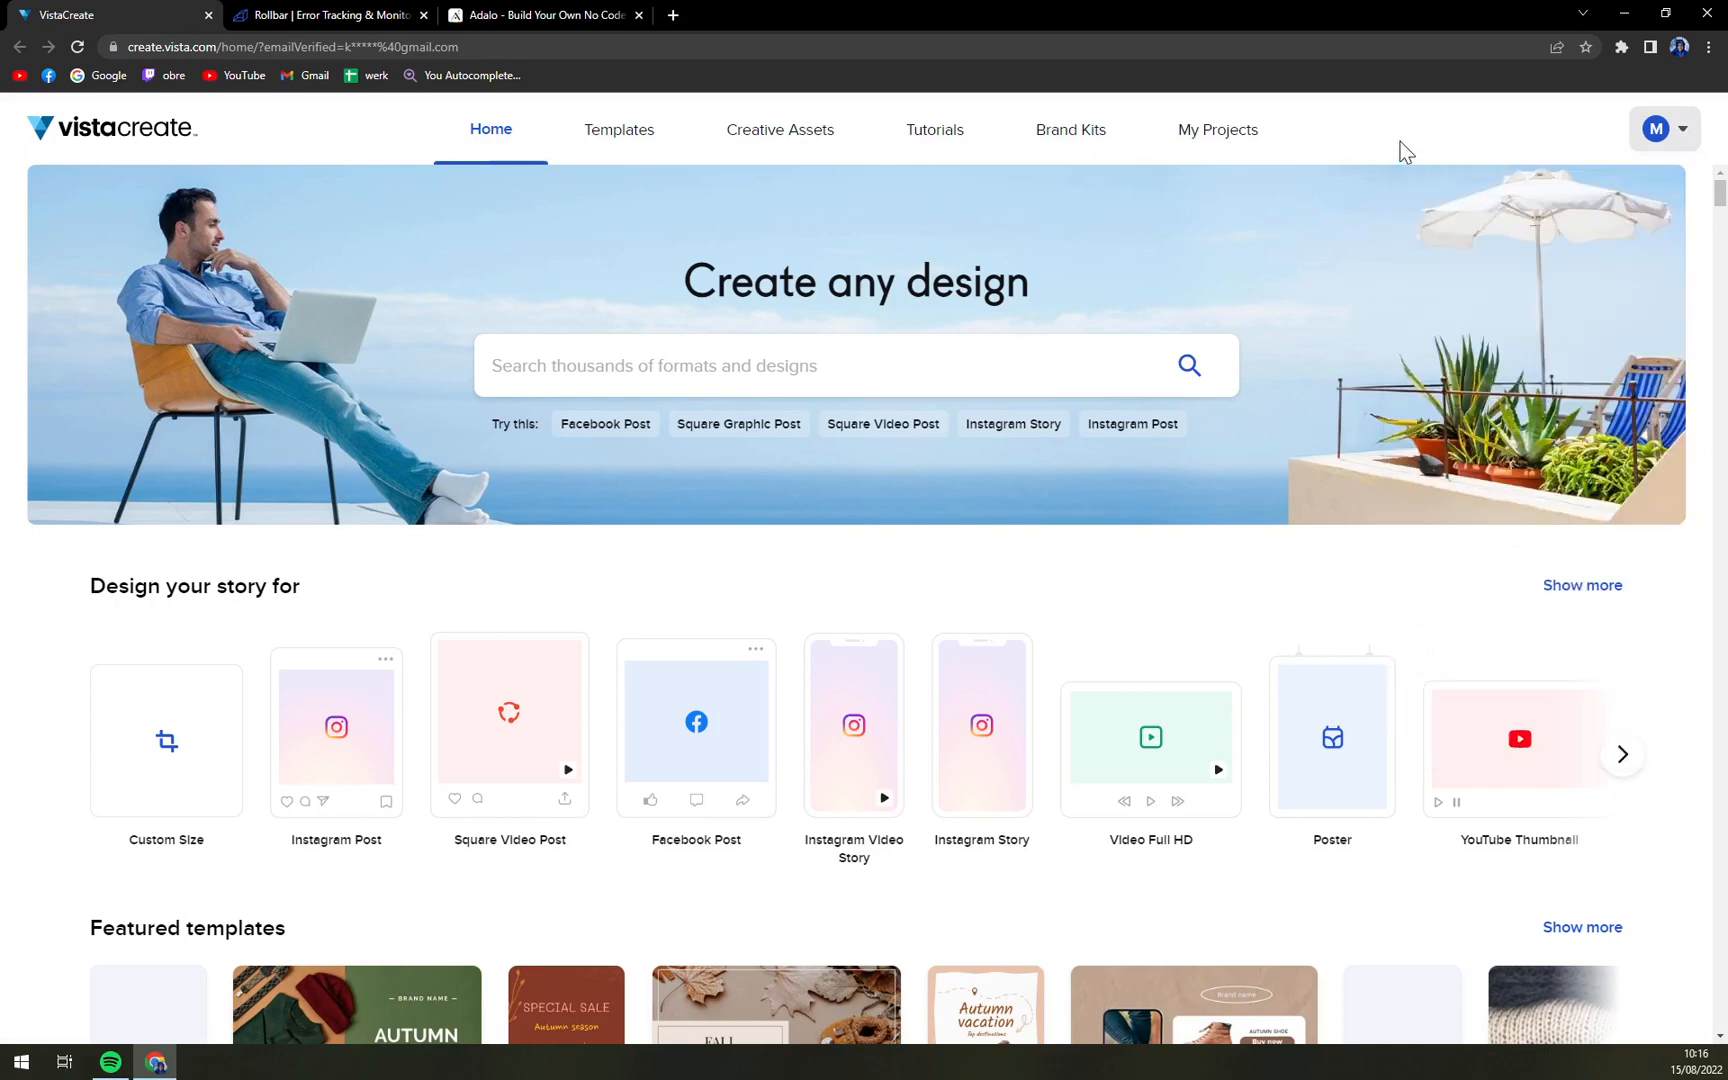
# Step: Close the account menu and scroll the dashboard through featured, newest and podcast templates
pyautogui.click(1656, 128)
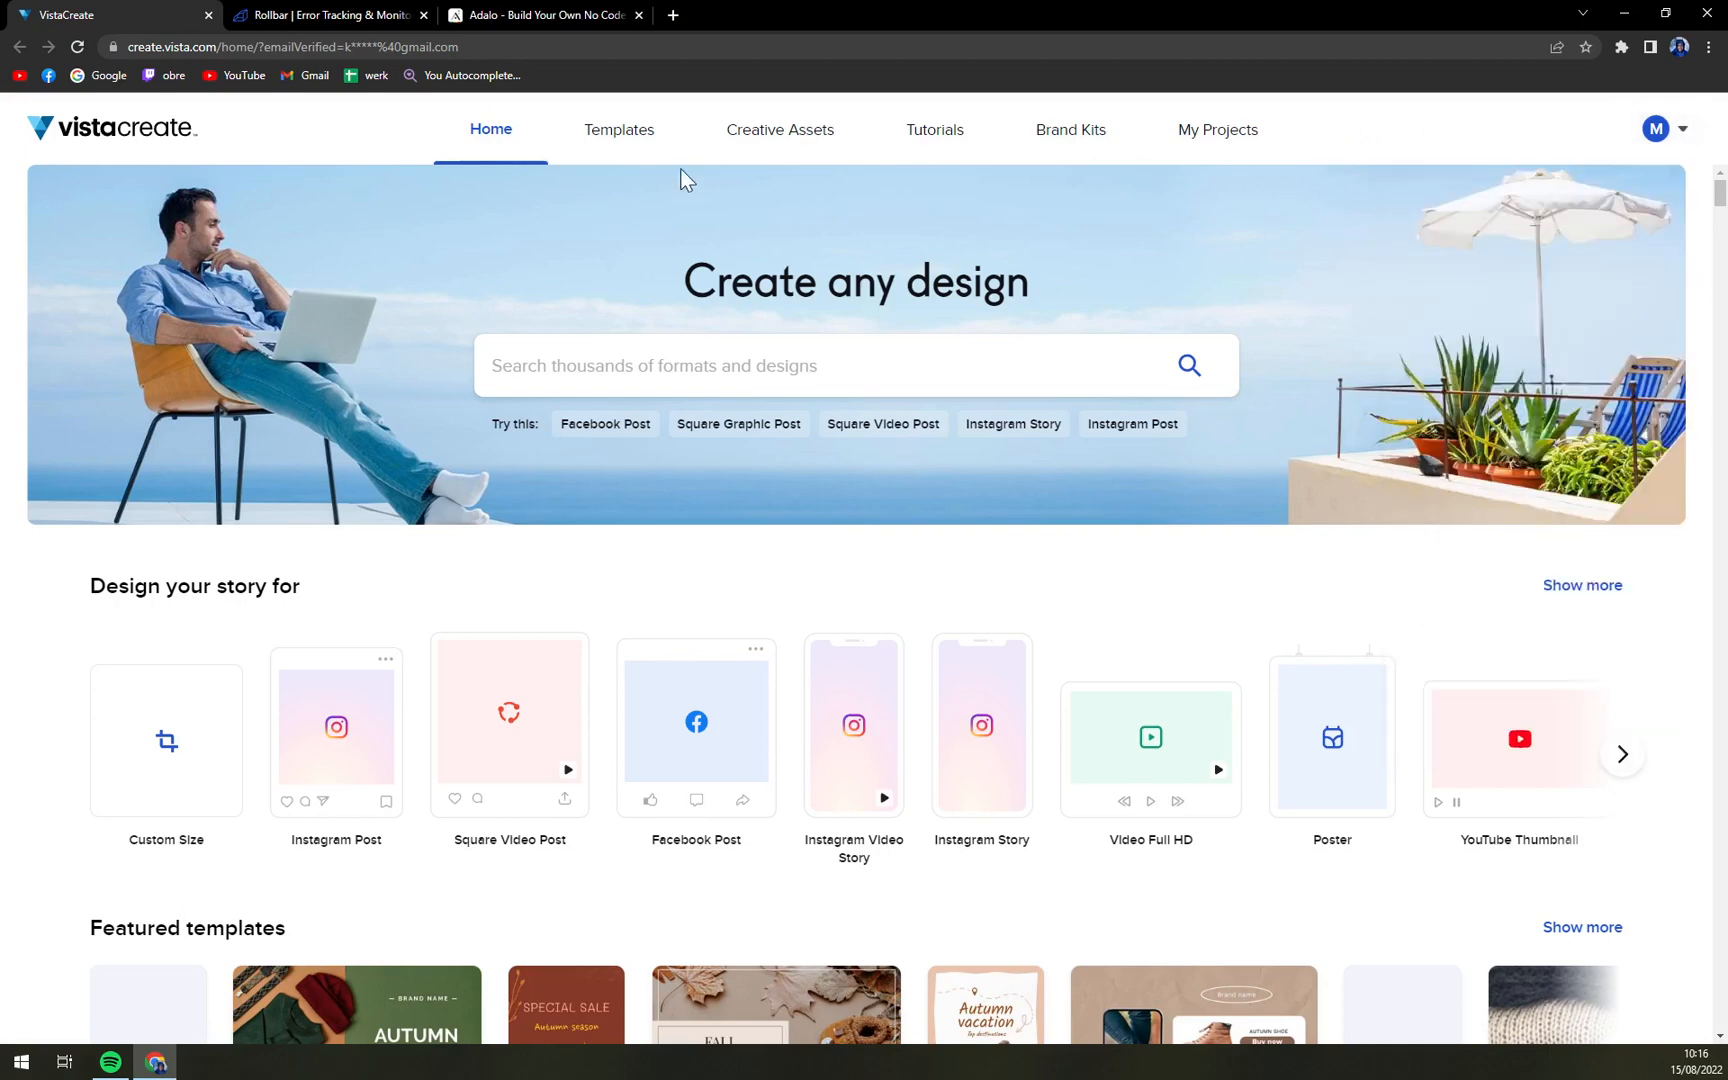
pyautogui.moveTo(95, 612)
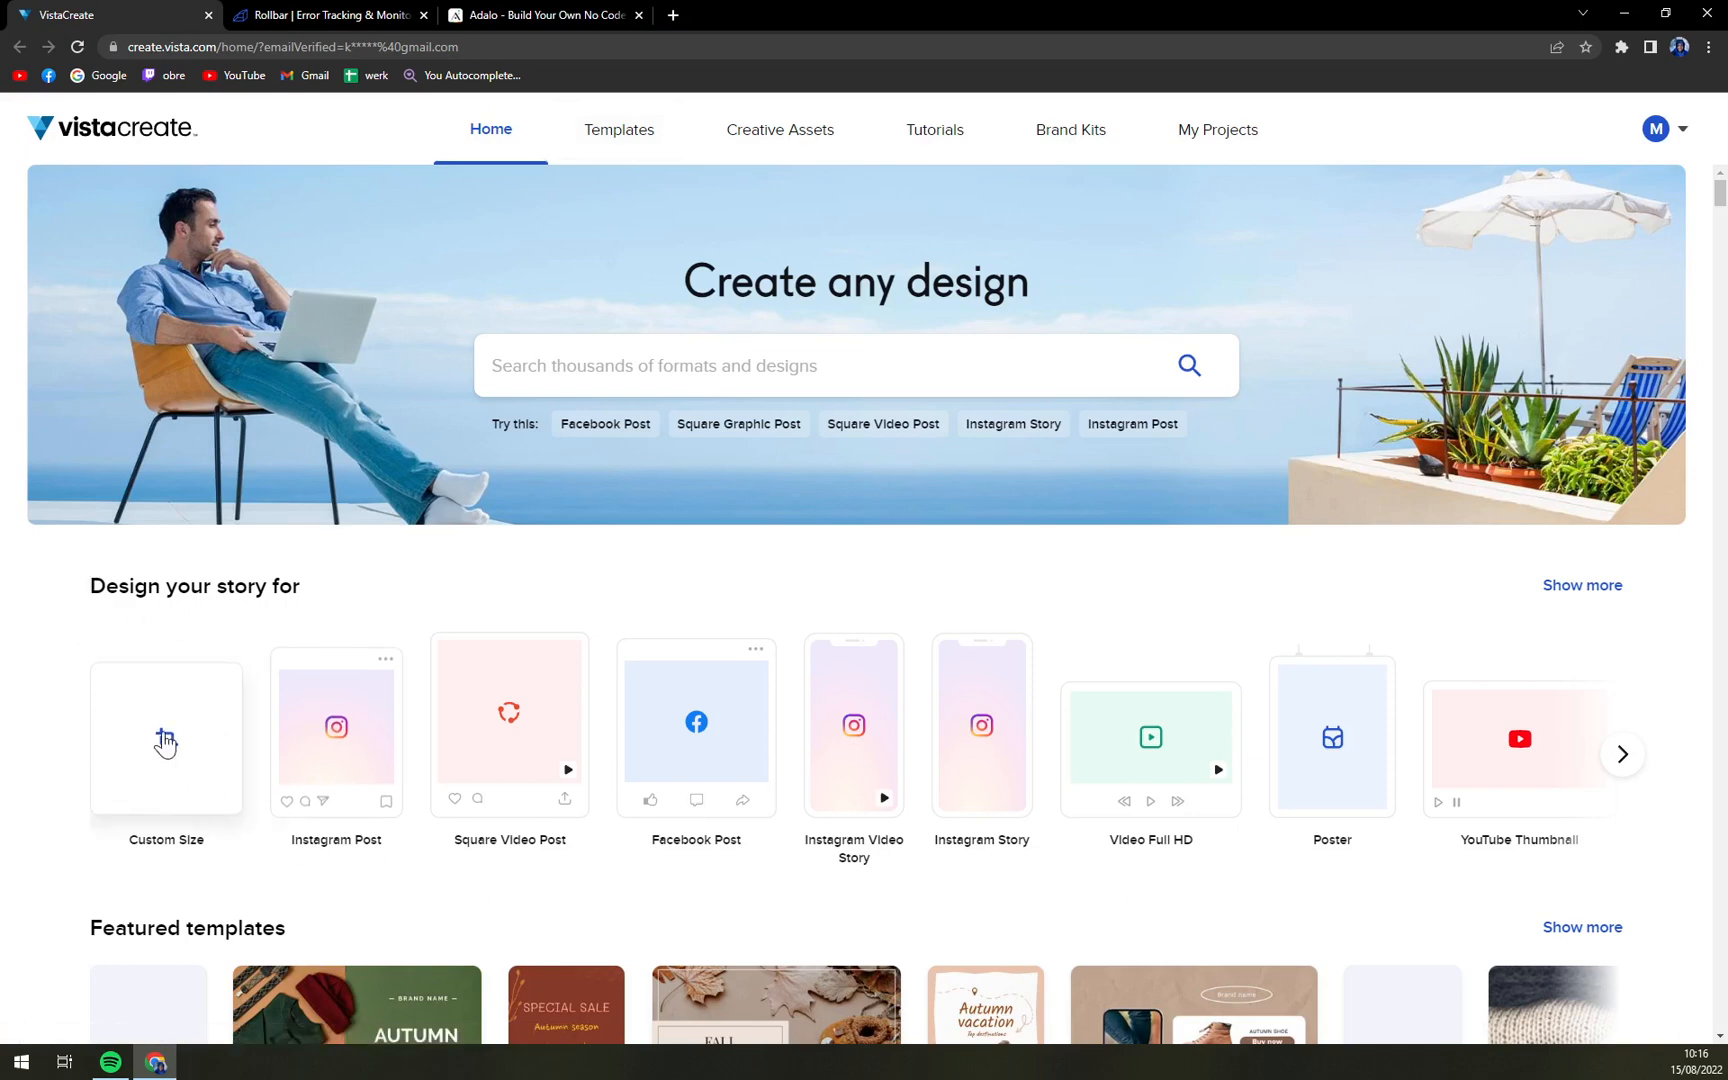
pyautogui.moveTo(498, 721)
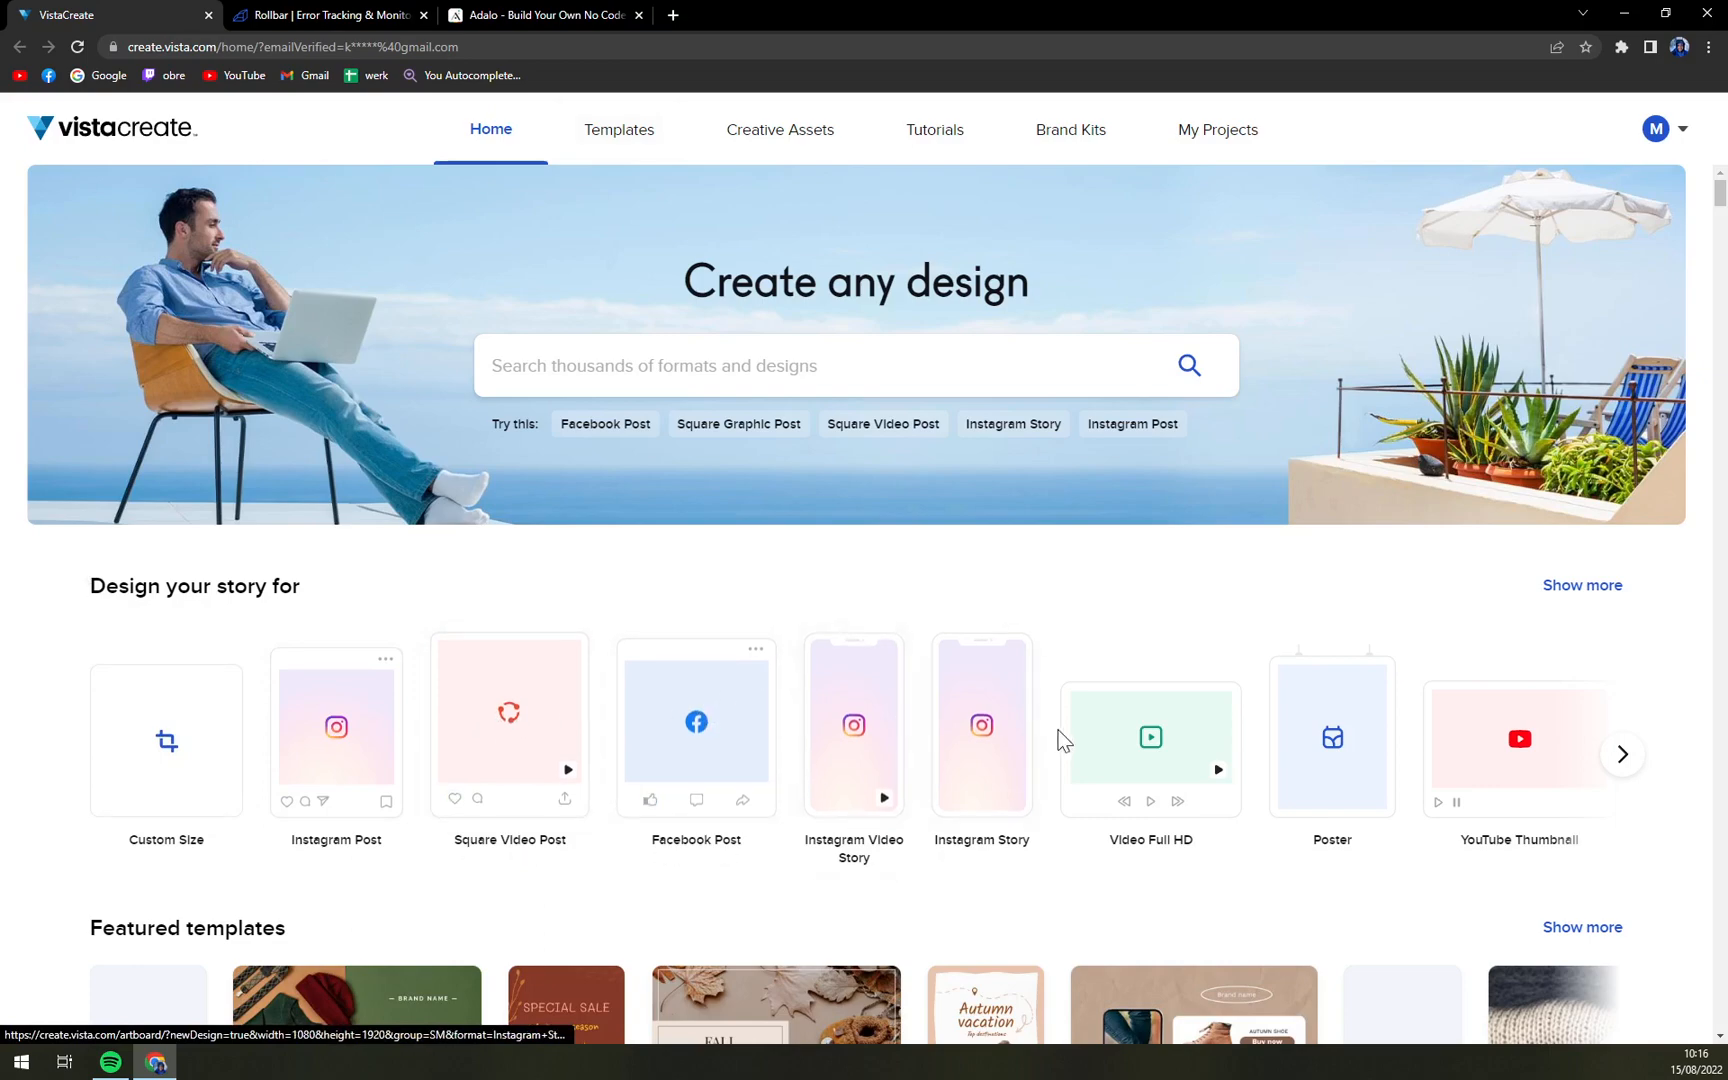
pyautogui.scroll(-3)
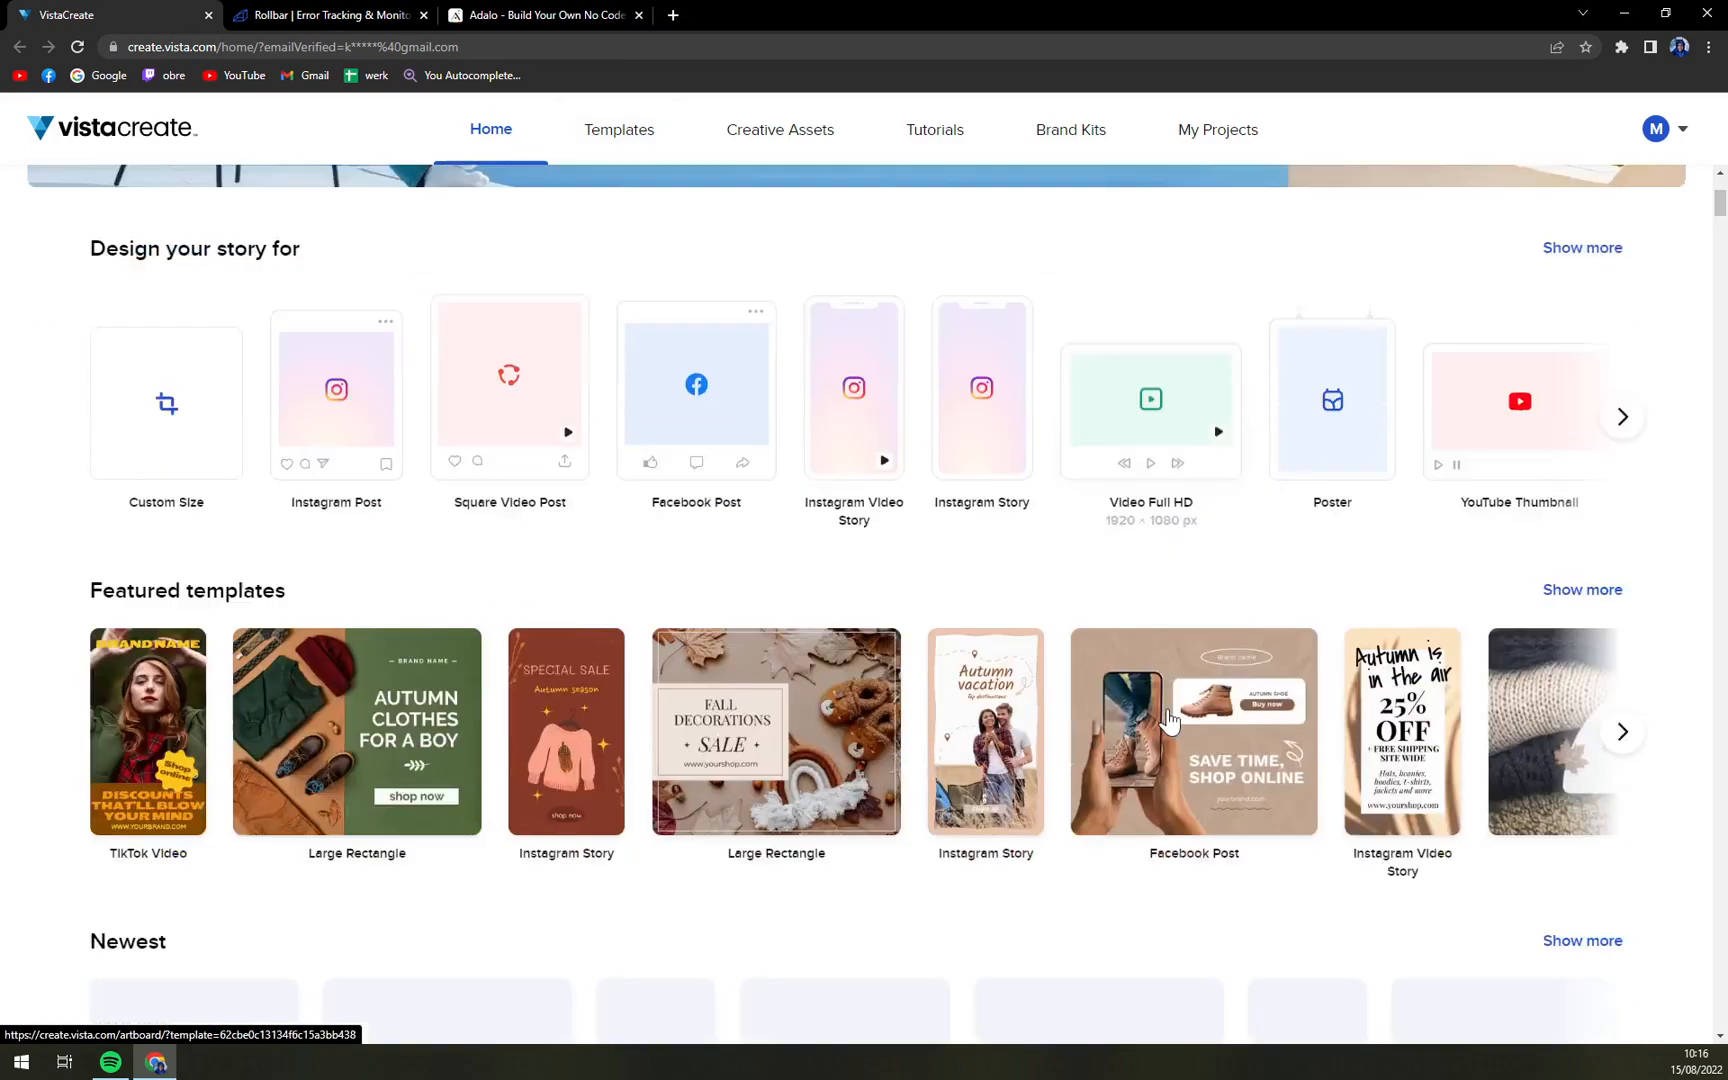
pyautogui.scroll(-3)
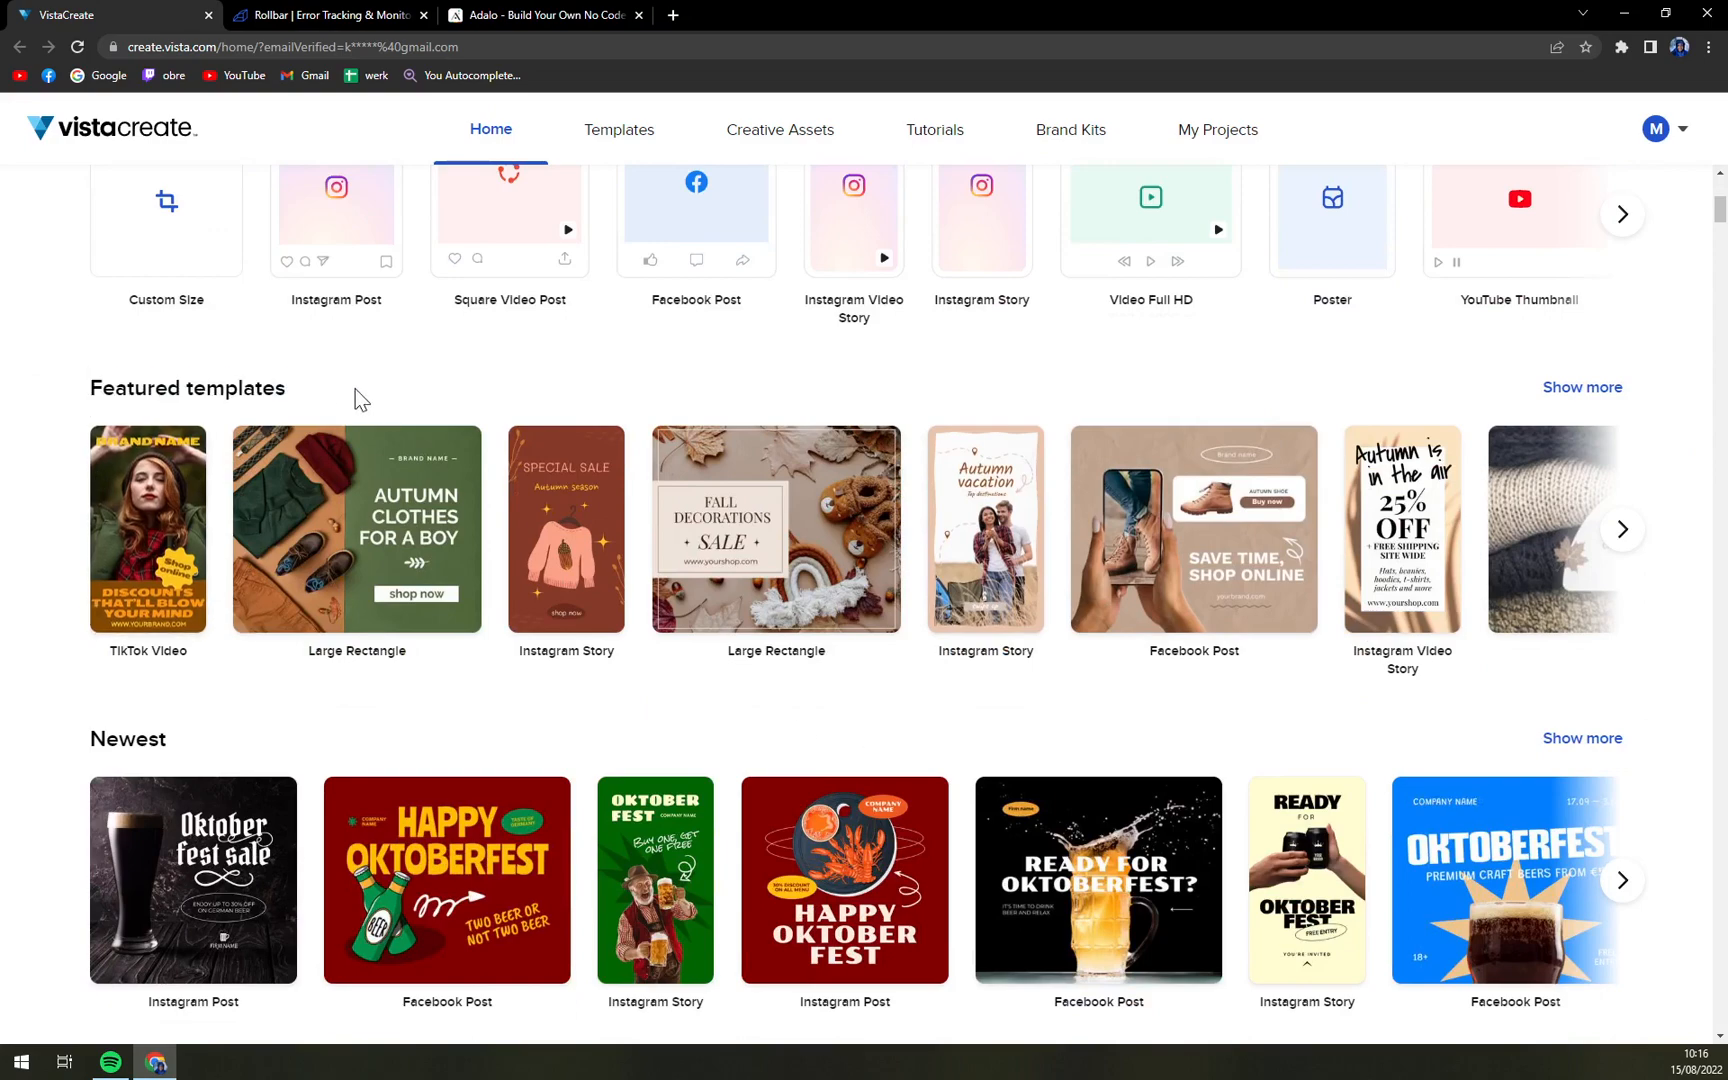
pyautogui.scroll(-3)
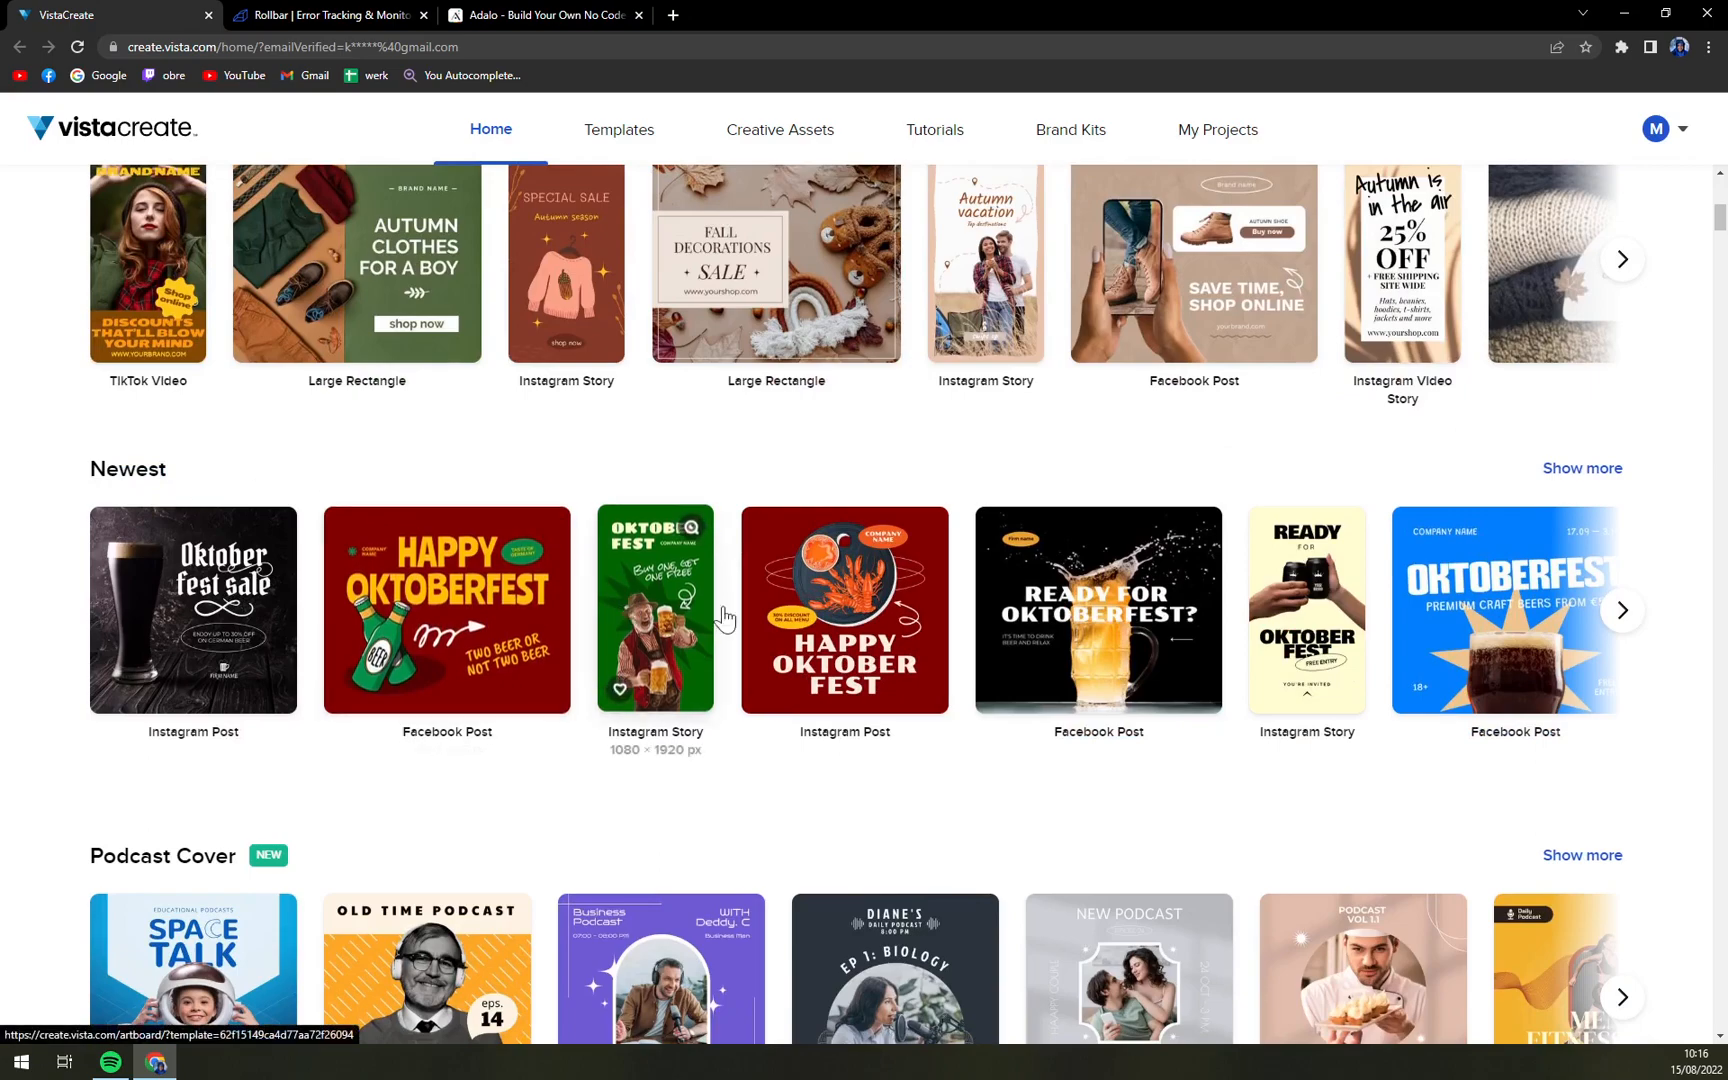
pyautogui.scroll(-3)
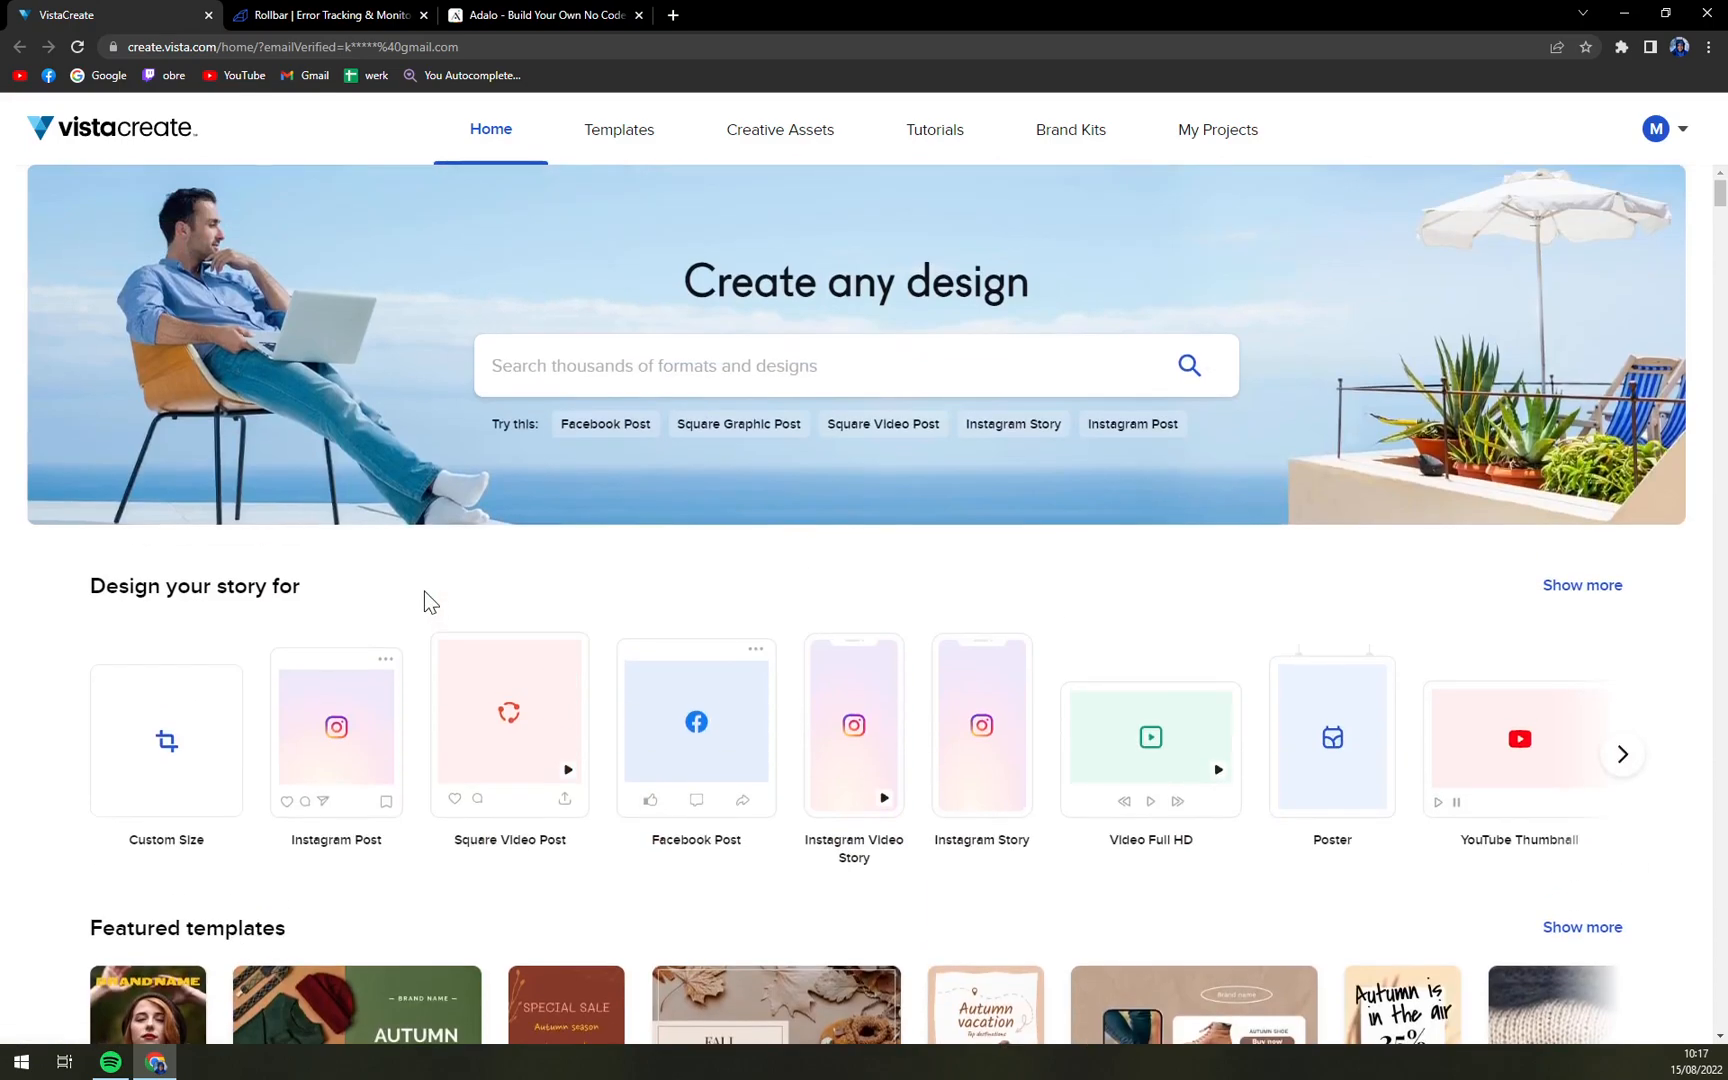
pyautogui.moveTo(742, 741)
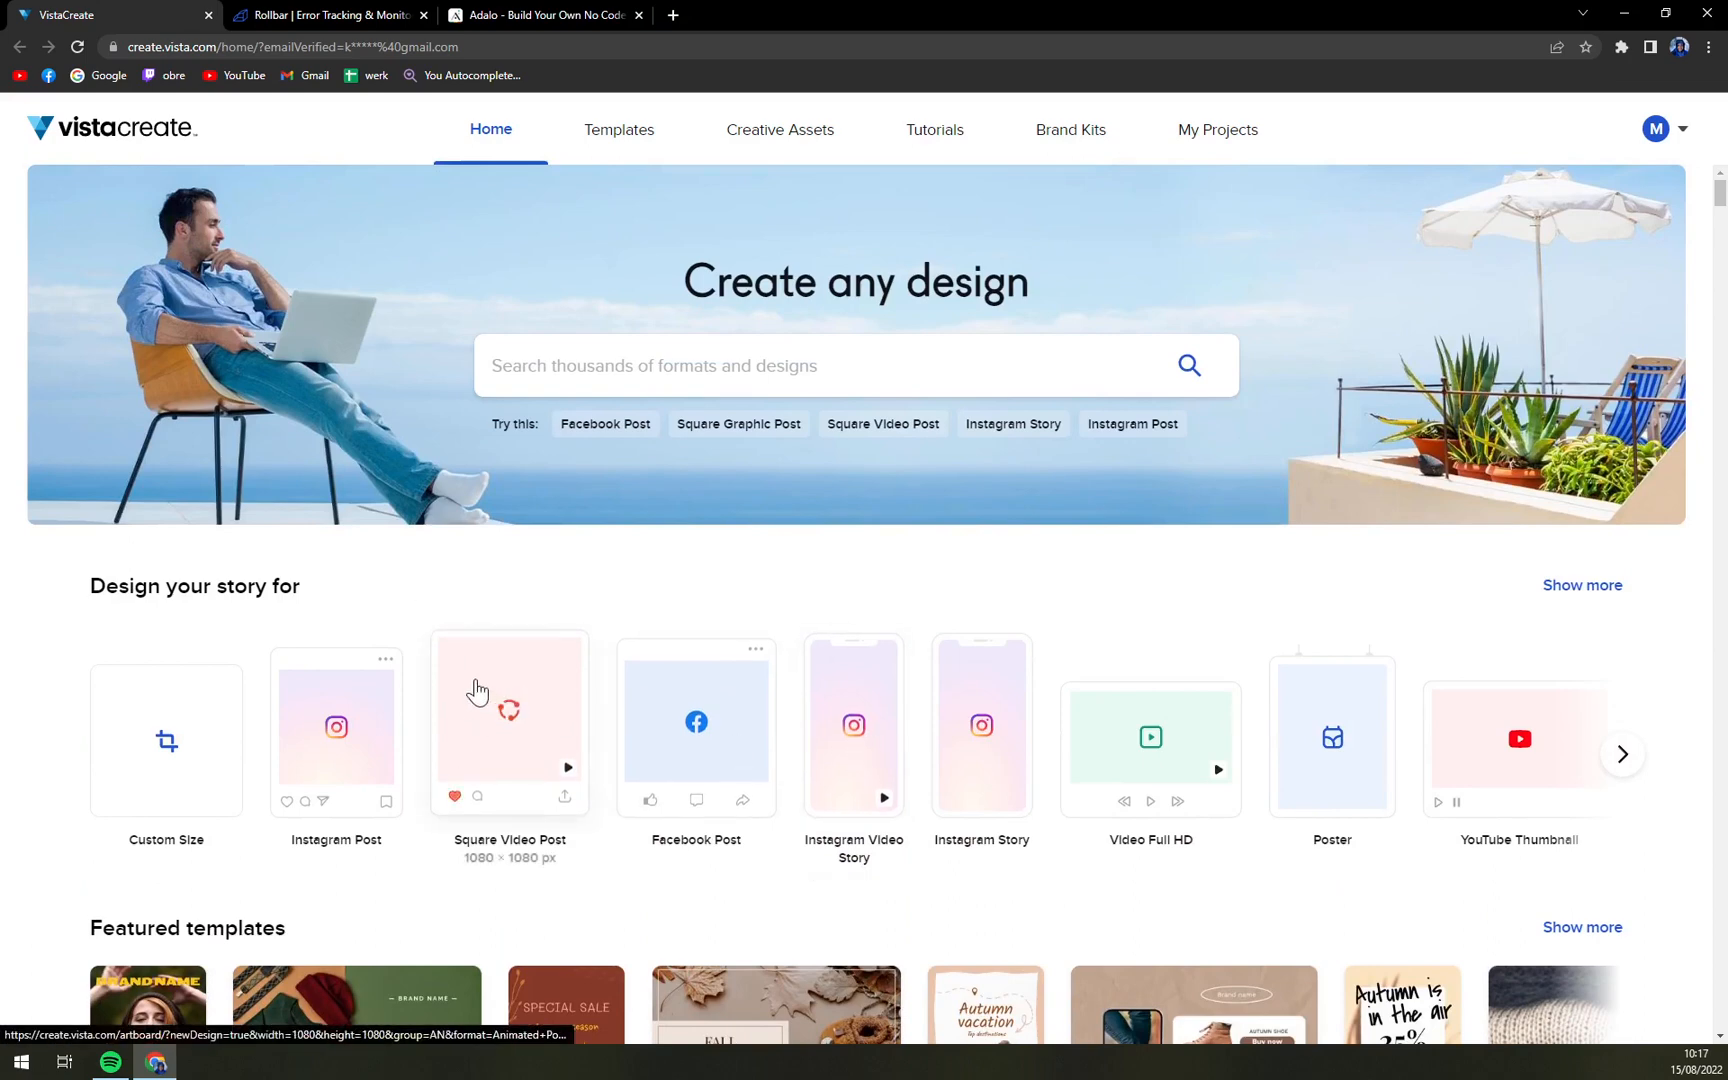
# Step: Start a new Square Video Post design and dismiss the template onboarding tip
pyautogui.click(509, 709)
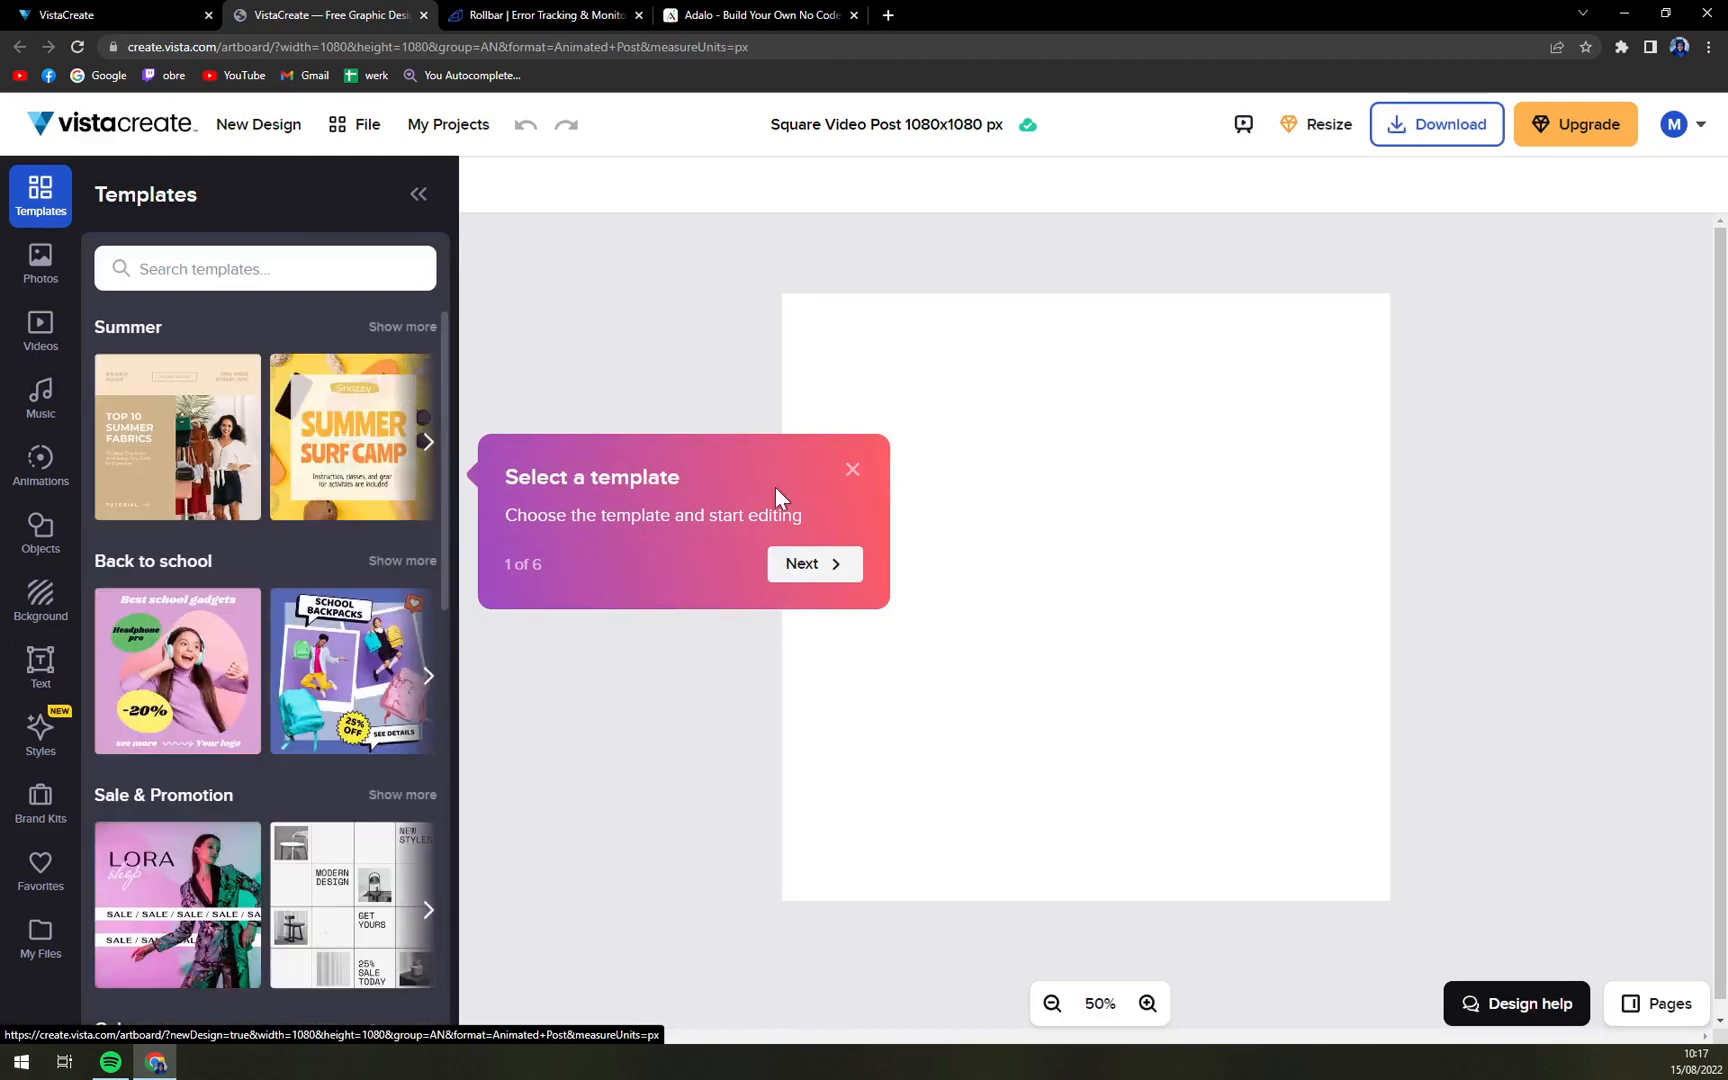
pyautogui.click(852, 470)
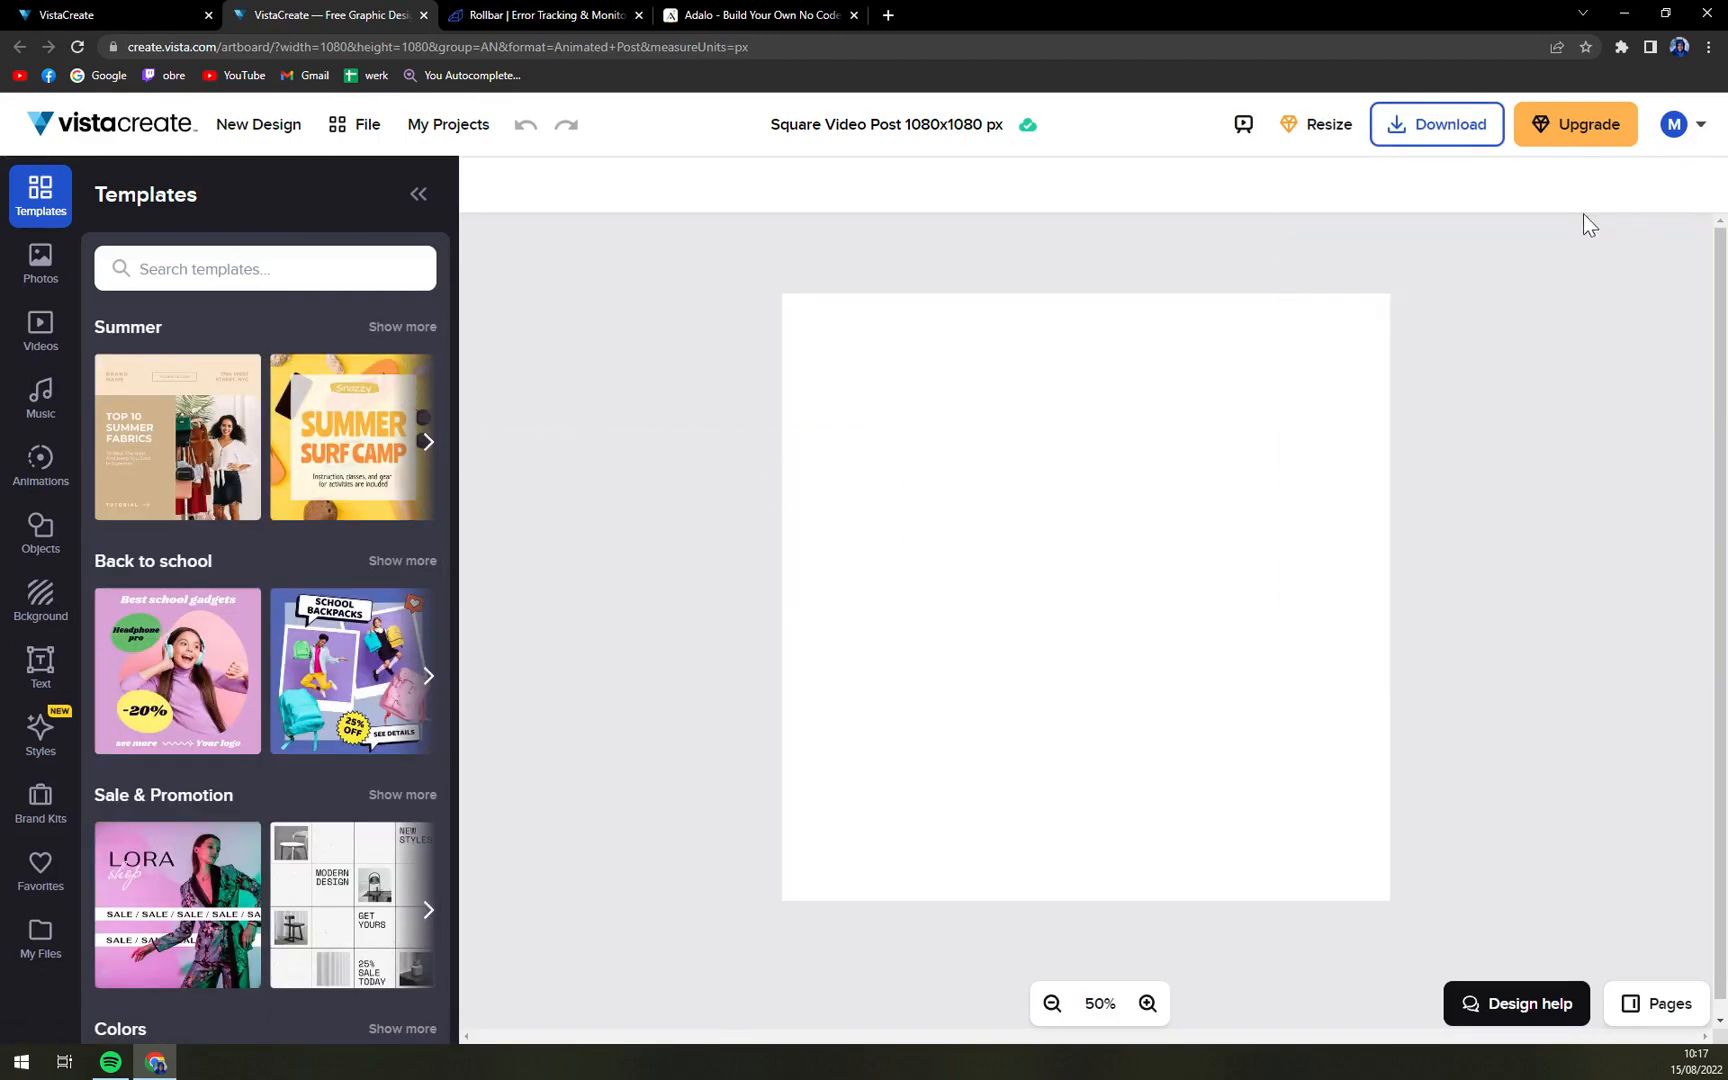
pyautogui.moveTo(55, 369)
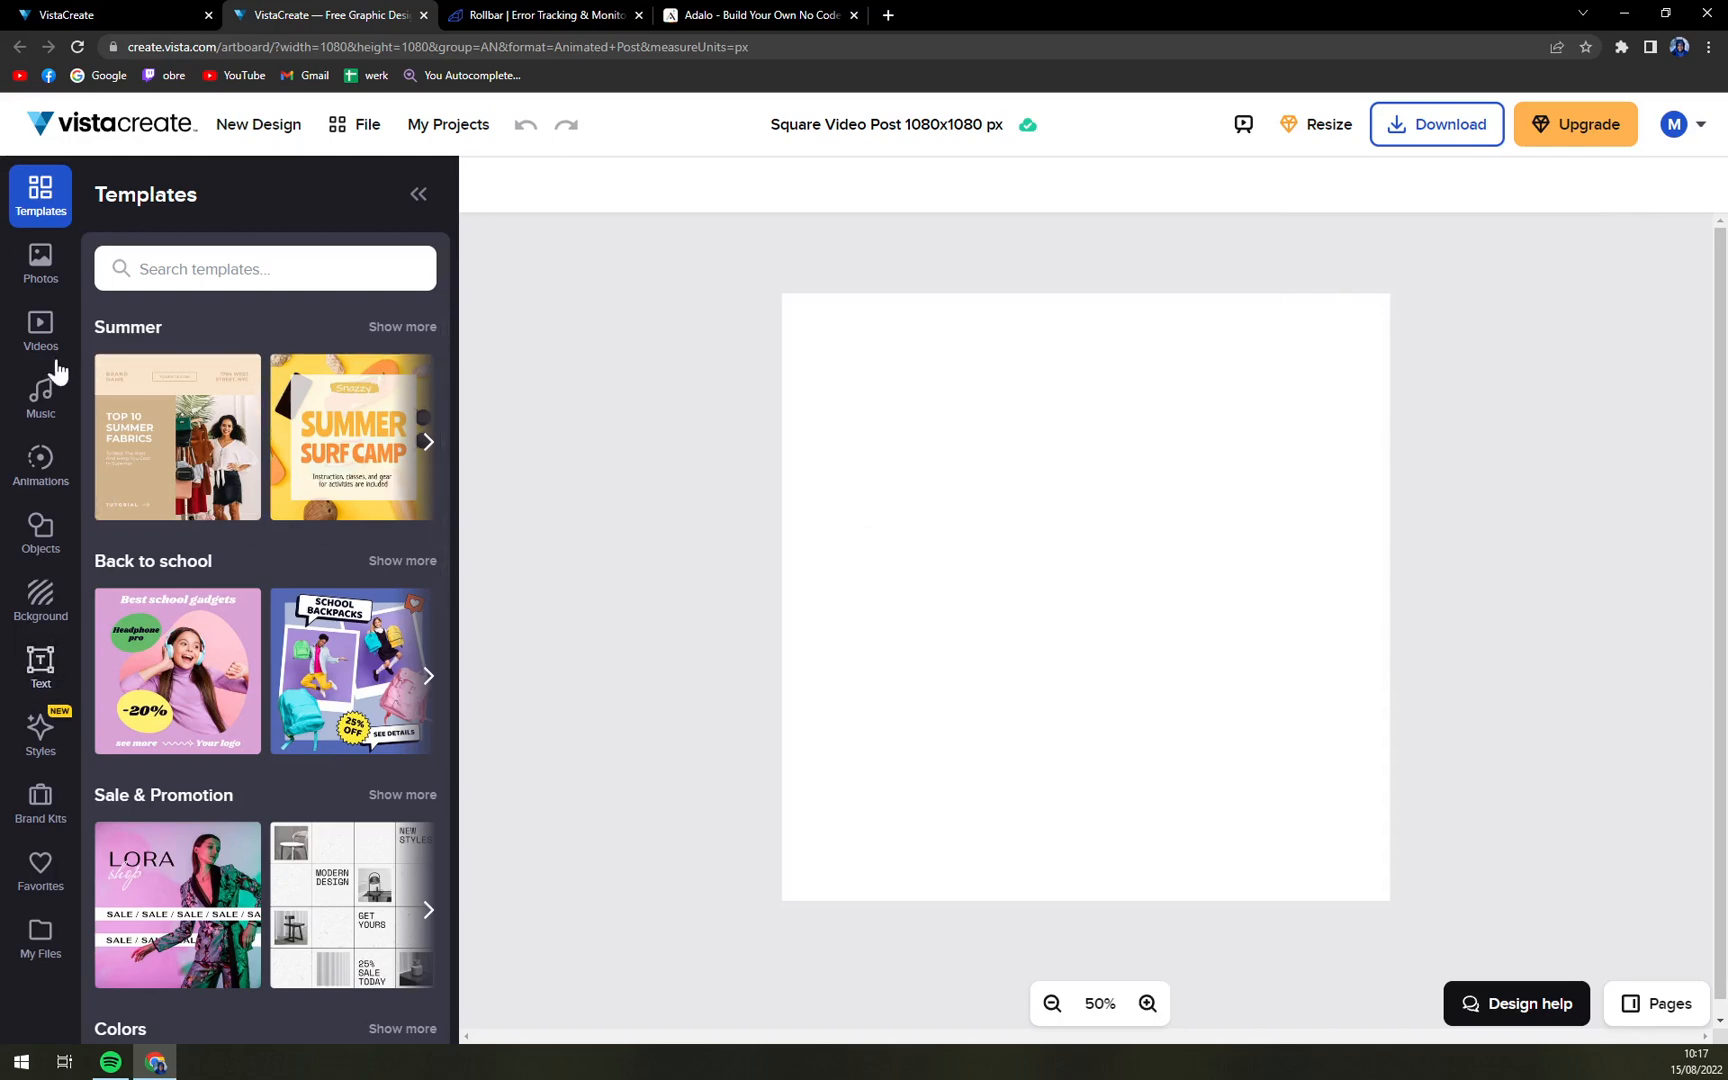
# Step: Look through the Photos, Music, Objects, Text and Styles sidebars, then browse the Trending photos library
pyautogui.click(40, 260)
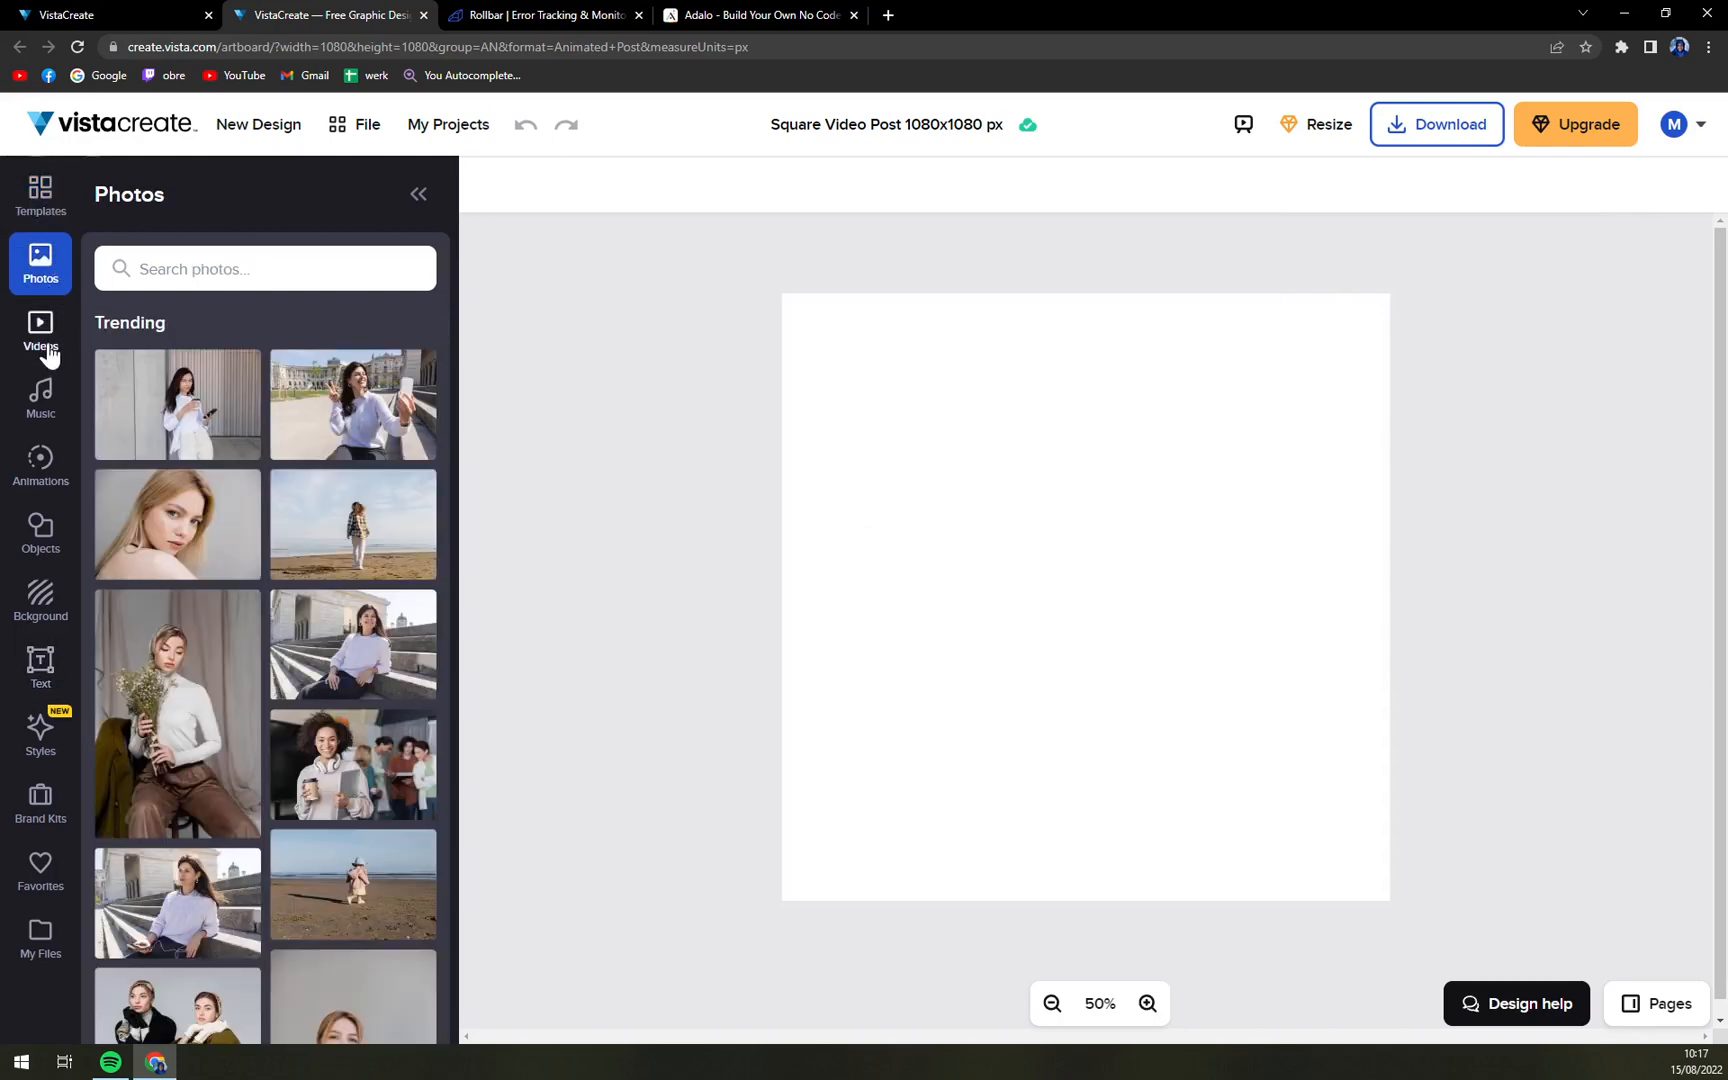
pyautogui.click(40, 396)
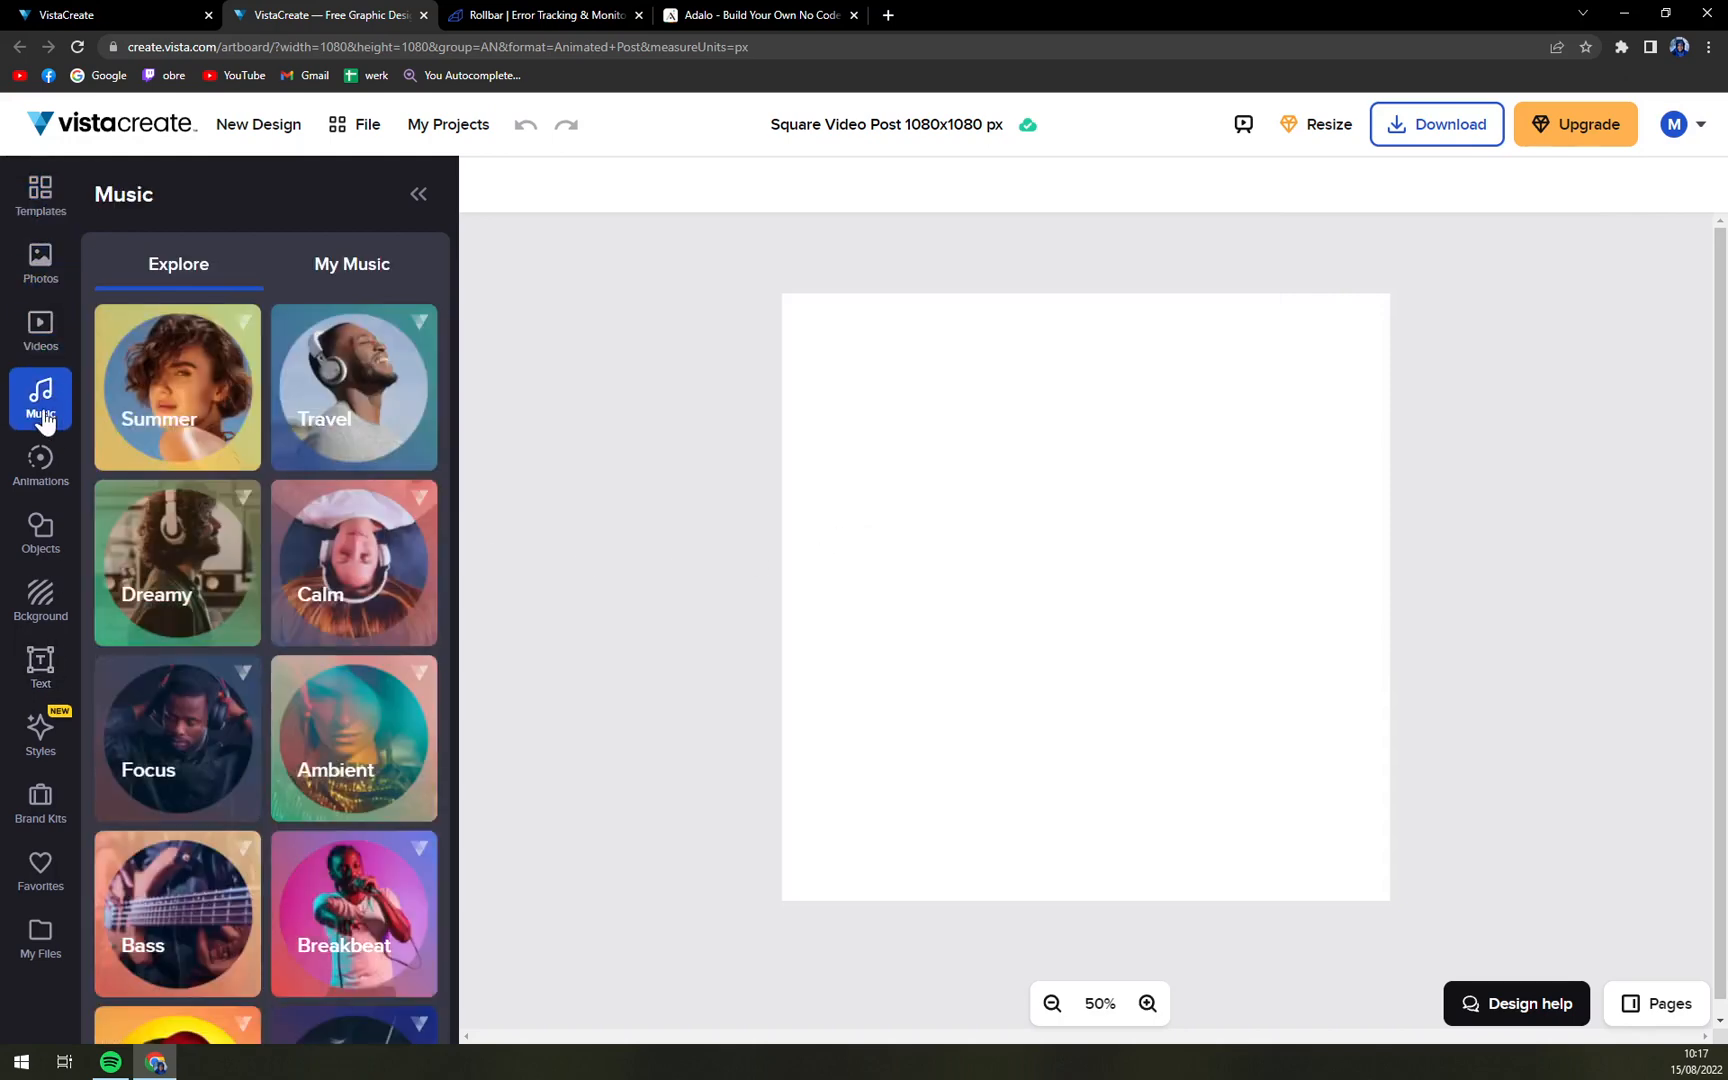
pyautogui.click(40, 527)
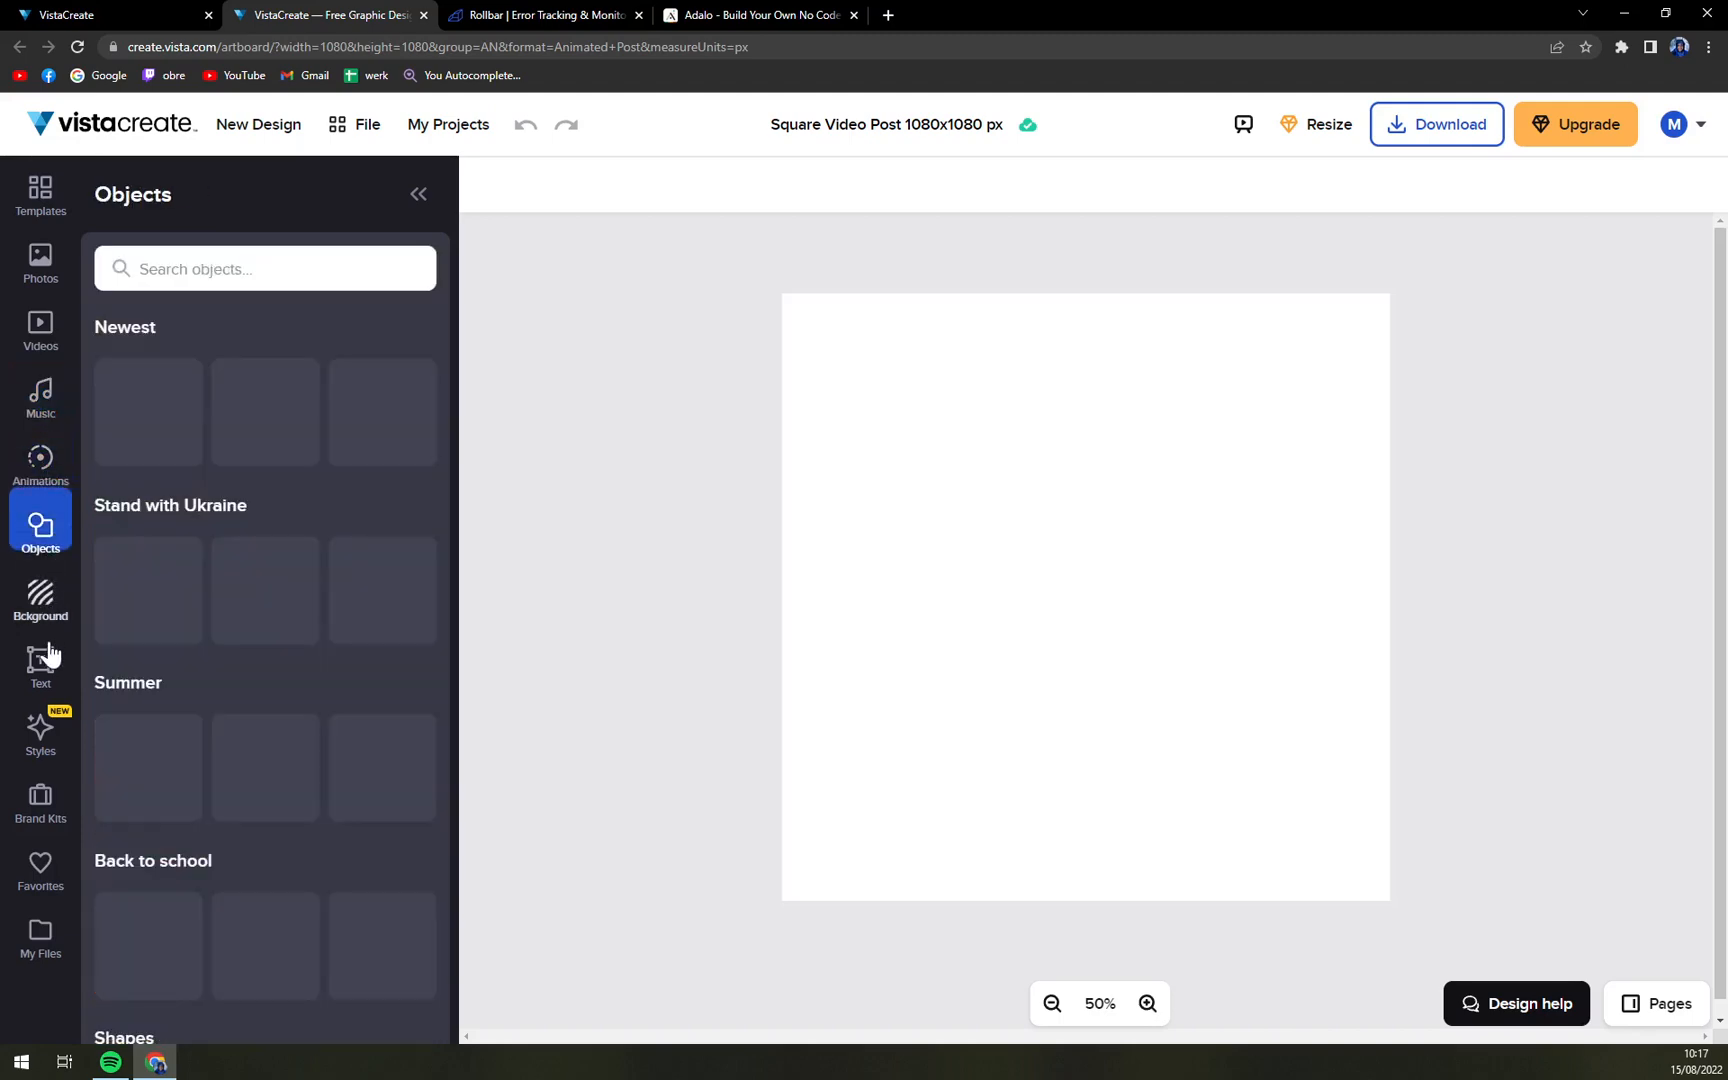
pyautogui.click(40, 664)
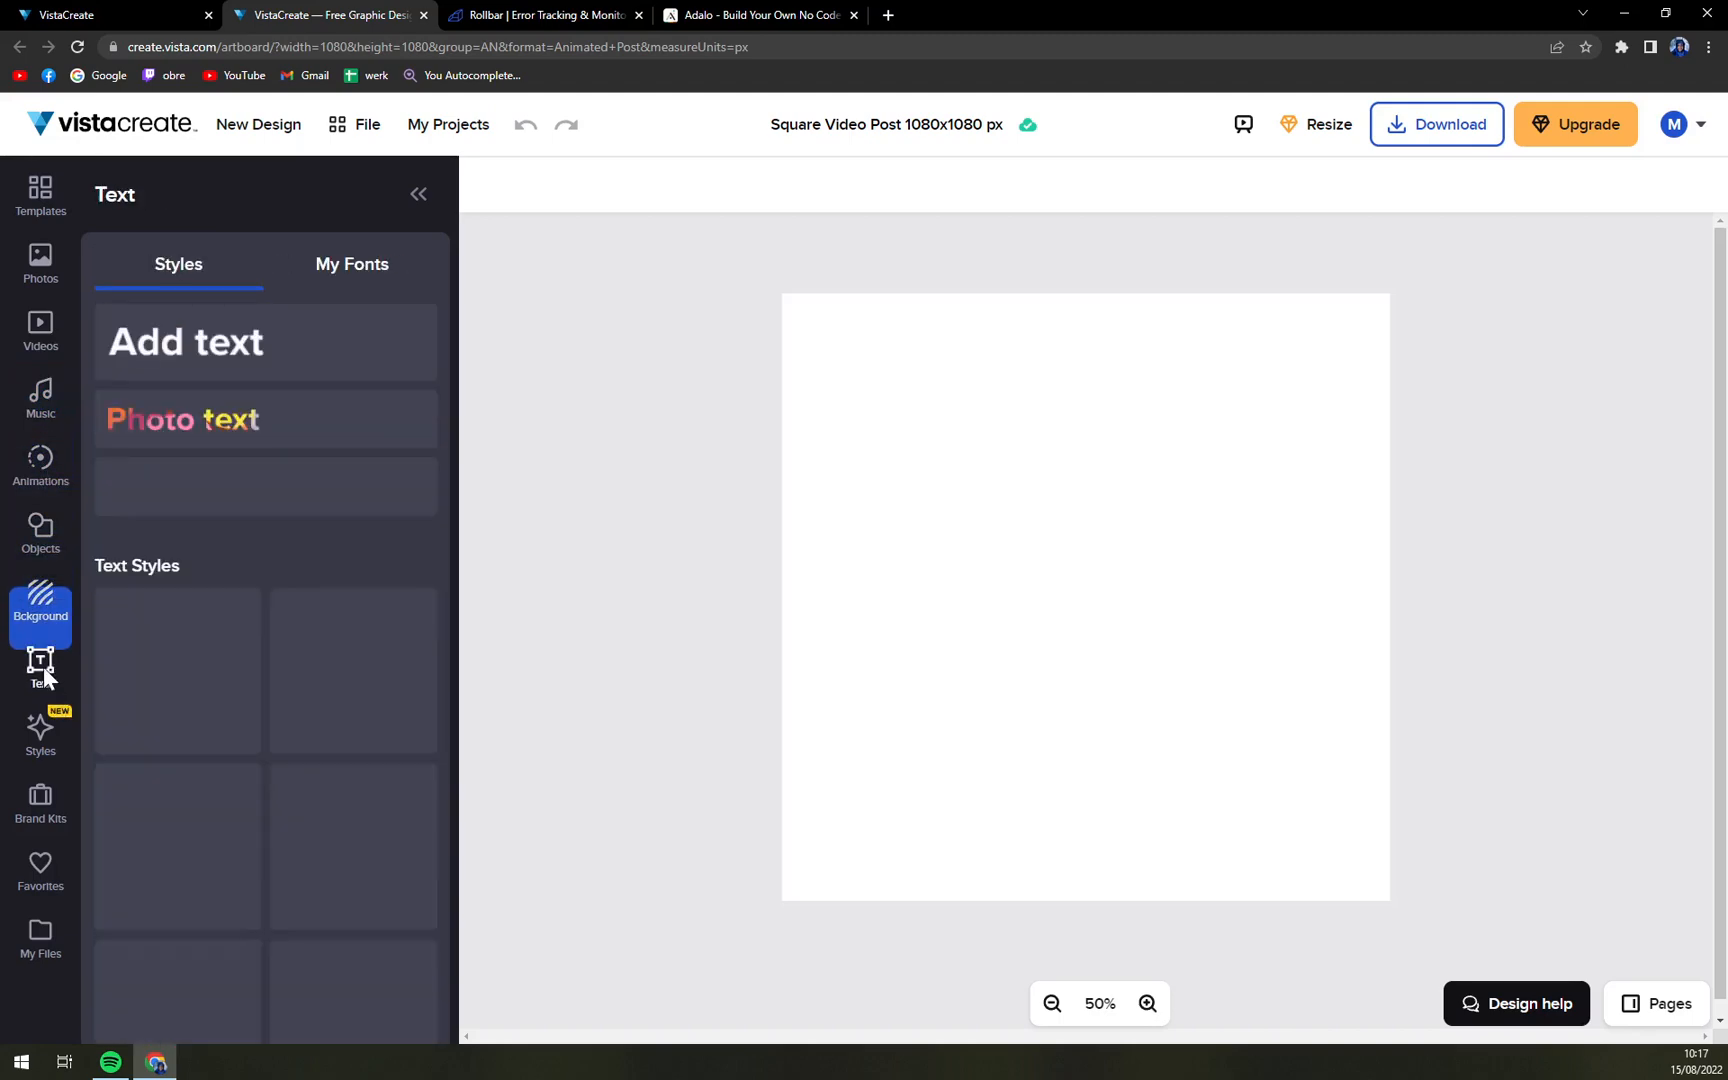
pyautogui.click(40, 734)
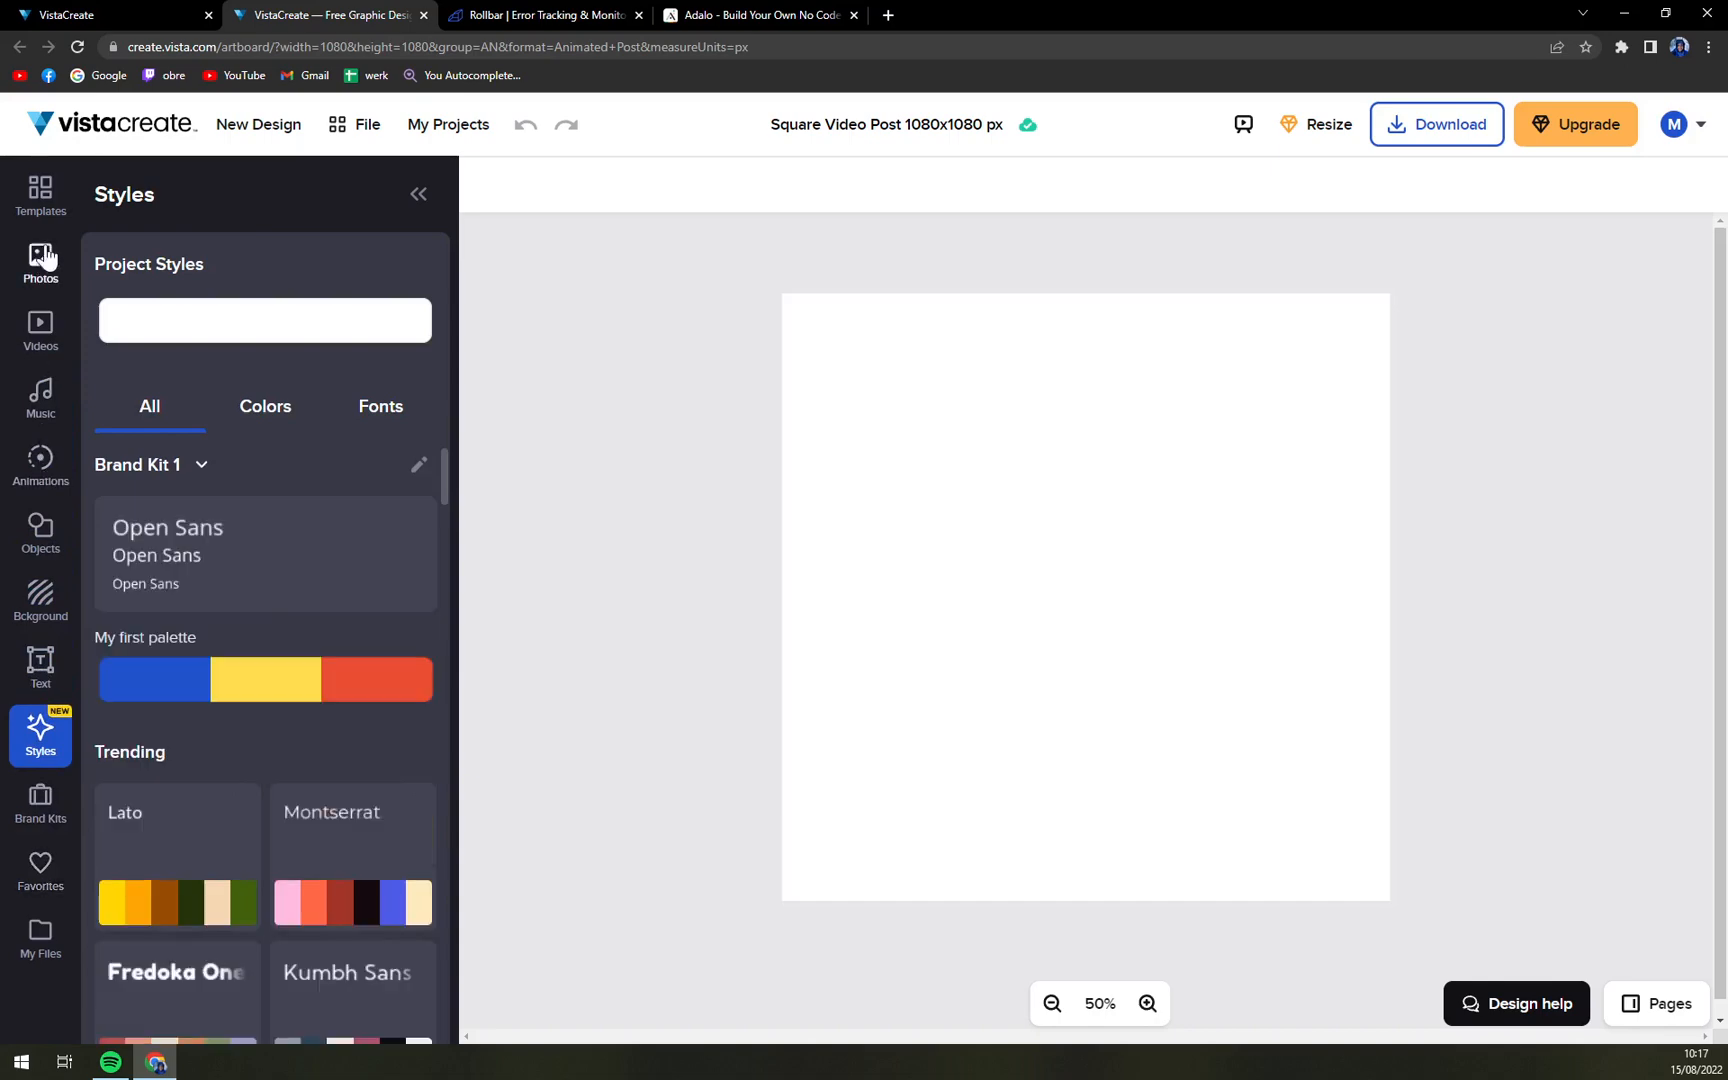
pyautogui.click(40, 263)
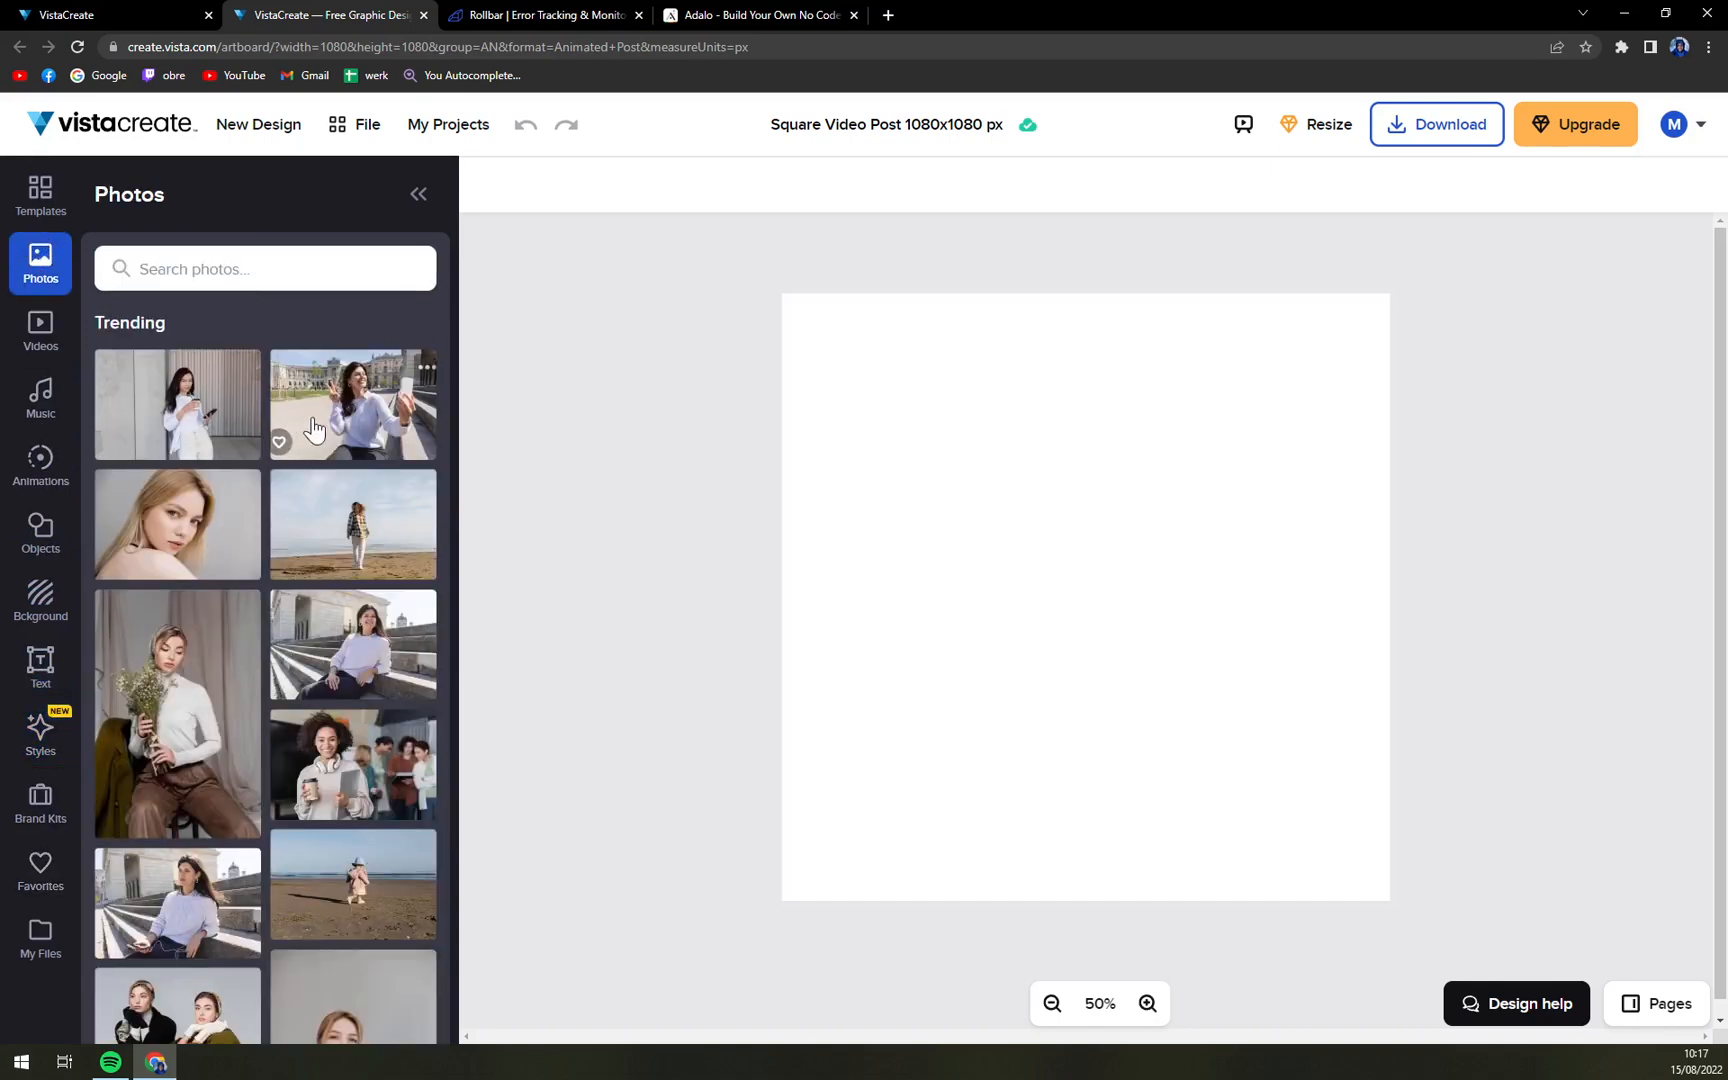
pyautogui.scroll(-3)
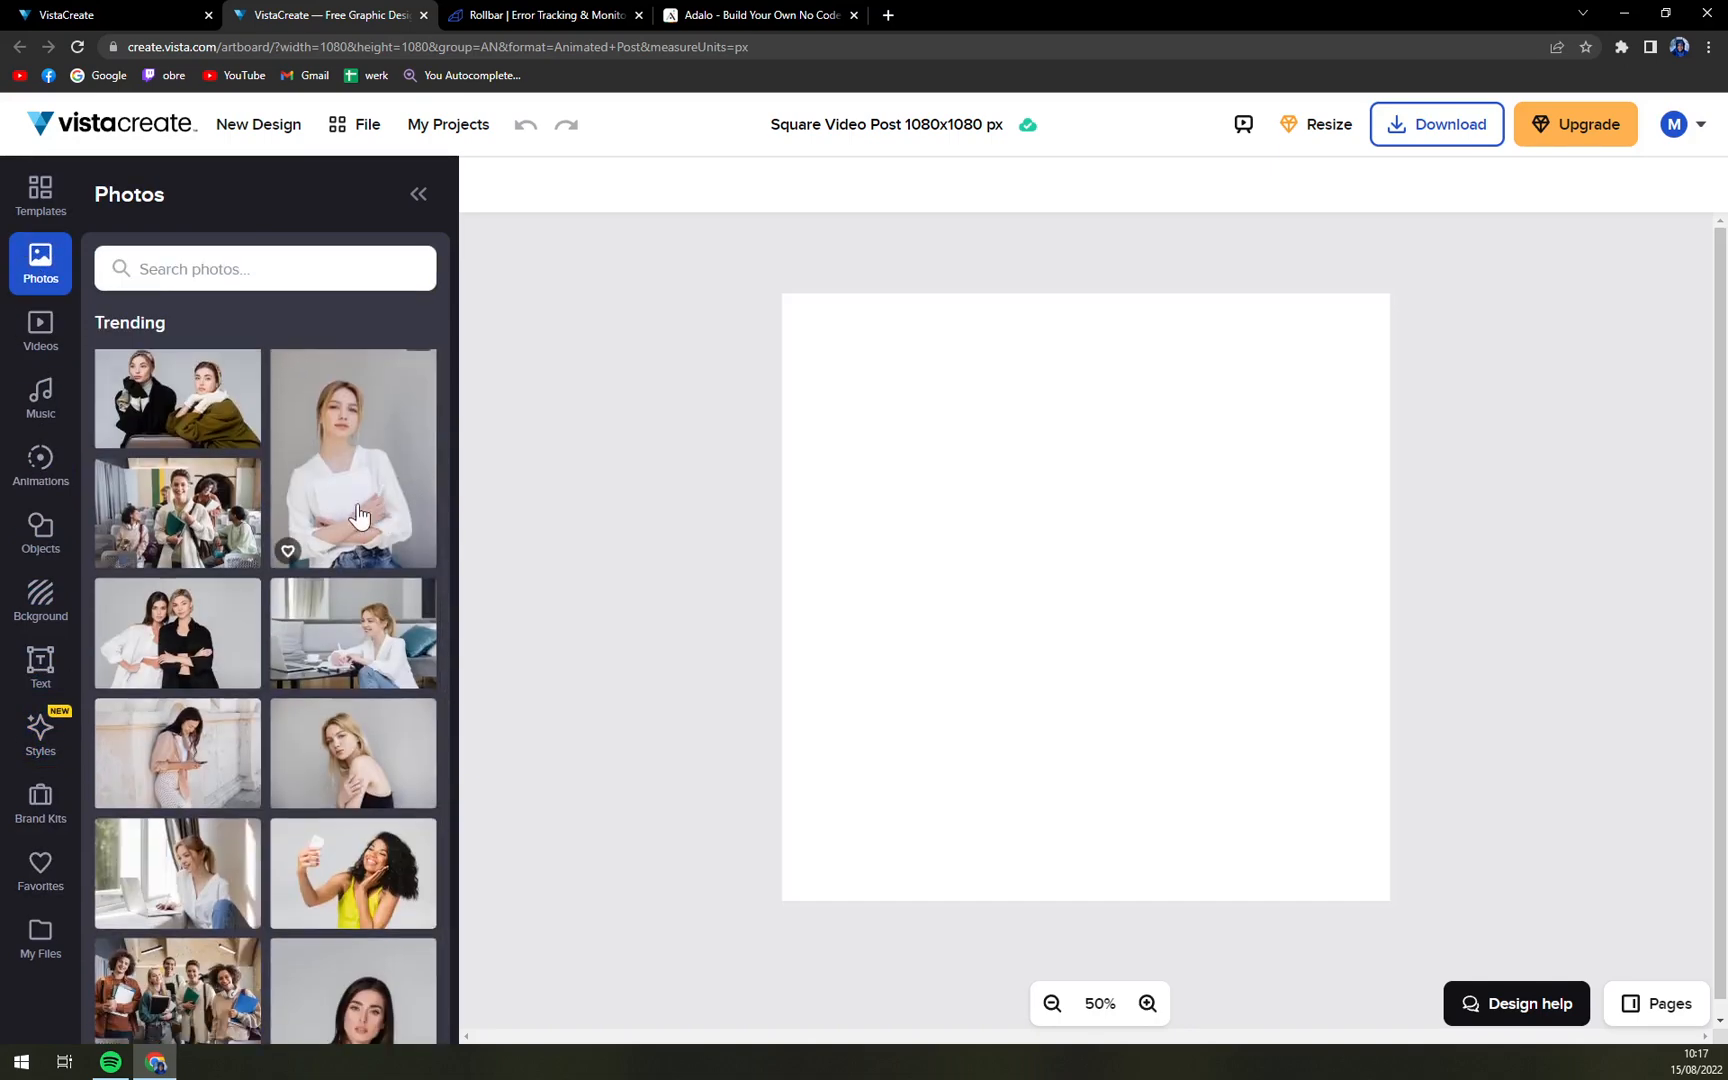
# Step: Place the woman-in-white photo and enlarge it to fill the full height on the left side of the canvas
pyautogui.scroll(-3)
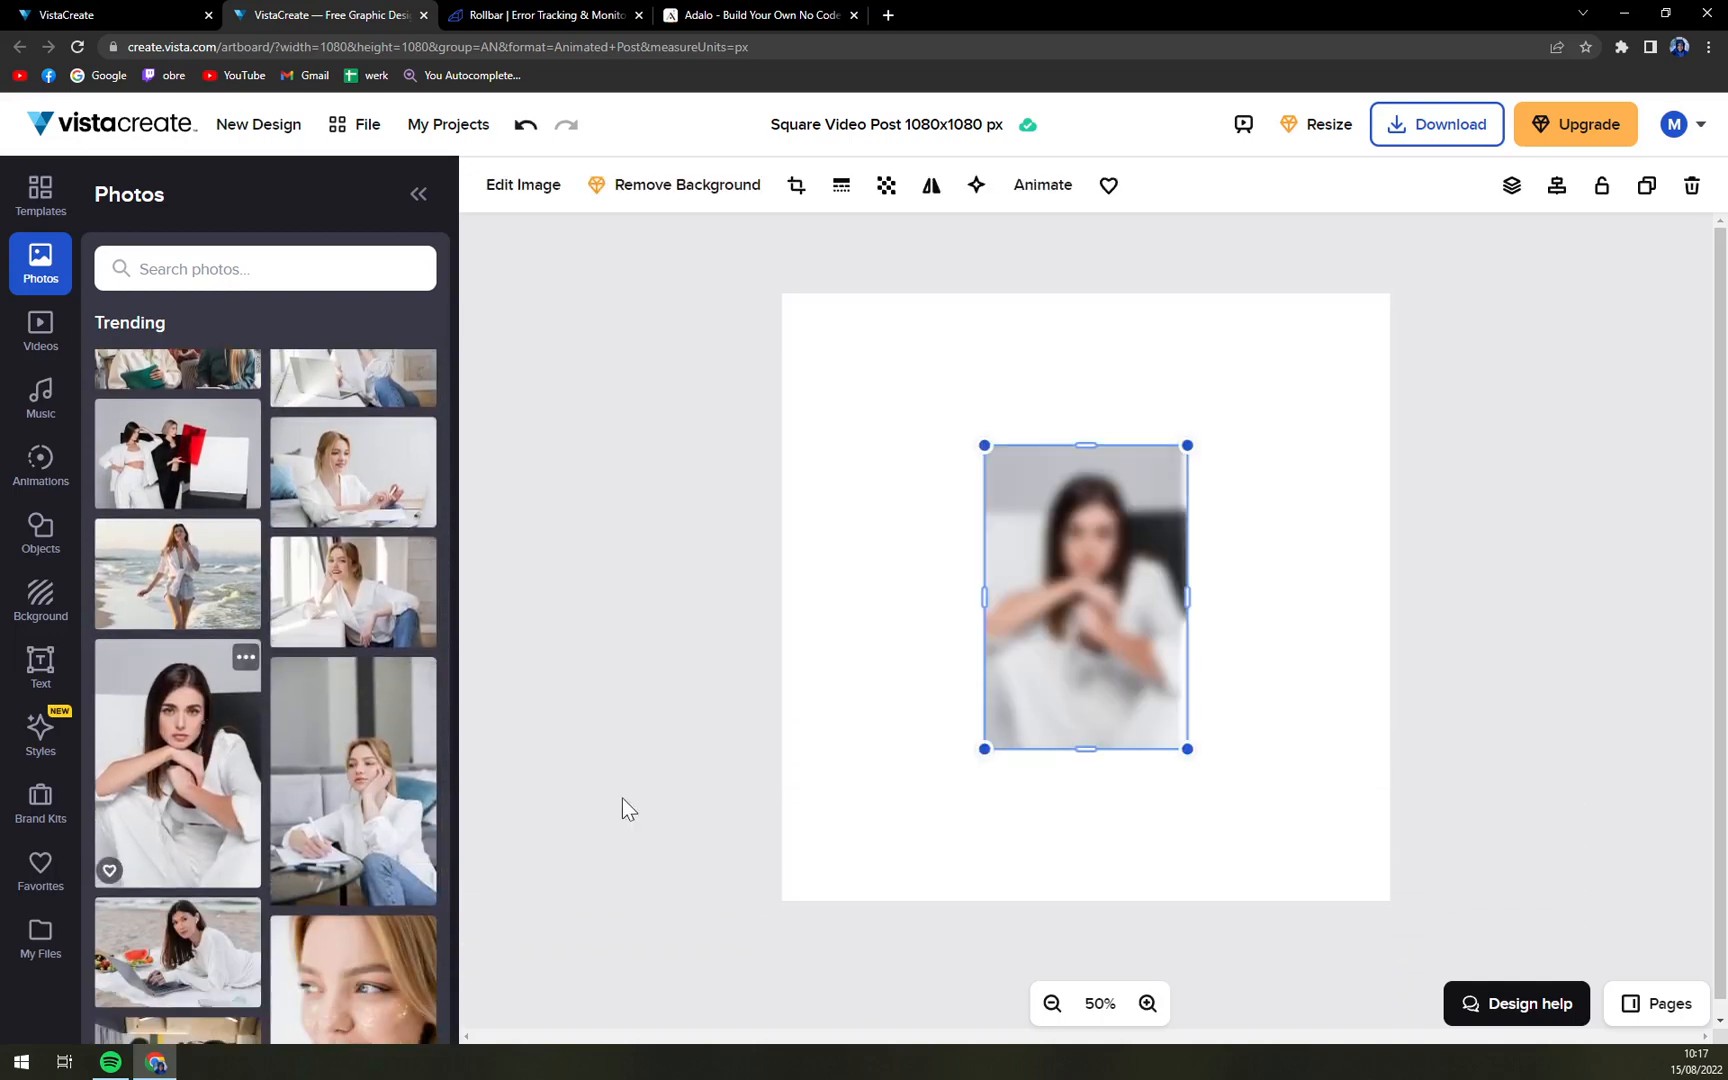
pyautogui.moveTo(1084, 596); pyautogui.dragTo(882, 445)
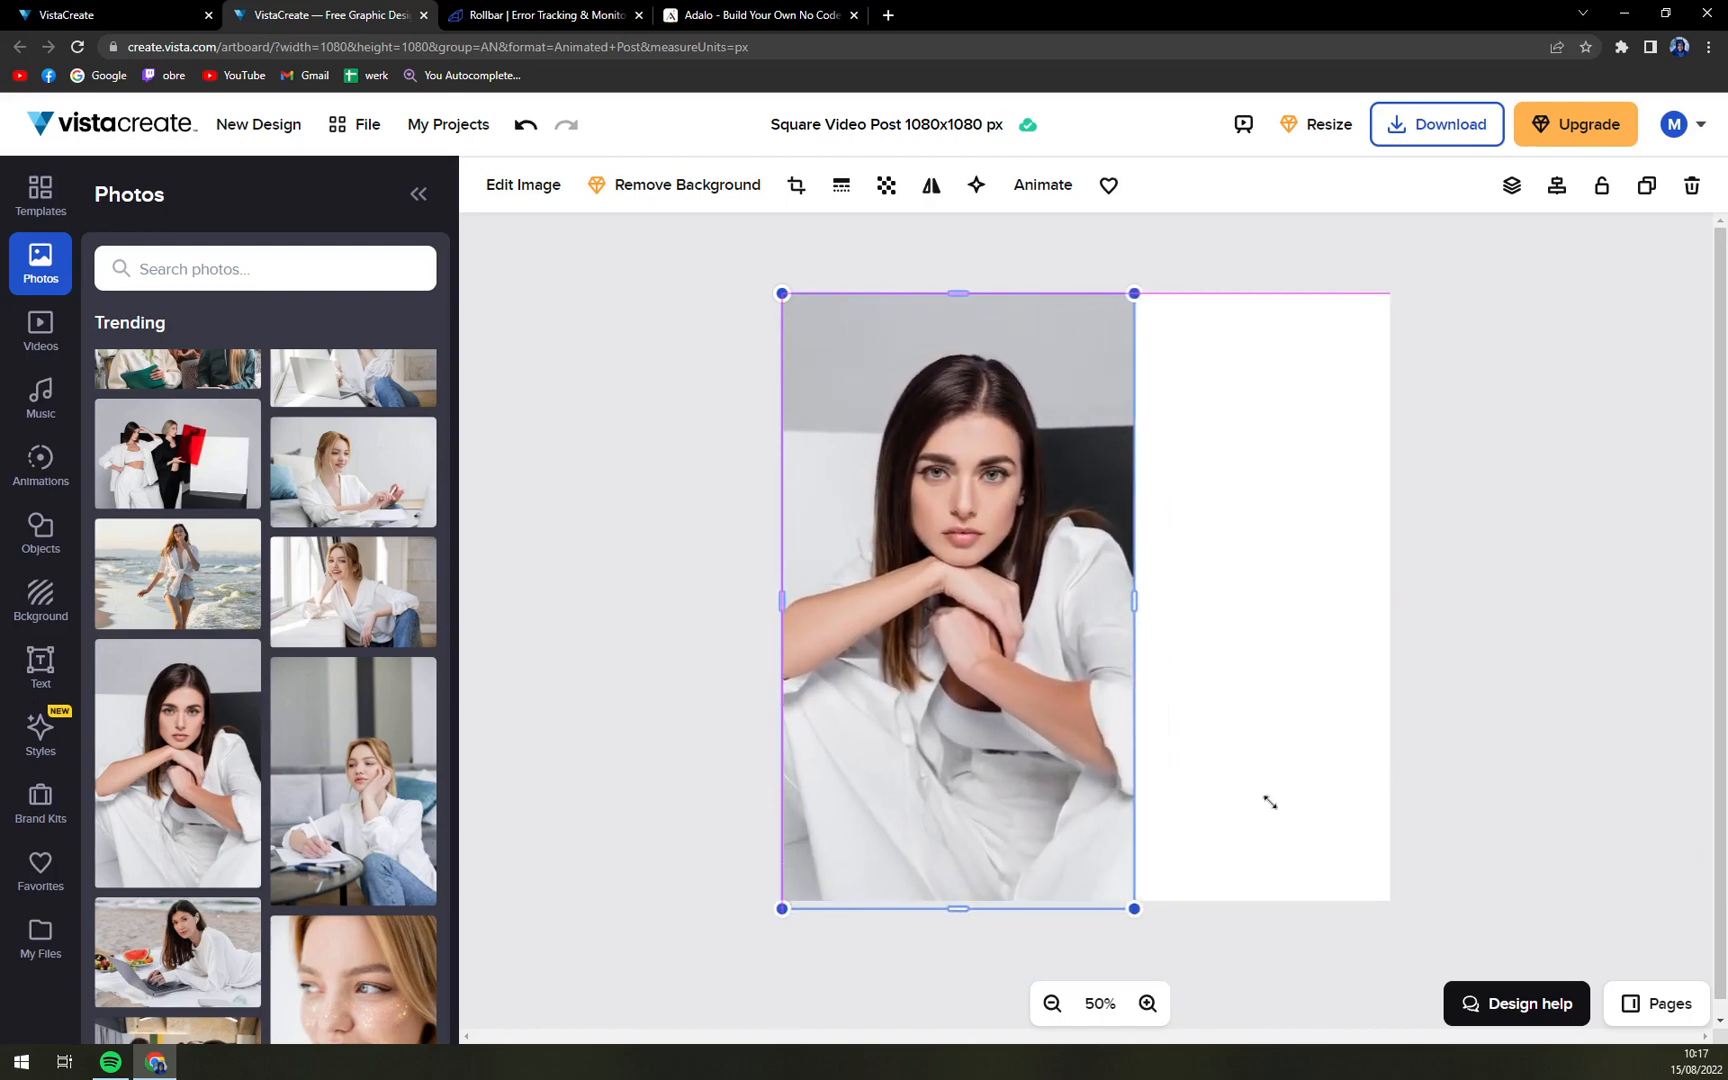
pyautogui.click(566, 413)
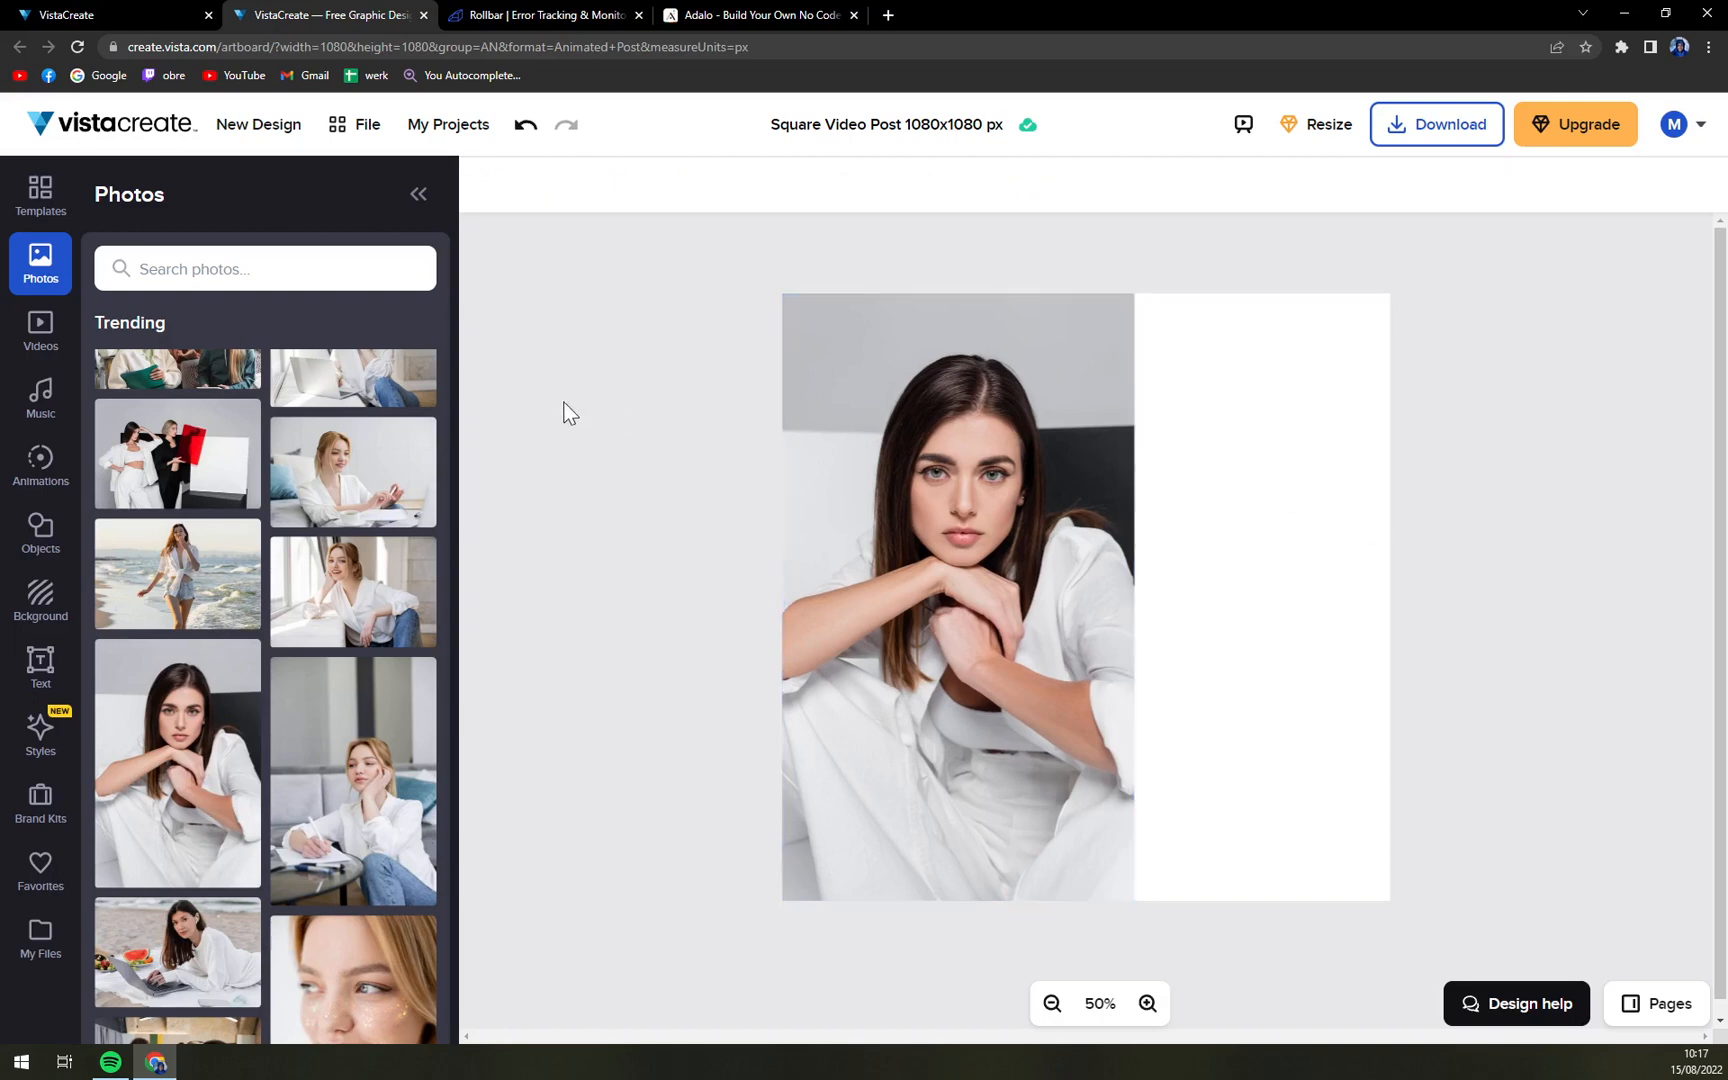
pyautogui.moveTo(539, 409)
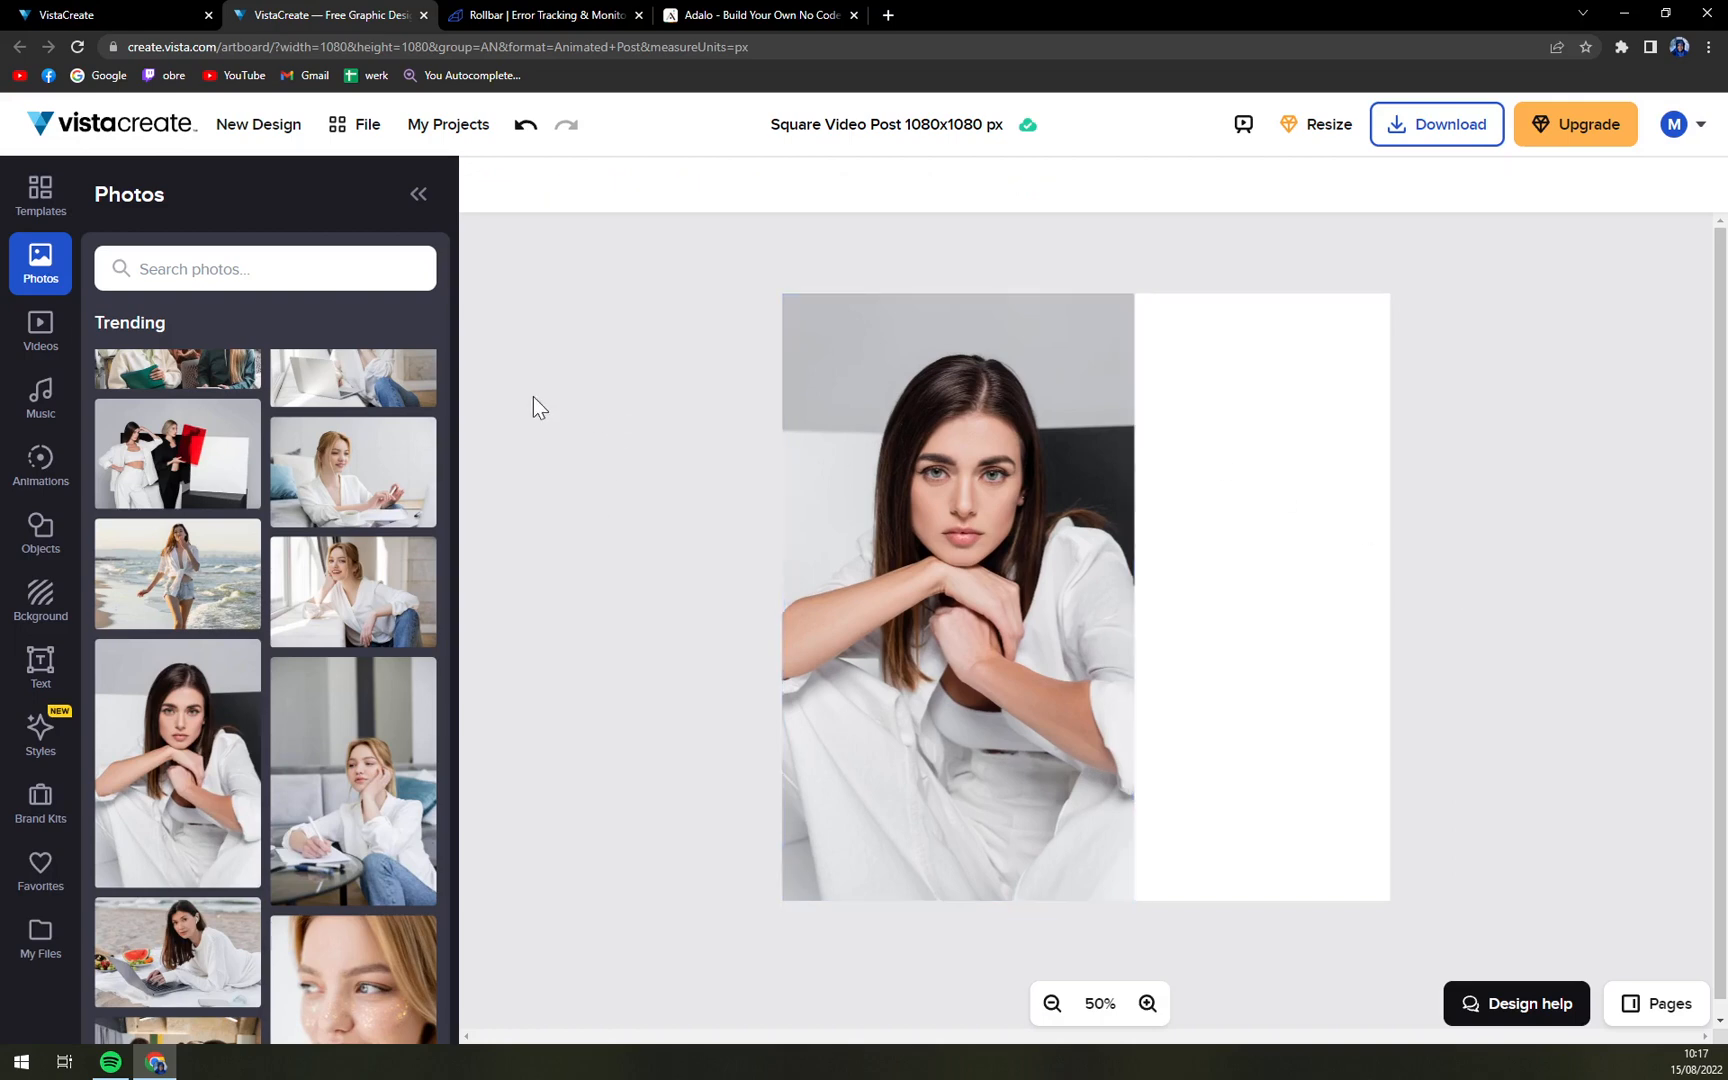
pyautogui.moveTo(484, 418)
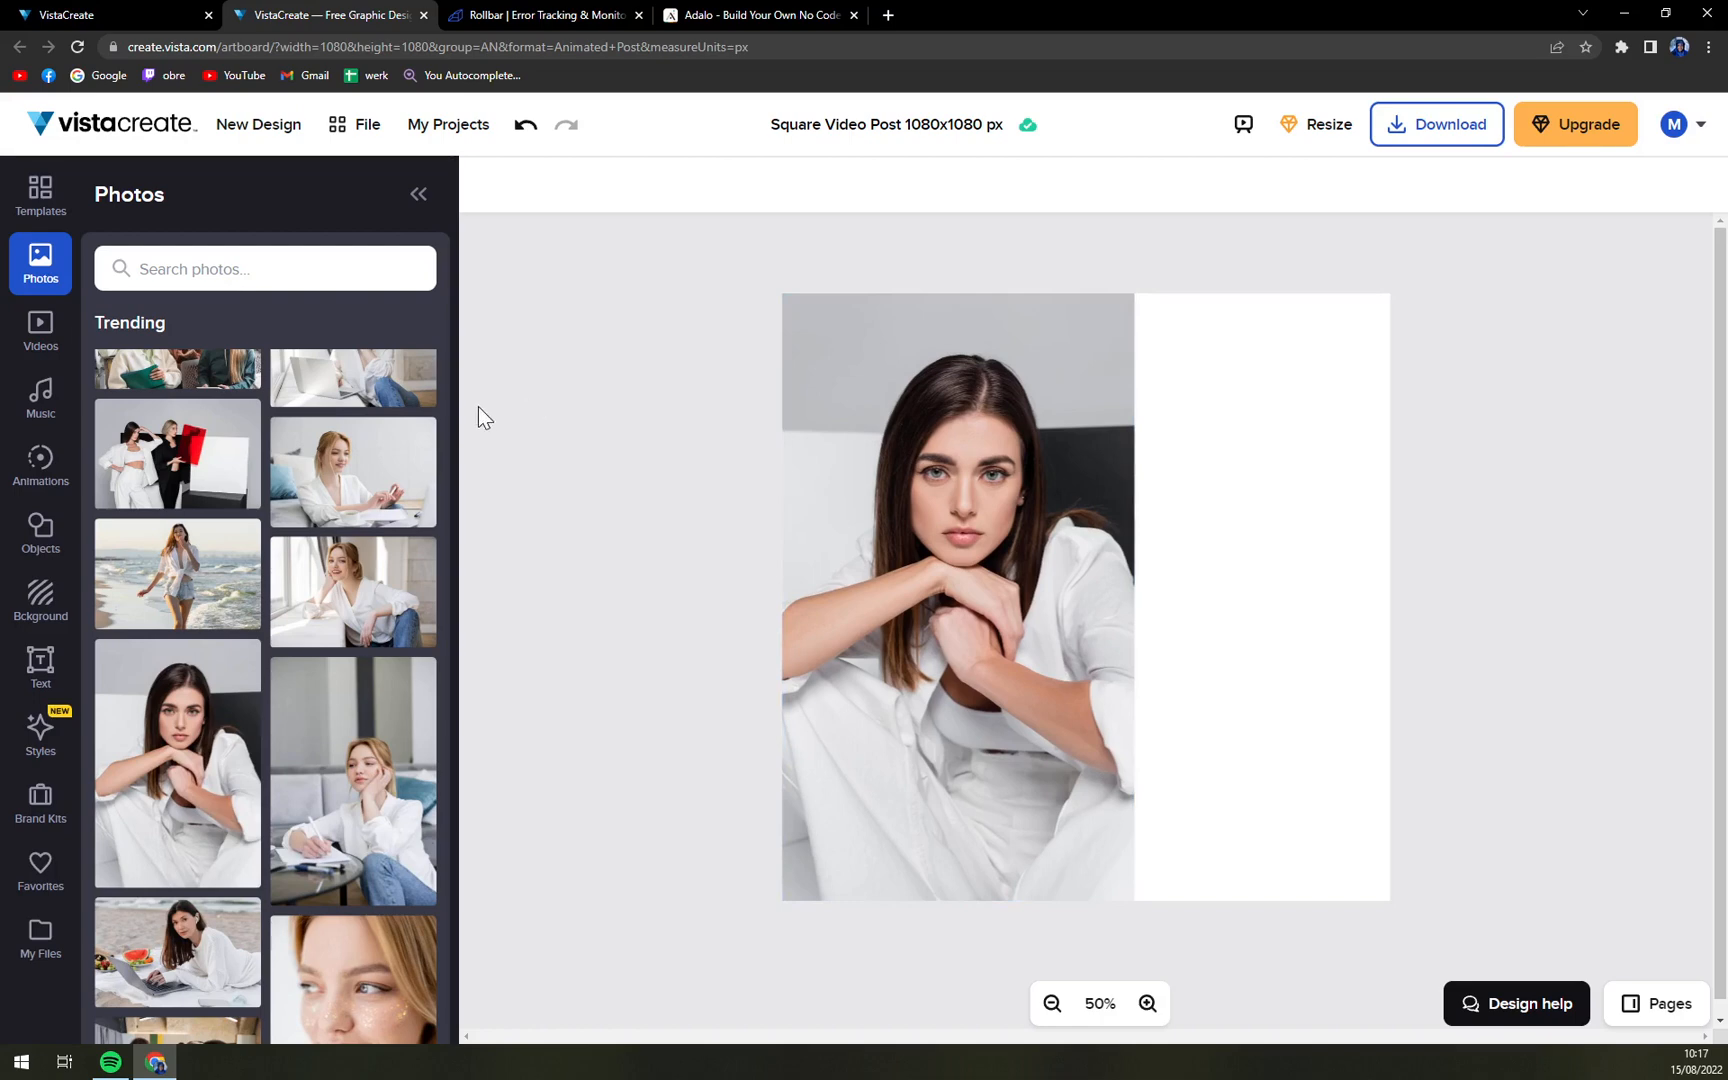
pyautogui.moveTo(47, 295)
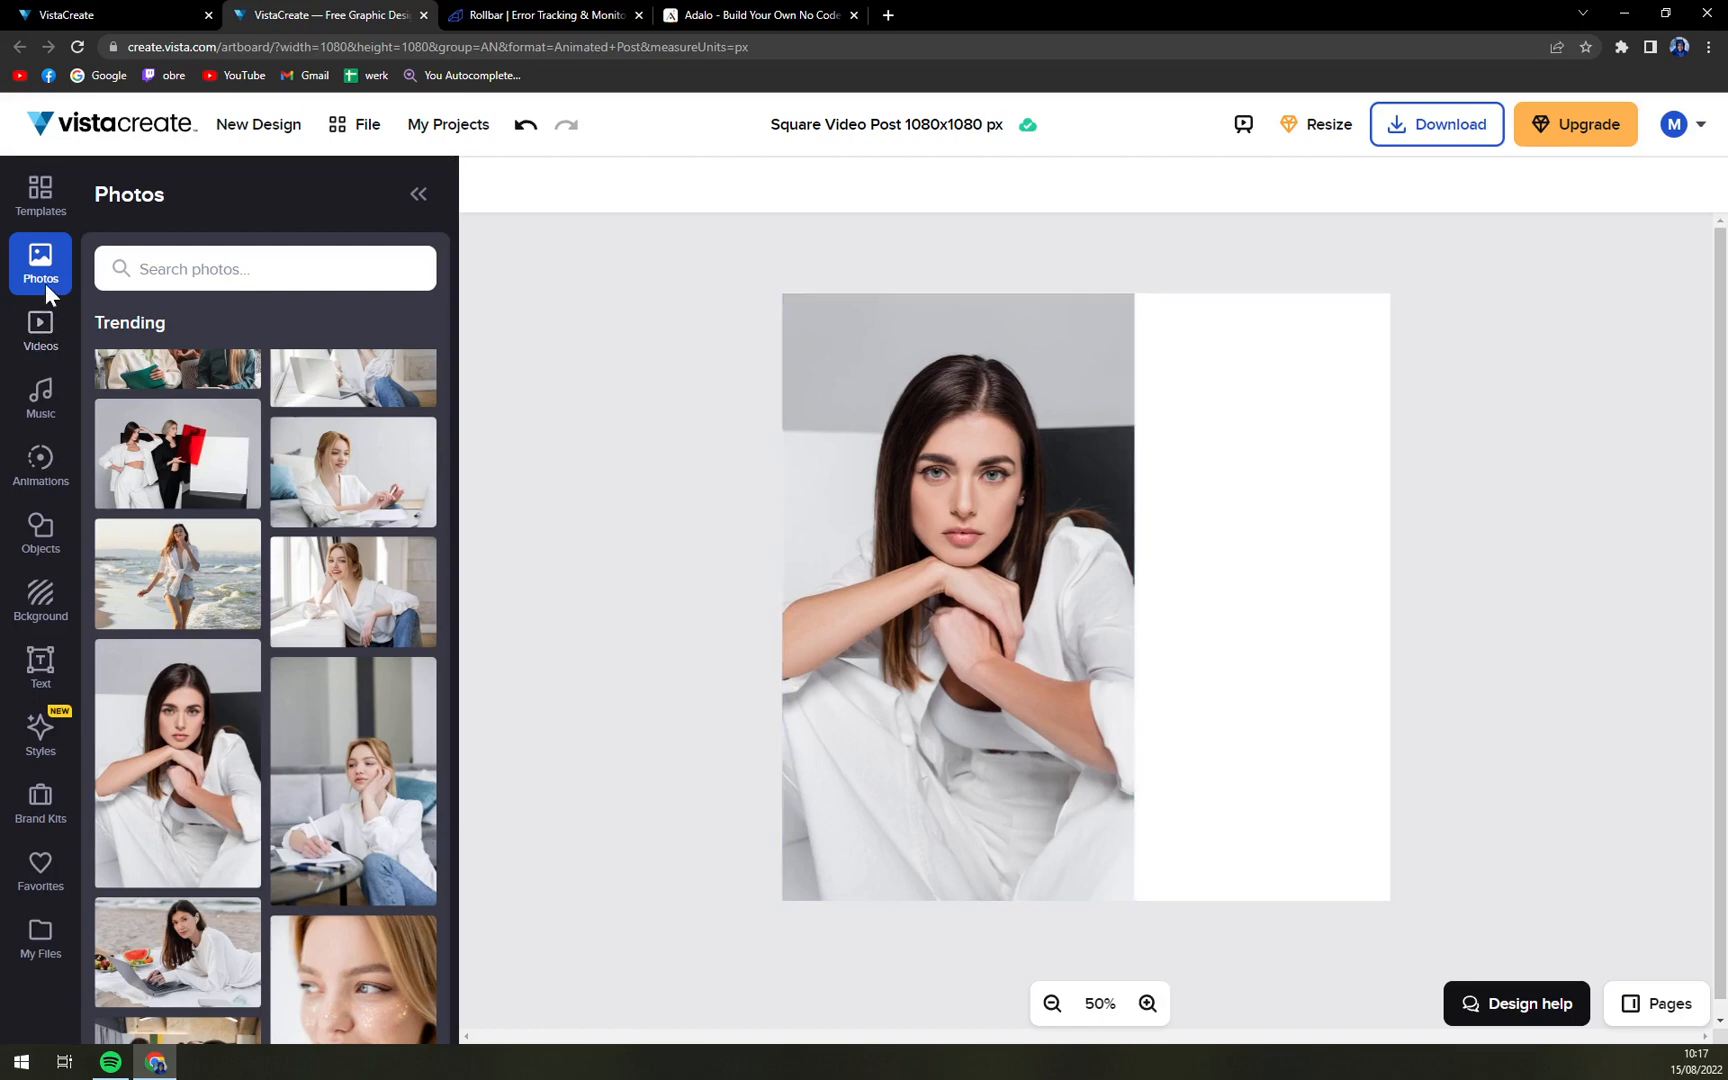
# Step: Open the animated stickers library and try the waving Ukraine flag, then remove it again
pyautogui.click(40, 398)
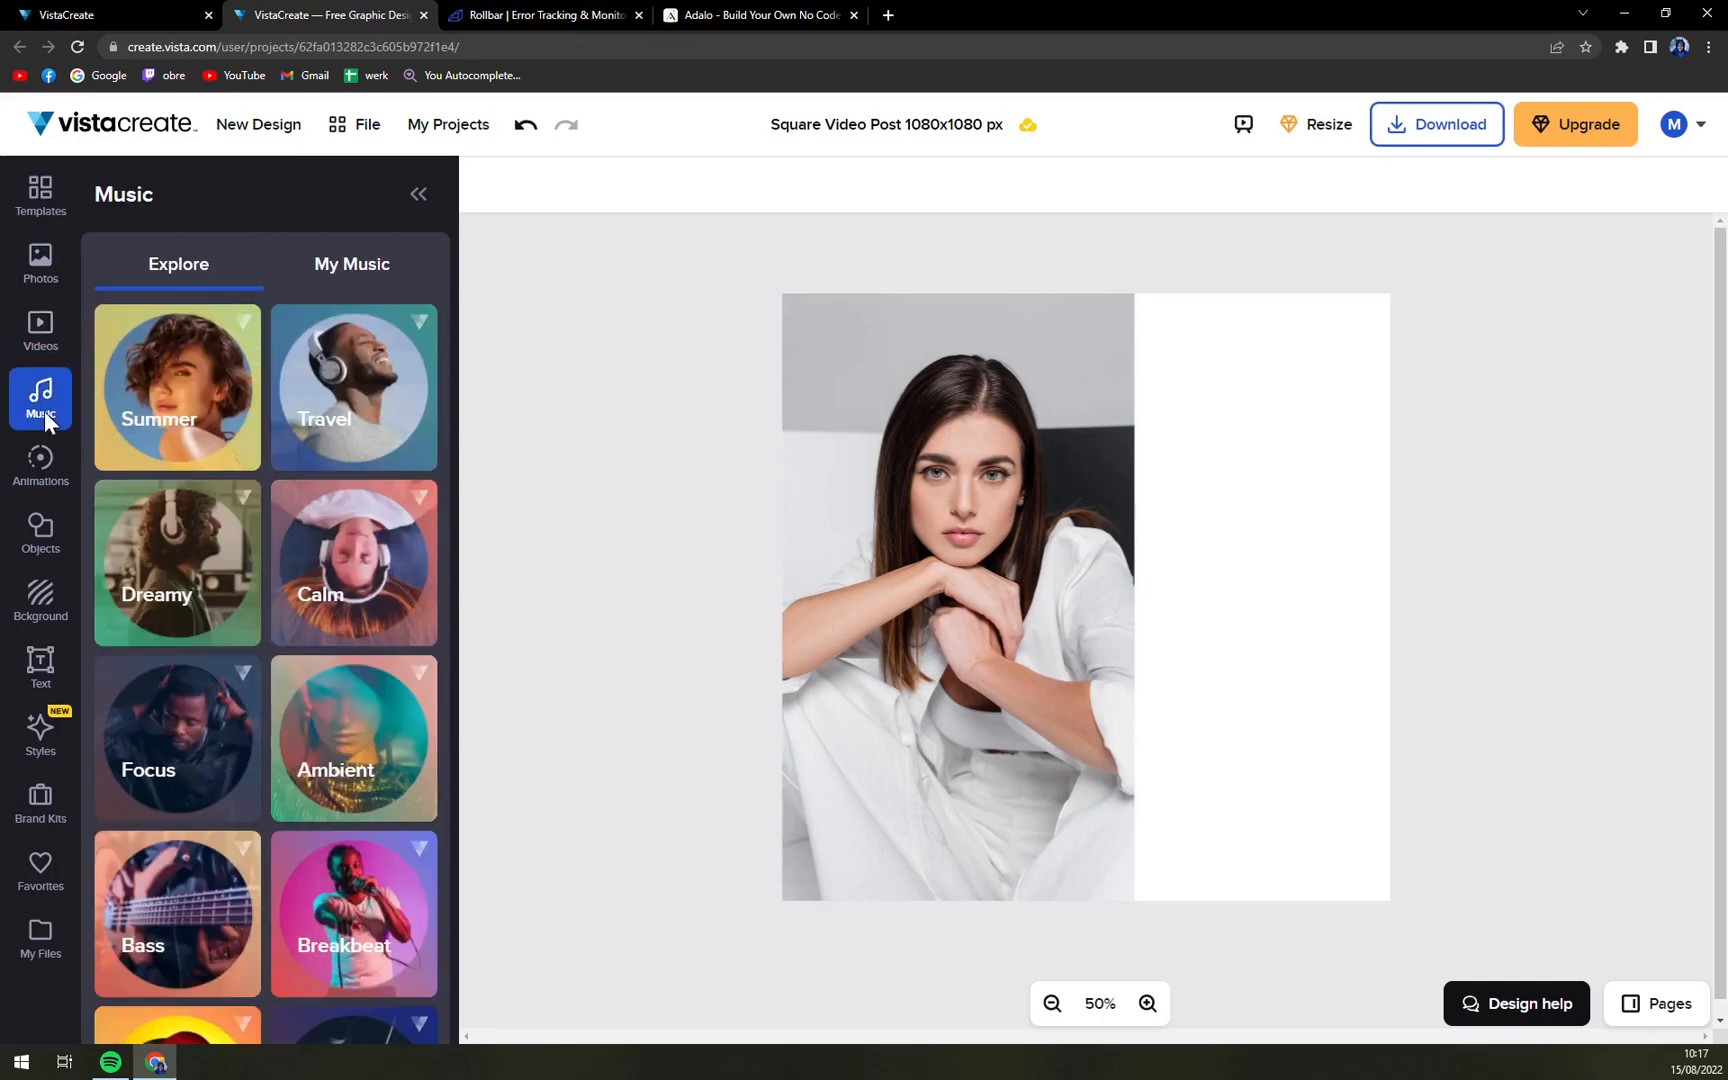
pyautogui.click(40, 465)
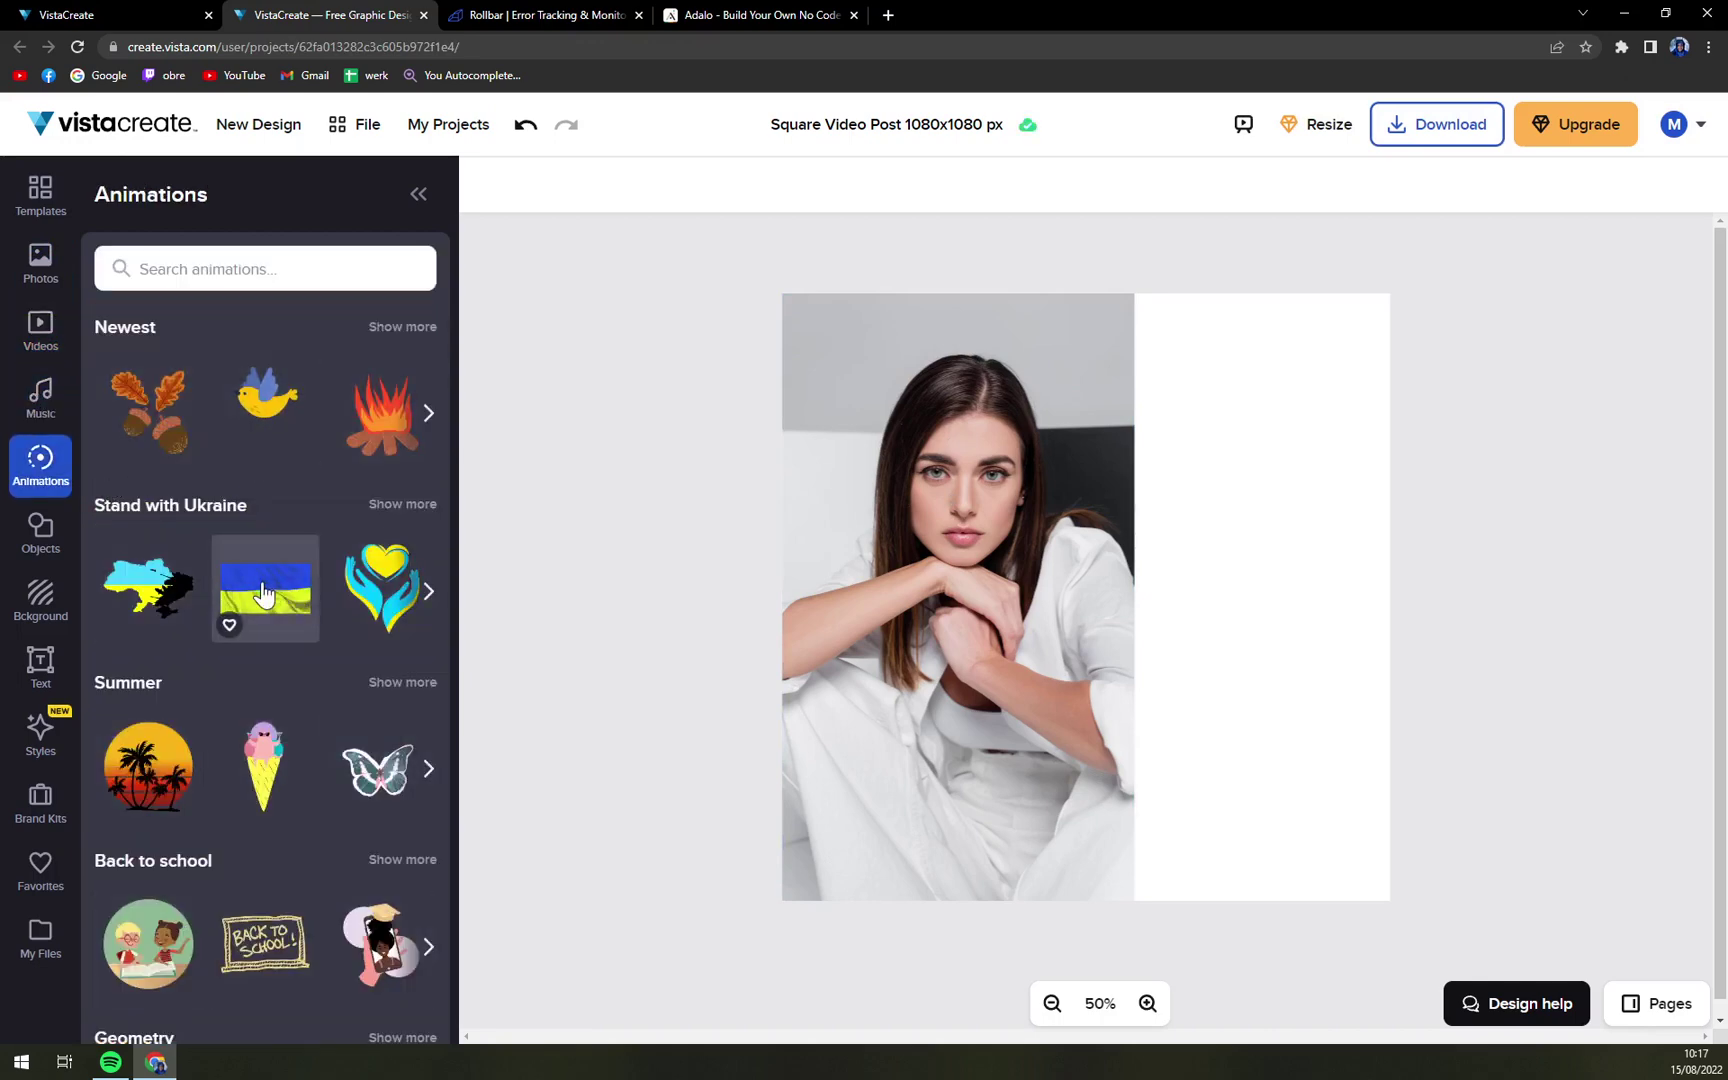
pyautogui.click(265, 589)
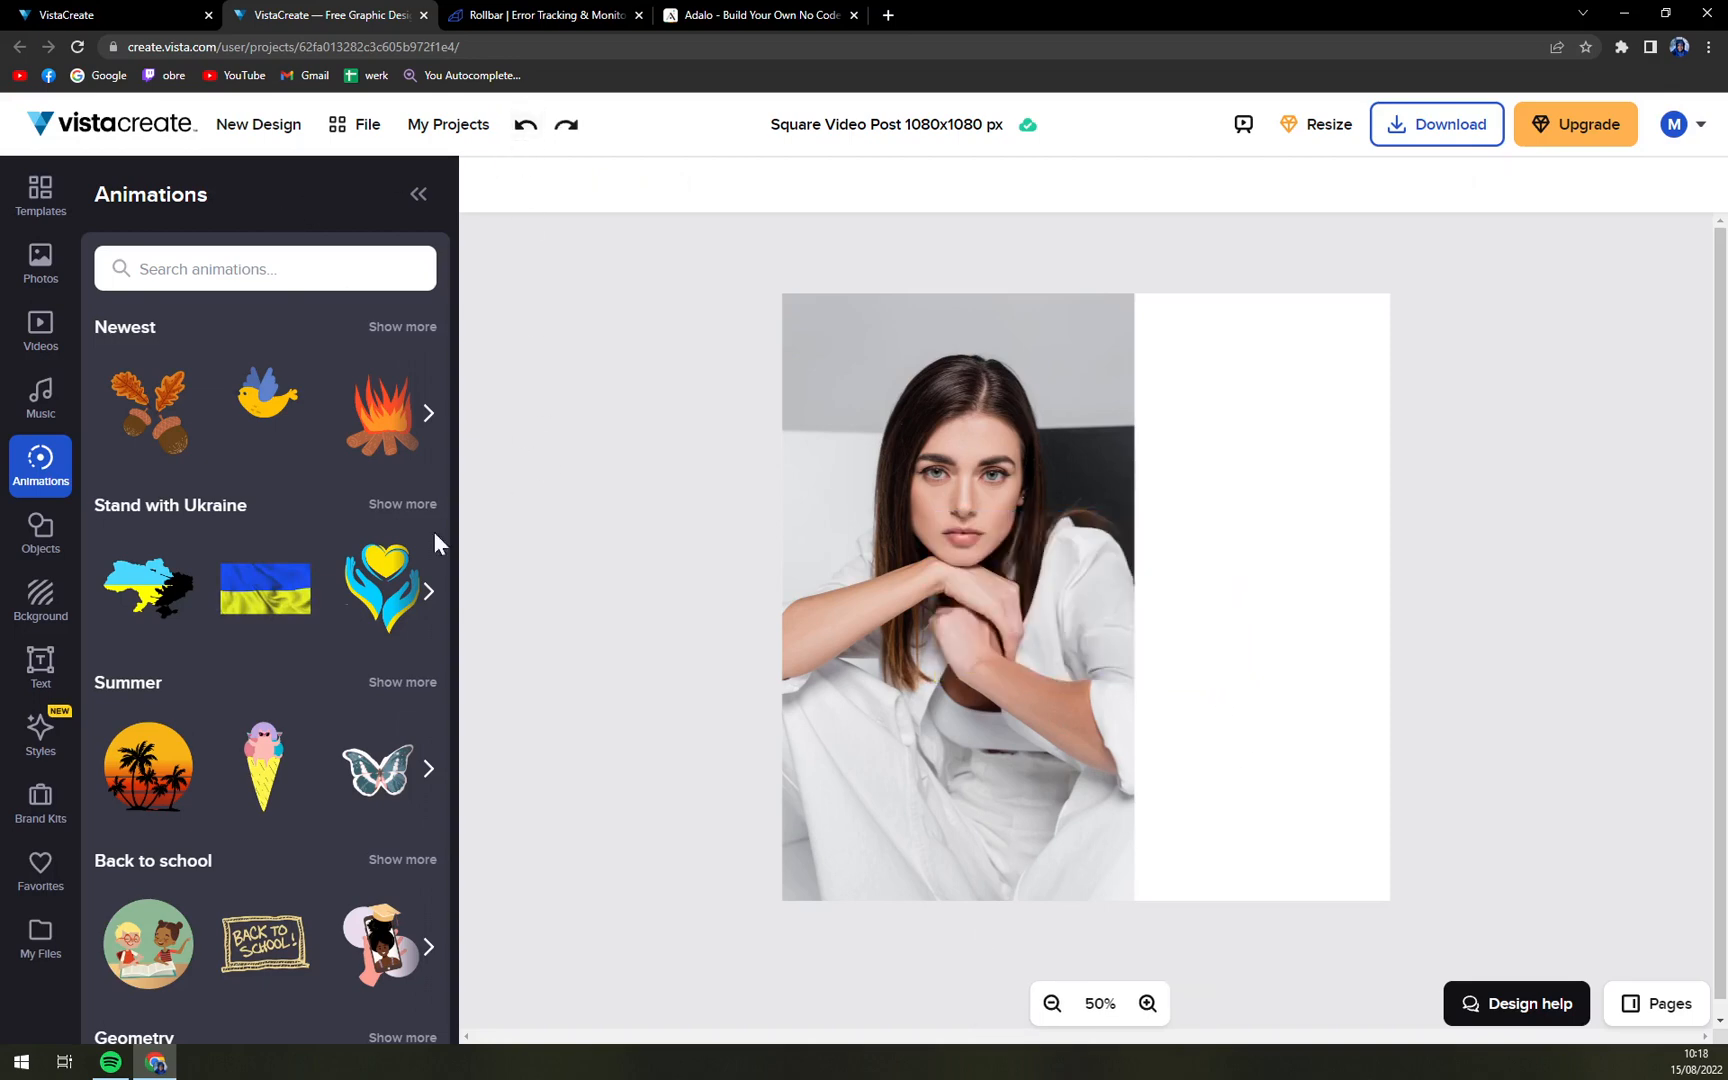
pyautogui.click(265, 588)
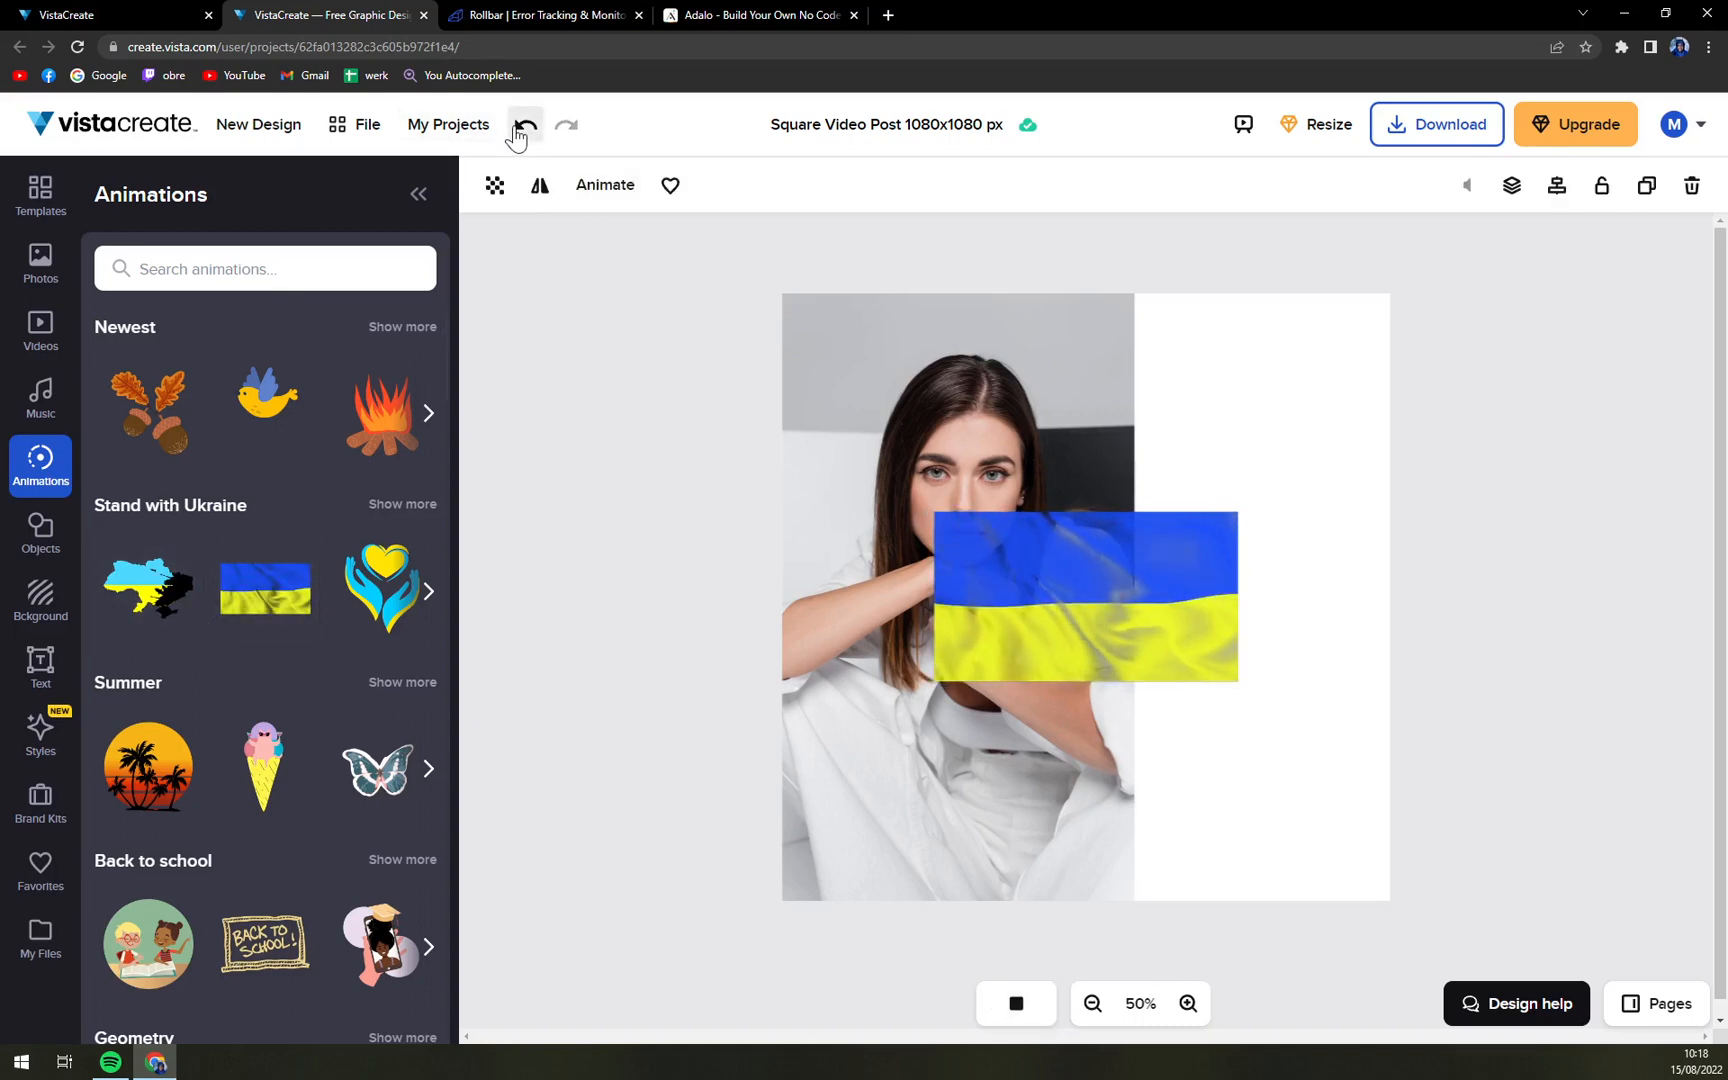
pyautogui.click(524, 125)
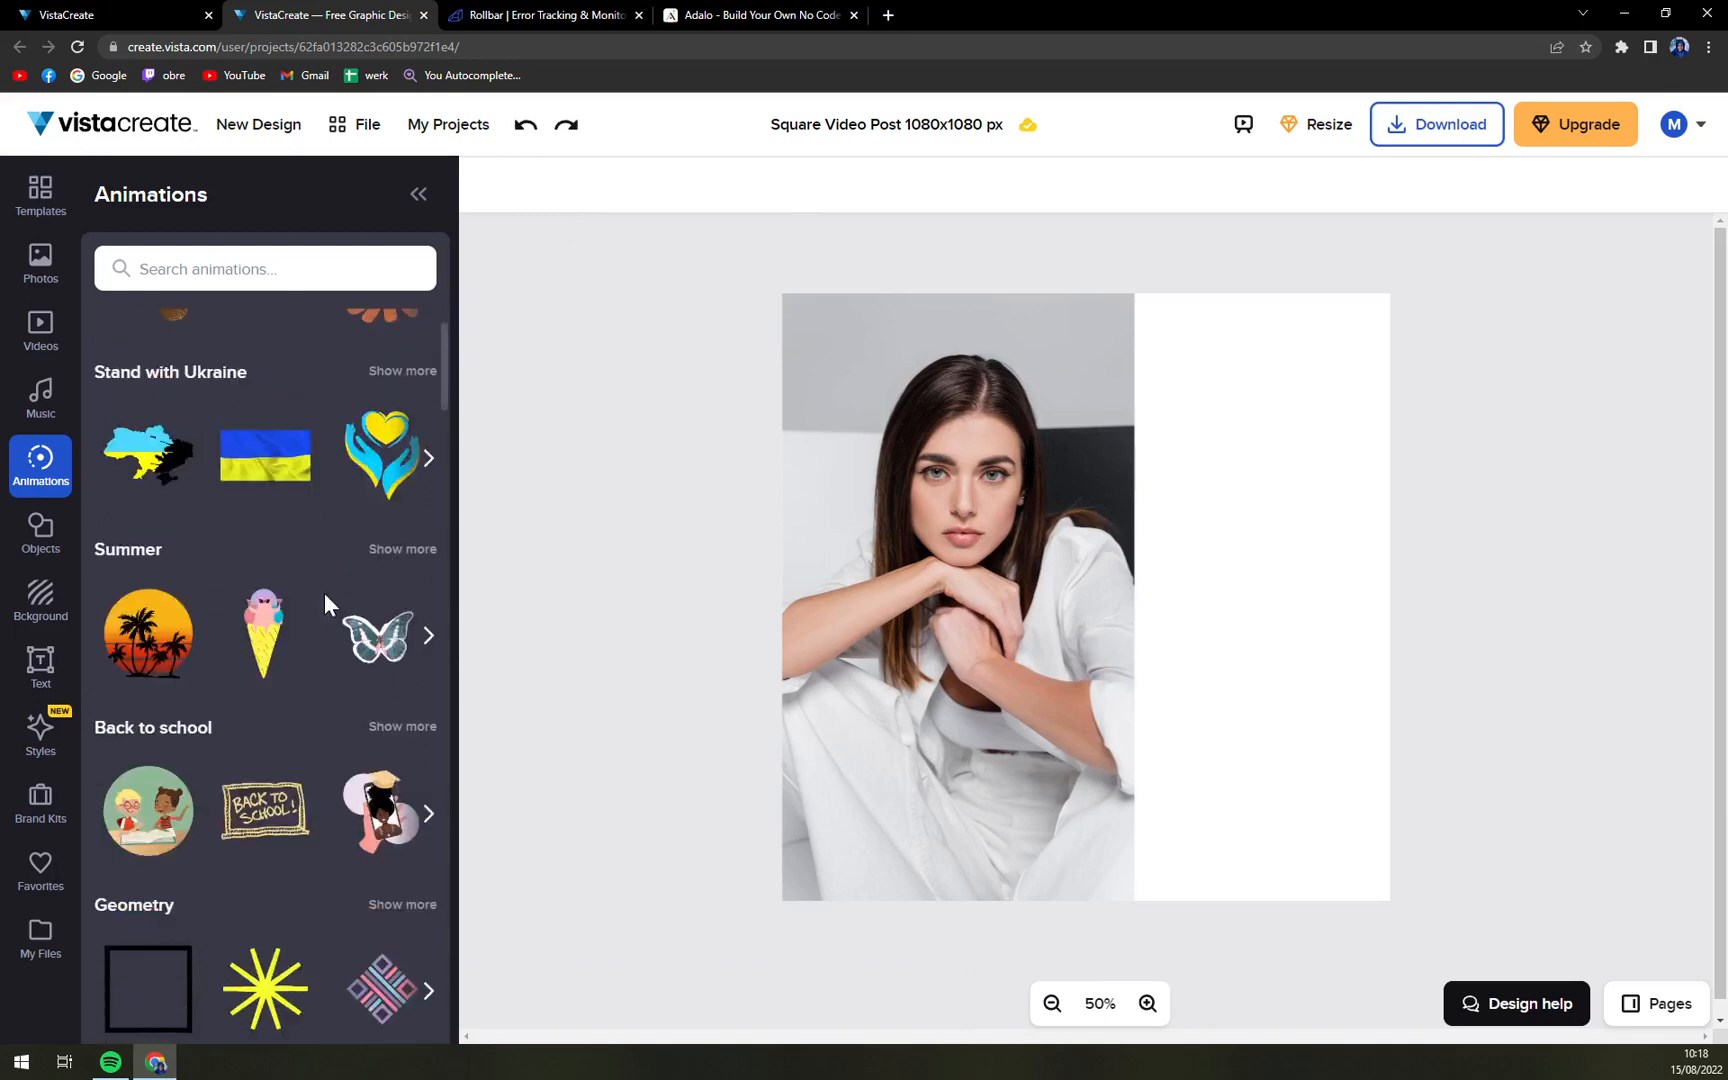
# Step: Scroll the animated stickers down to the Travel and professions sets
pyautogui.scroll(-3)
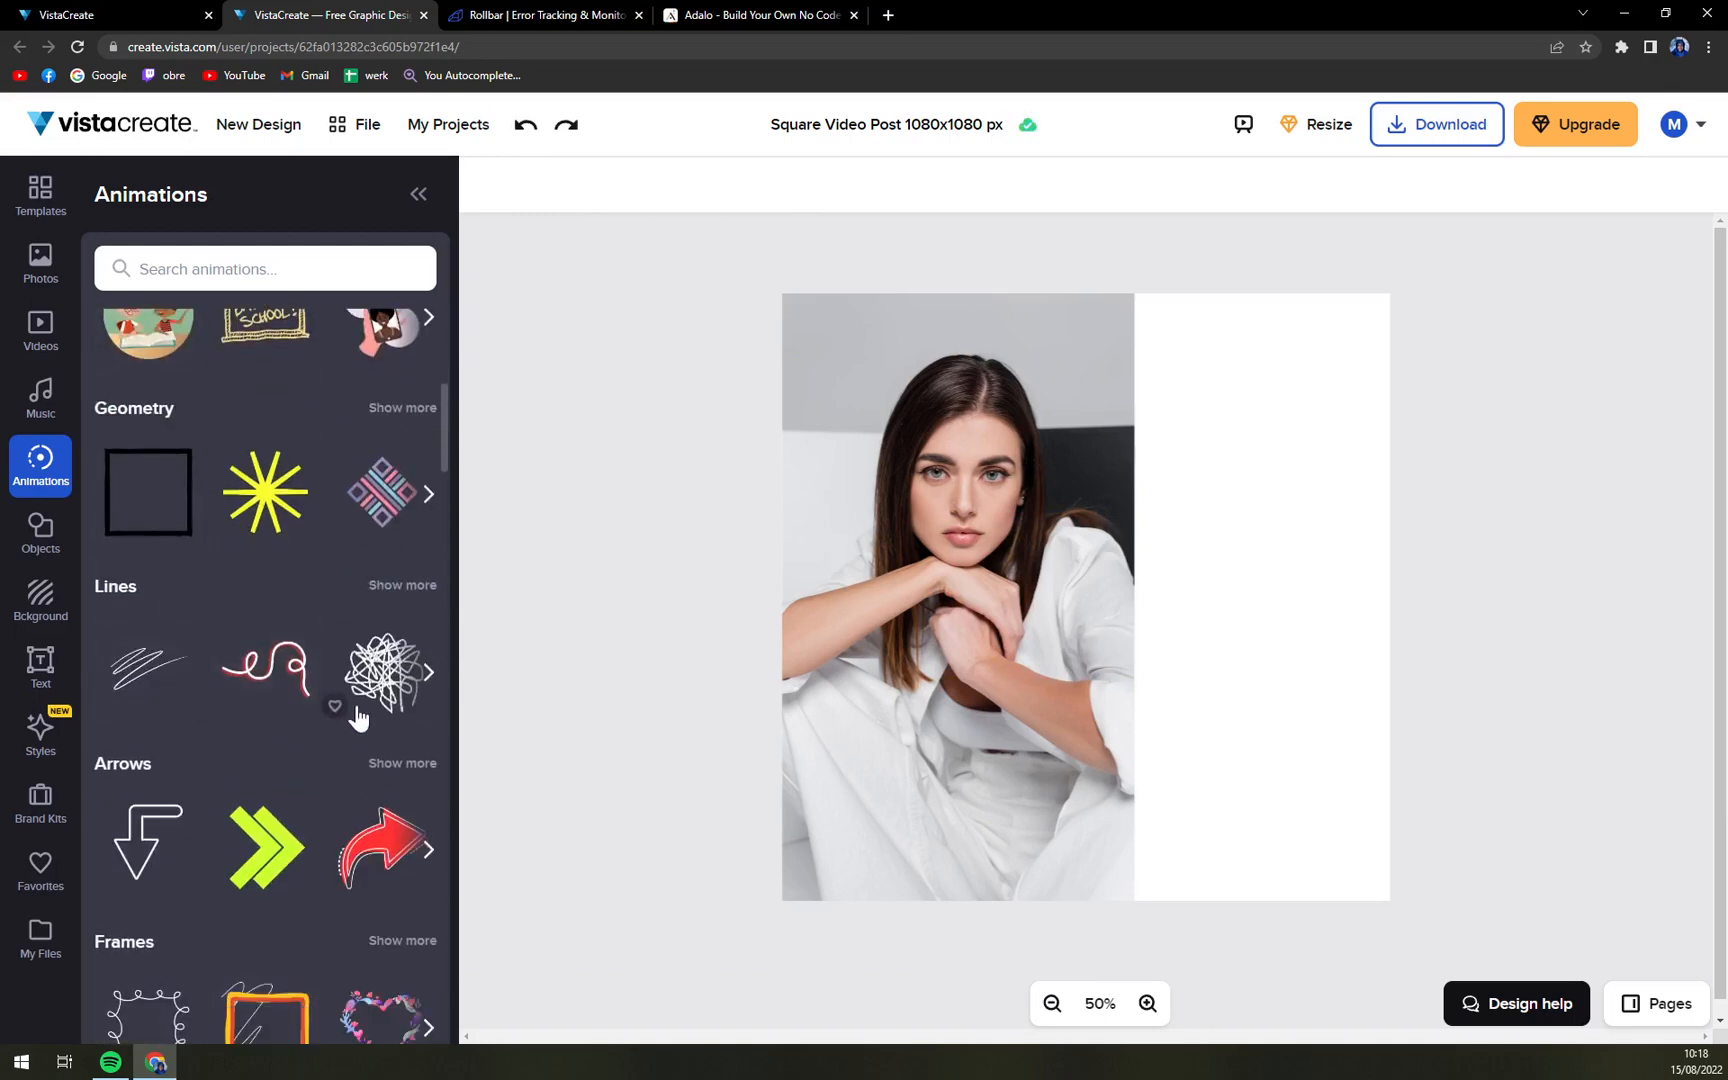
pyautogui.scroll(-3)
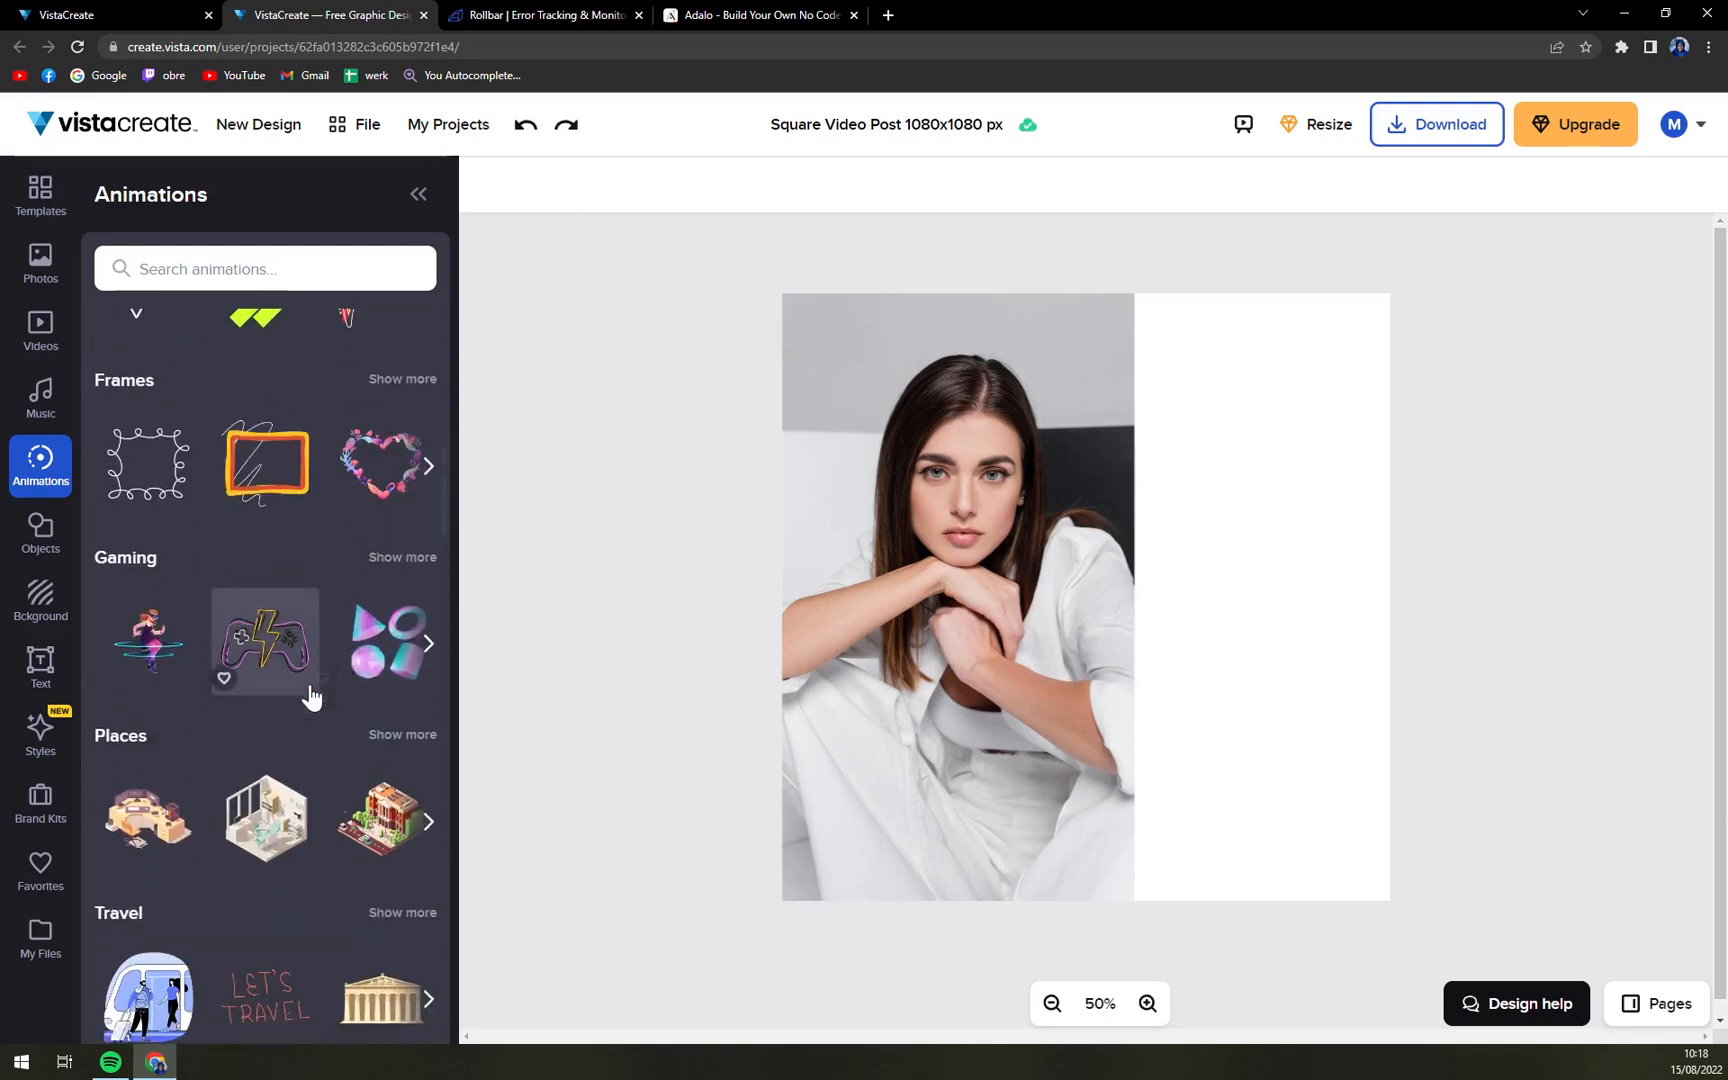
pyautogui.scroll(-3)
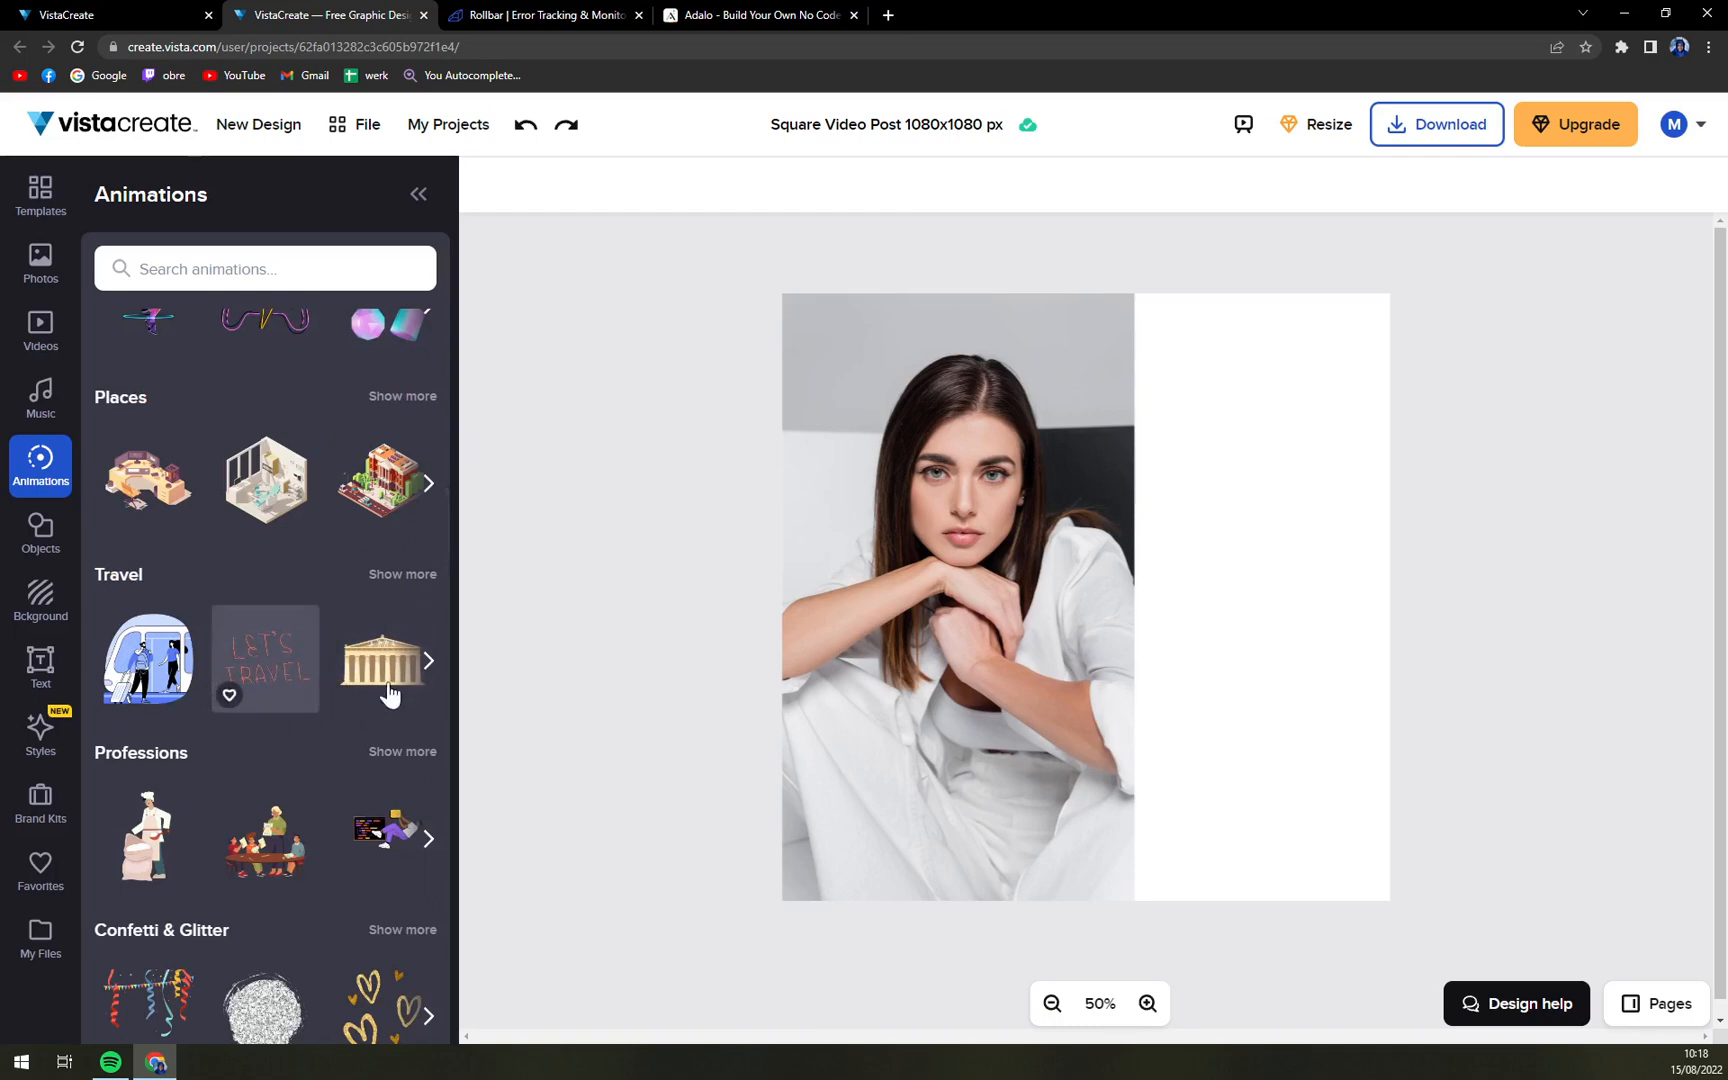
# Step: Add the animated 'Let's Travel' sticker, shrink it and move it into the top right corner beside the photo
pyautogui.click(265, 659)
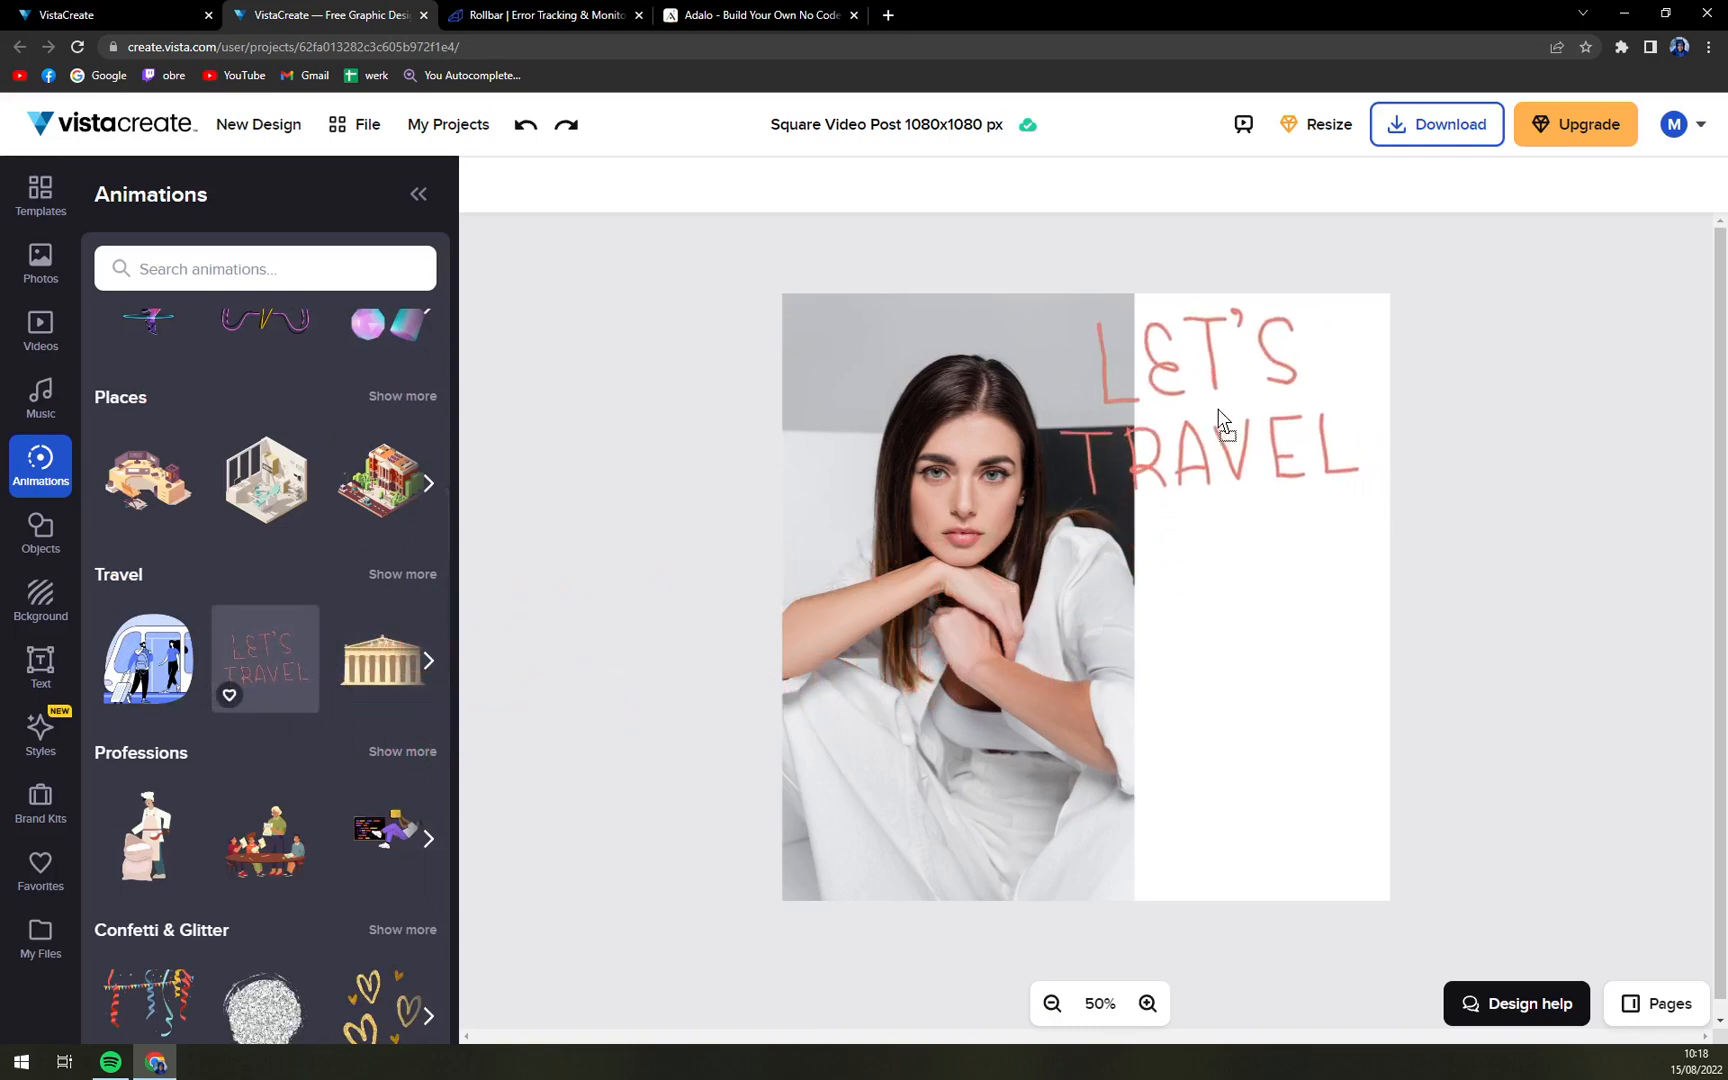
pyautogui.click(1224, 419)
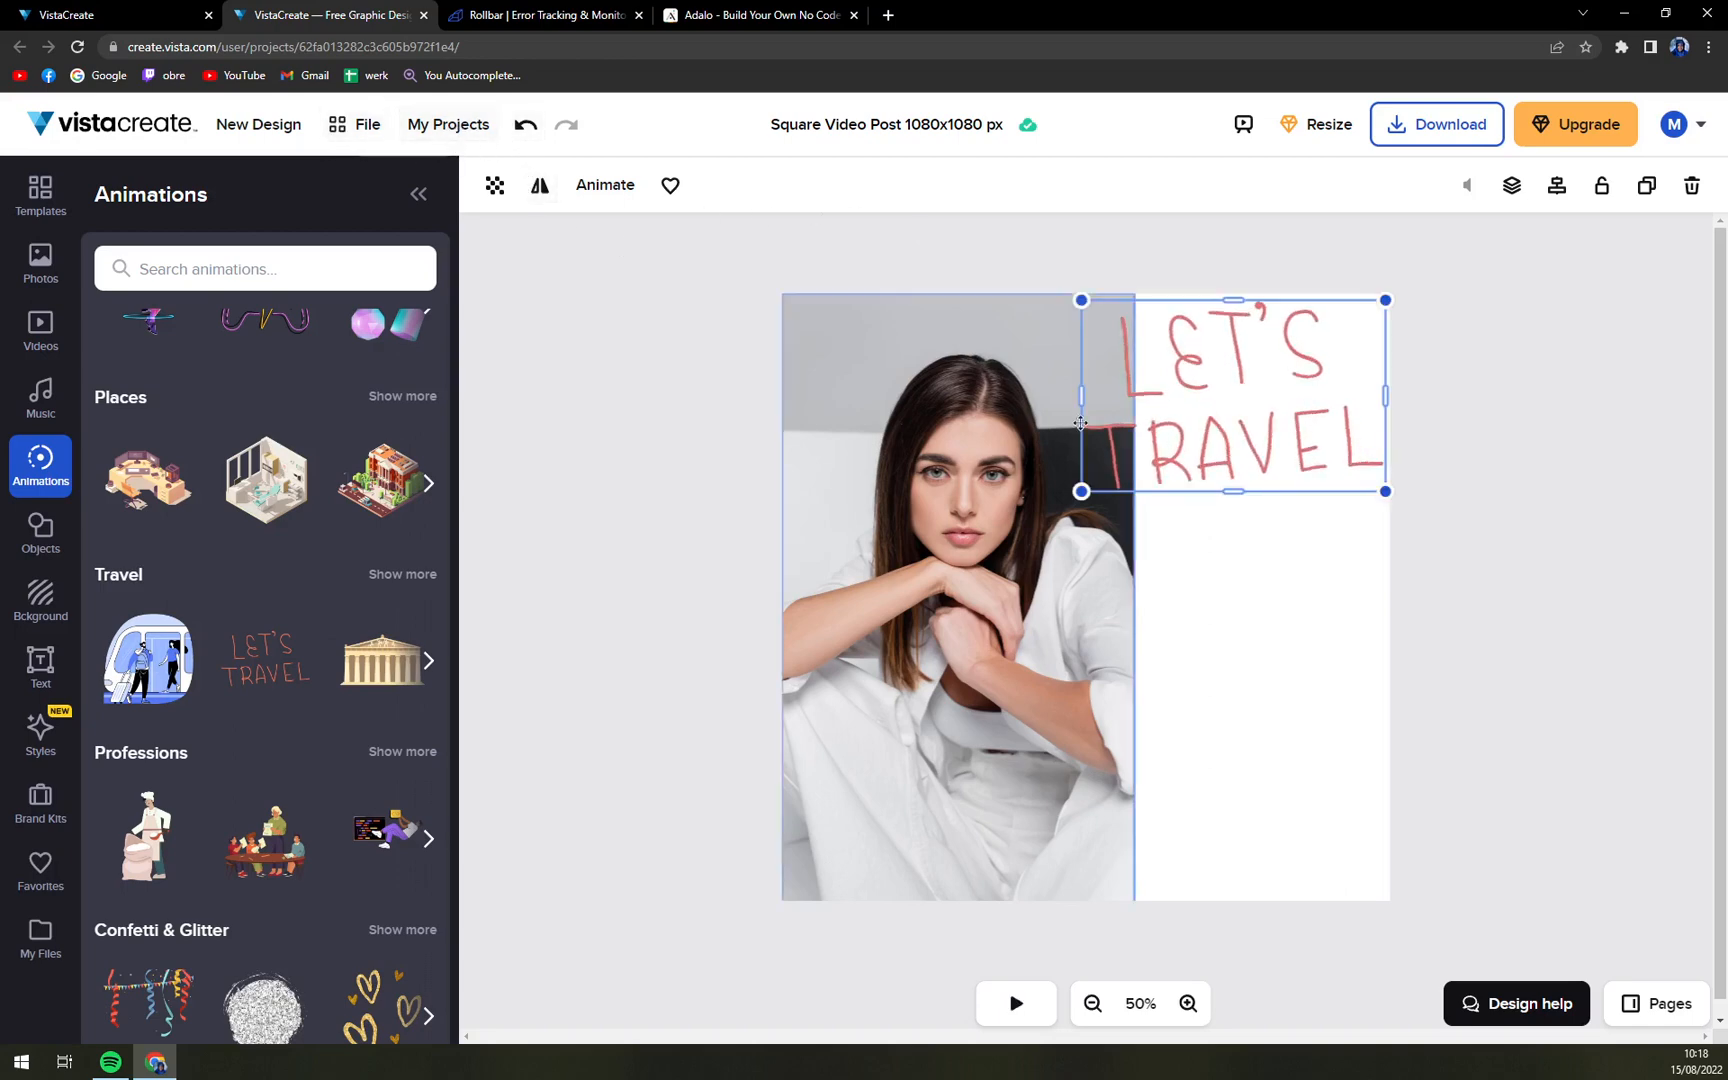
pyautogui.moveTo(1080, 492); pyautogui.dragTo(1113, 471)
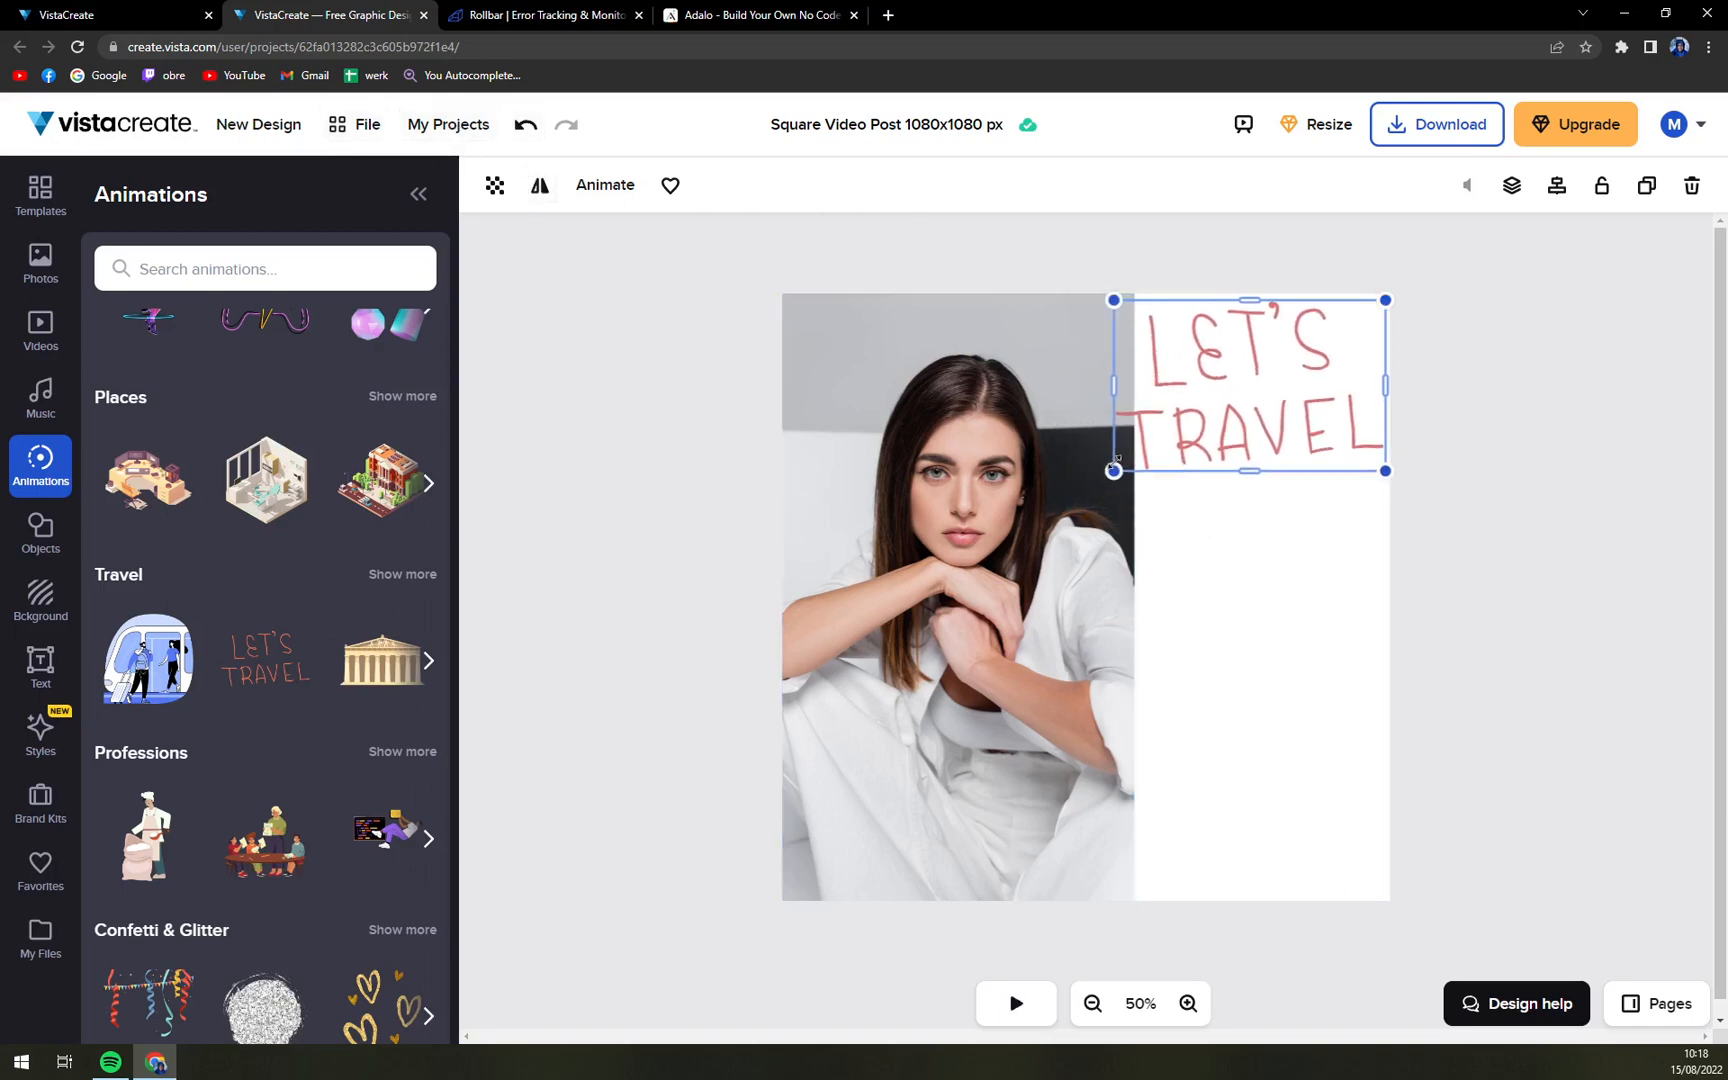
pyautogui.moveTo(1249, 384); pyautogui.dragTo(1245, 361)
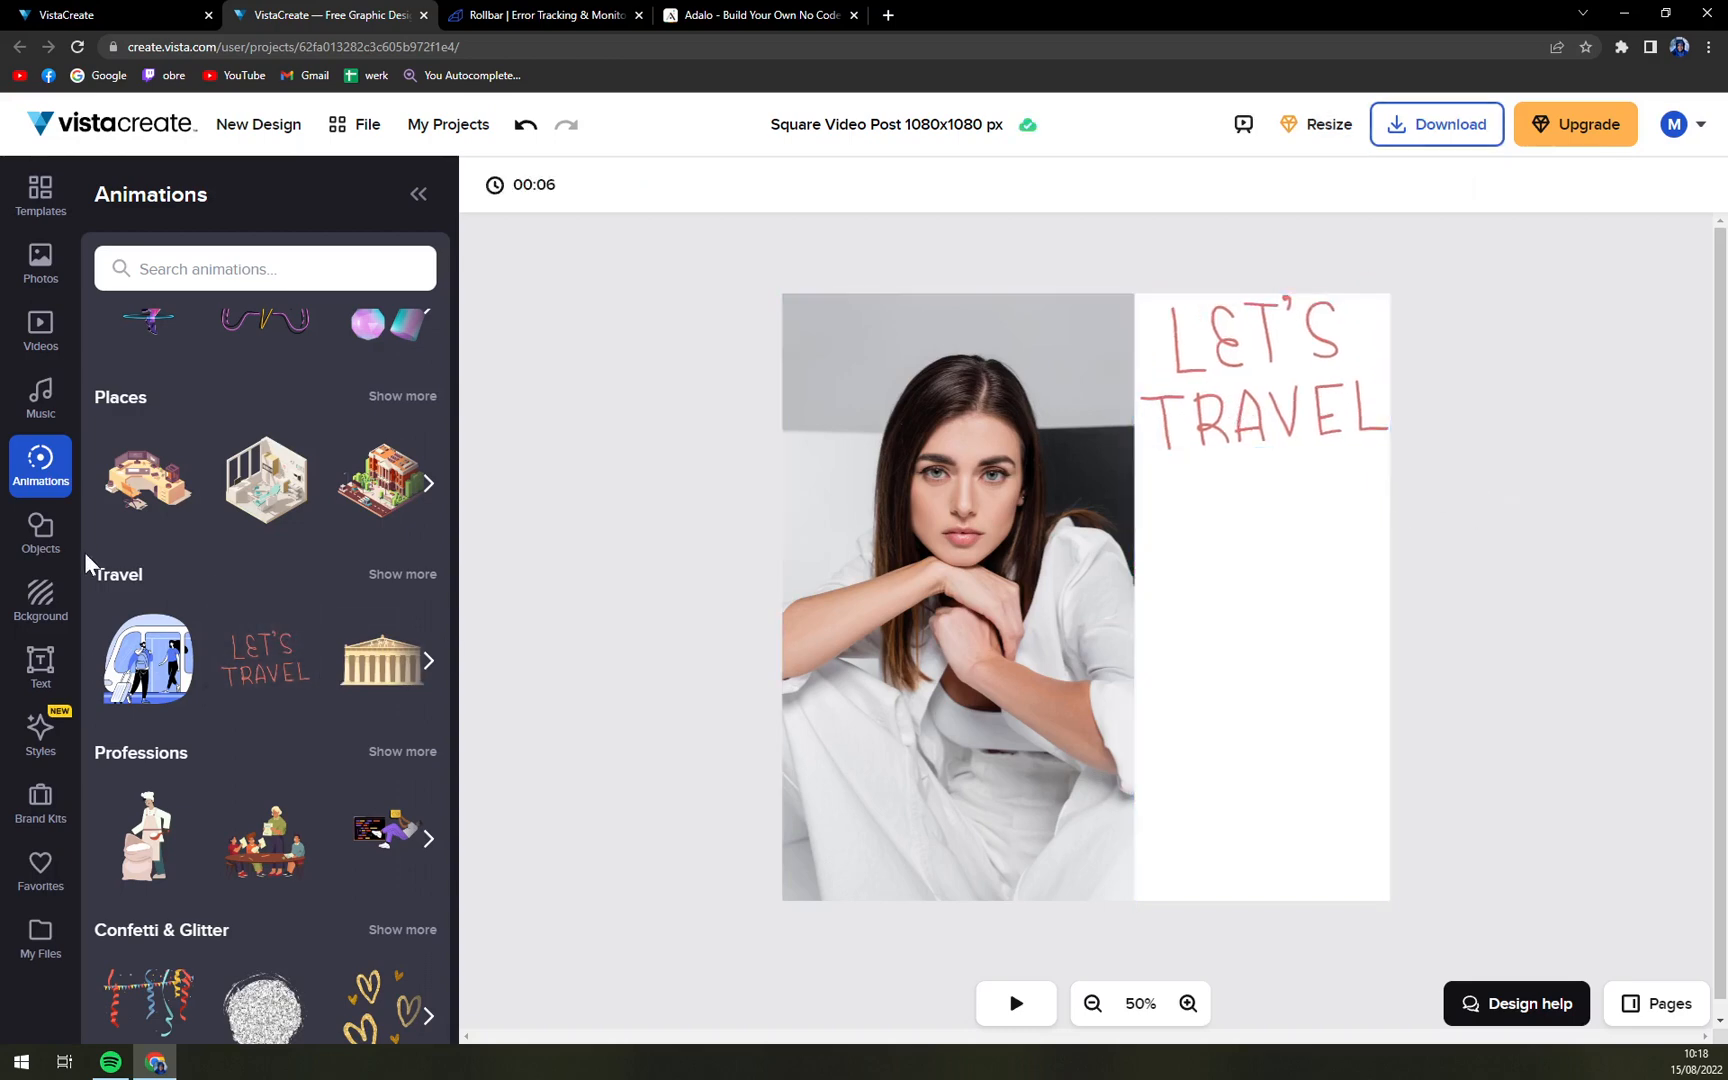
pyautogui.click(40, 535)
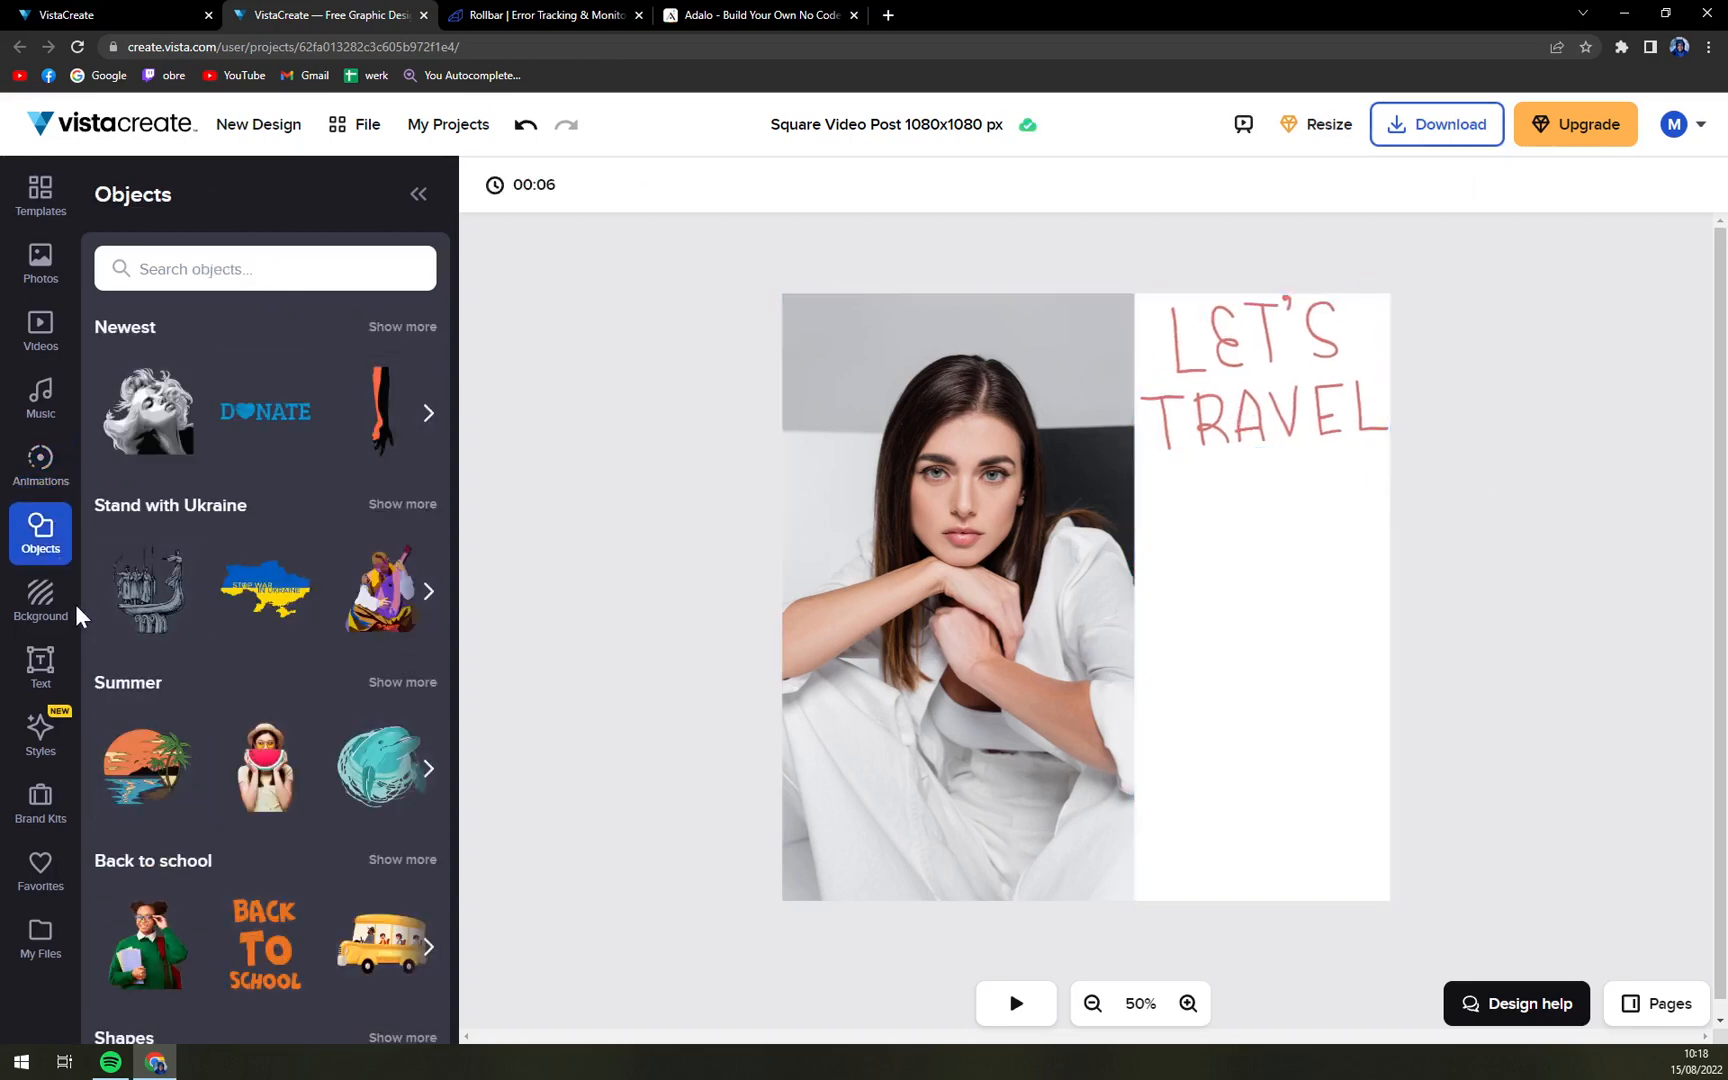
# Step: Browse the Background panel's photo thumbnails and try a first stock photo as the background
pyautogui.click(40, 600)
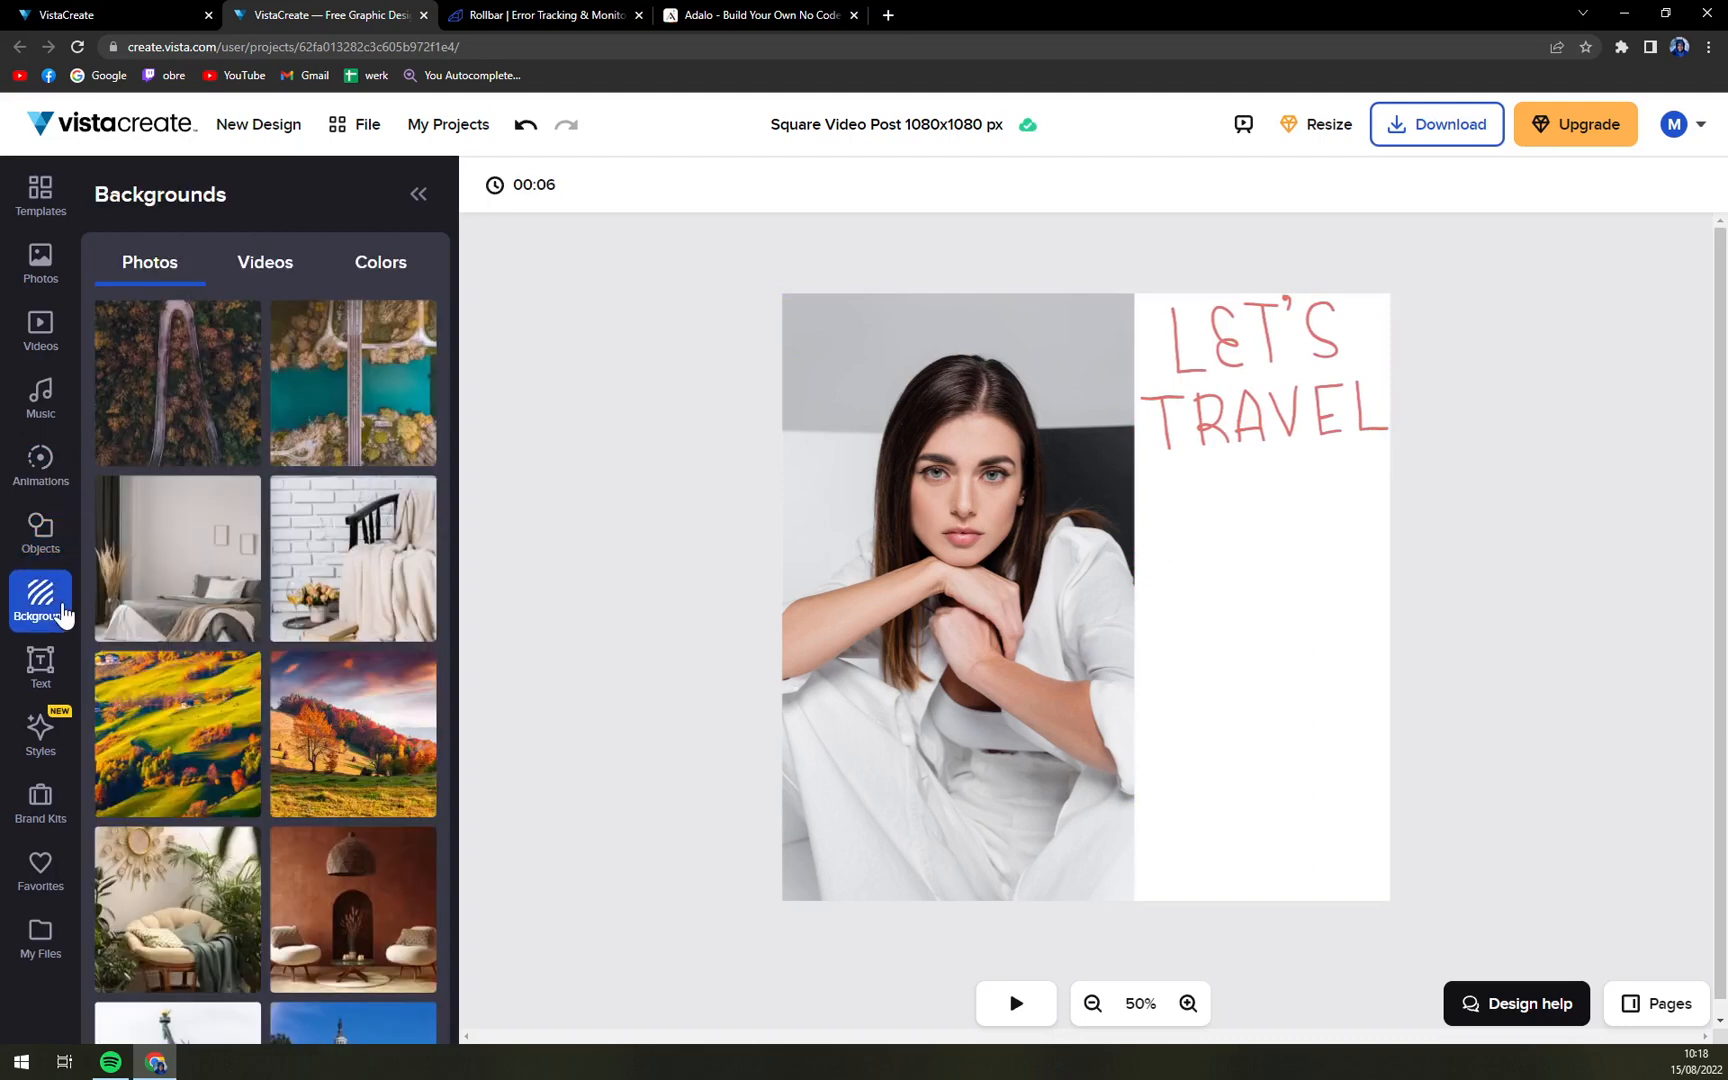
pyautogui.scroll(-3)
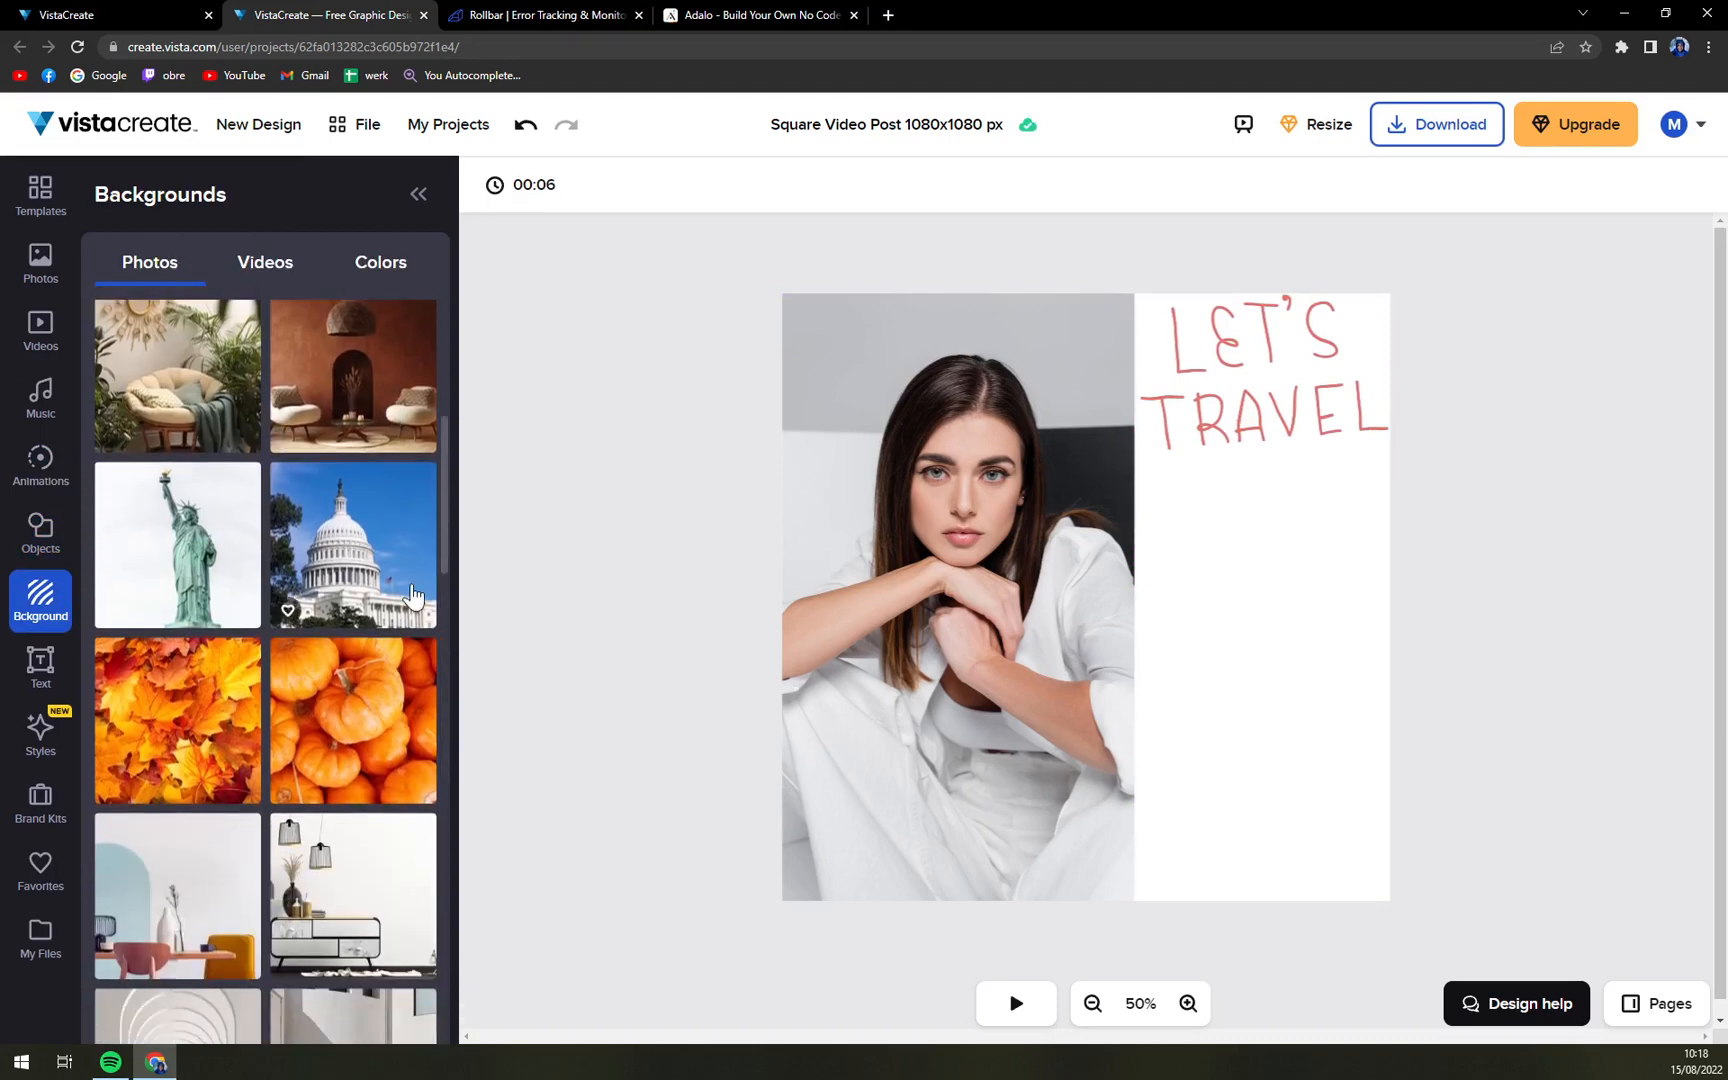
pyautogui.scroll(-3)
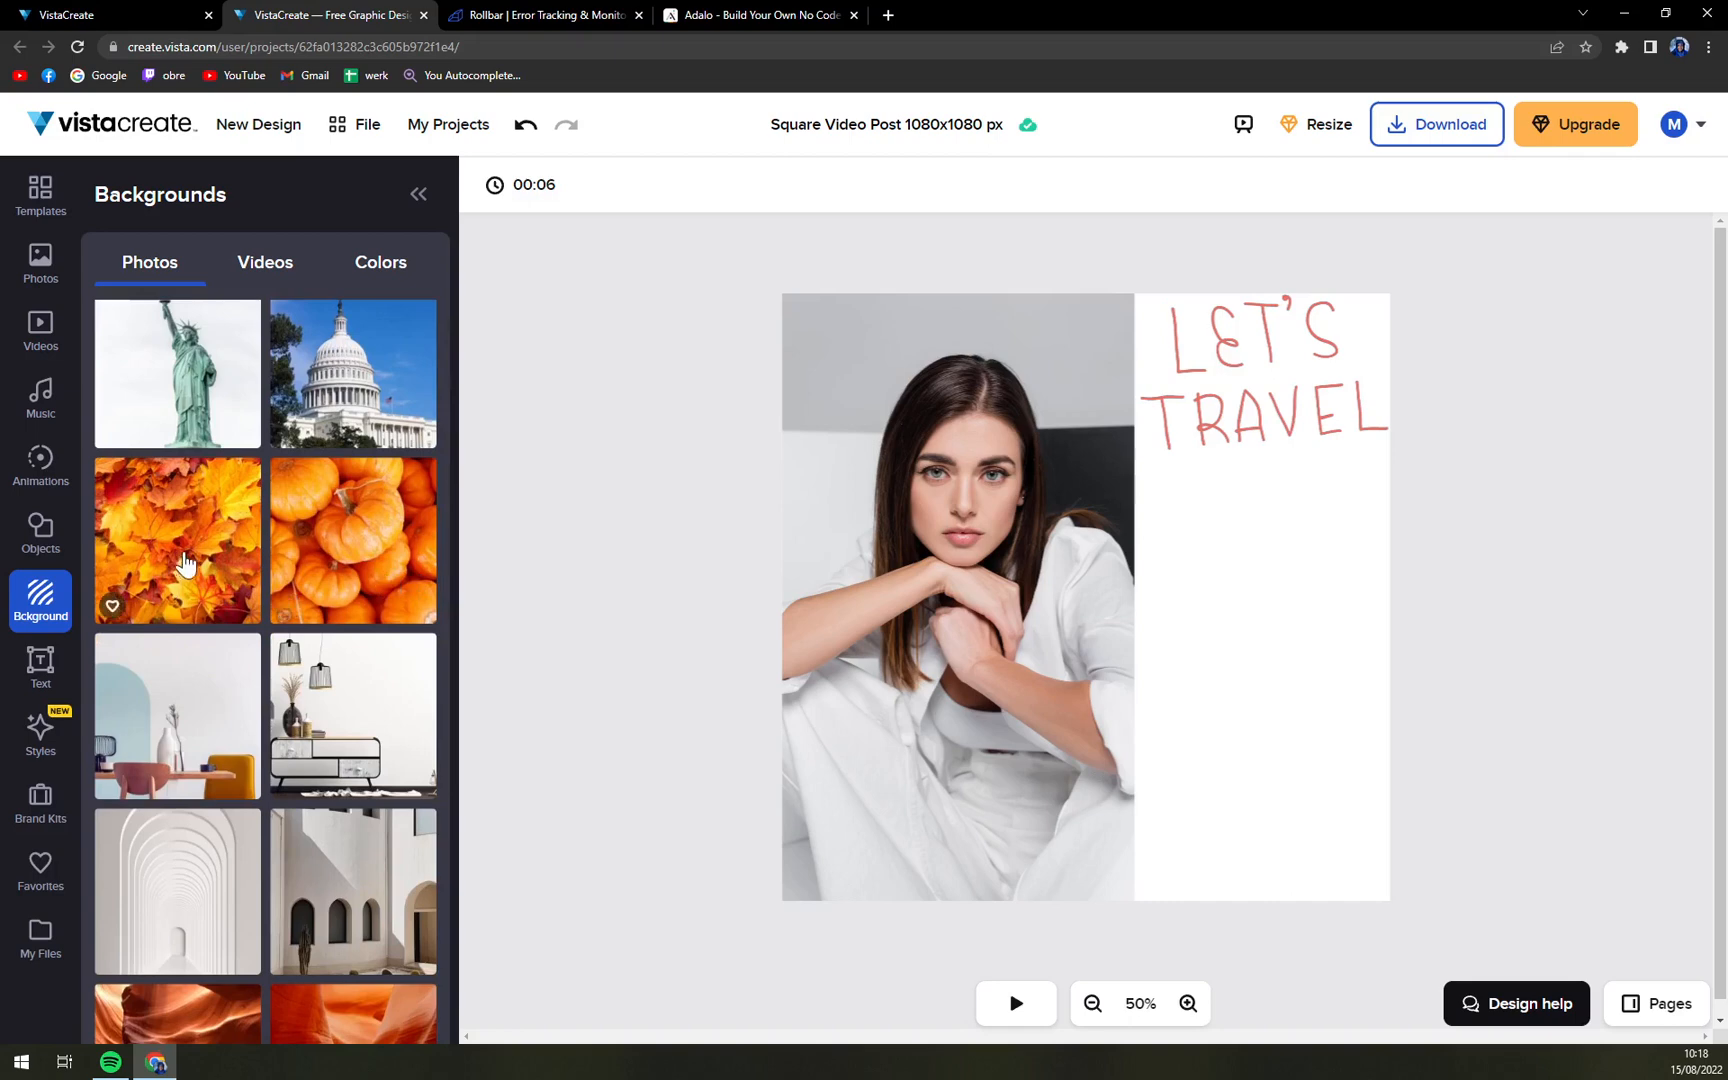
pyautogui.click(177, 541)
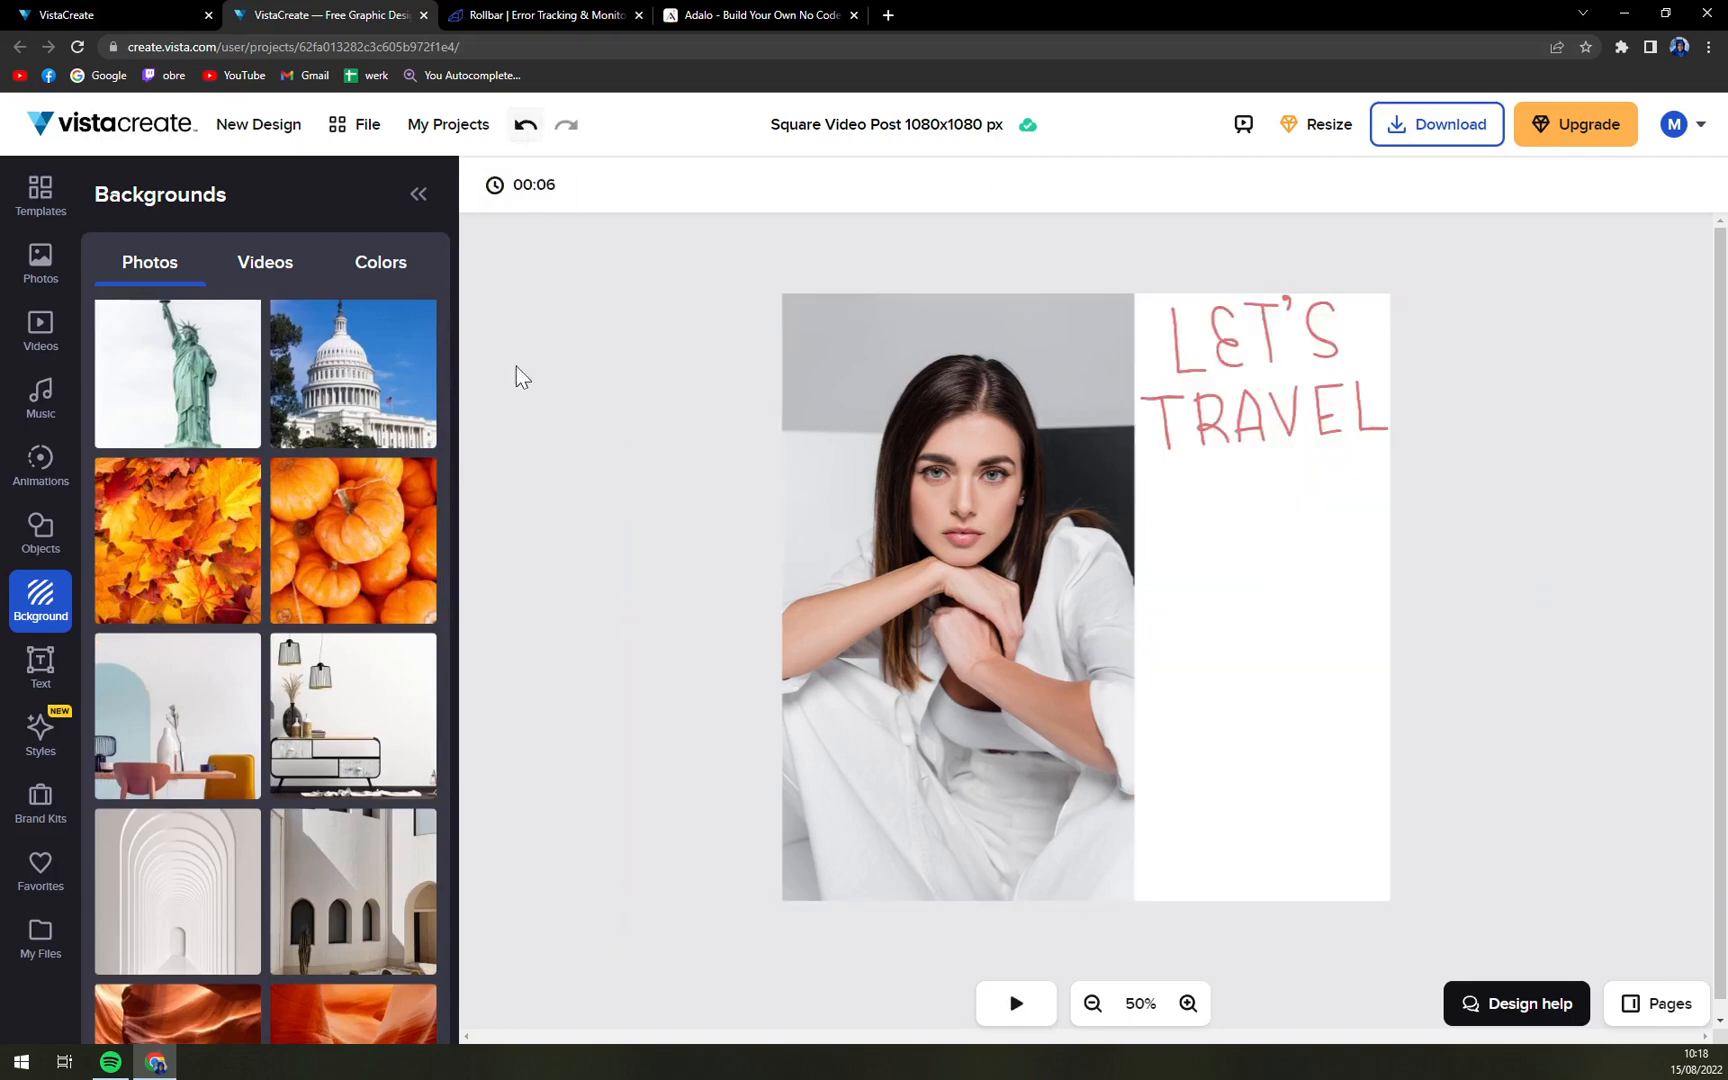
# Step: Set the mountain landscape photo as the design background behind the right half
pyautogui.scroll(-3)
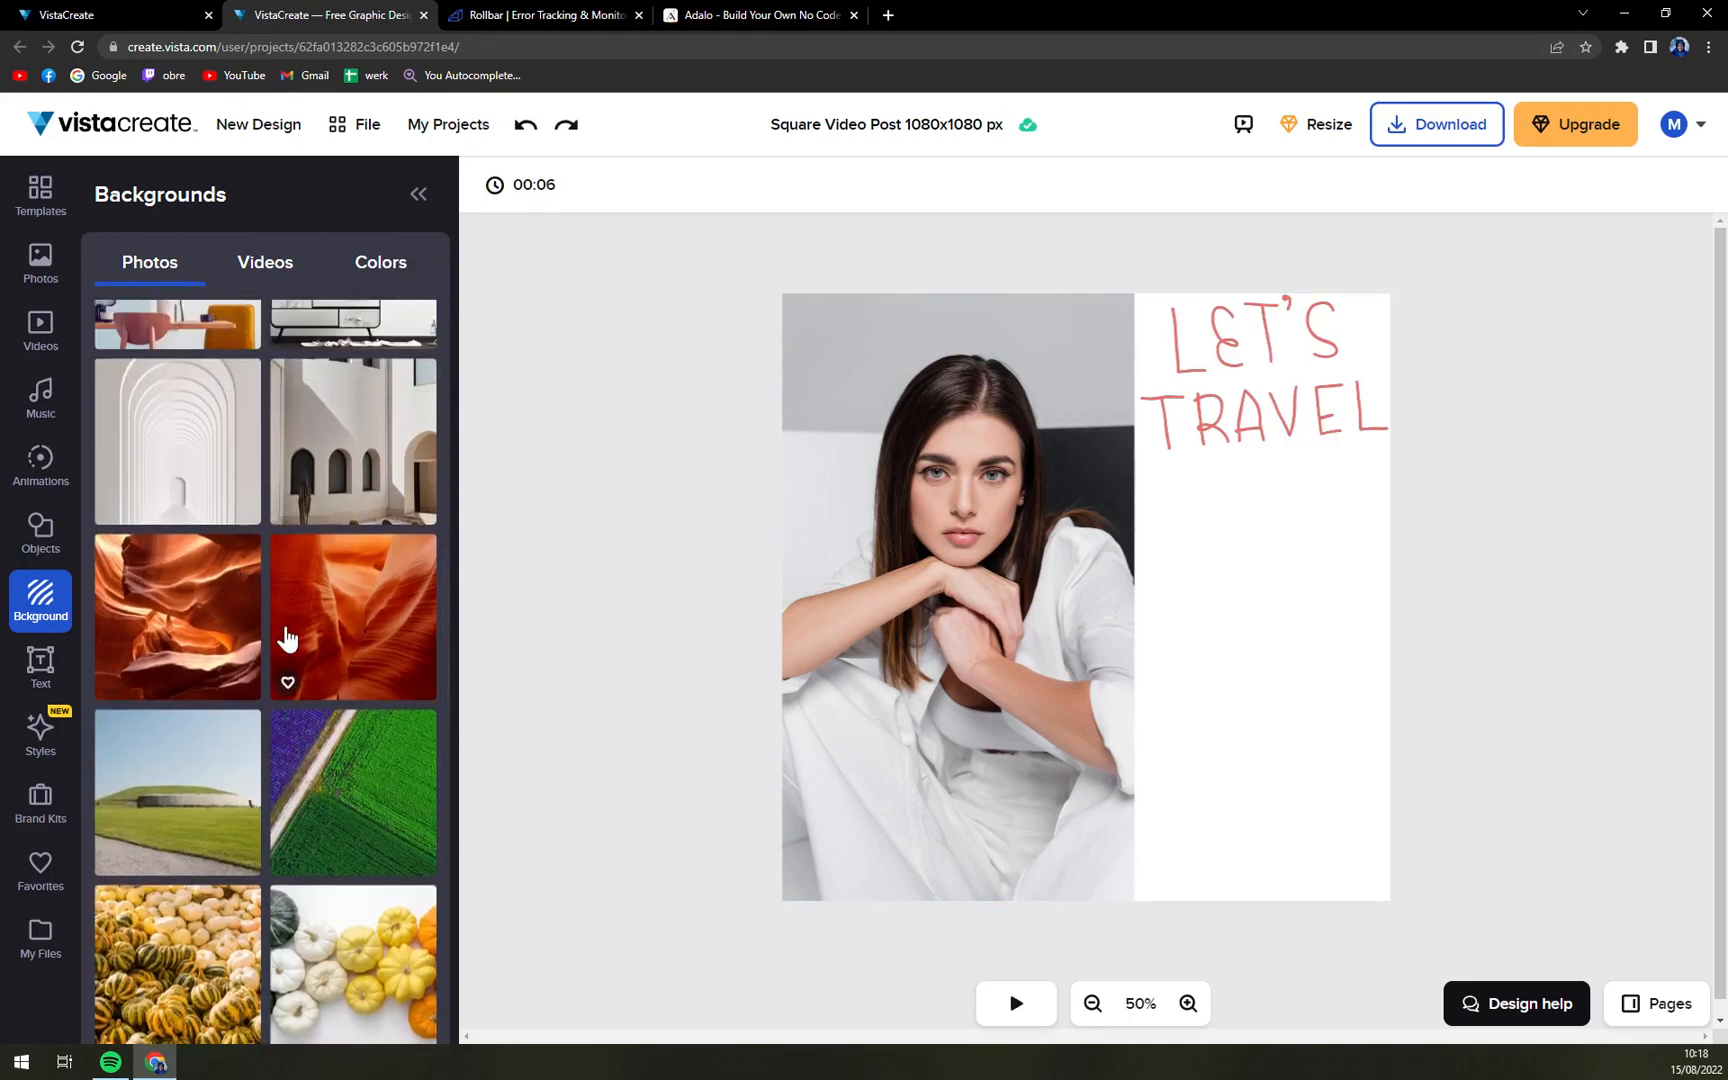
pyautogui.scroll(-3)
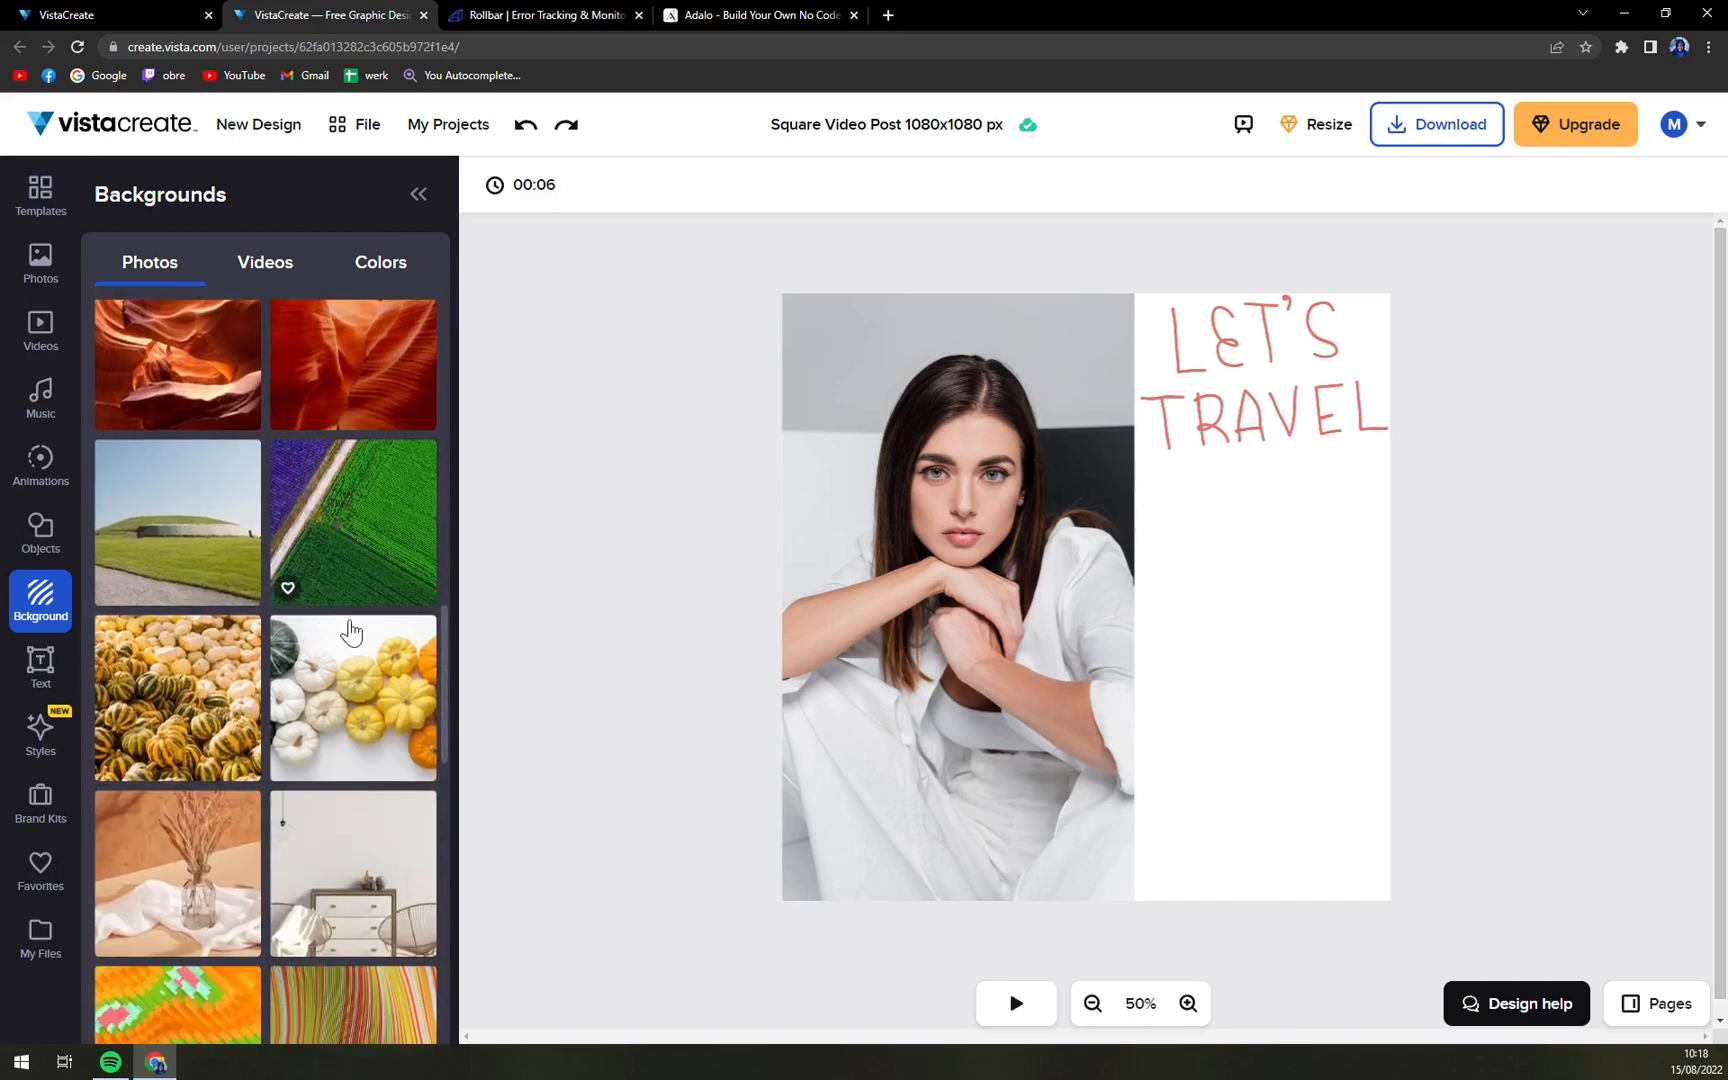
pyautogui.click(352, 698)
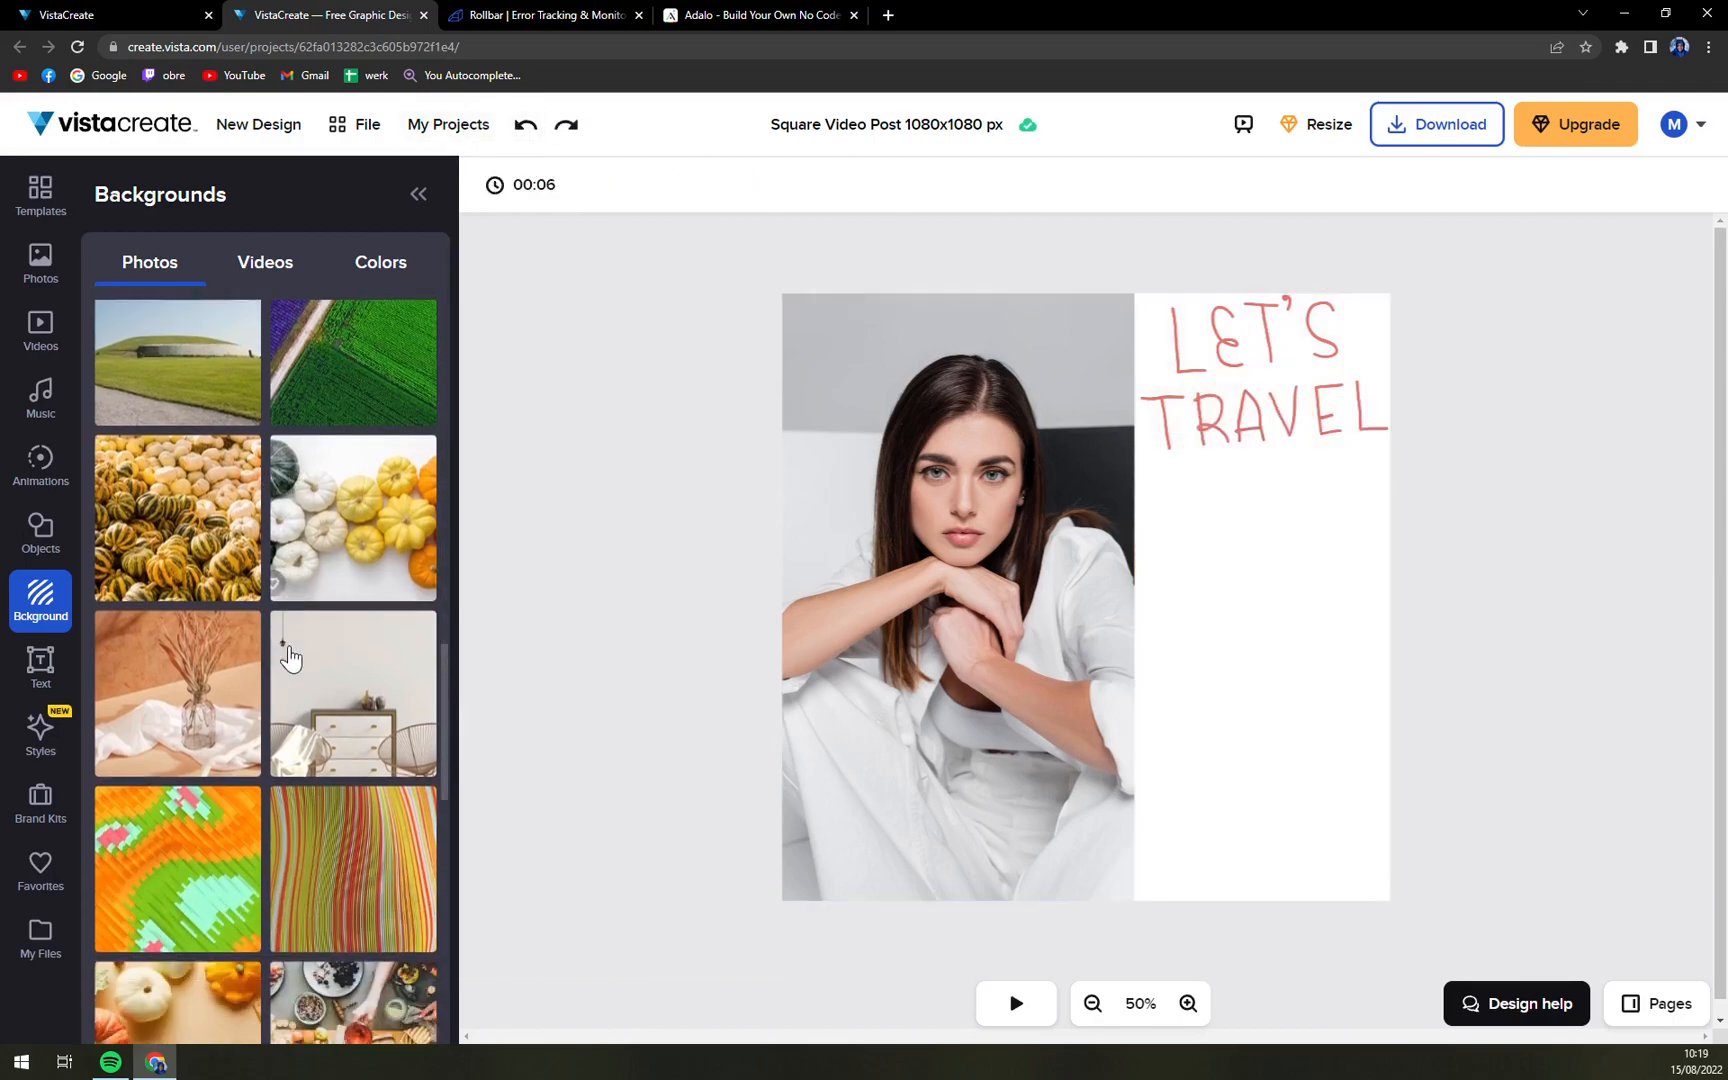
pyautogui.scroll(-3)
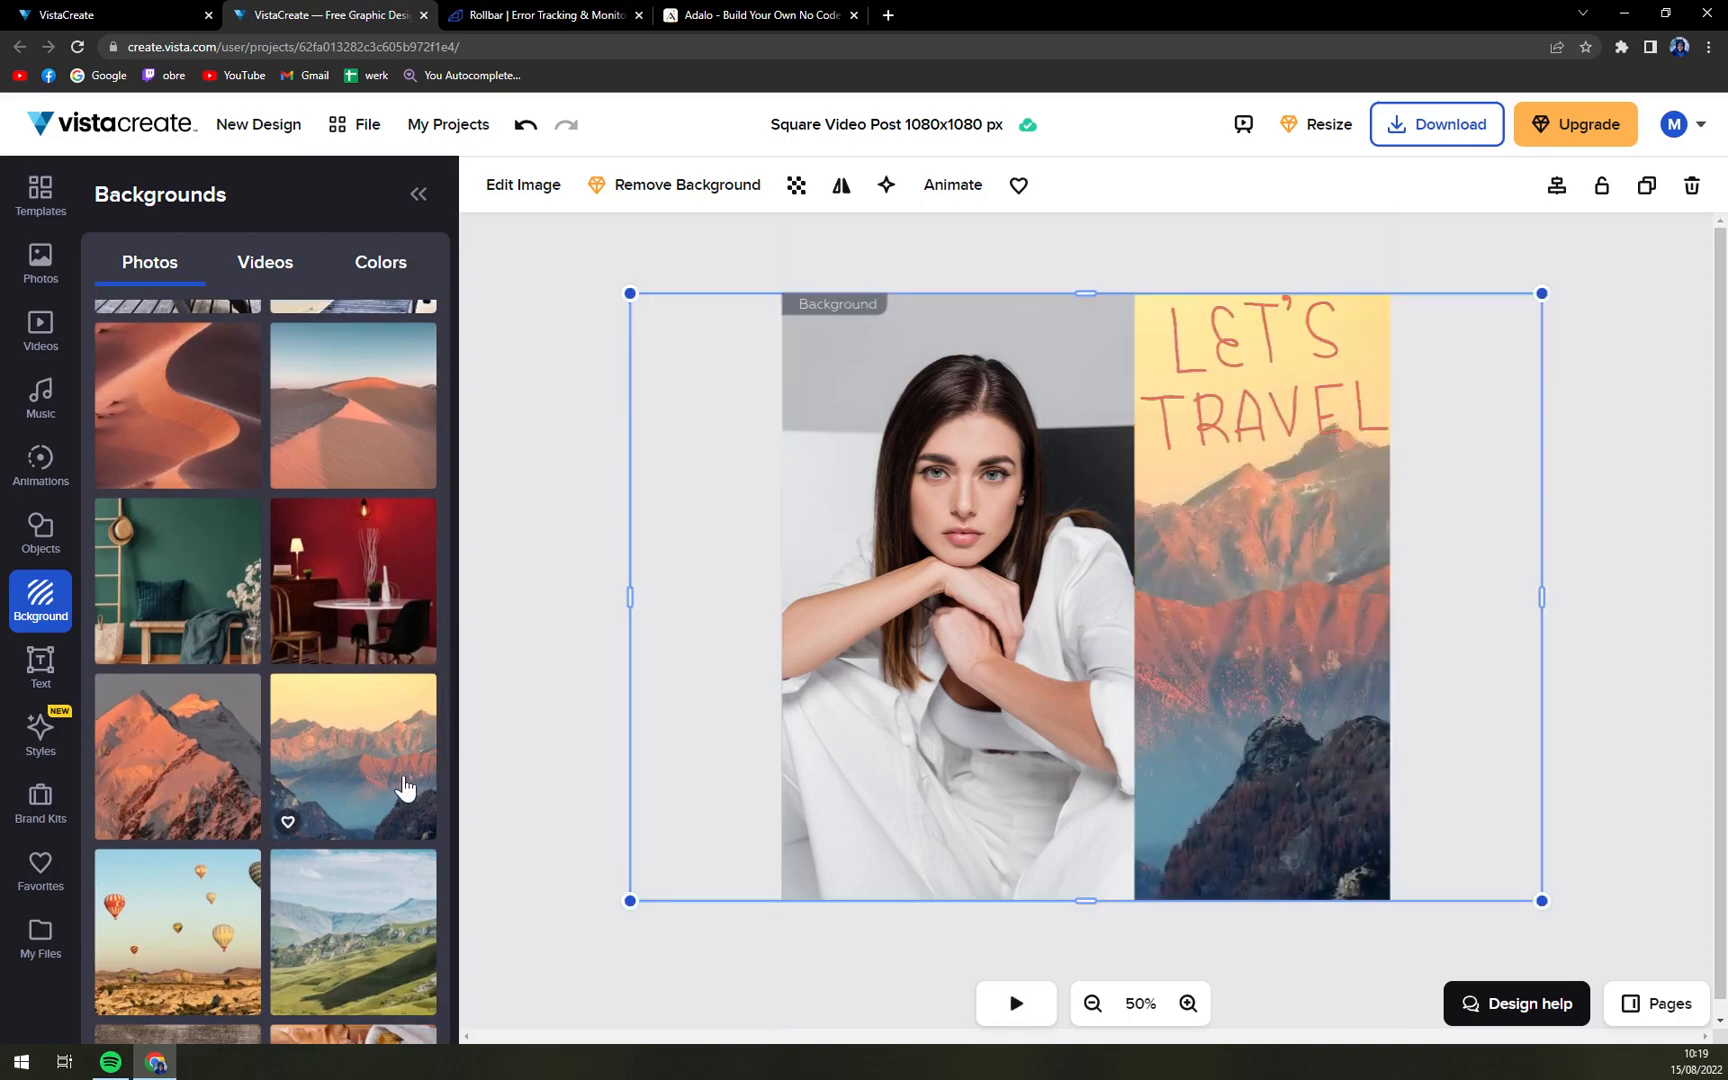
# Step: Try the ocean shoreline photo as the background and keep browsing the photos
pyautogui.scroll(-3)
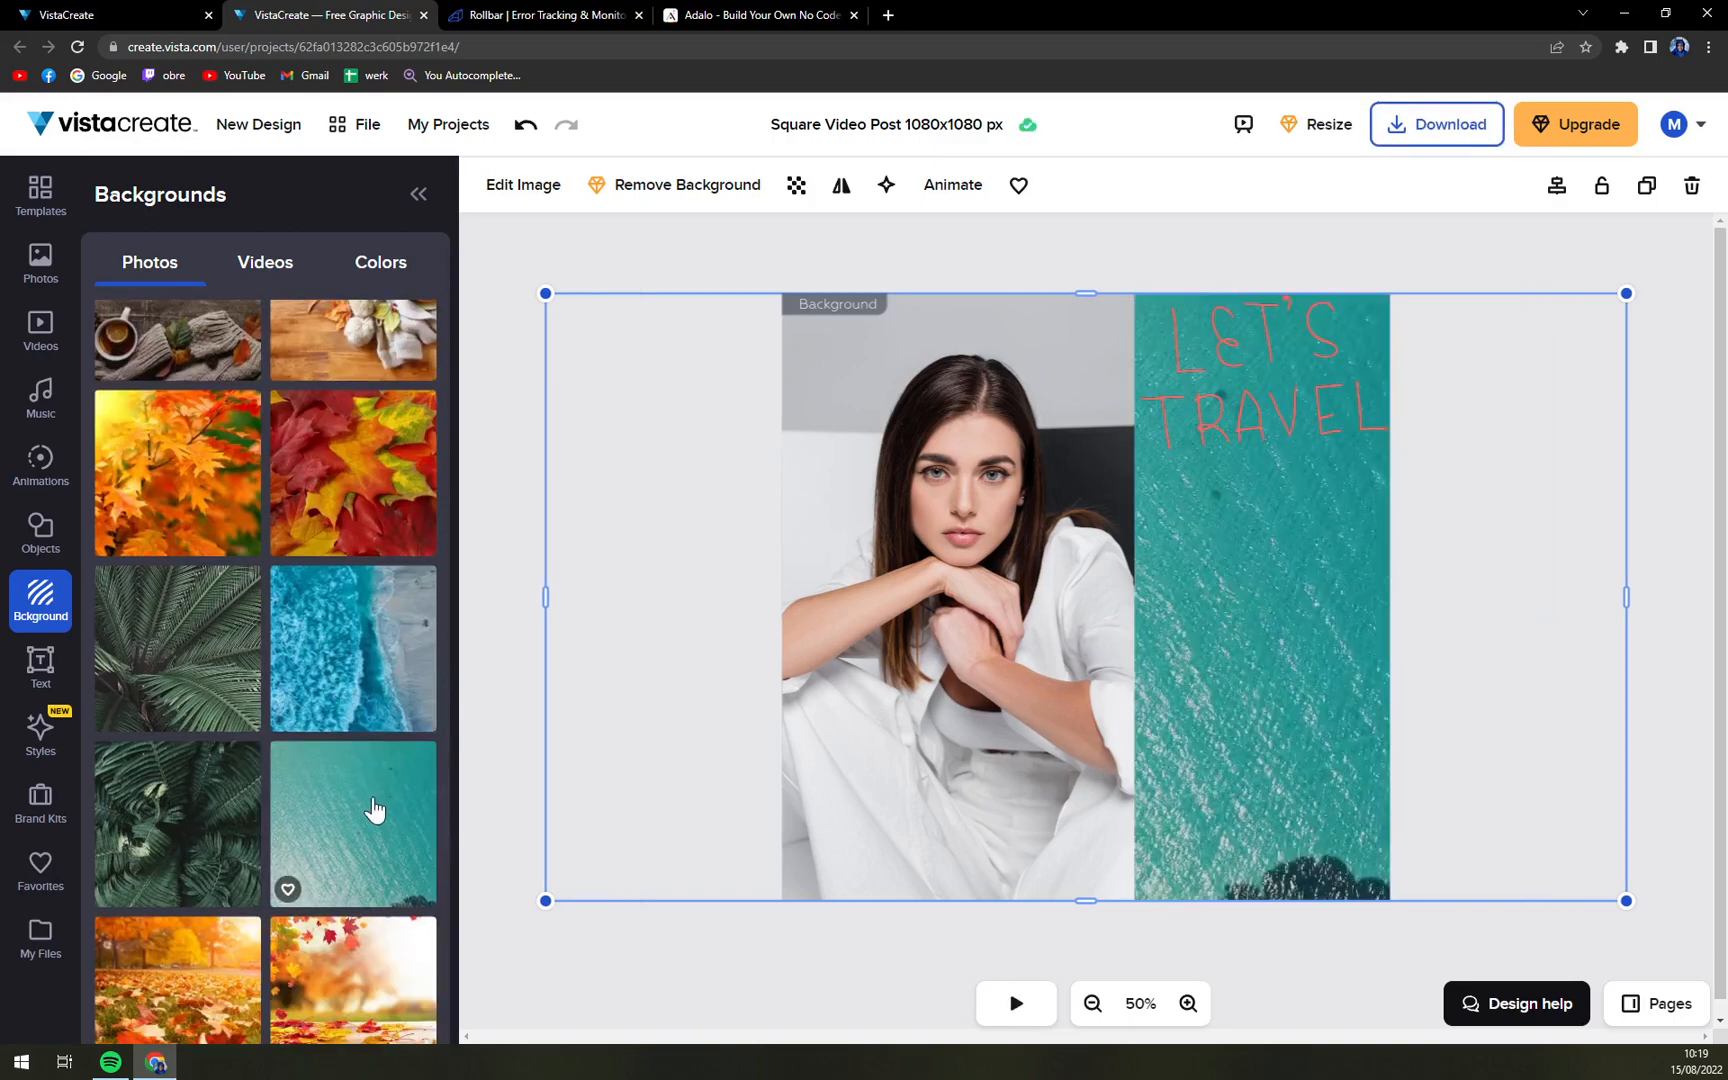
pyautogui.click(353, 649)
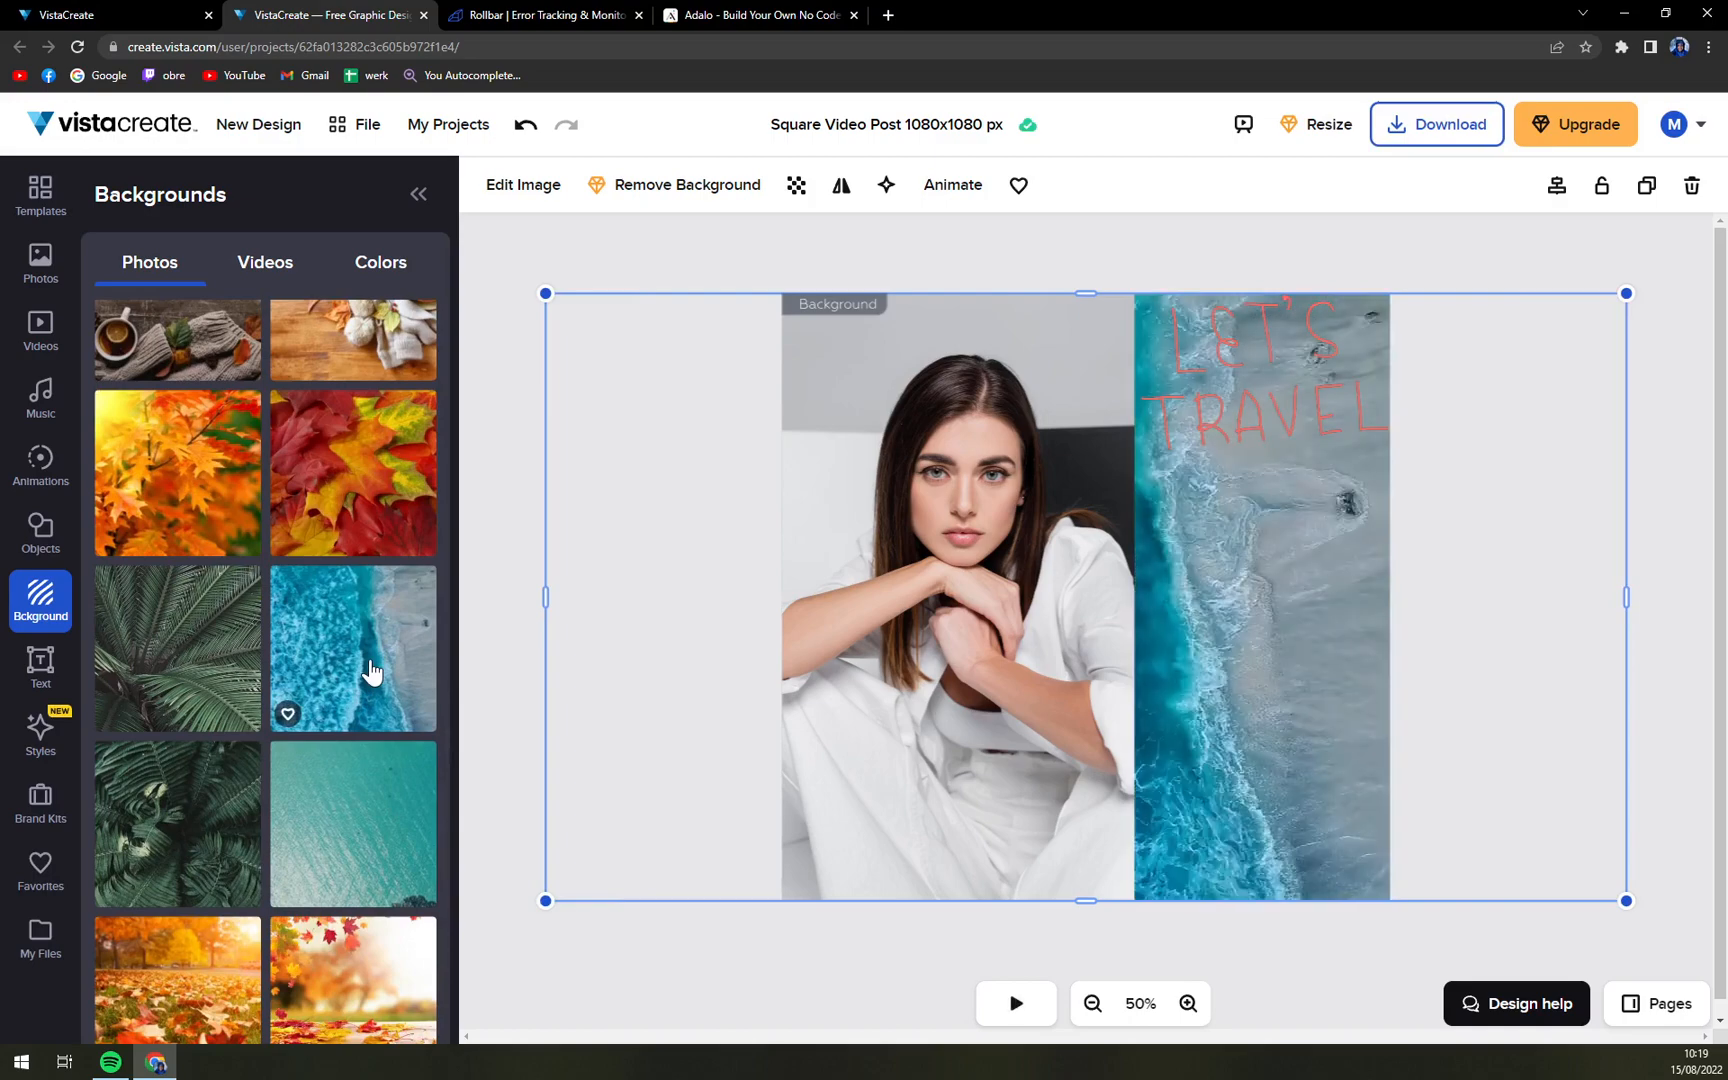
pyautogui.scroll(-3)
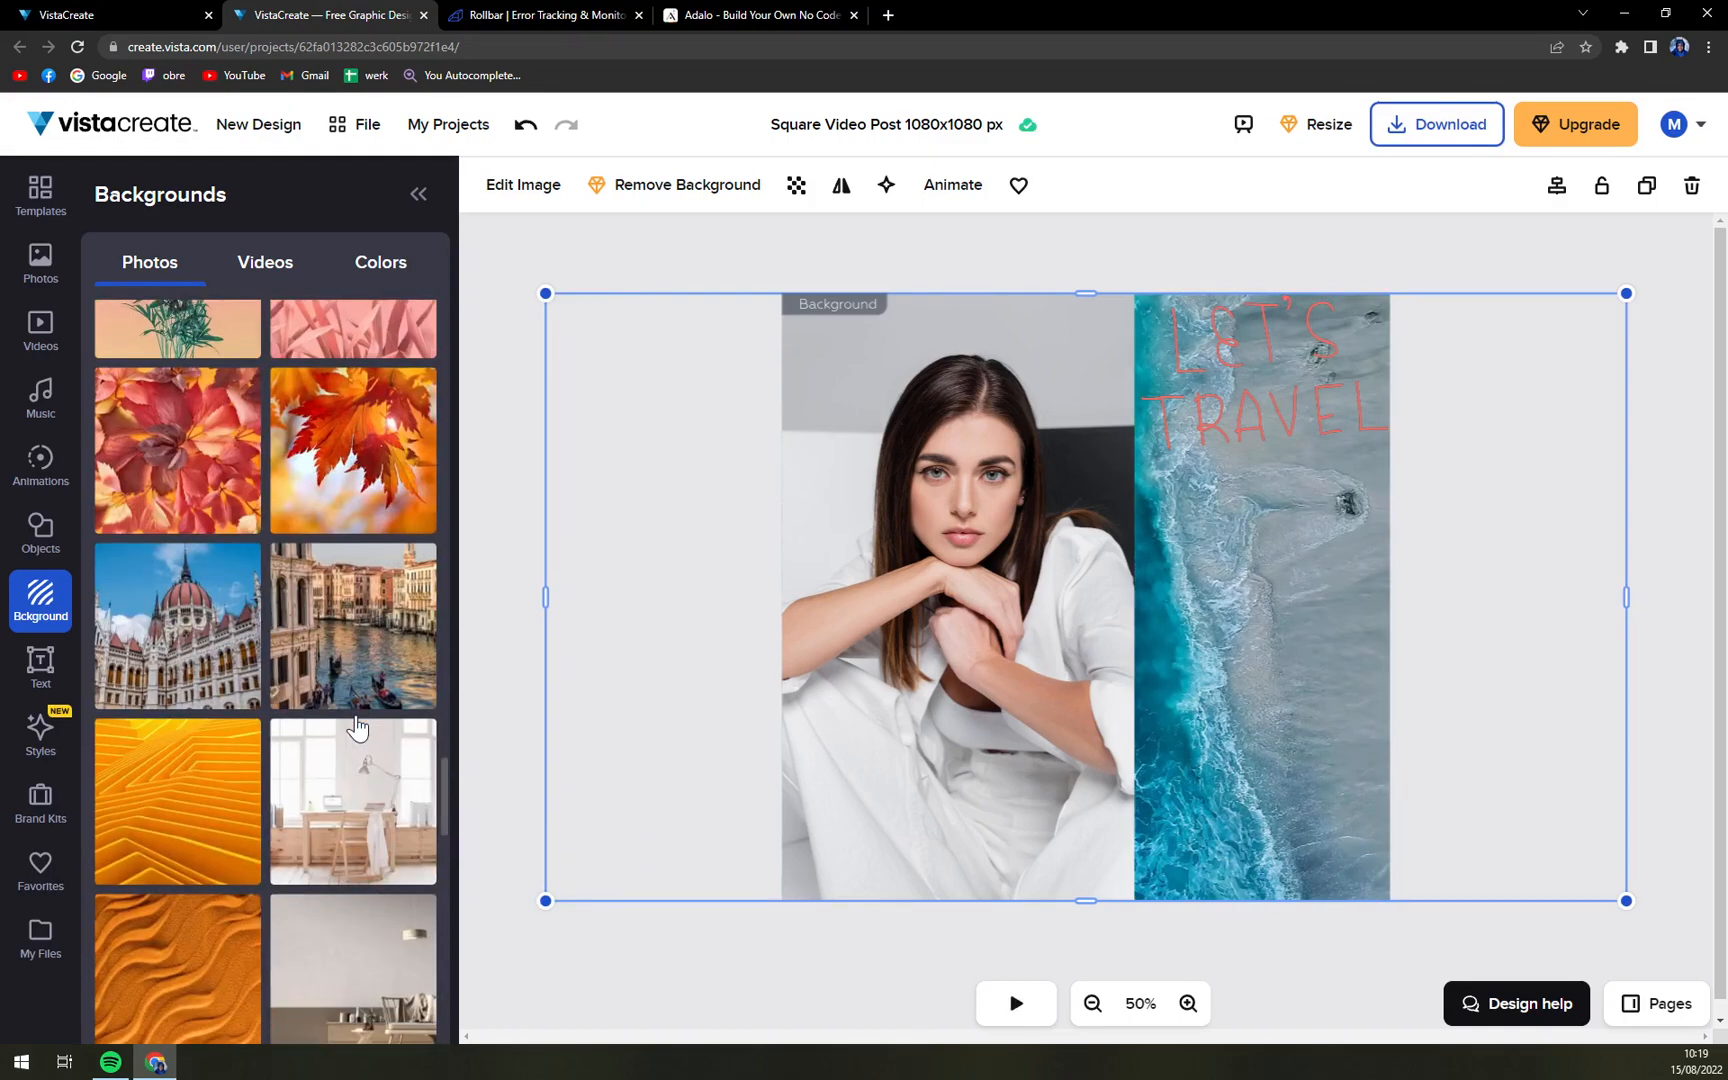
pyautogui.scroll(-3)
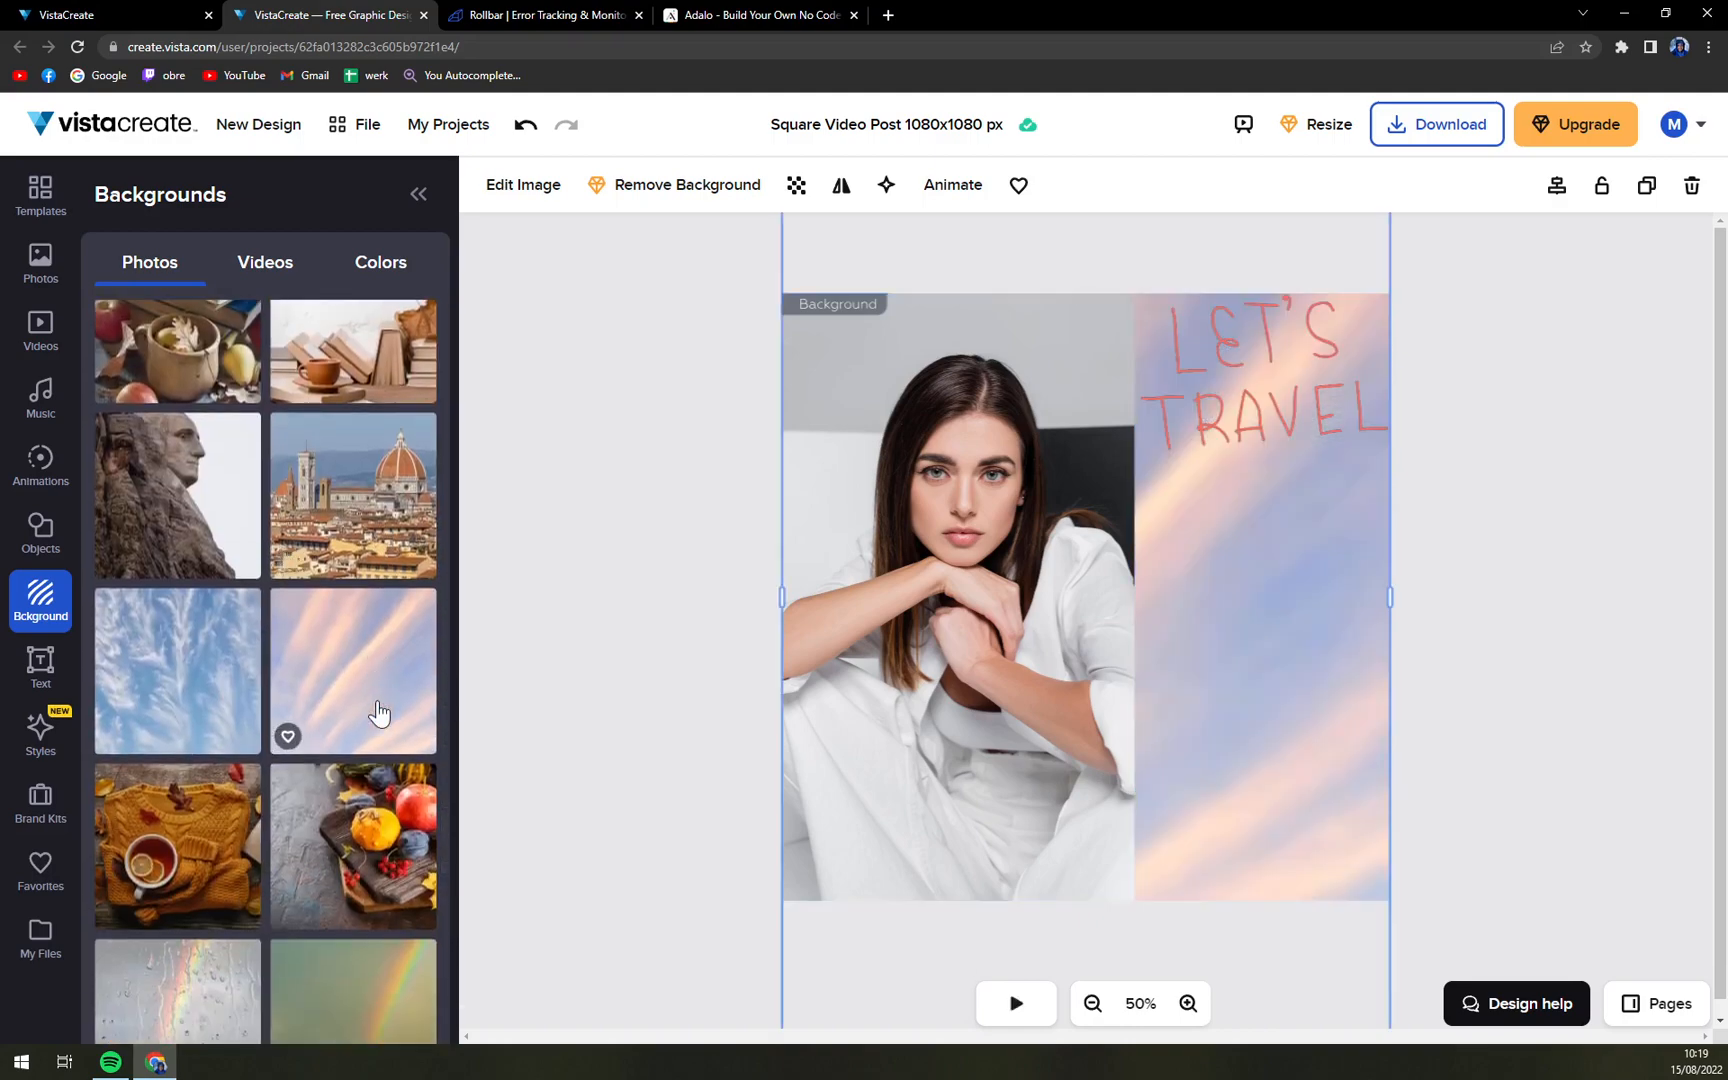
# Step: Make the pastel sky photo the background and move the Let's Travel sticker to the middle right
pyautogui.click(1275, 360)
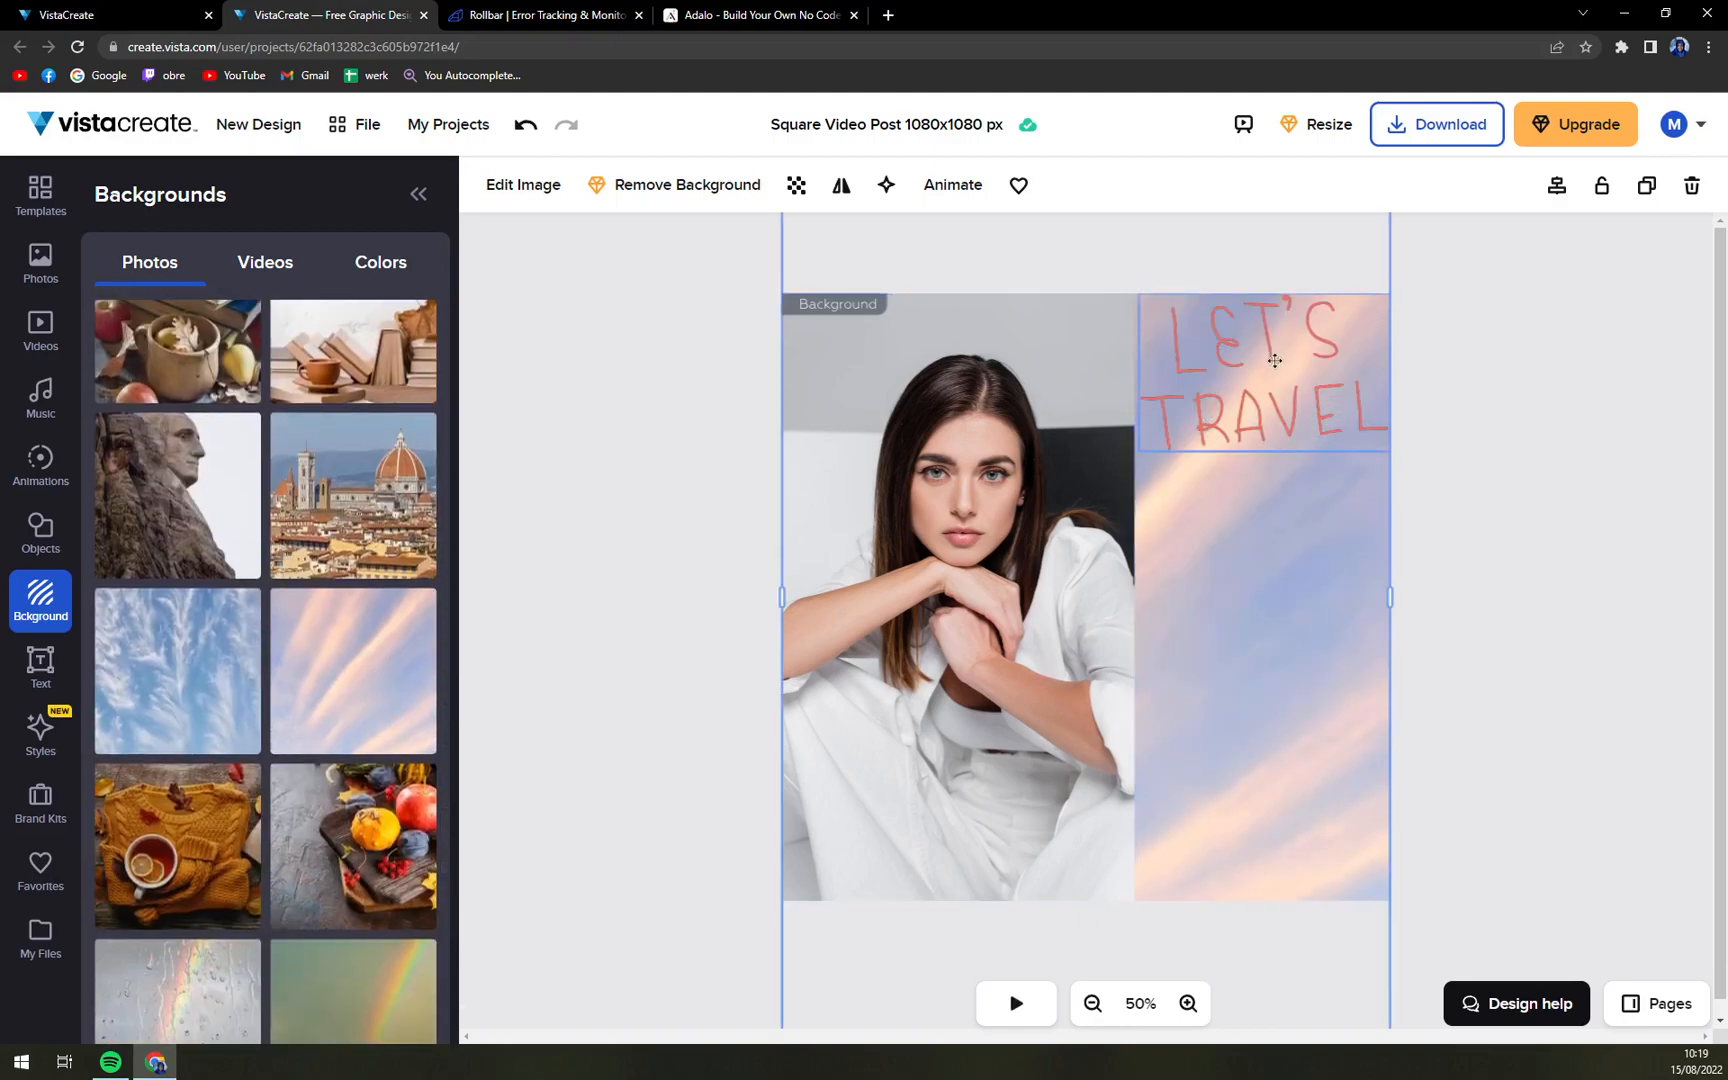
pyautogui.click(1271, 364)
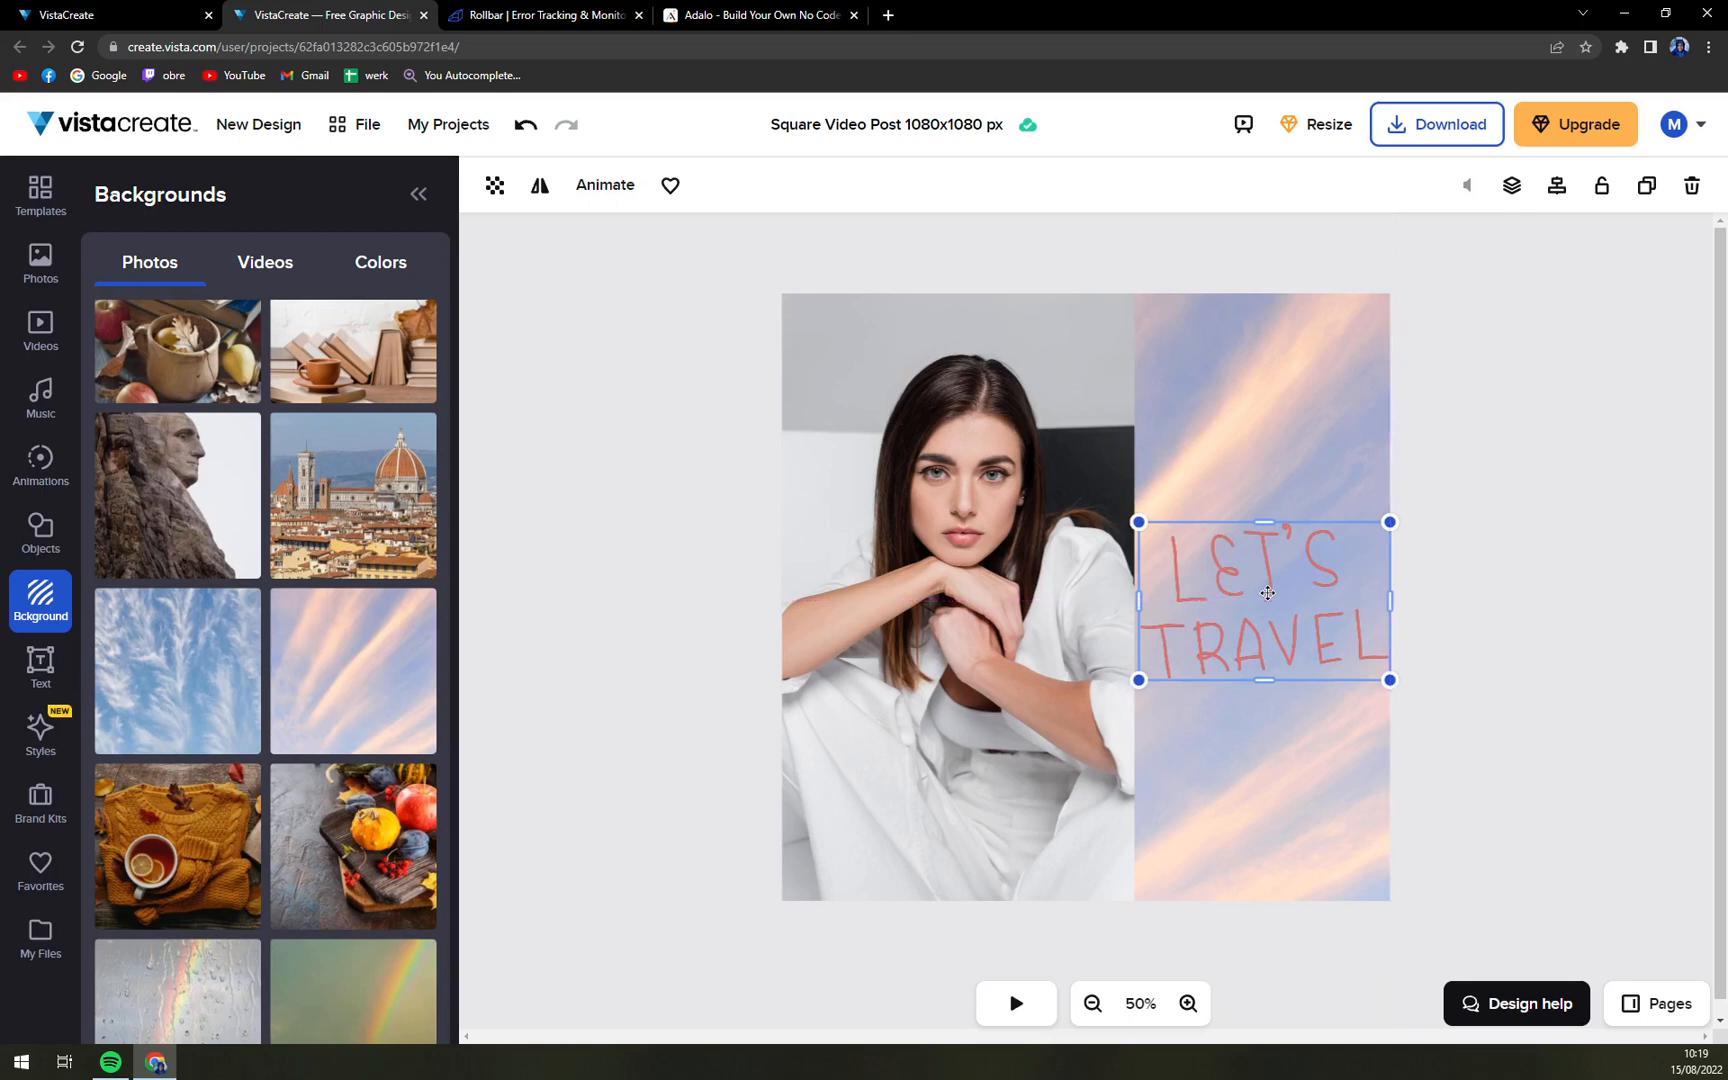
pyautogui.moveTo(1210, 309)
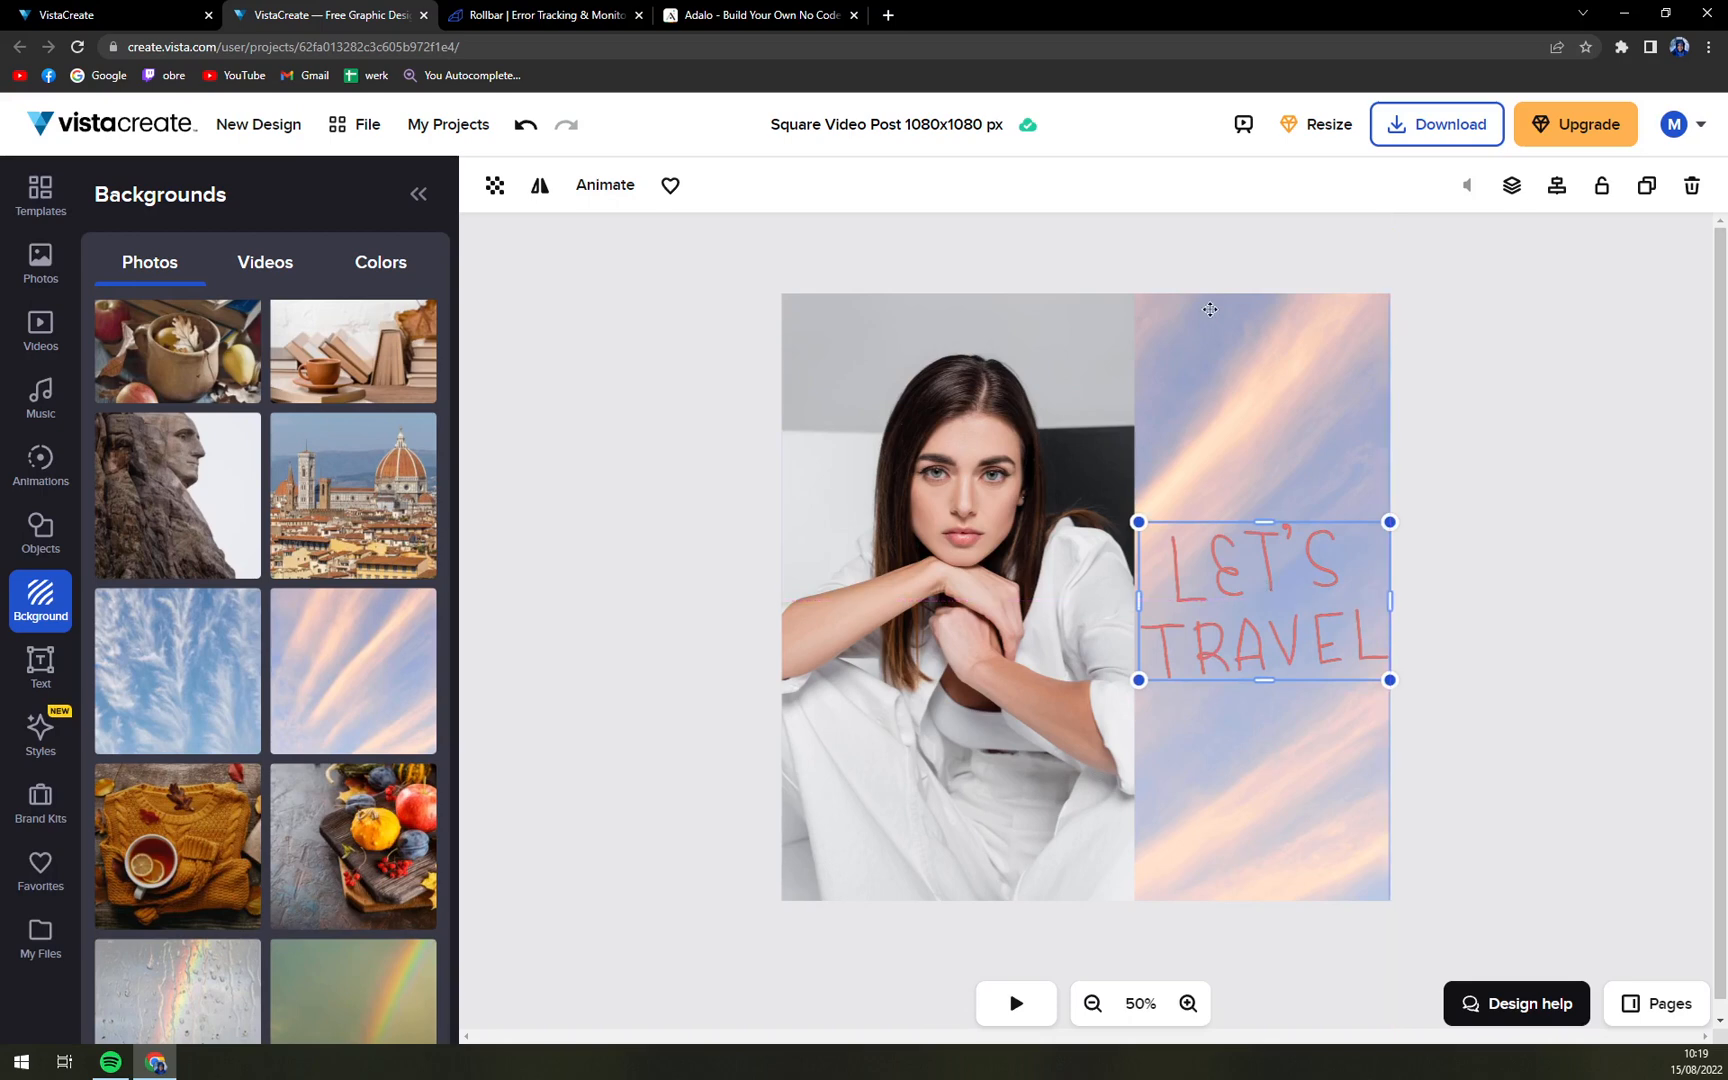
pyautogui.moveTo(60, 680)
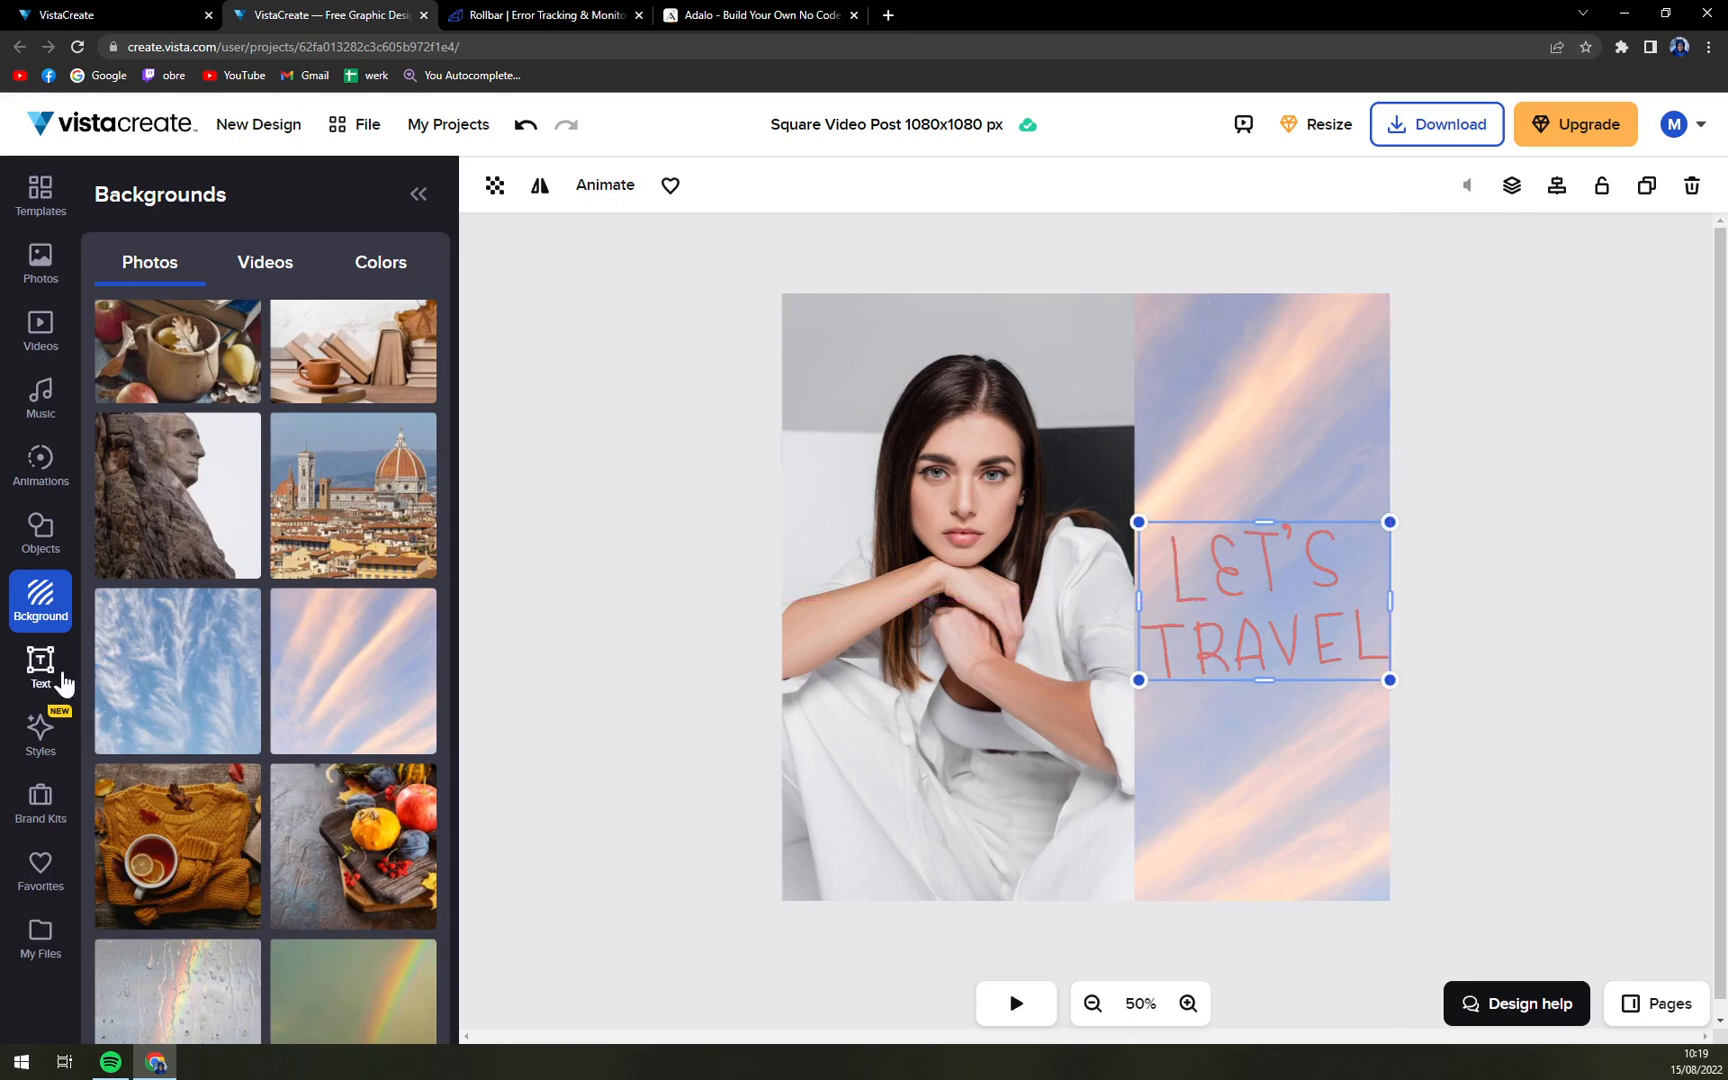
# Step: Look through Styles, Brand Kits, Favorites and the My Music tab of the music library
pyautogui.click(40, 732)
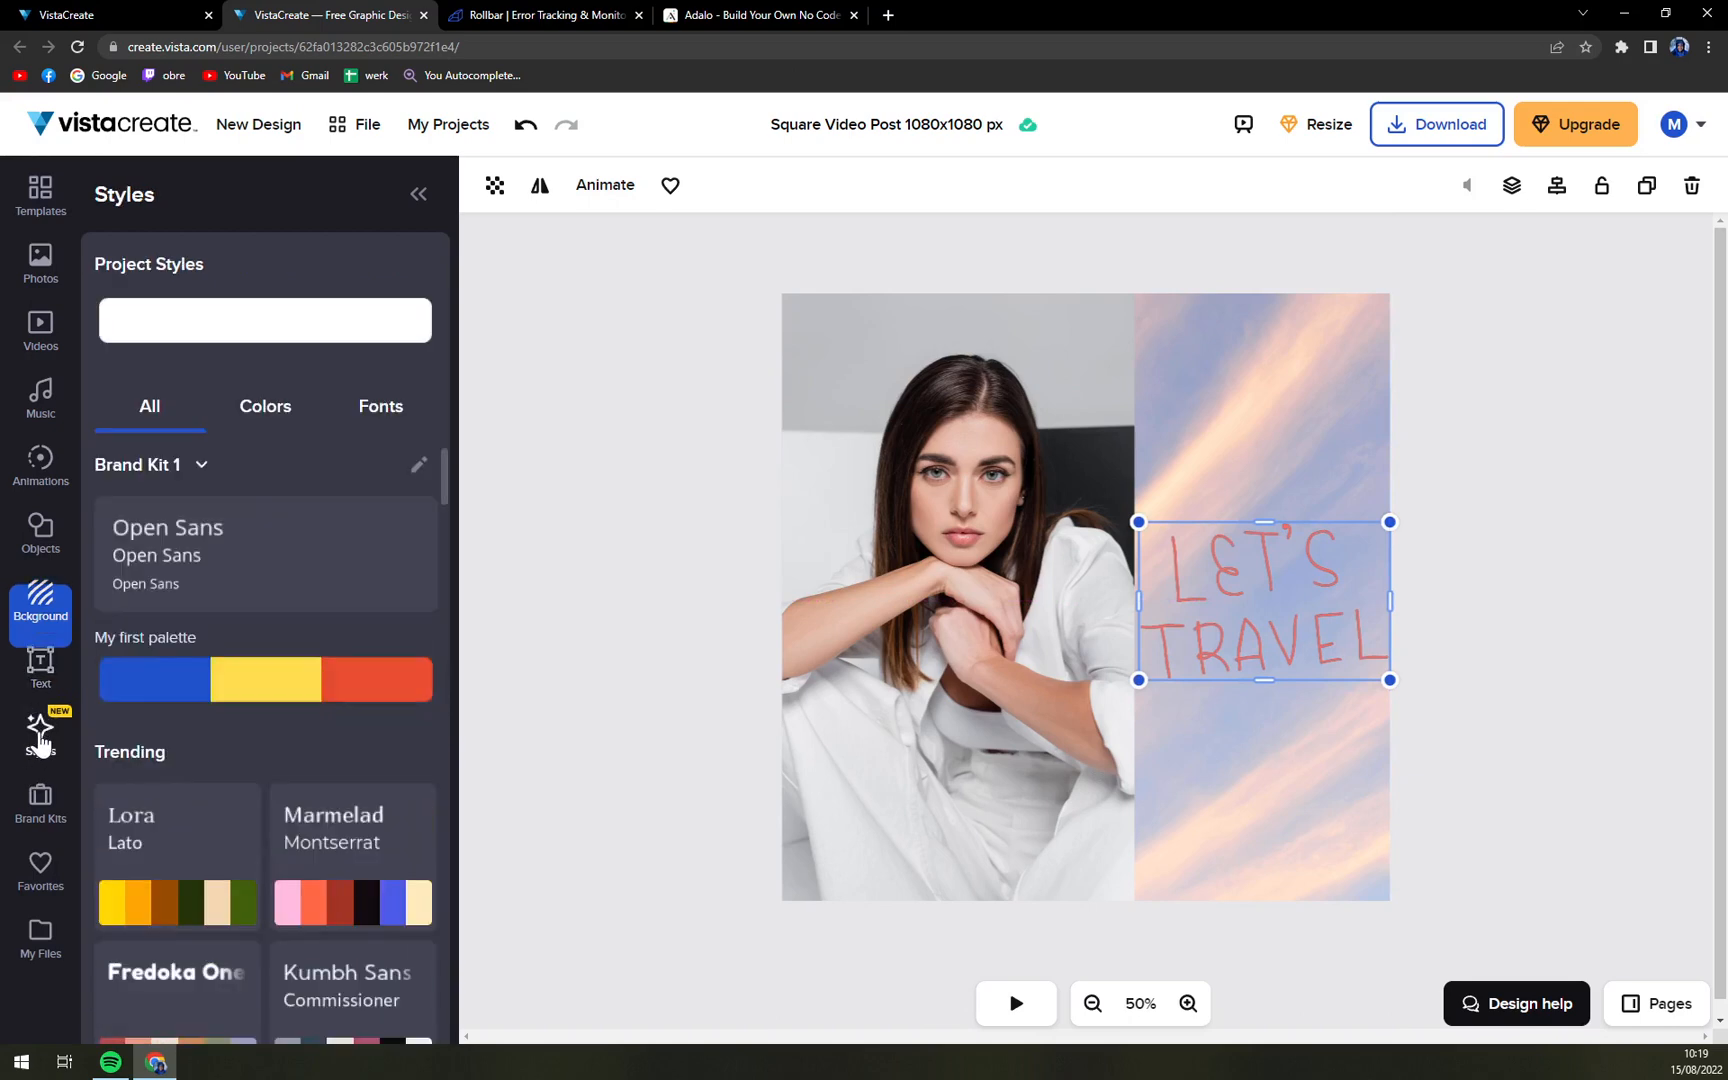
pyautogui.click(40, 819)
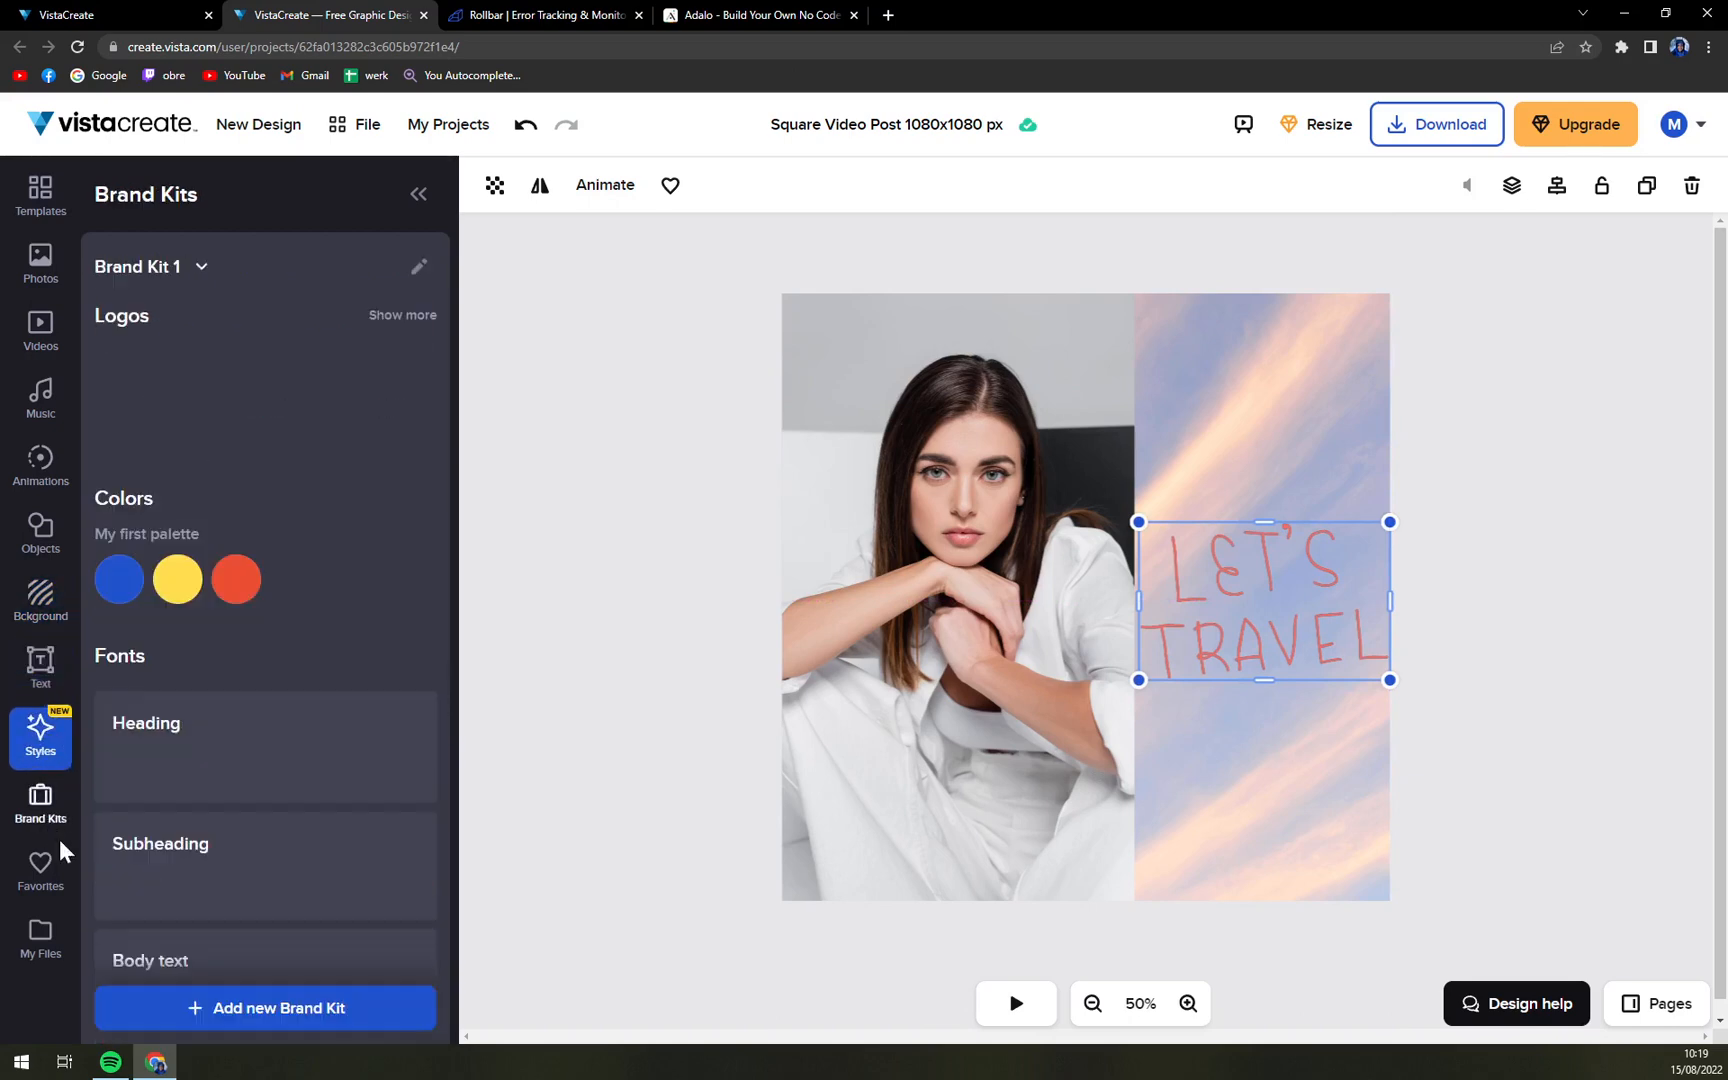
pyautogui.click(40, 871)
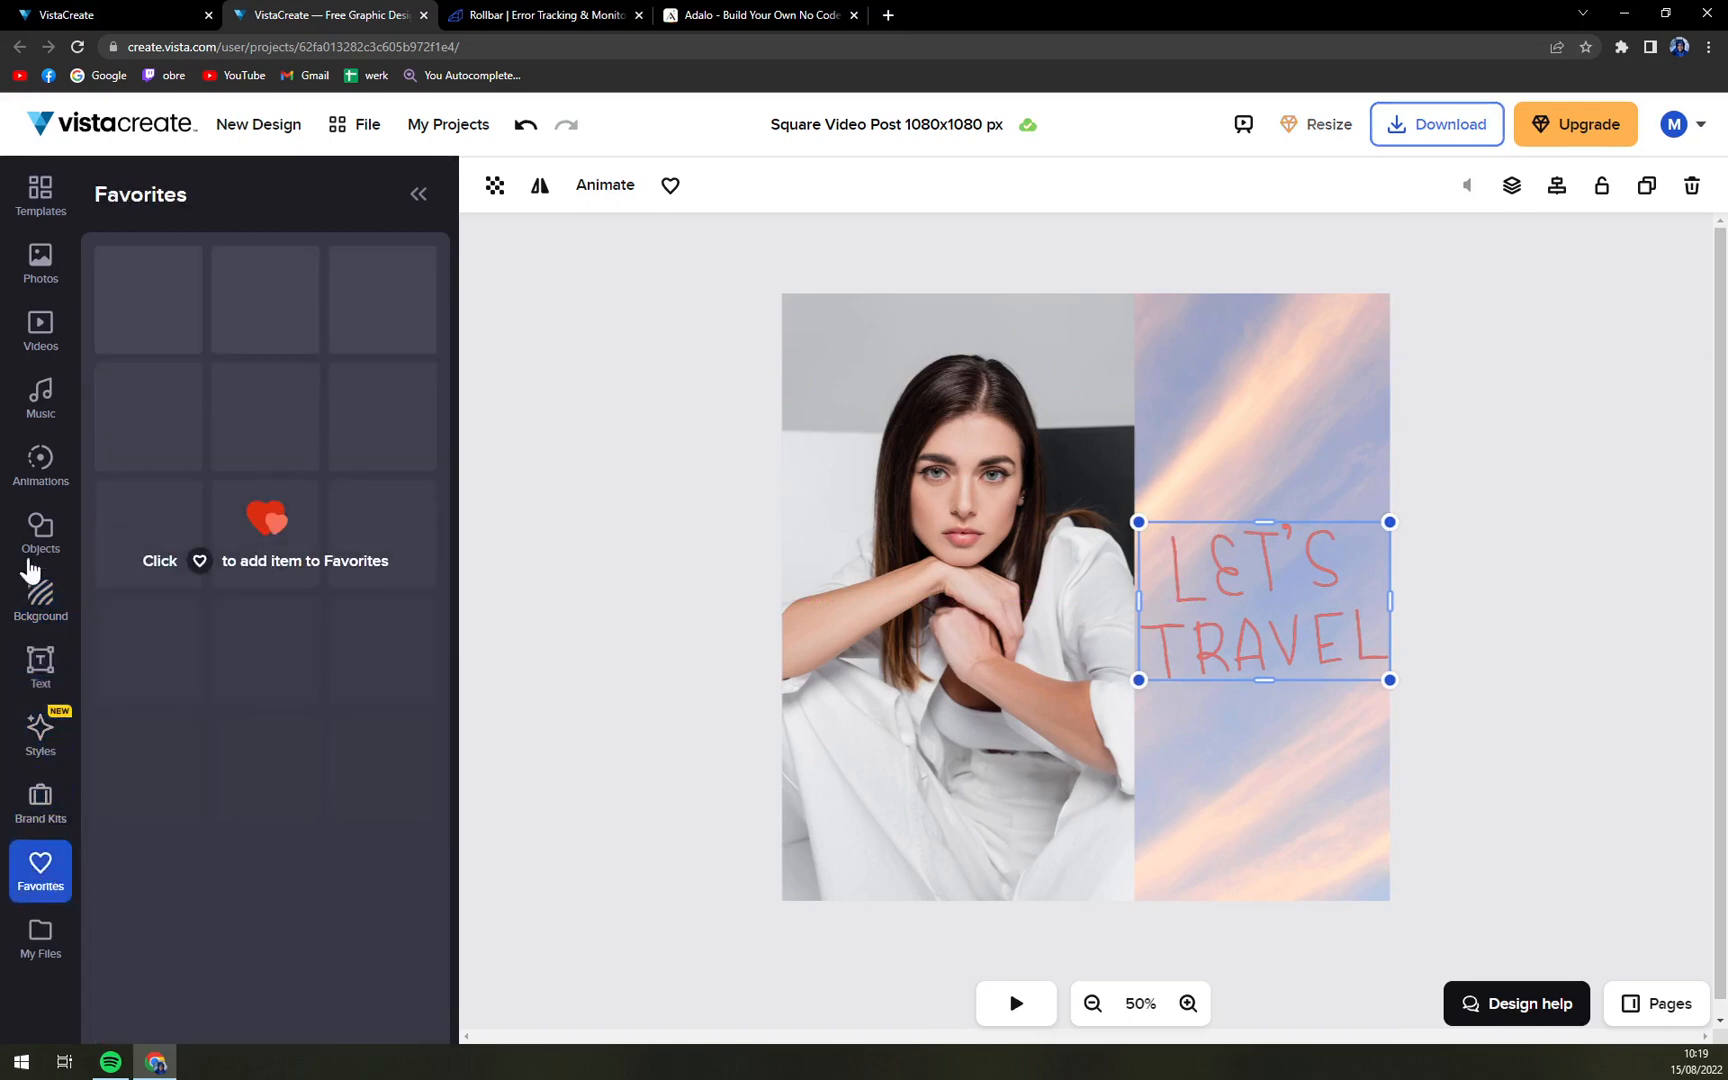
pyautogui.click(40, 399)
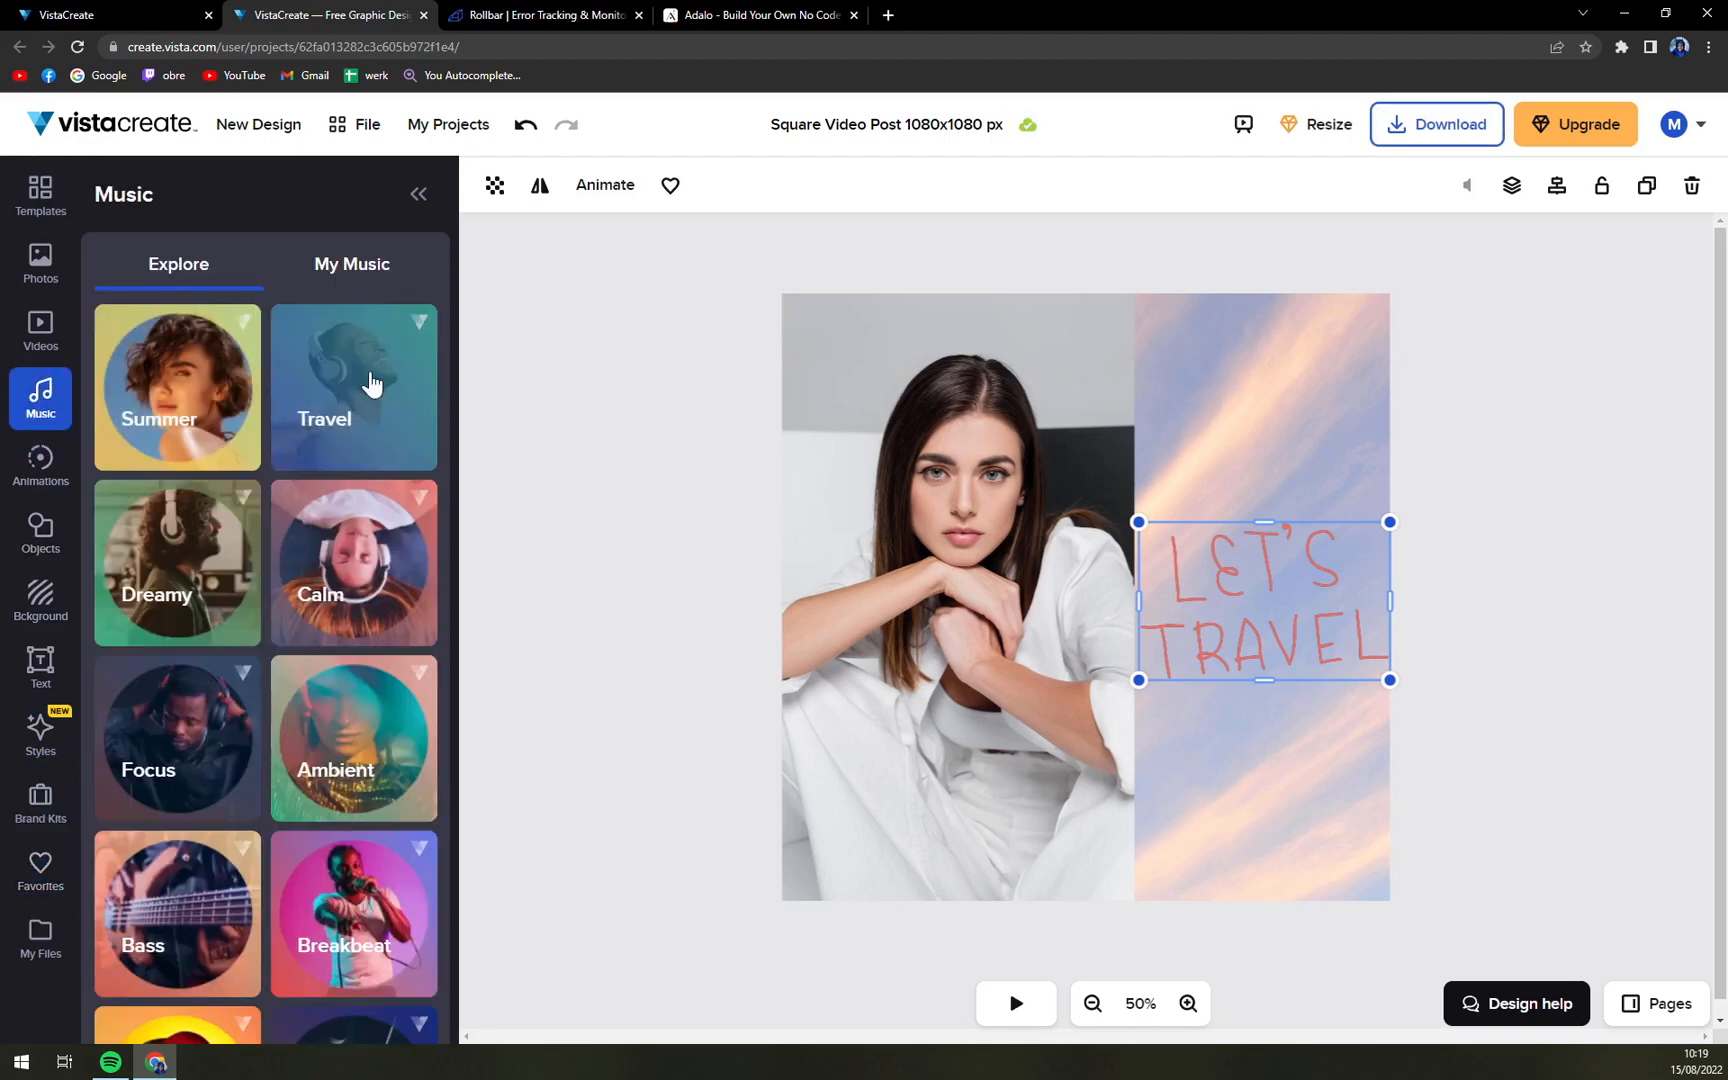
pyautogui.click(352, 264)
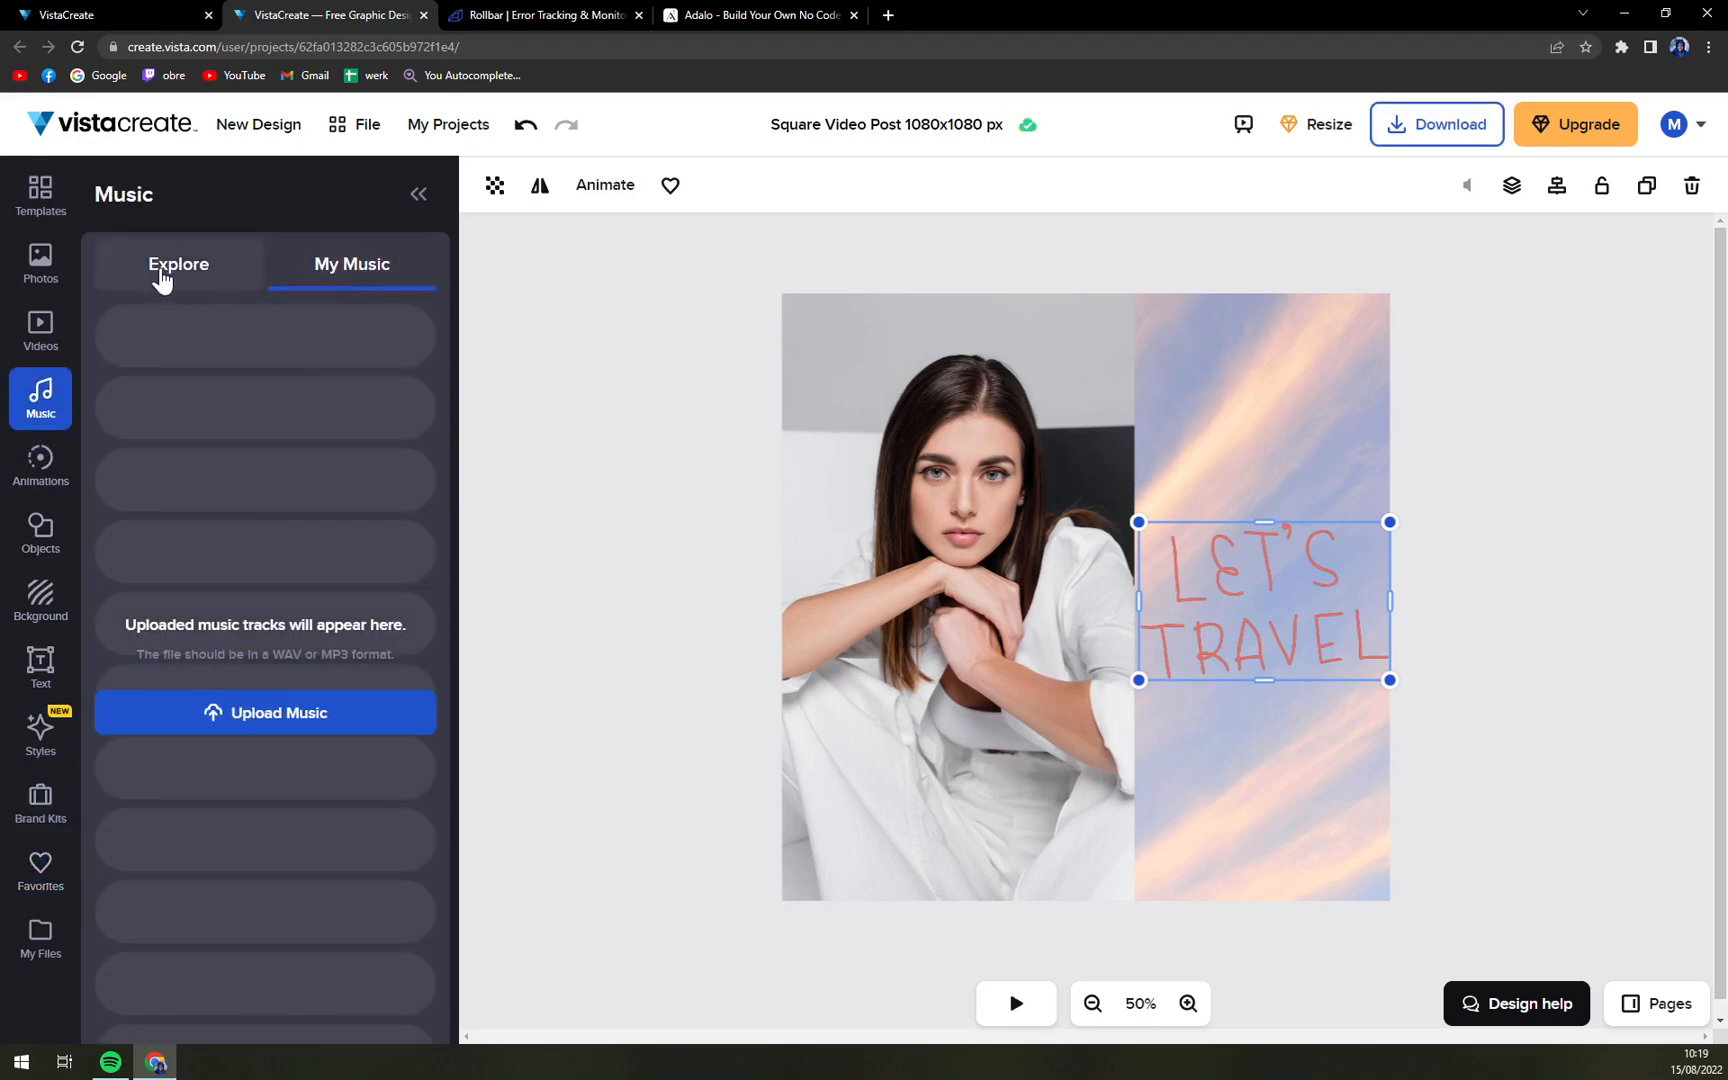
# Step: Browse the video library, music mood collections, videos again, ending on the stock photo library
pyautogui.click(40, 330)
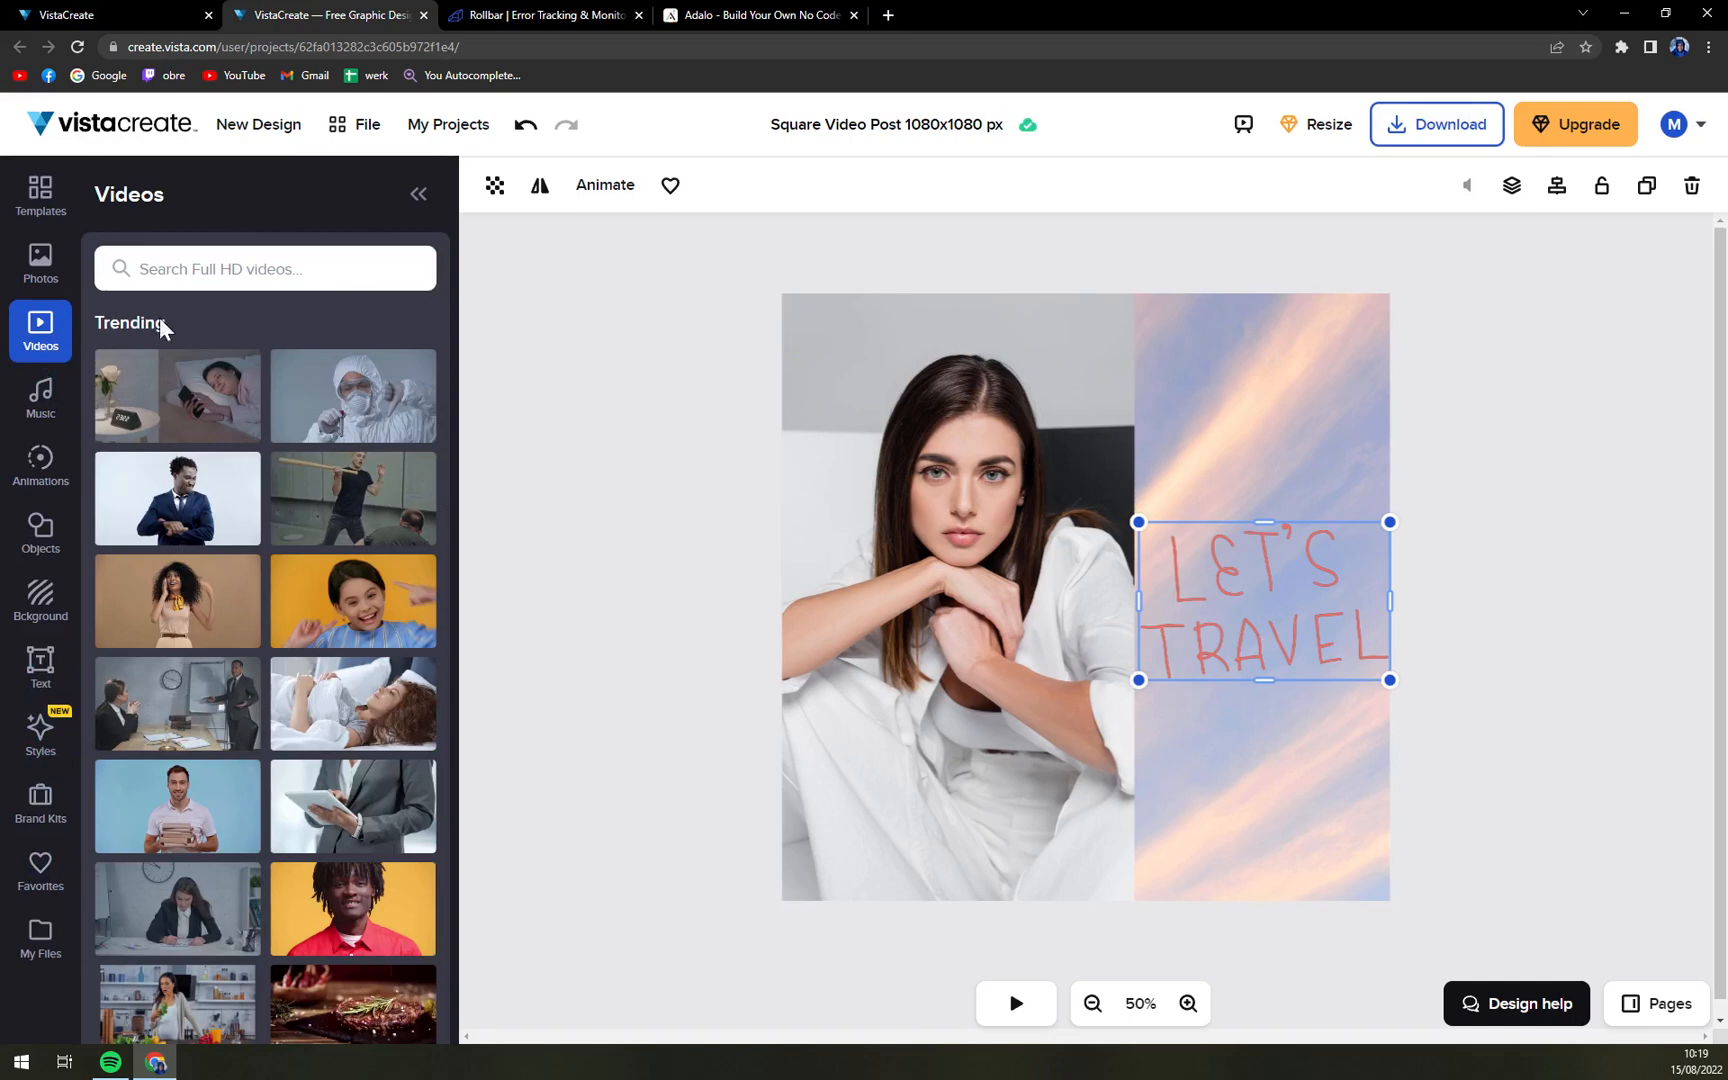
pyautogui.click(40, 396)
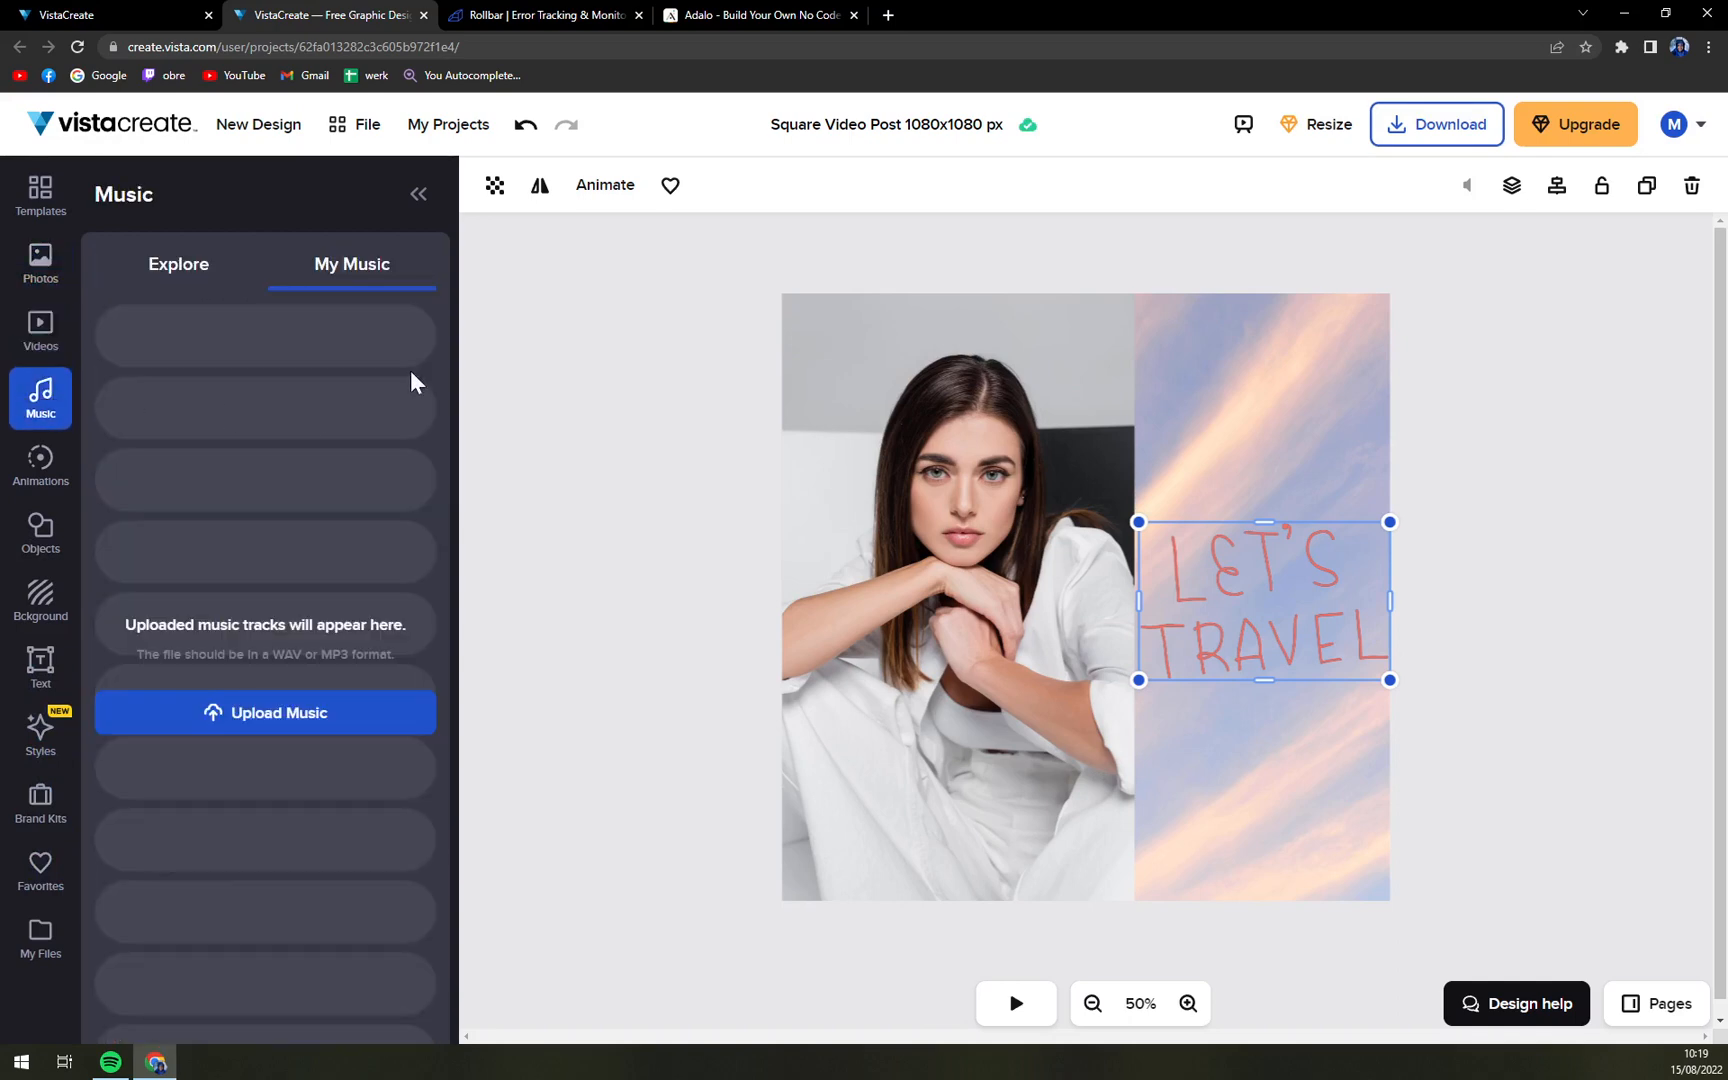
pyautogui.click(178, 264)
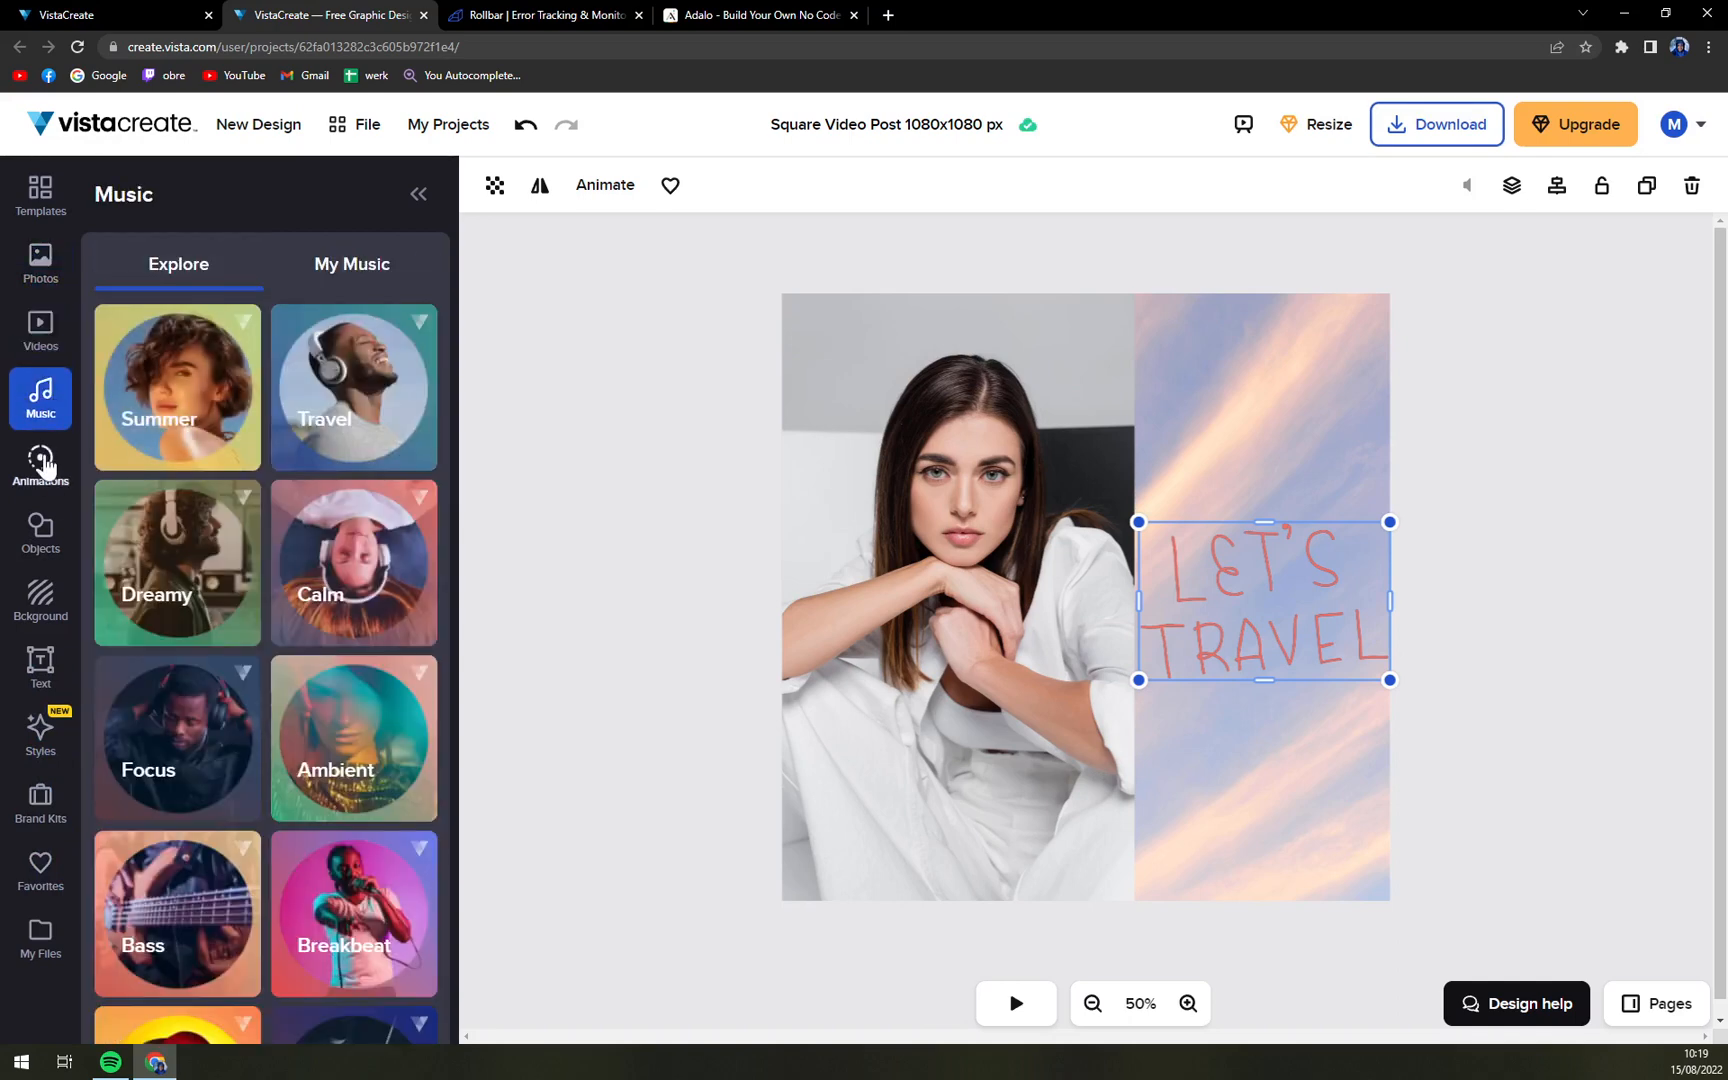
pyautogui.click(40, 330)
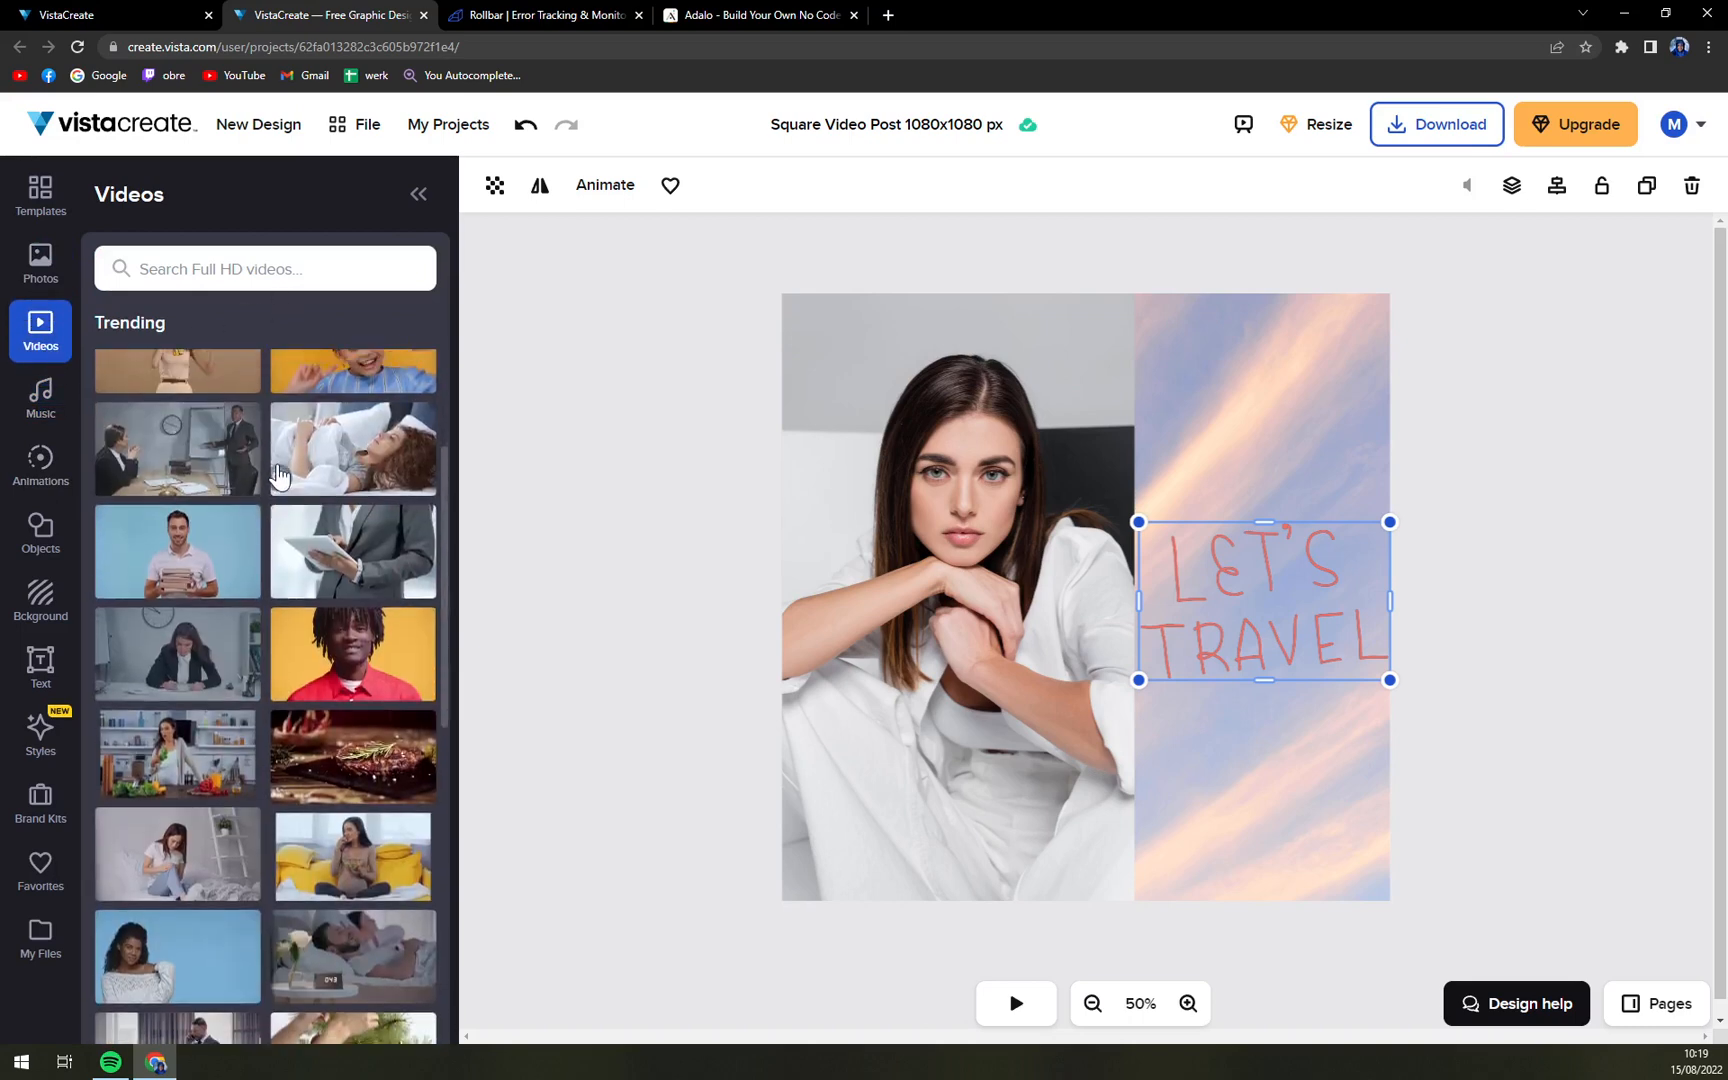
pyautogui.click(40, 259)
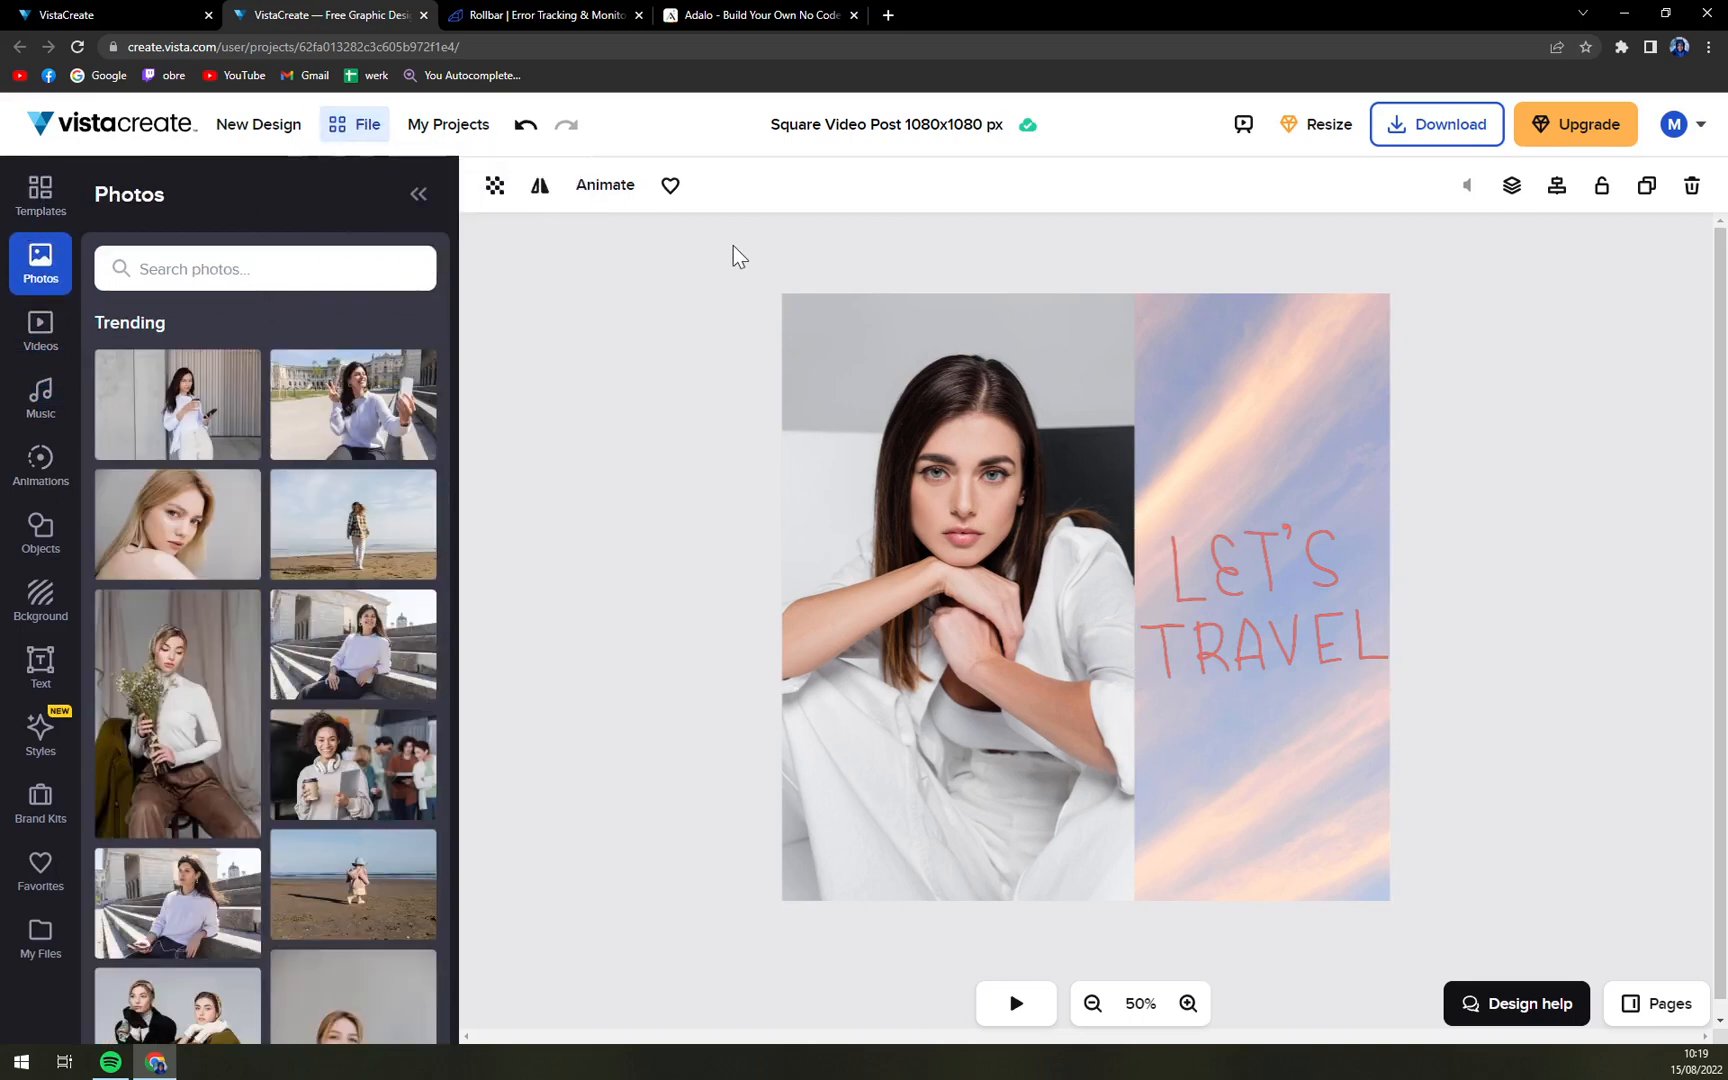
# Step: Drag the Let's Travel sticker from the lower right up to the top of the right half
pyautogui.click(1266, 610)
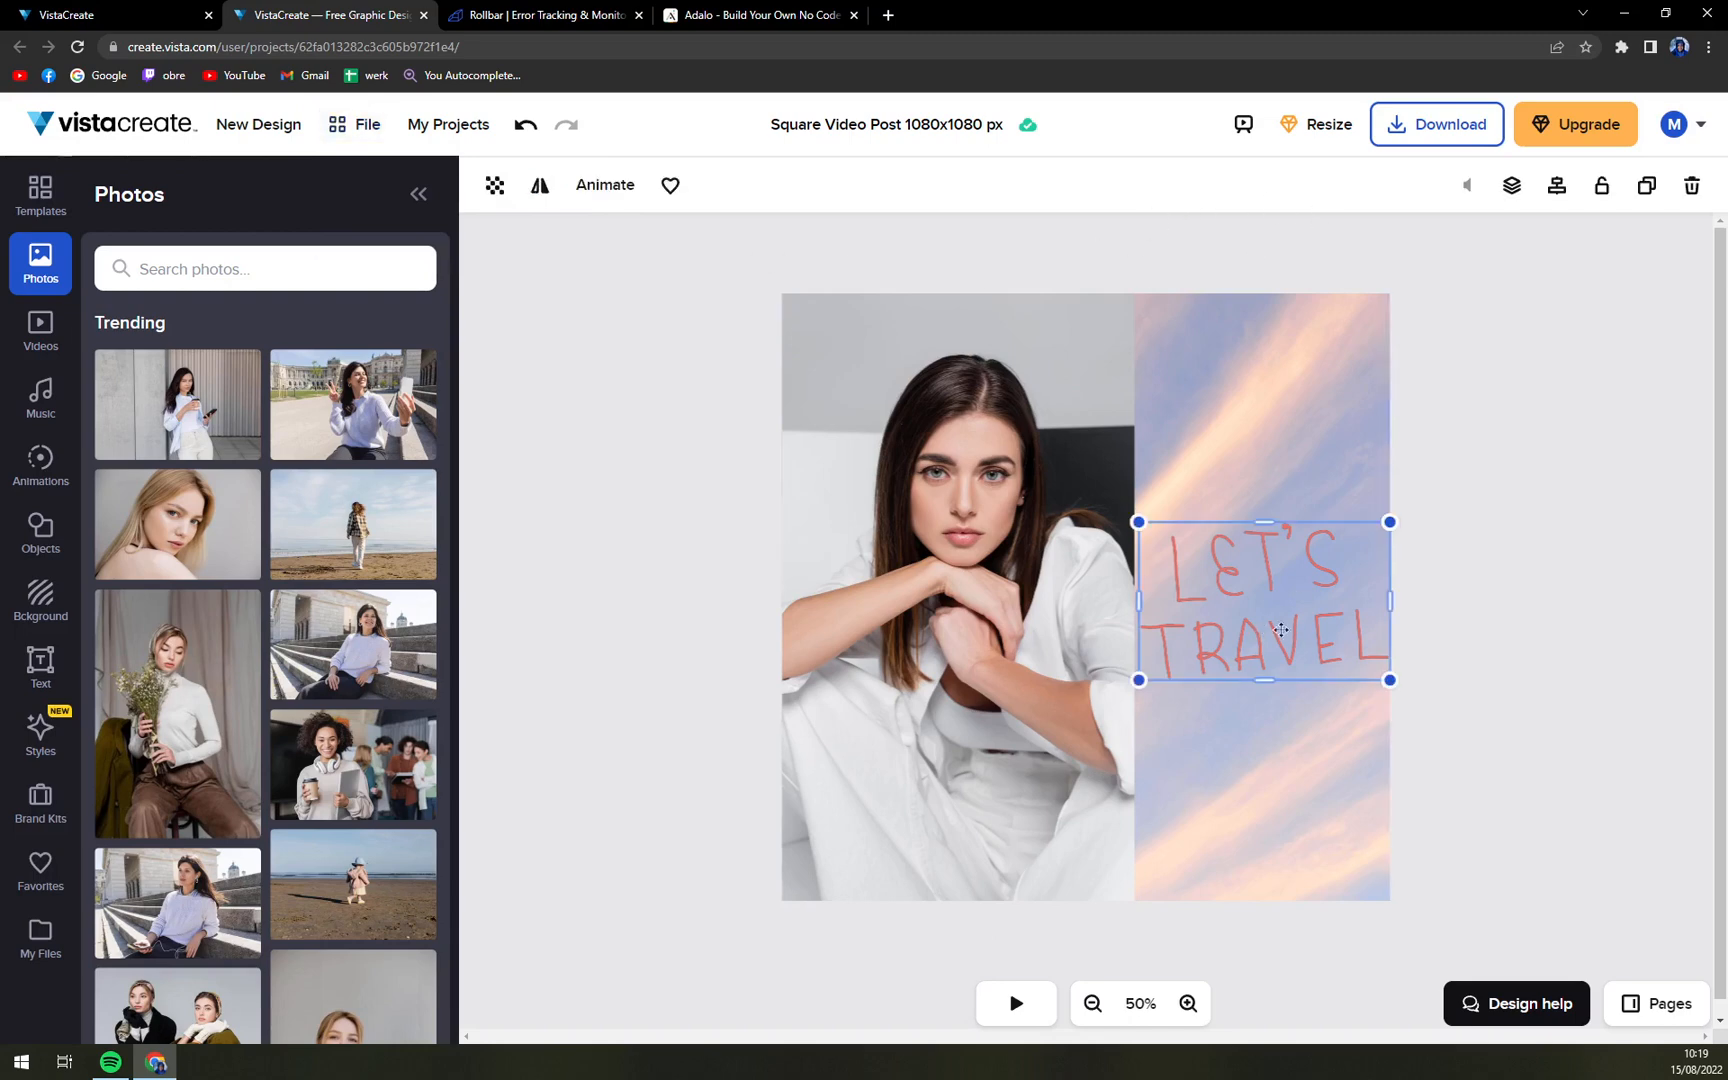
pyautogui.moveTo(1264, 601); pyautogui.dragTo(1264, 372)
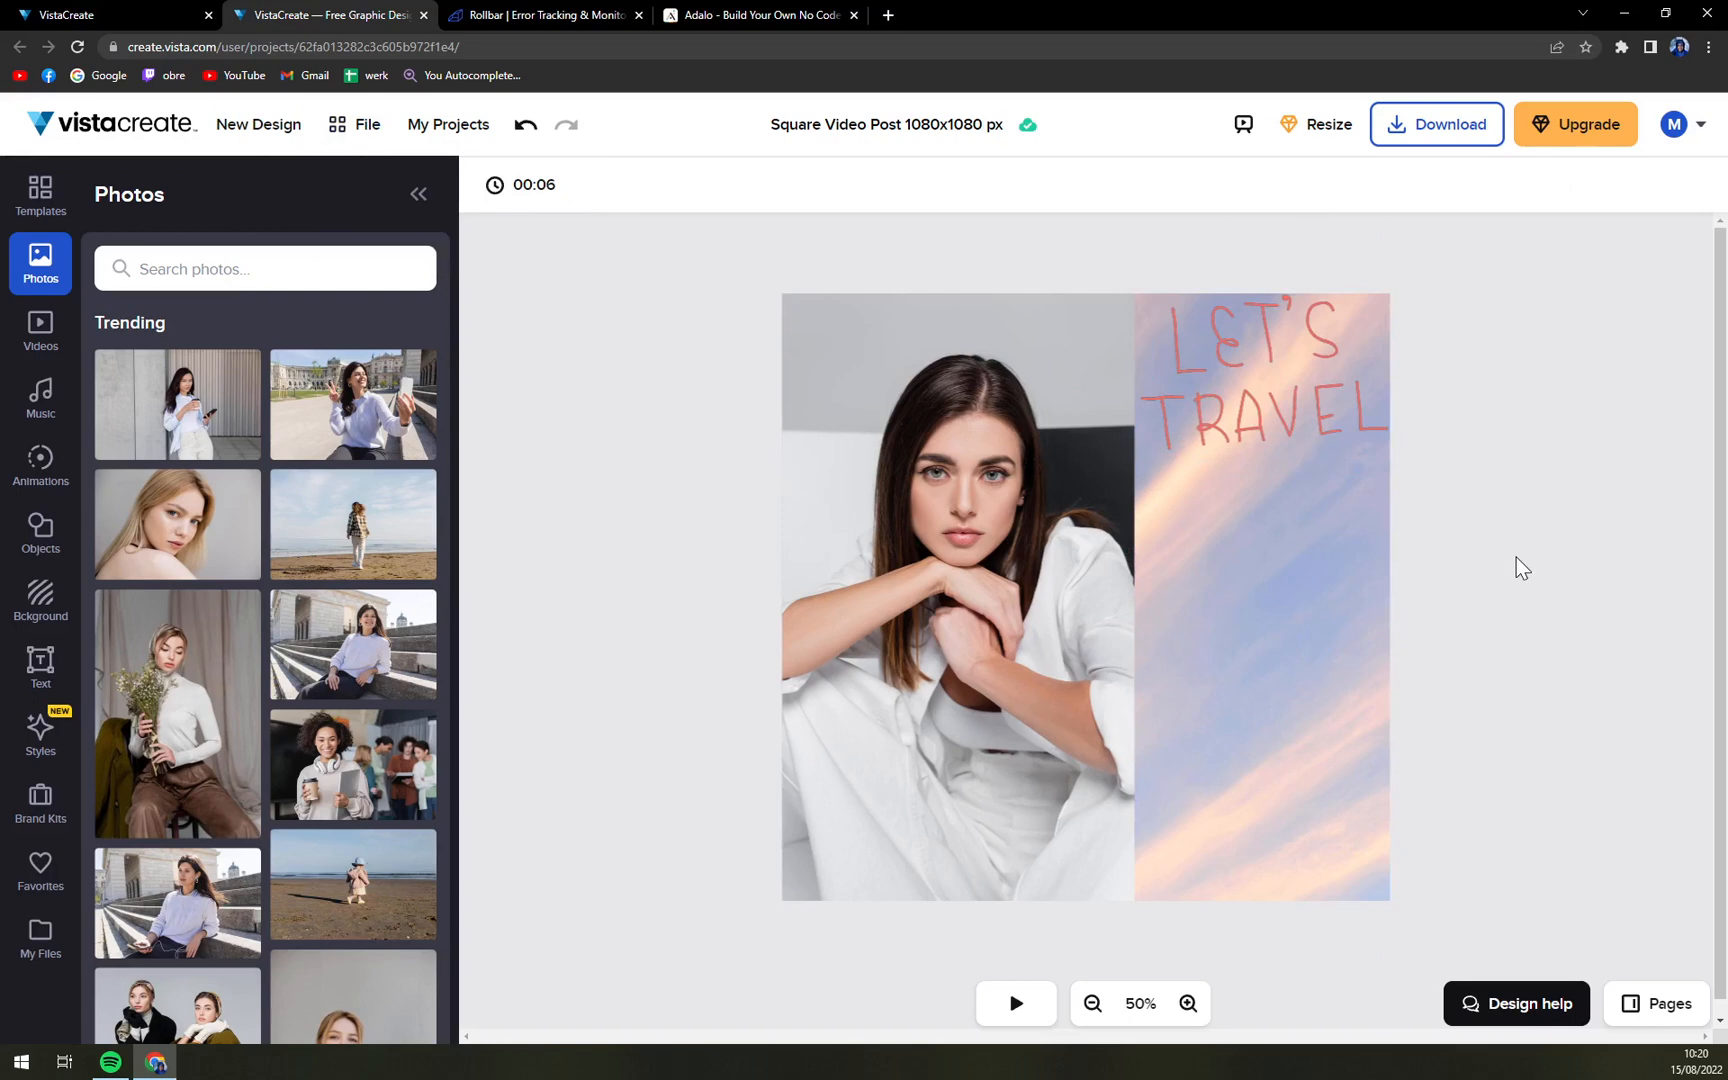
pyautogui.moveTo(1305, 198)
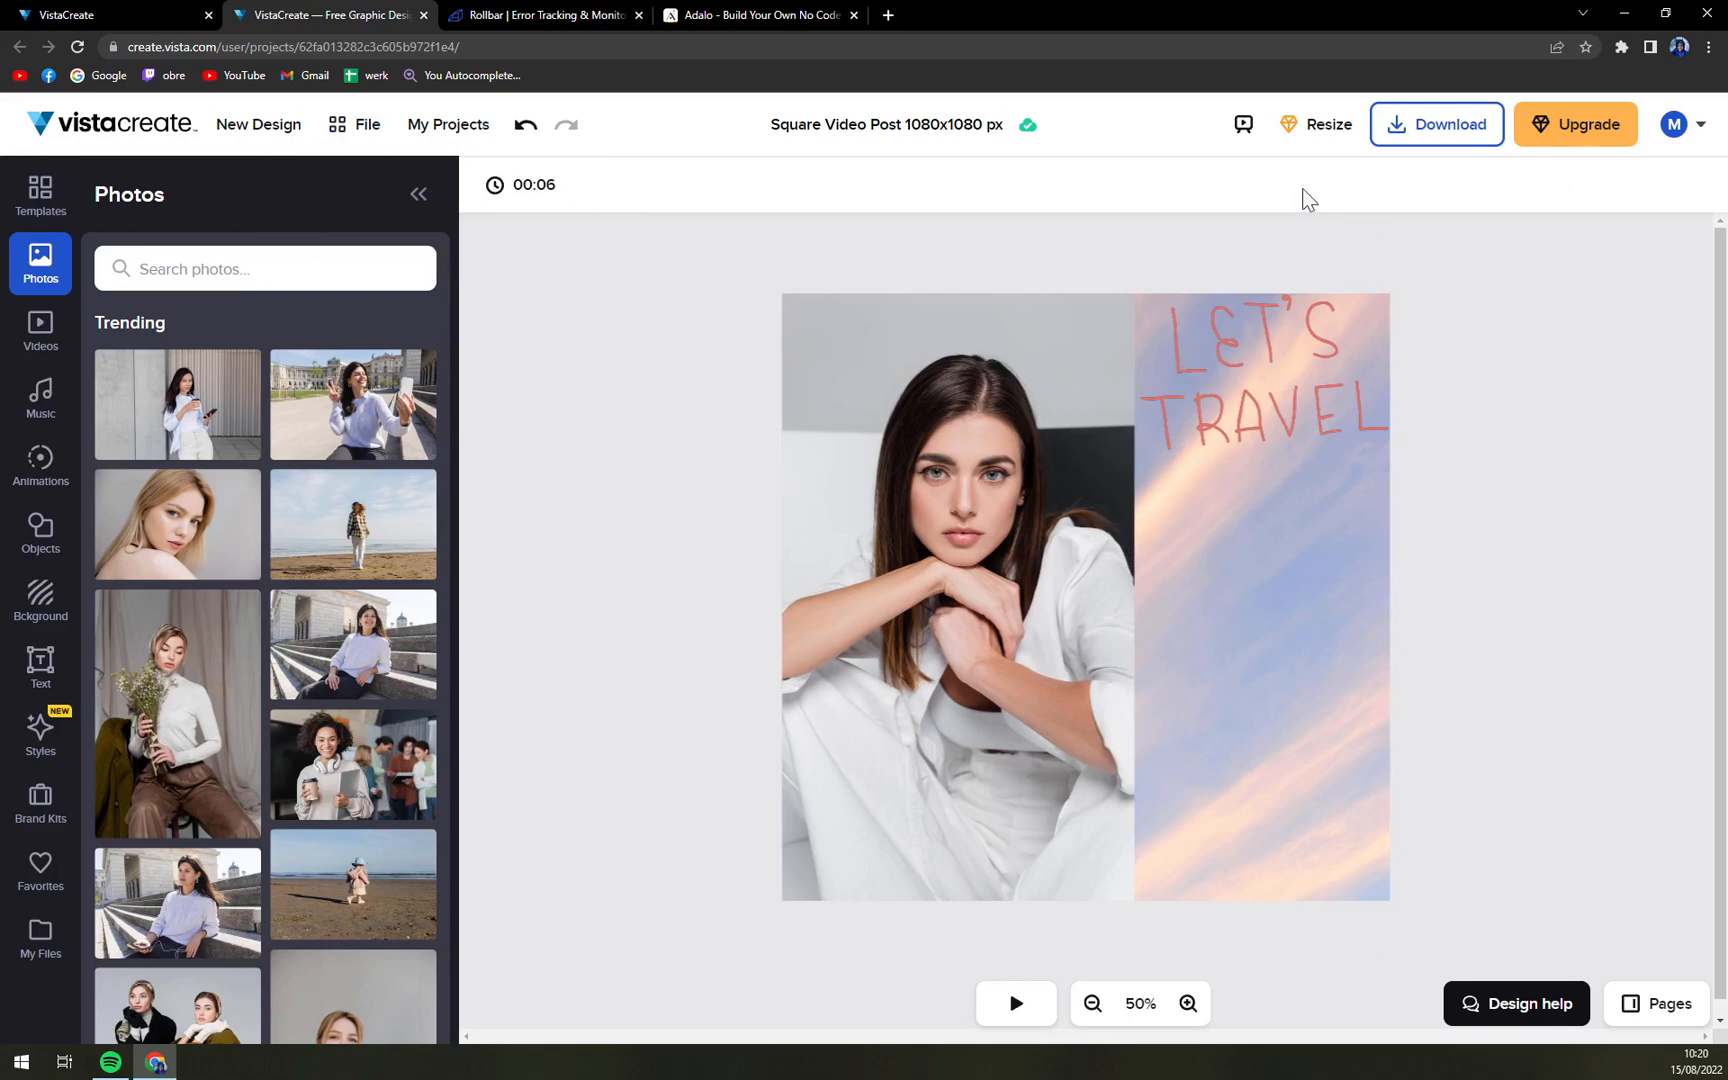
pyautogui.moveTo(1444, 135)
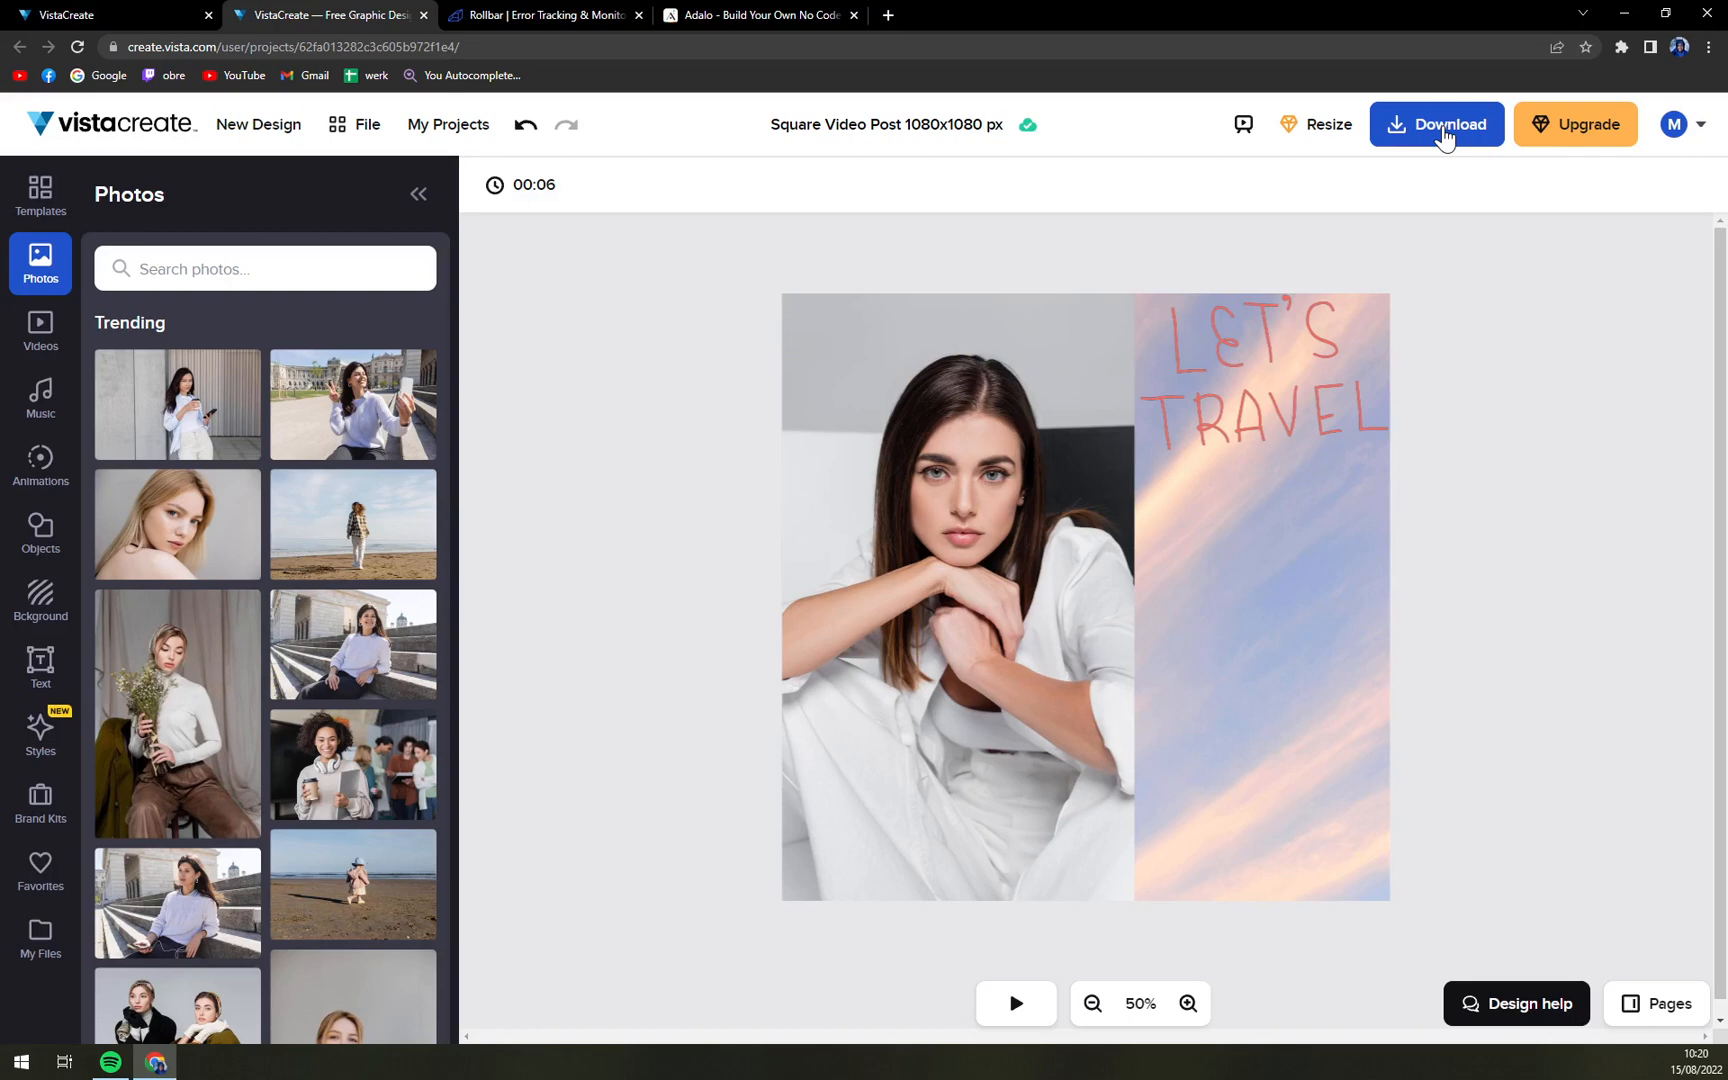
pyautogui.click(1437, 124)
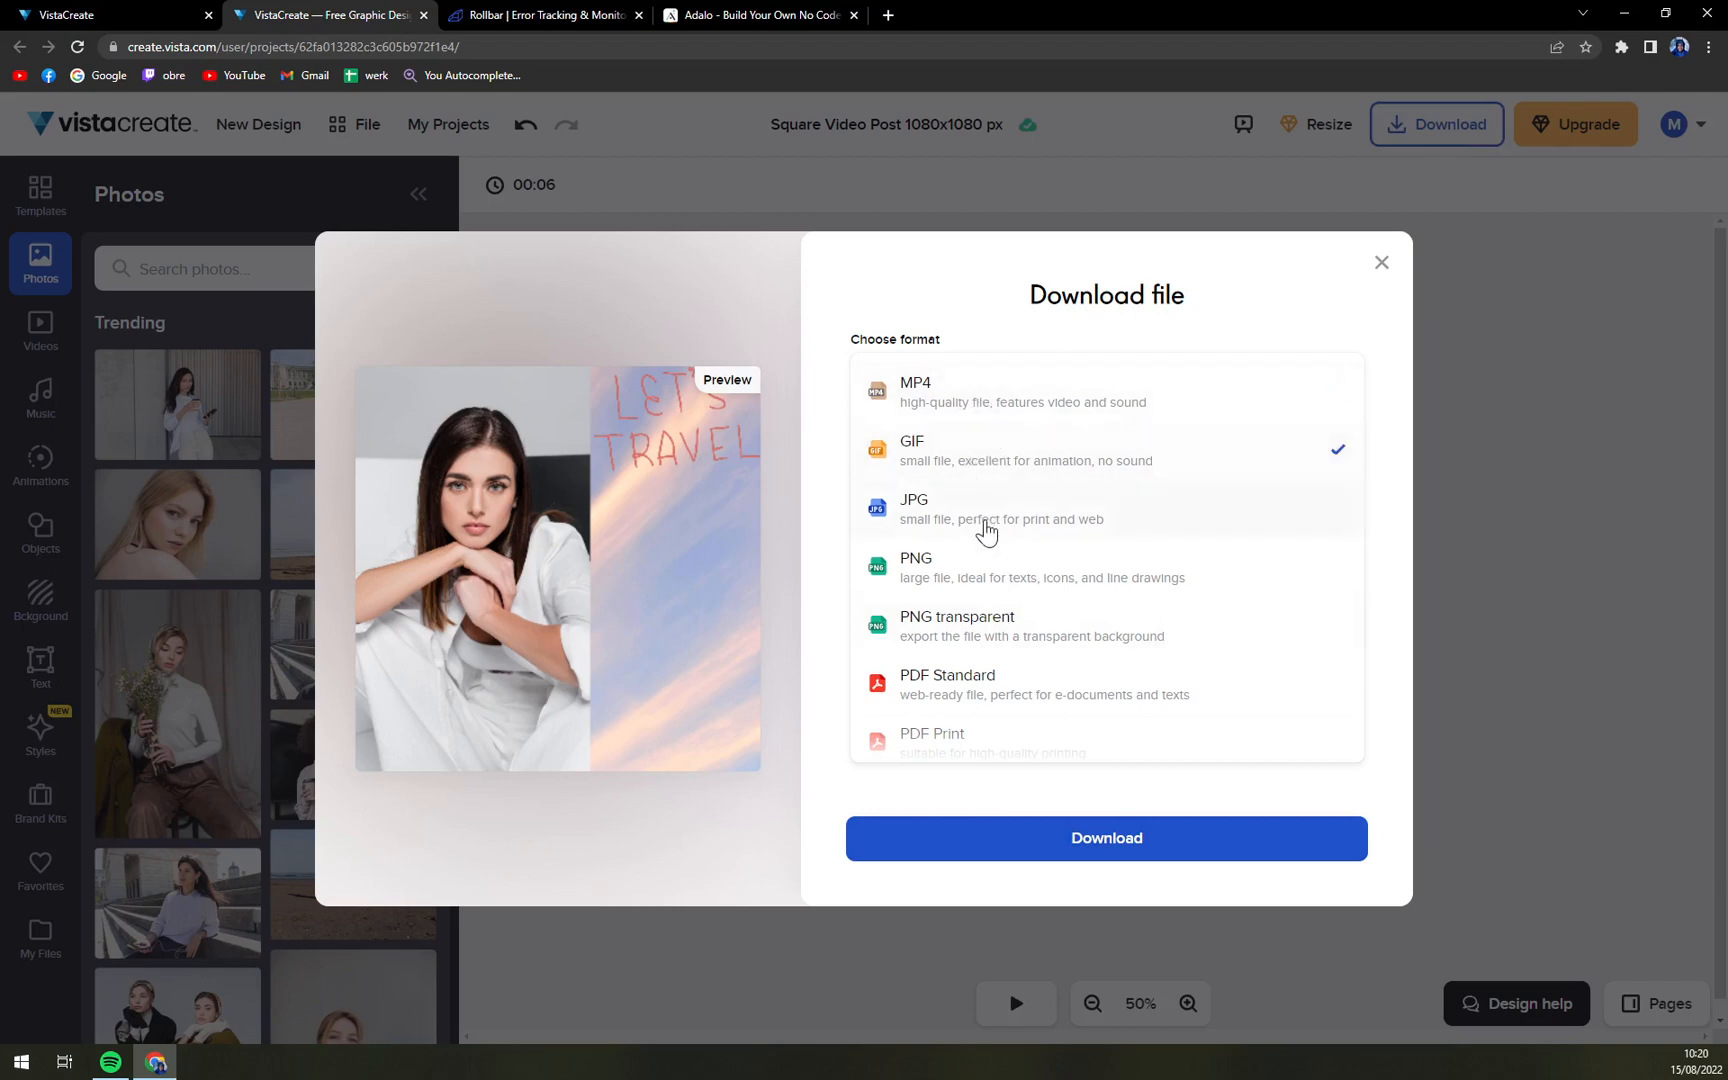
pyautogui.click(915, 391)
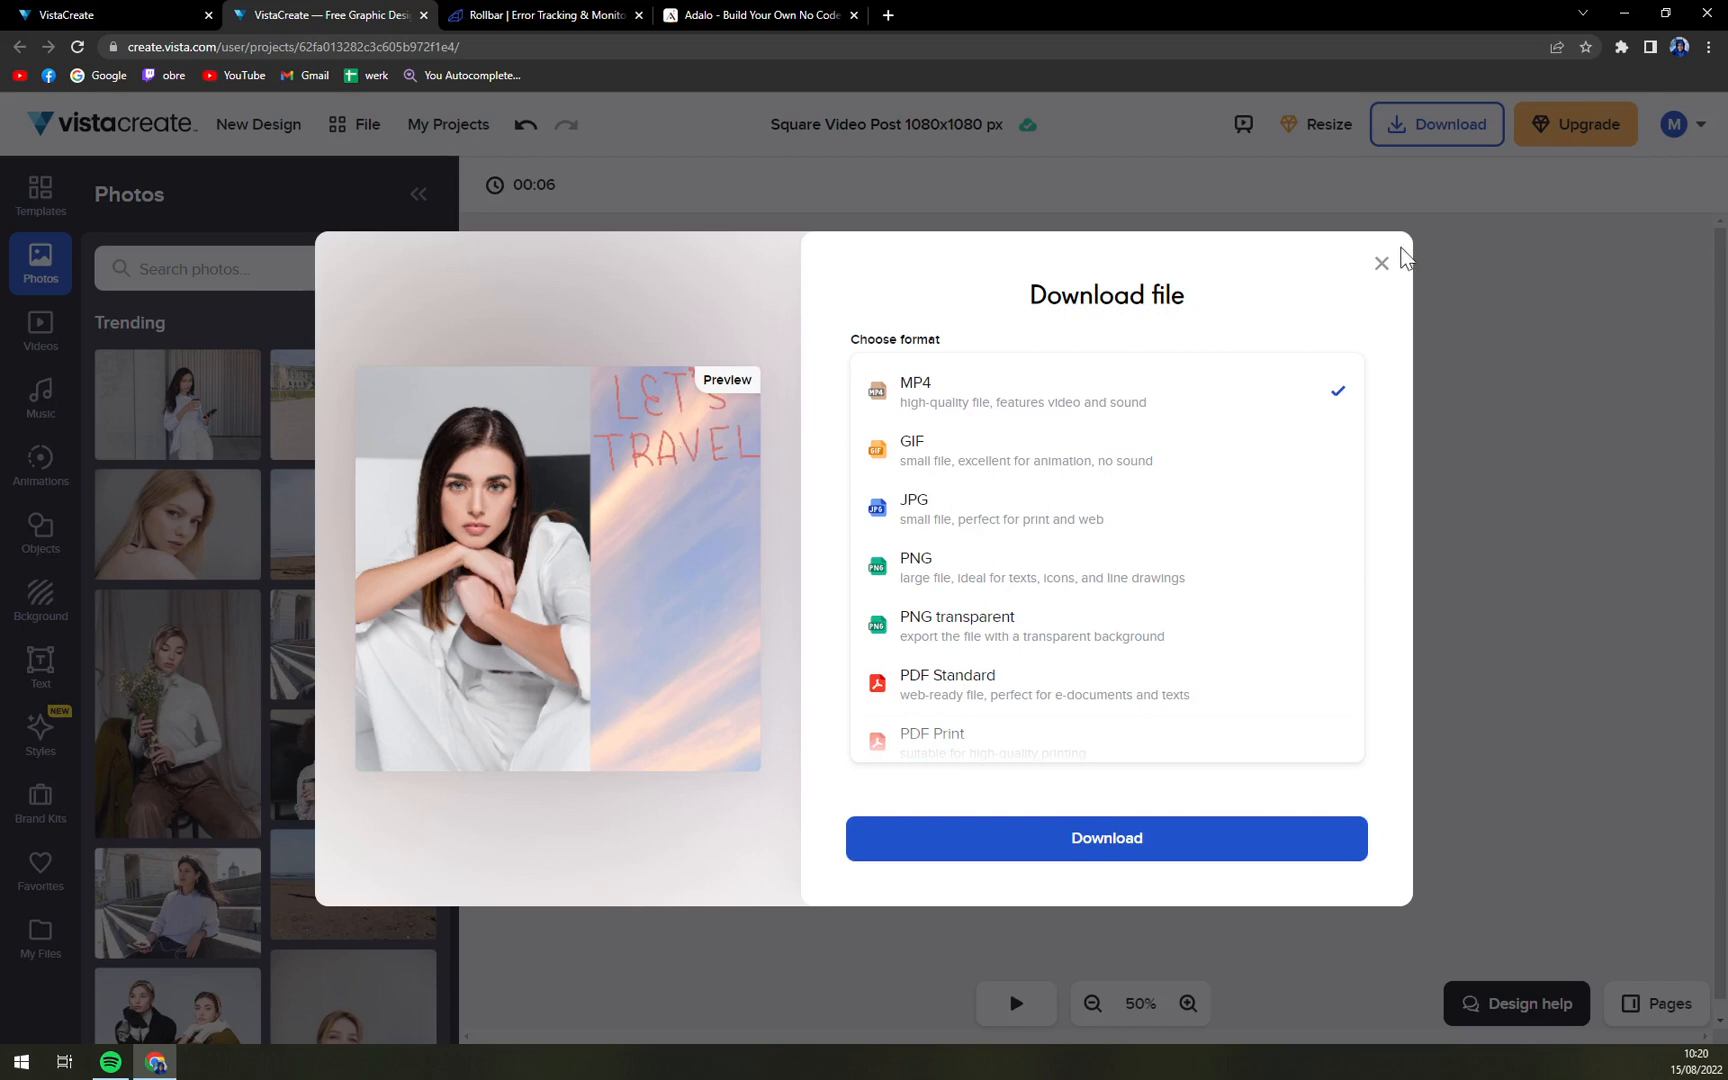
pyautogui.click(915, 509)
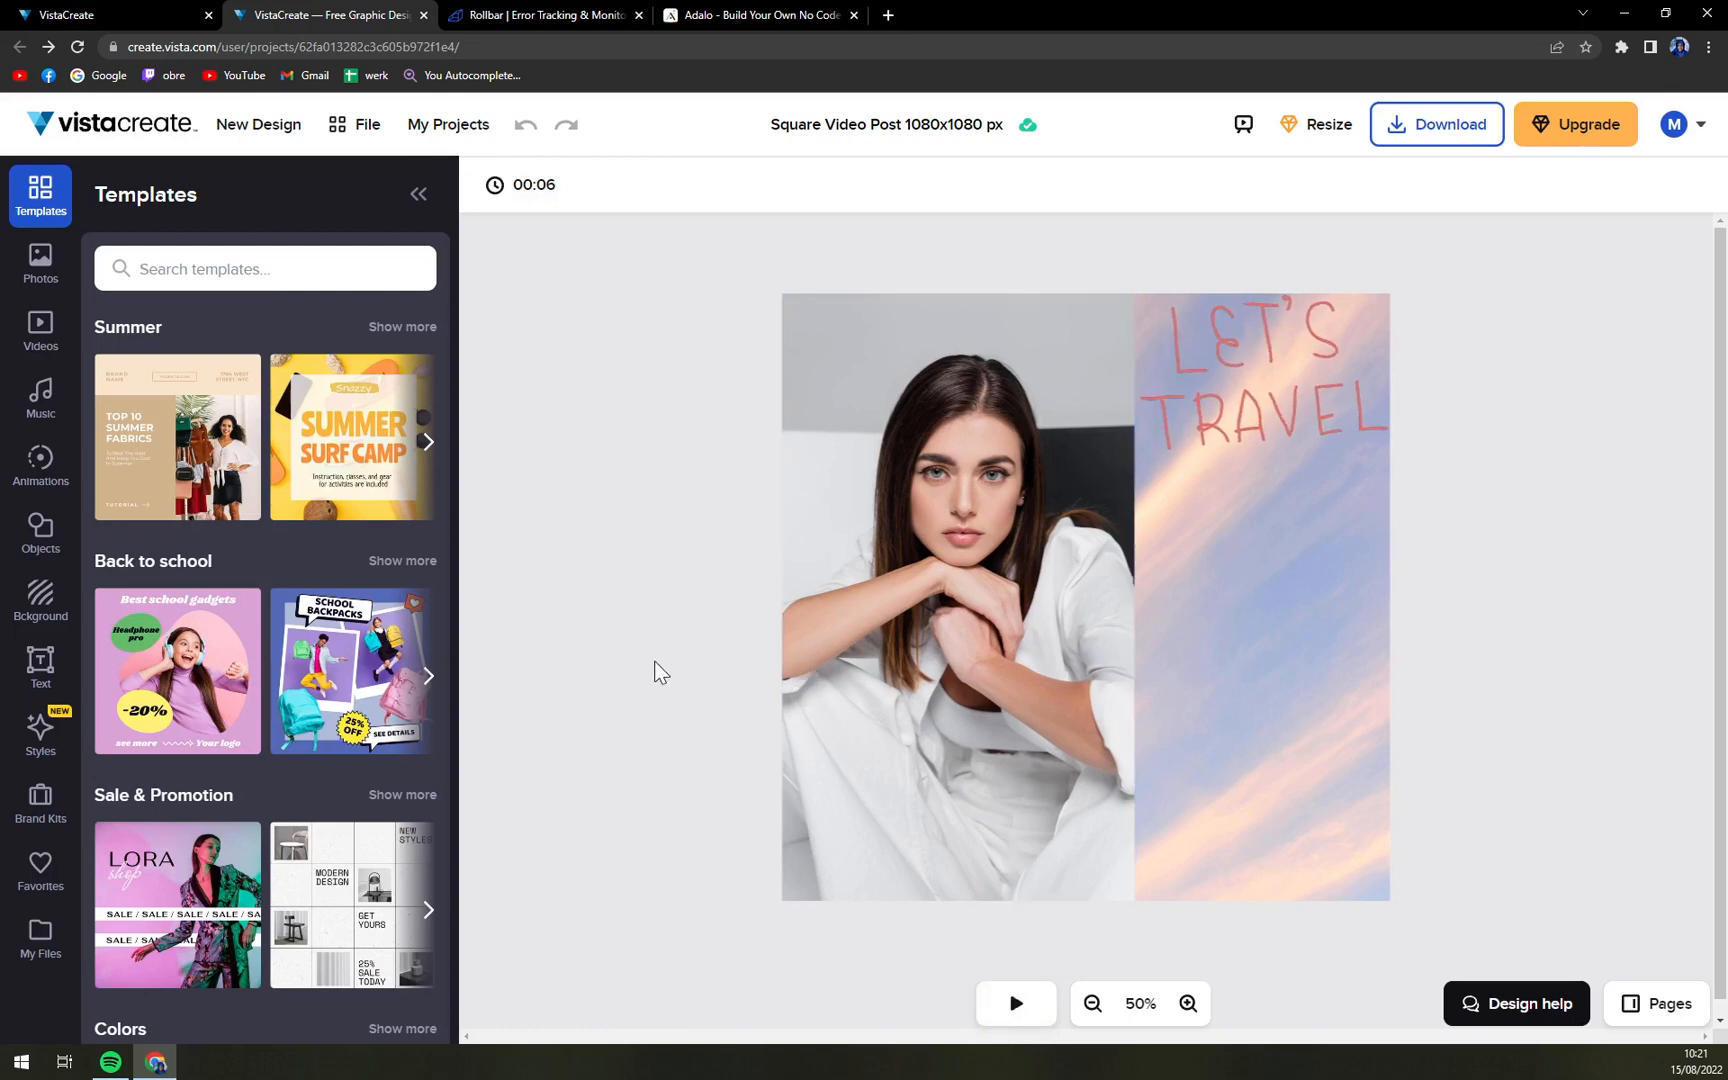
pyautogui.moveTo(561, 608)
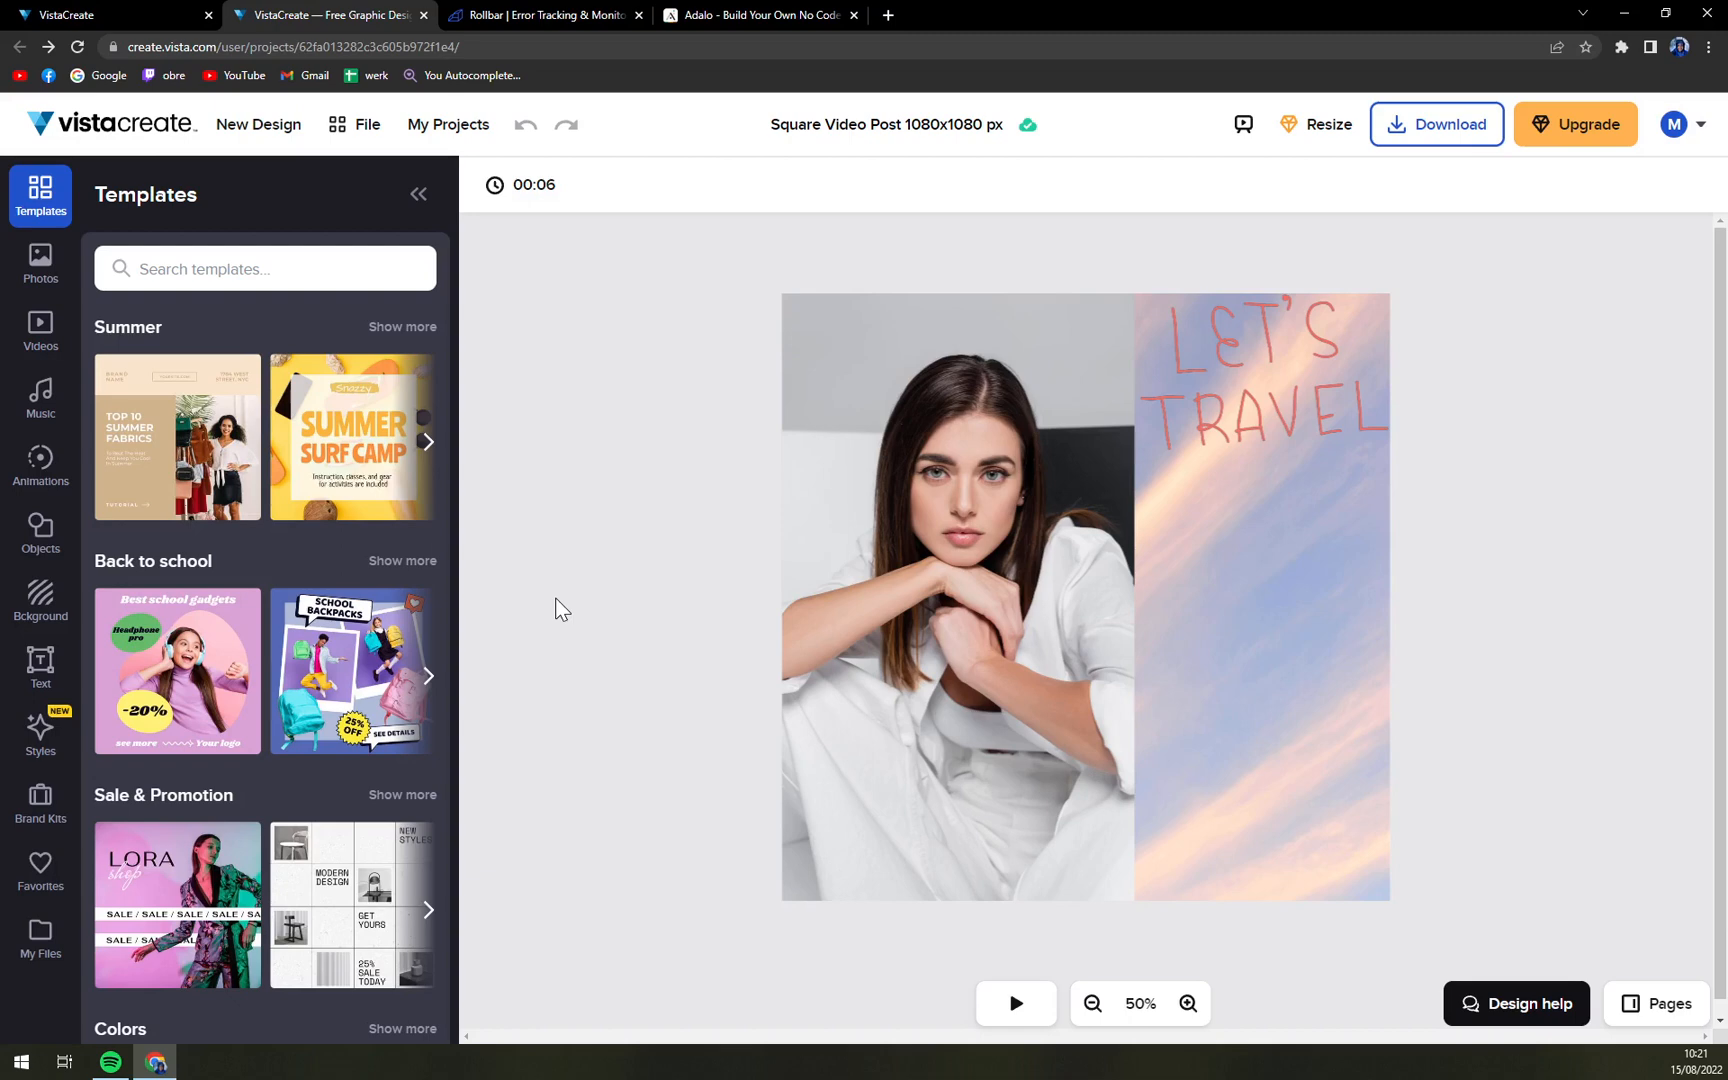
pyautogui.moveTo(567, 603)
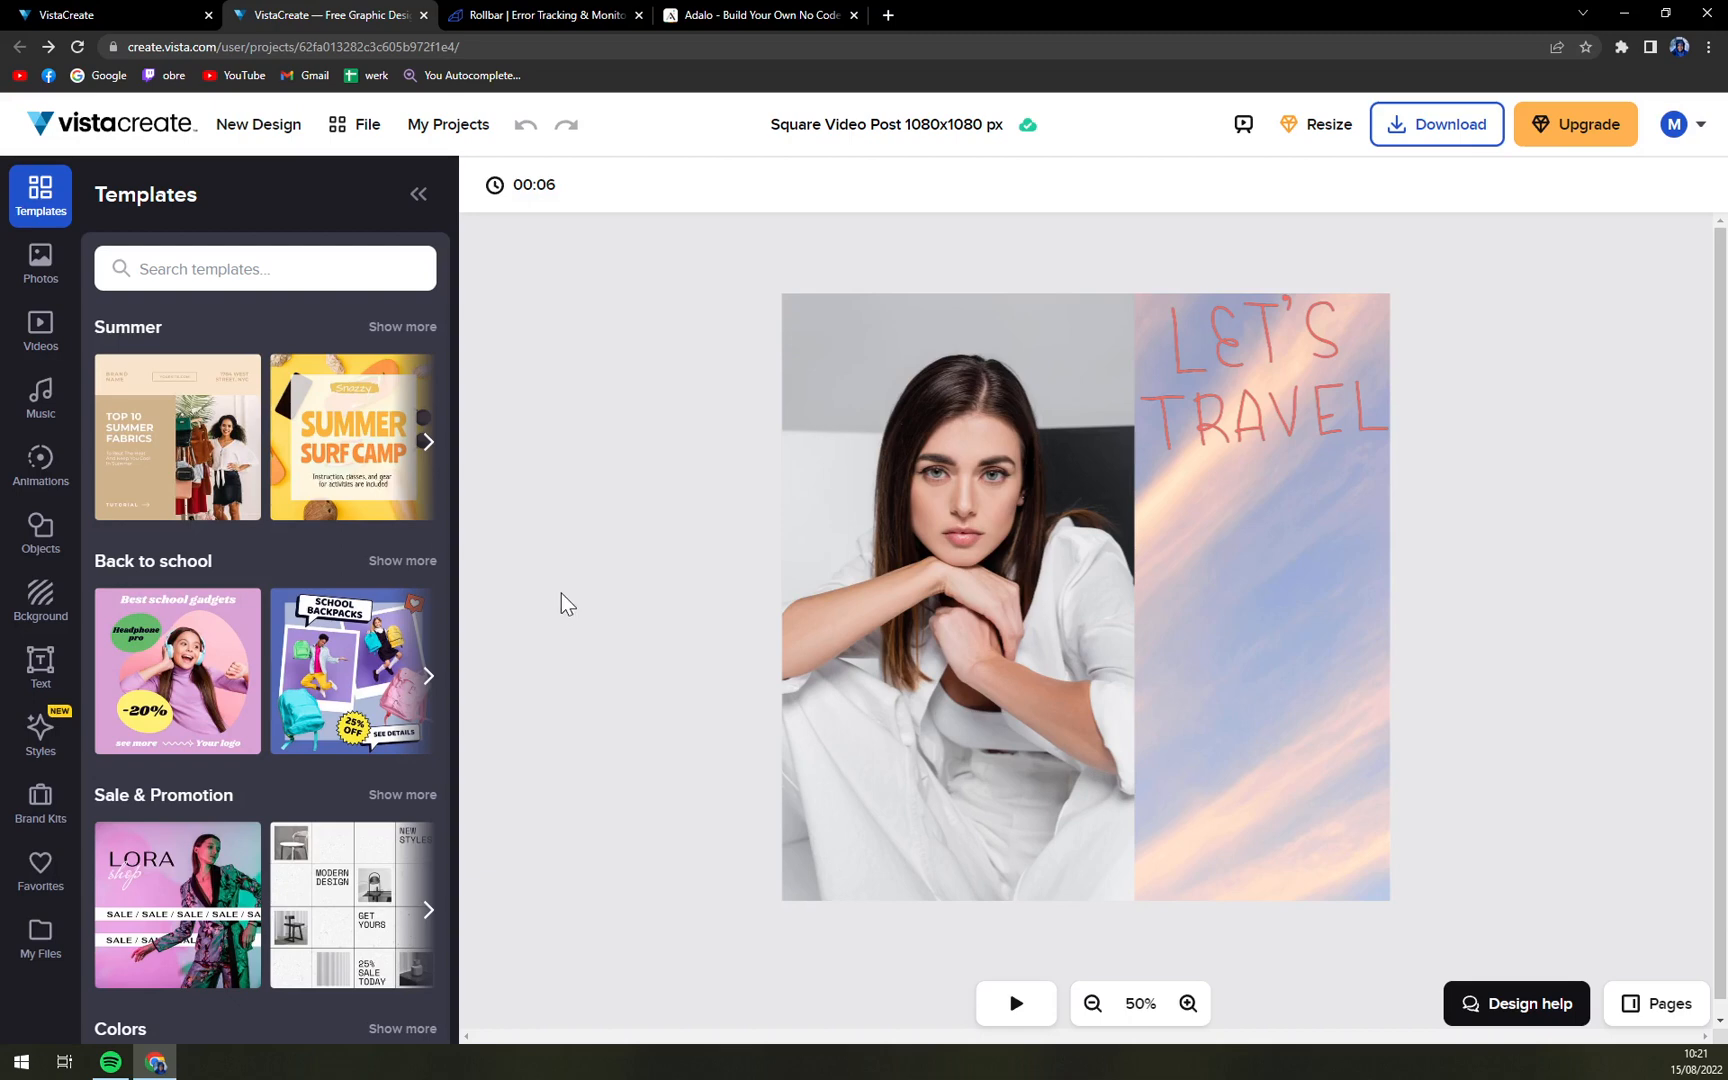